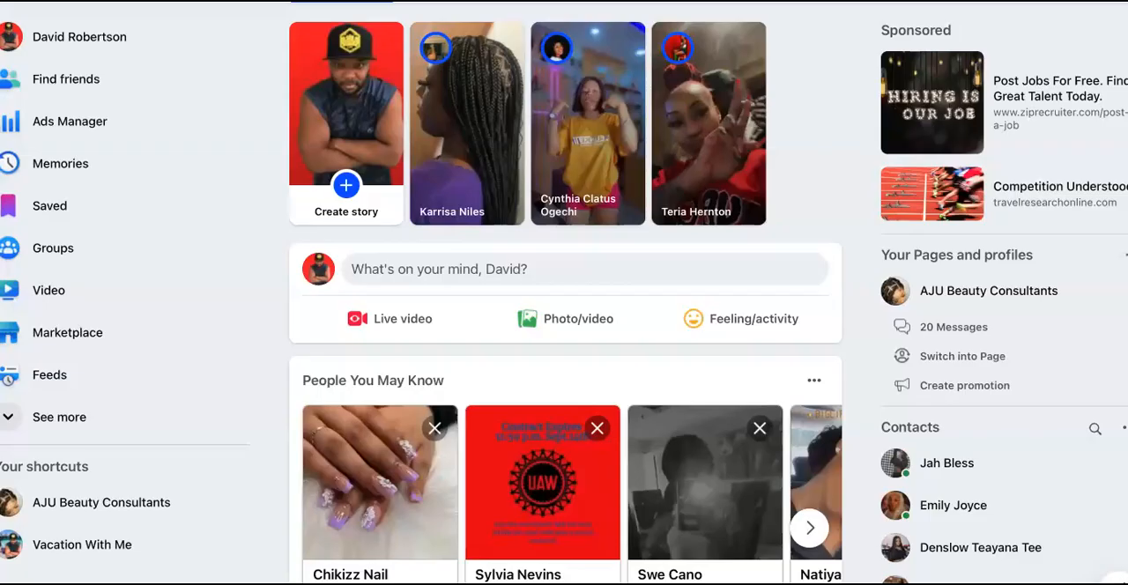
mouse_move(745, 419)
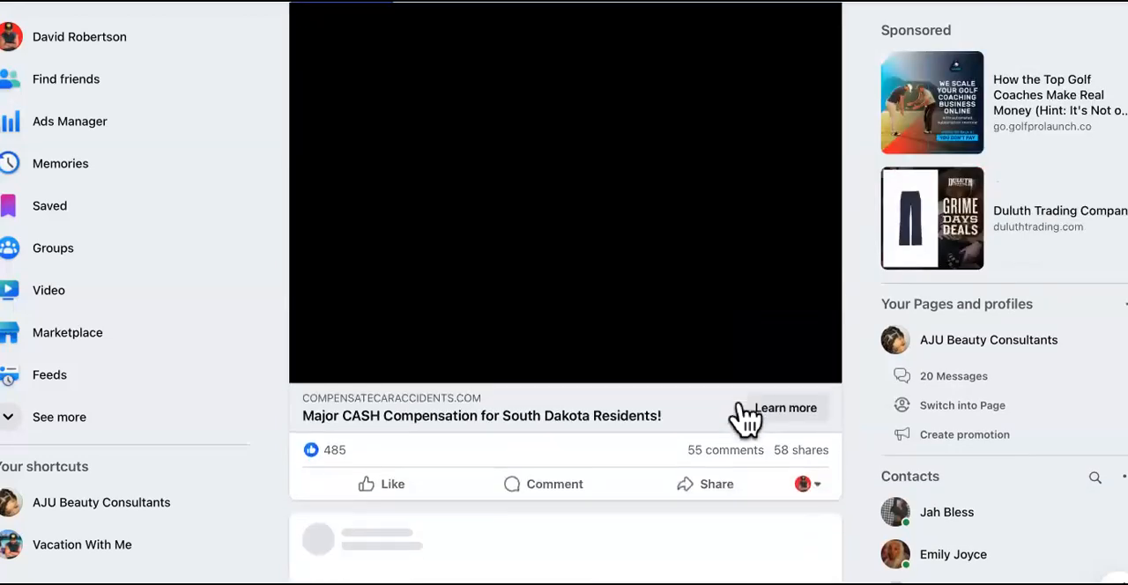
- Scroll the Antijob Affiliate Army landing page before heading to the login page
scroll(down, 3)
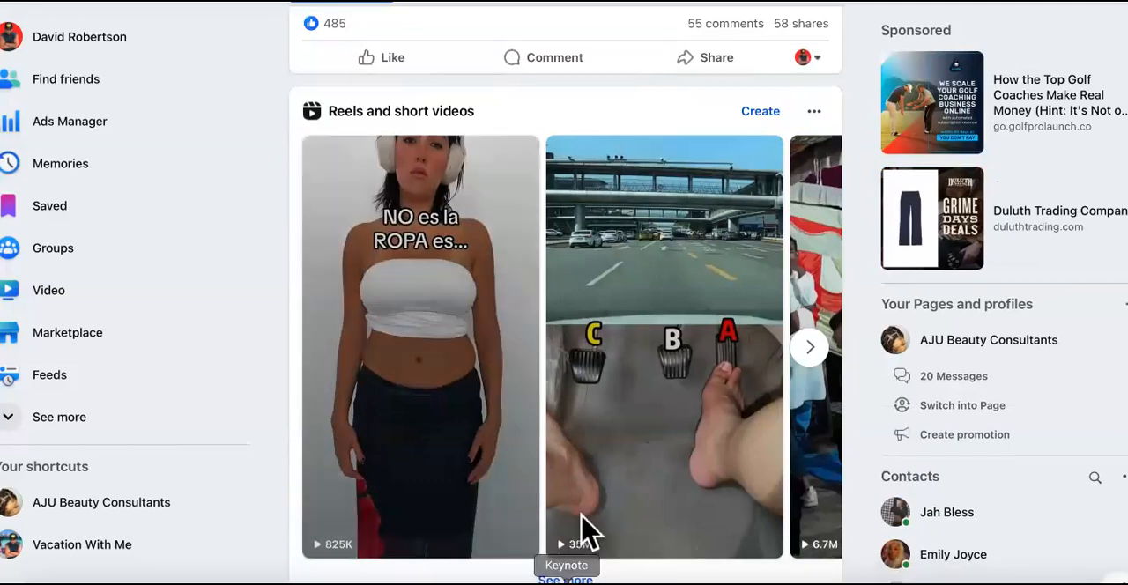
mouse_move(586, 560)
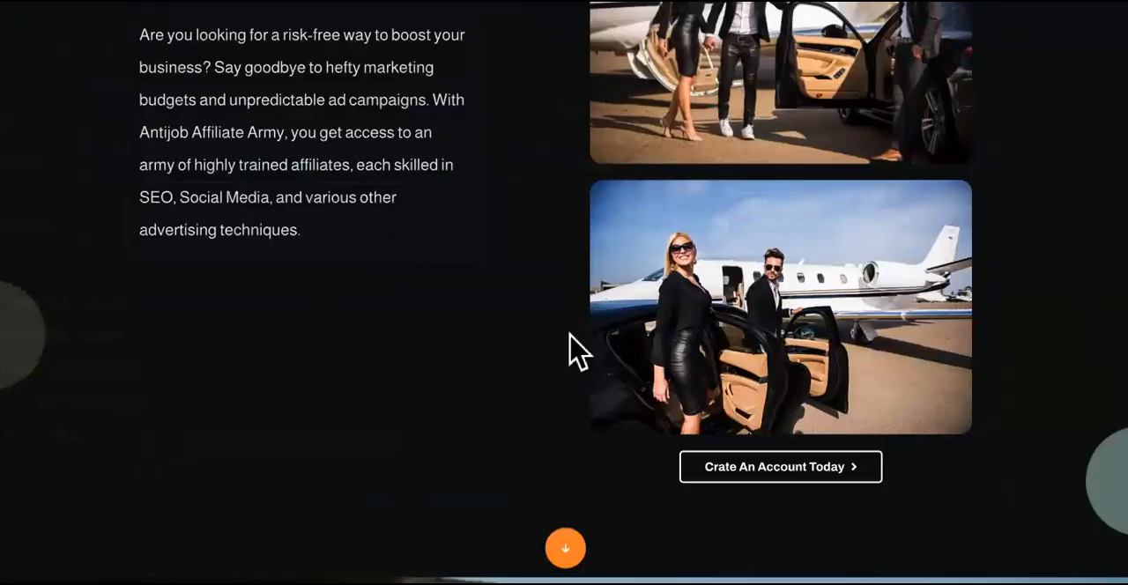
scroll(down, 3)
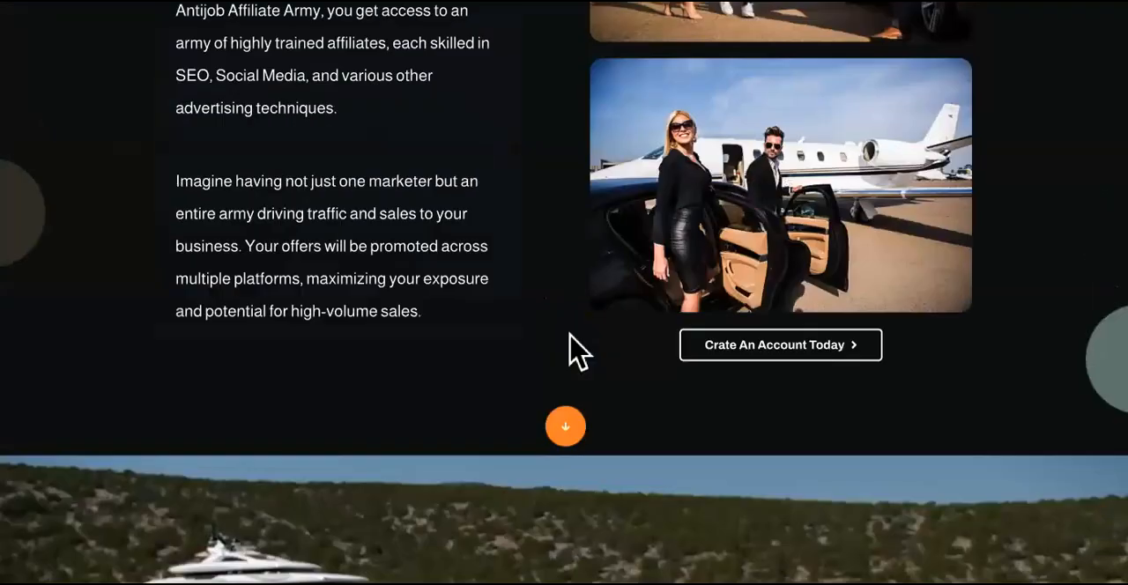
scroll(up, 3)
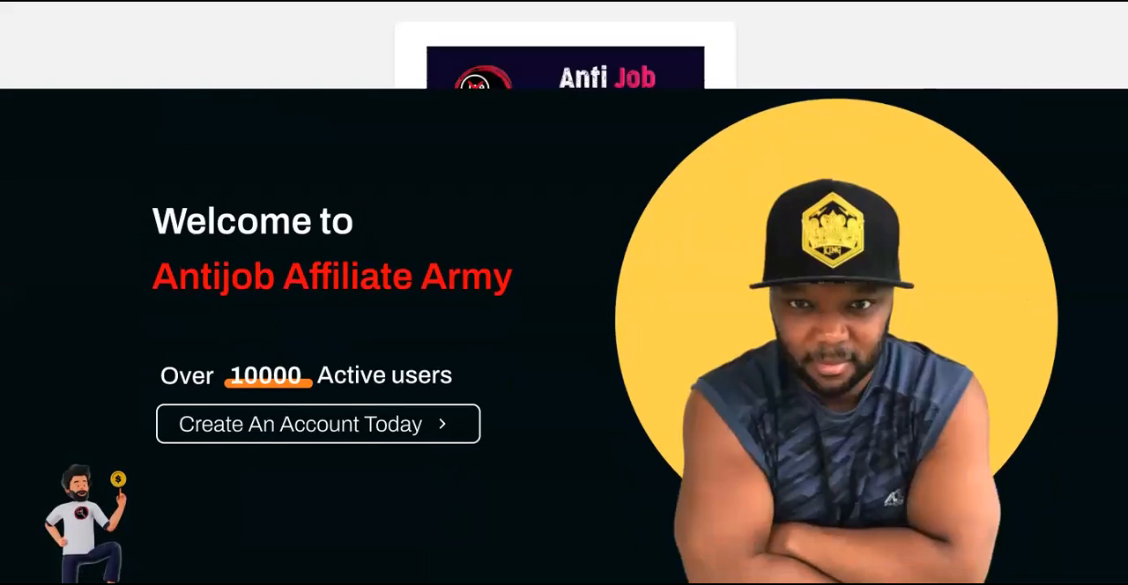
- Sign in with the saved administrator User ID and password
text(a)
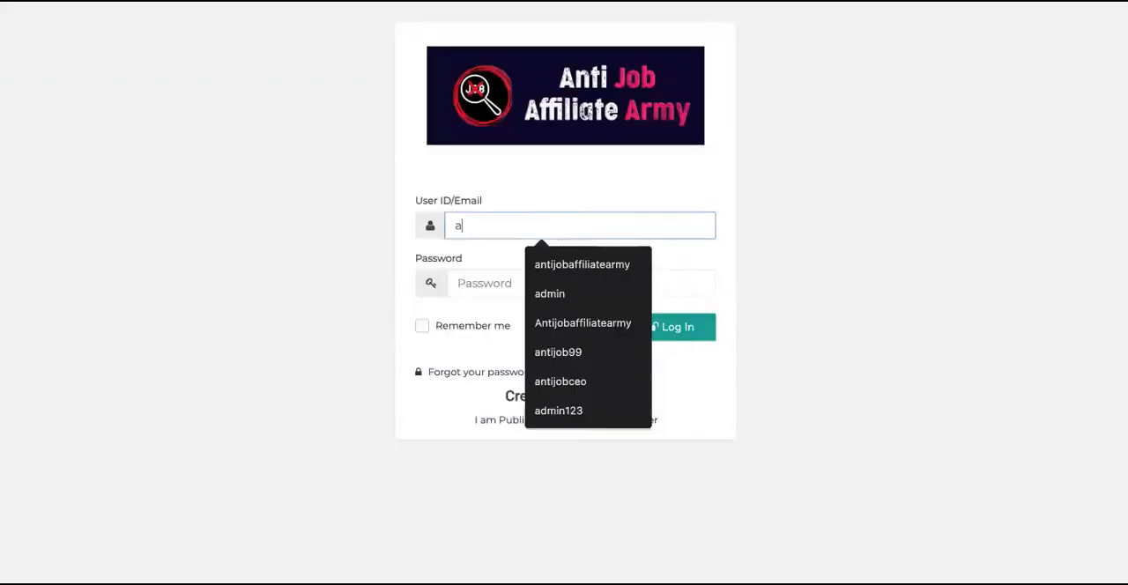
click(581, 264)
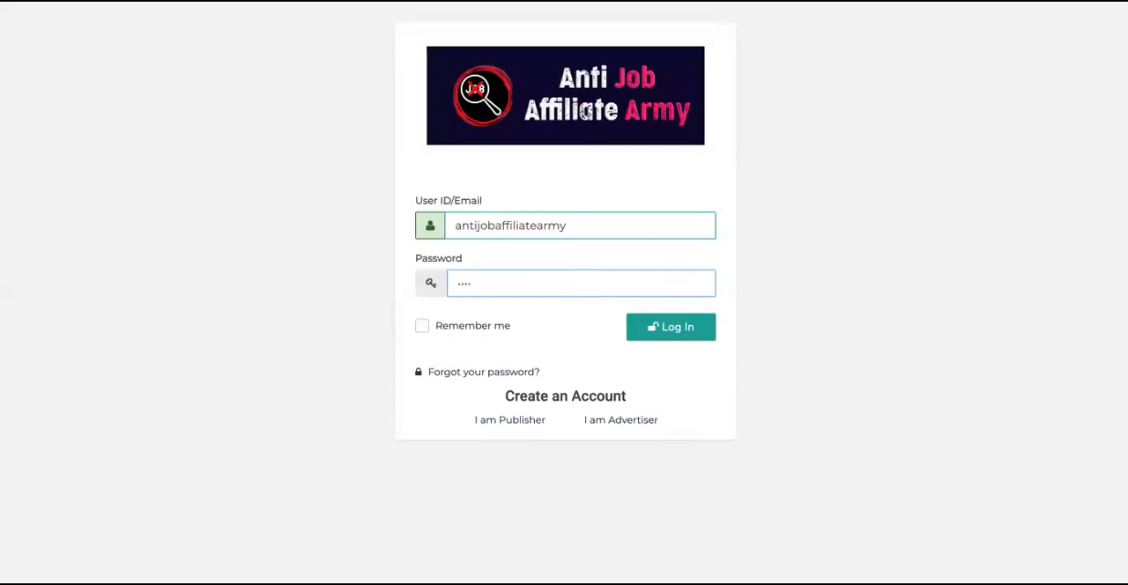
click(671, 327)
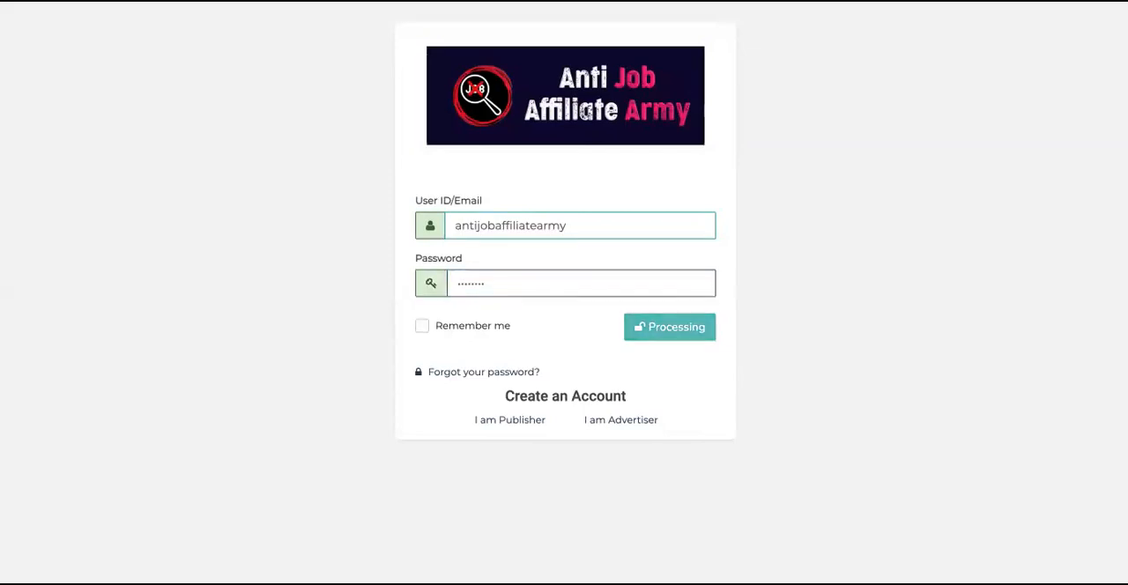
- Load the administrator dashboard statistics and expand the Offers menu in the sidebar
click(669, 327)
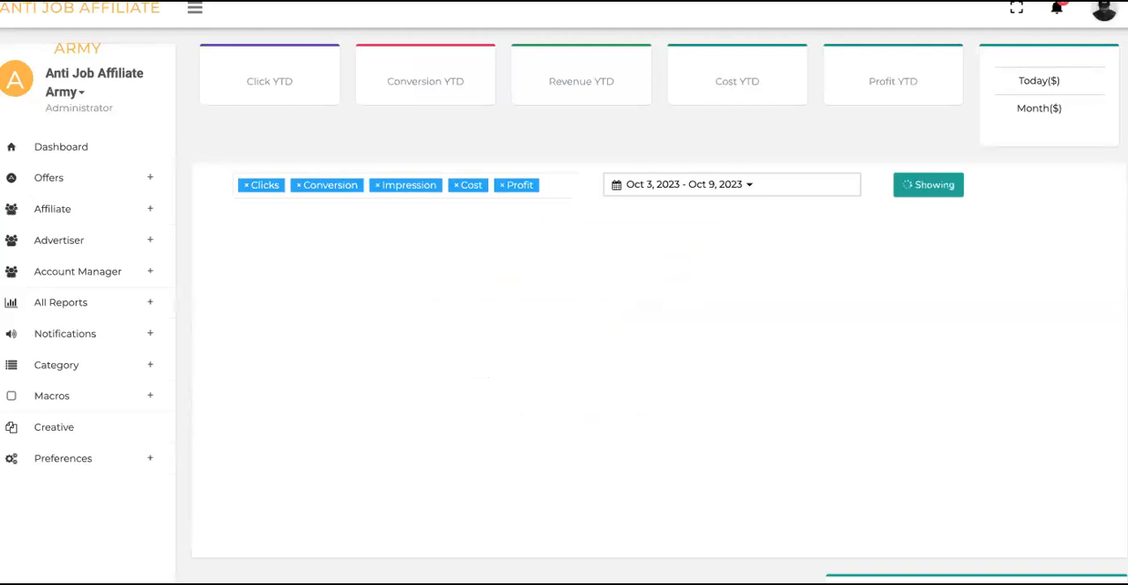
click(927, 185)
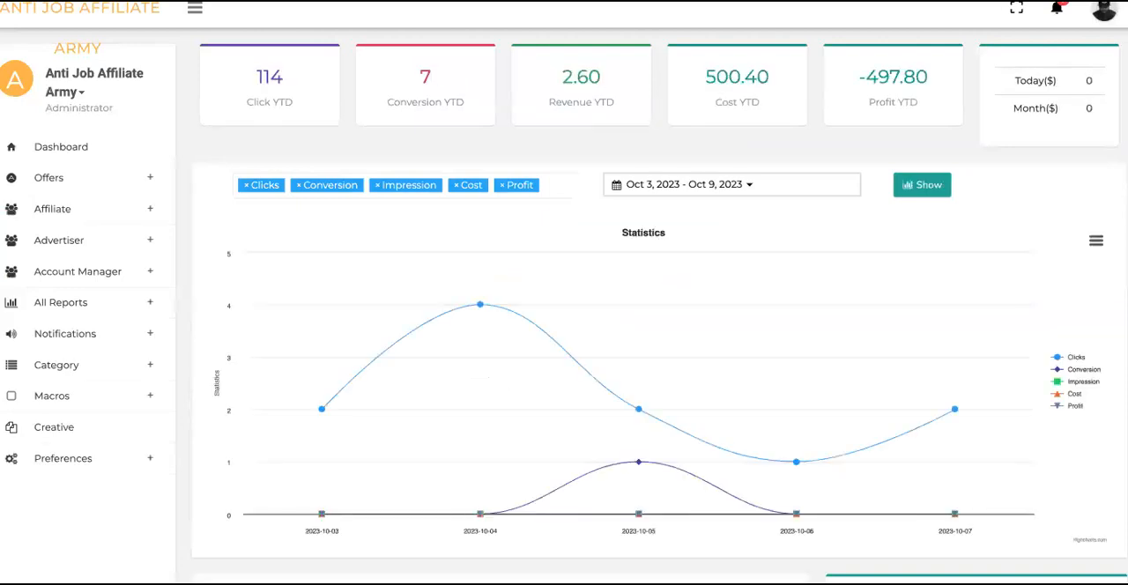
mouse_move(49, 177)
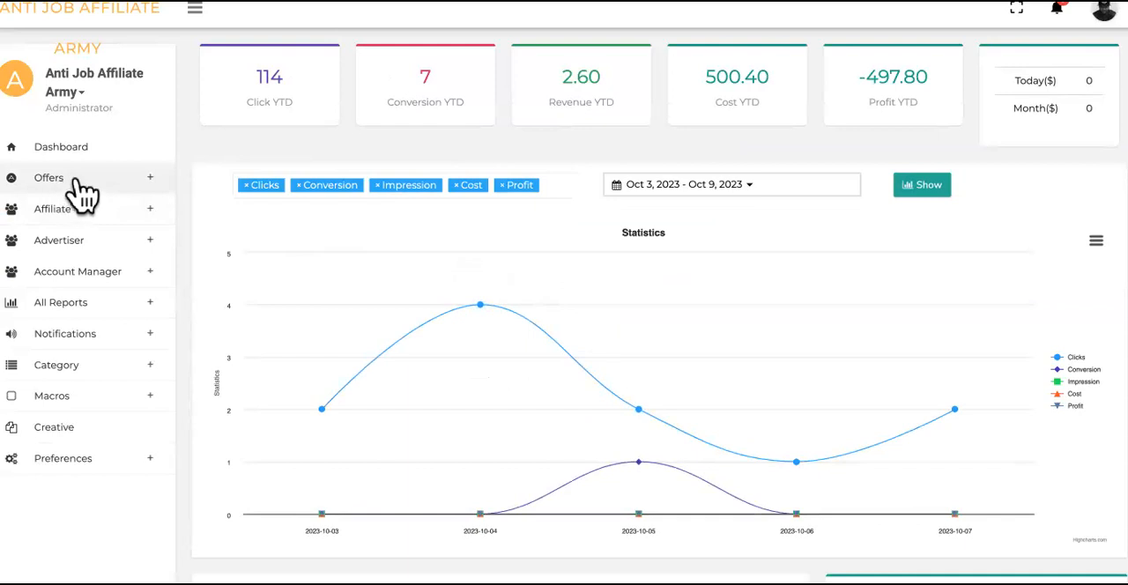
mouse_move(70, 194)
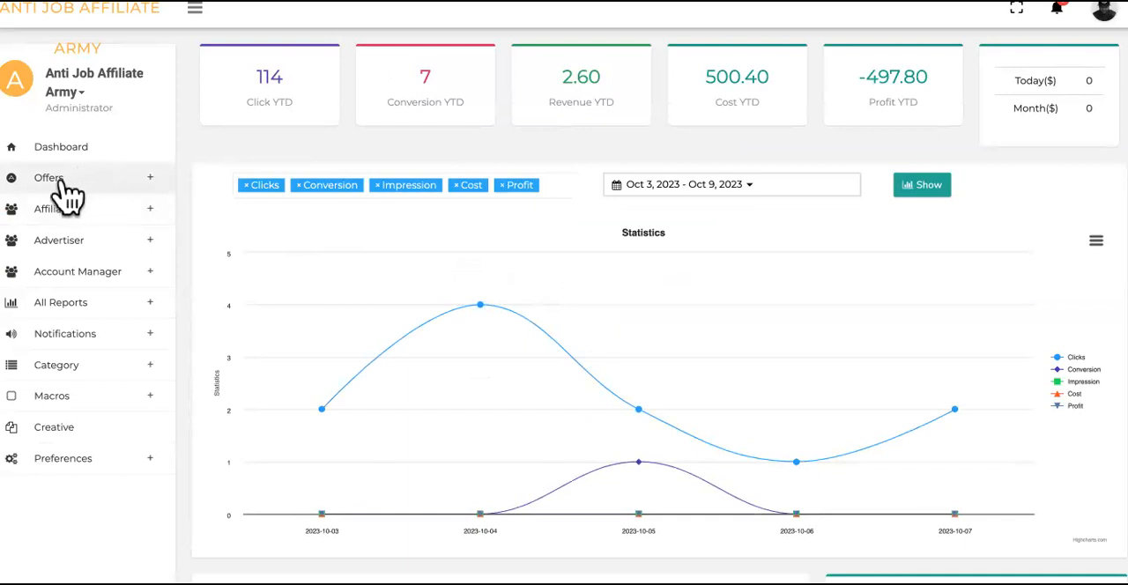
click(48, 177)
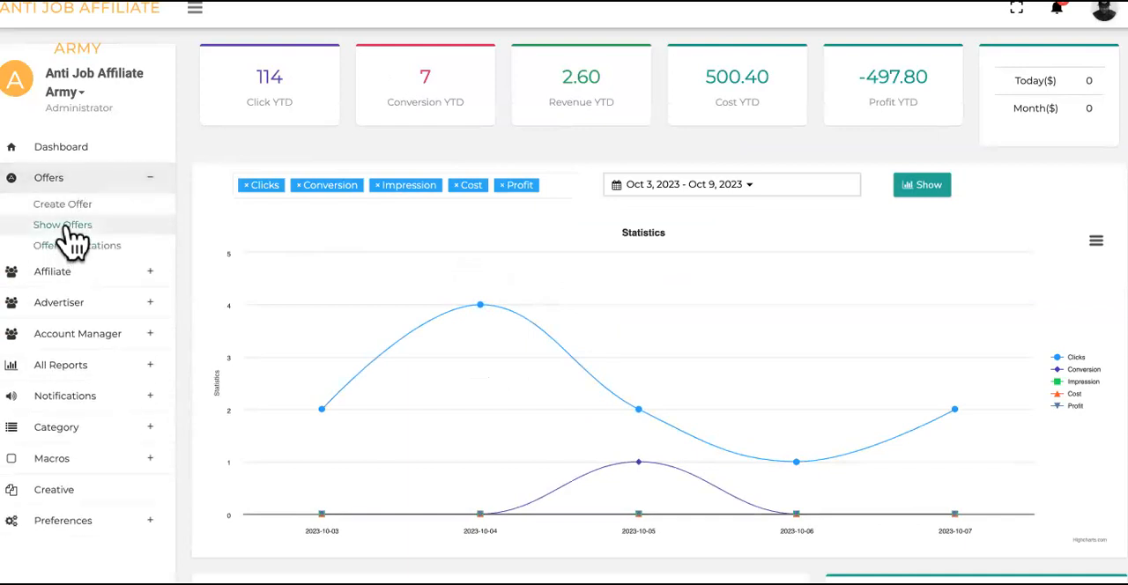
- Show the active offers list and highlight the JustAnswer medical offer's cost payout
click(62, 225)
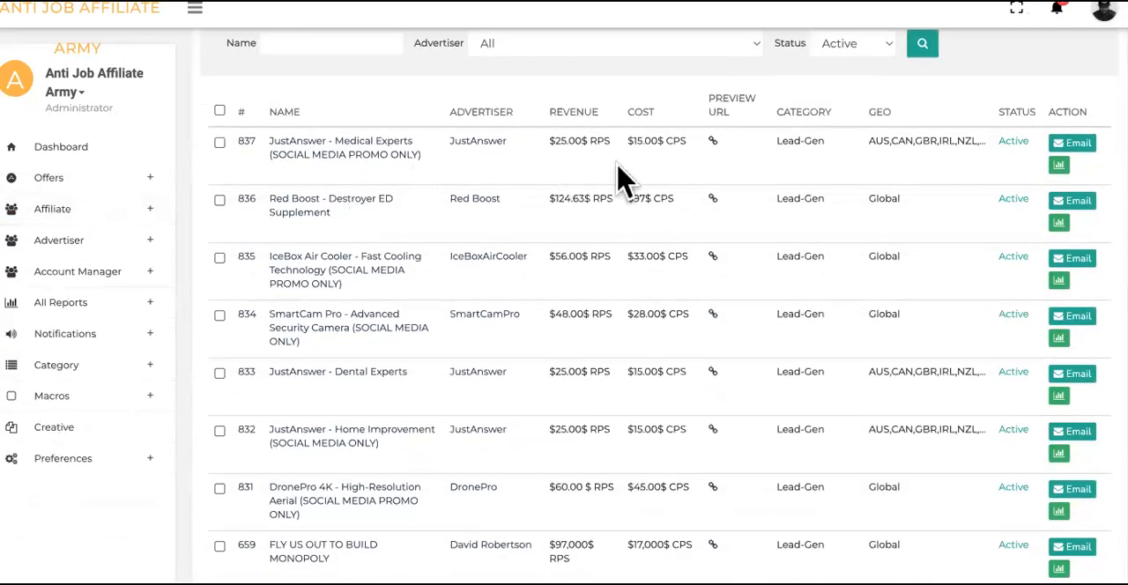
mouse_move(378, 154)
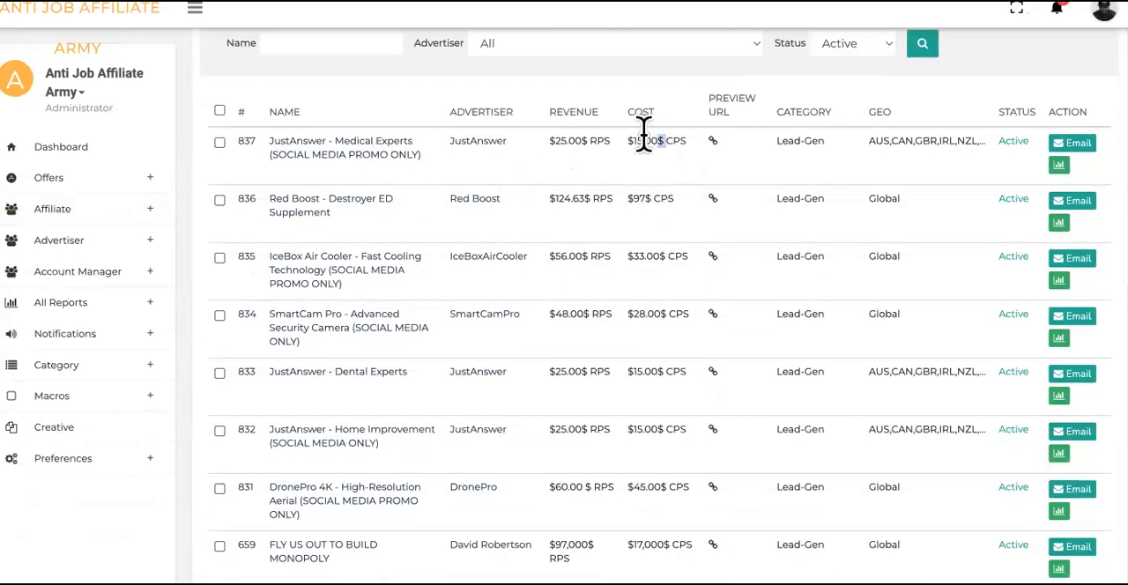
double_click(645, 140)
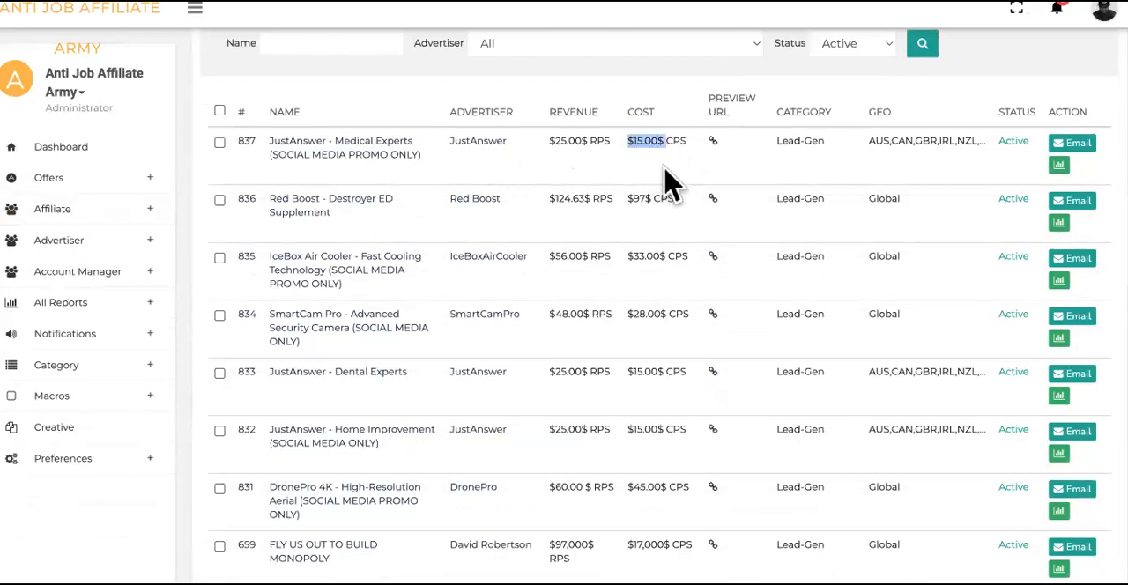
mouse_move(397, 218)
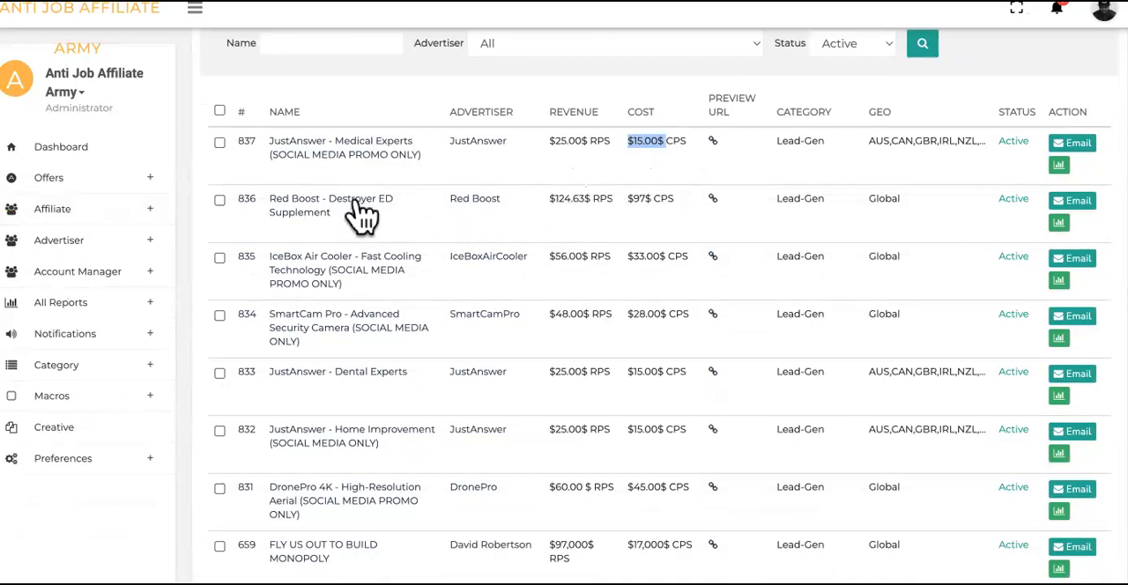
mouse_move(683, 211)
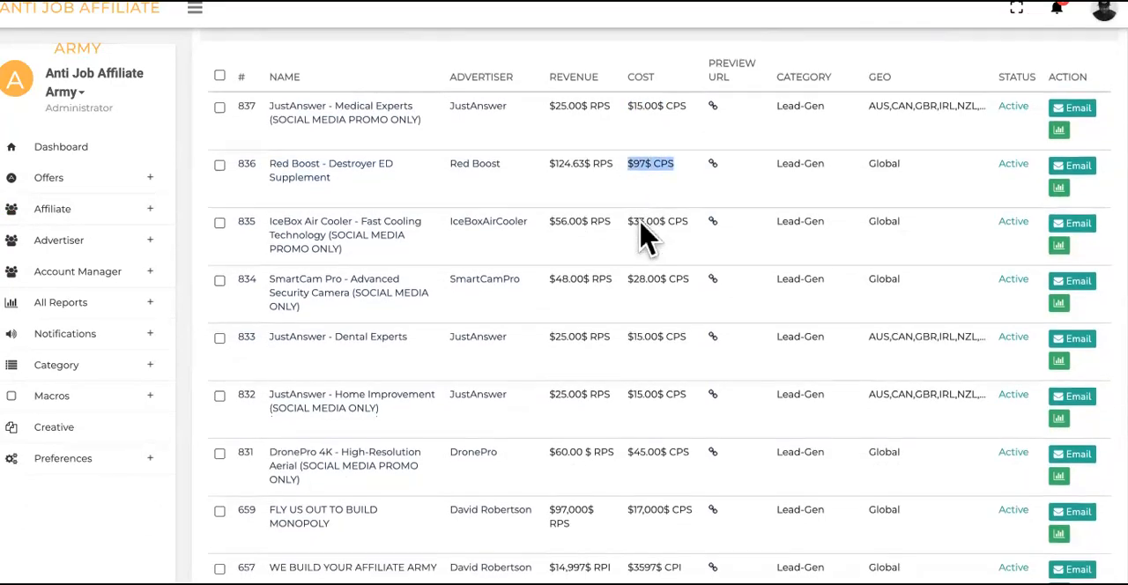
scroll(down, 3)
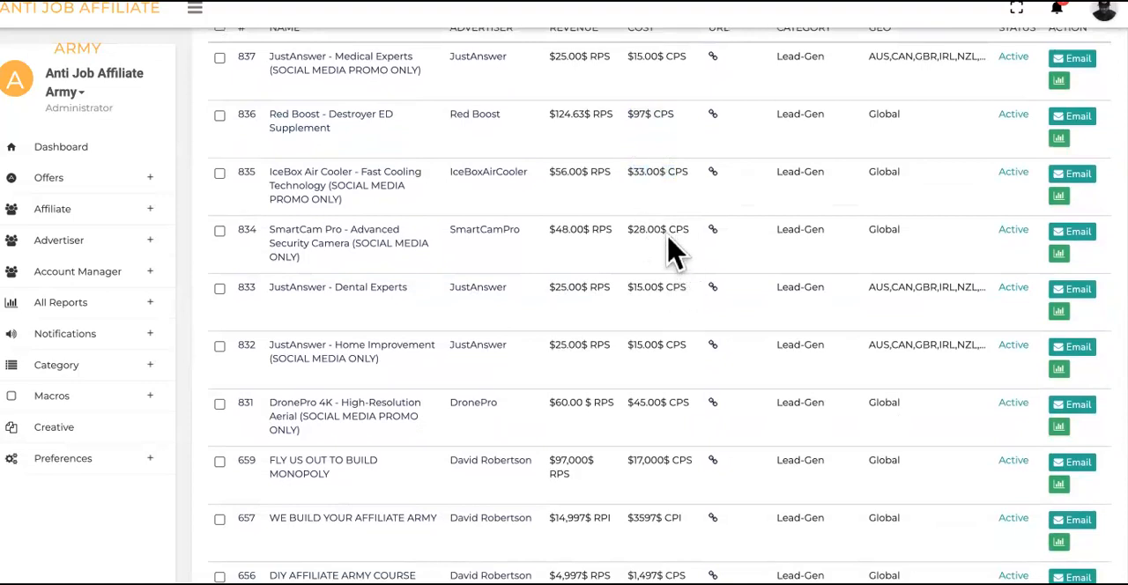
scroll(down, 3)
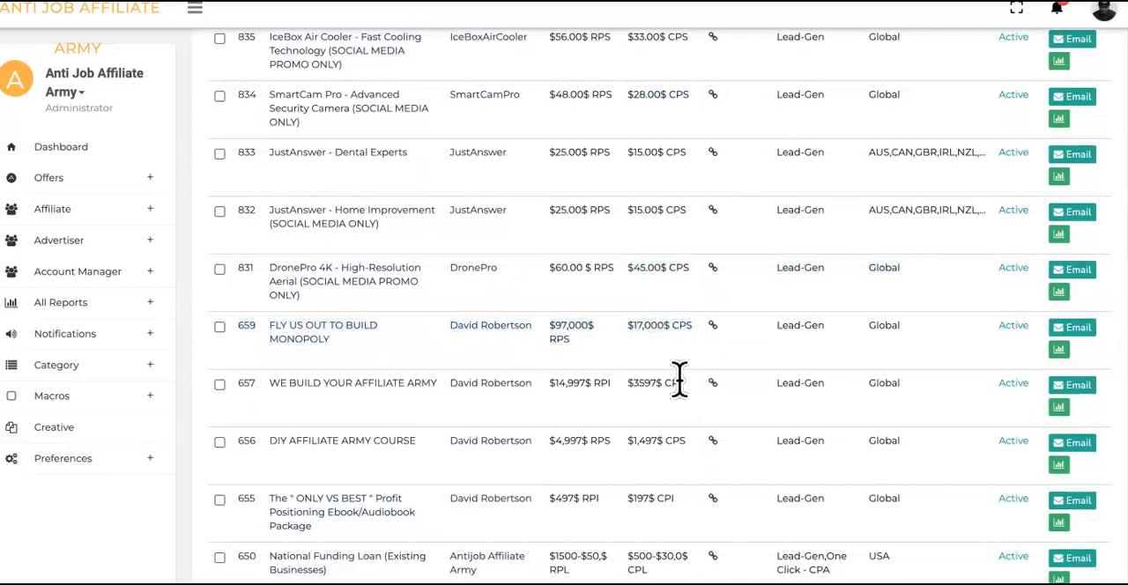
- Highlight the WE BUILD YOUR AFFILIATE ARMY cost and browse the remaining offer payouts
double_click(653, 383)
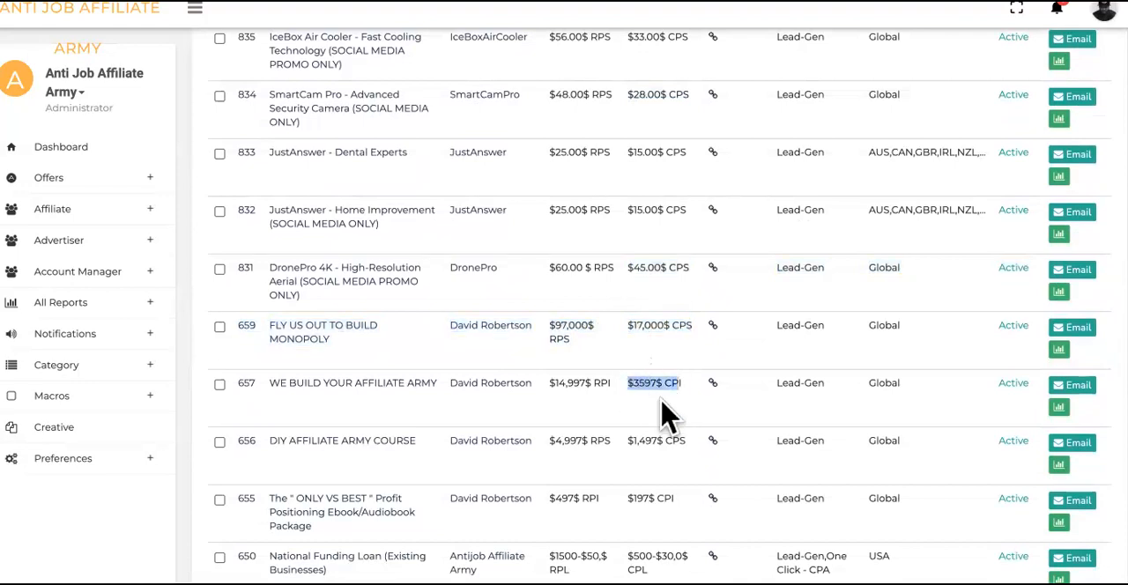
scroll(down, 3)
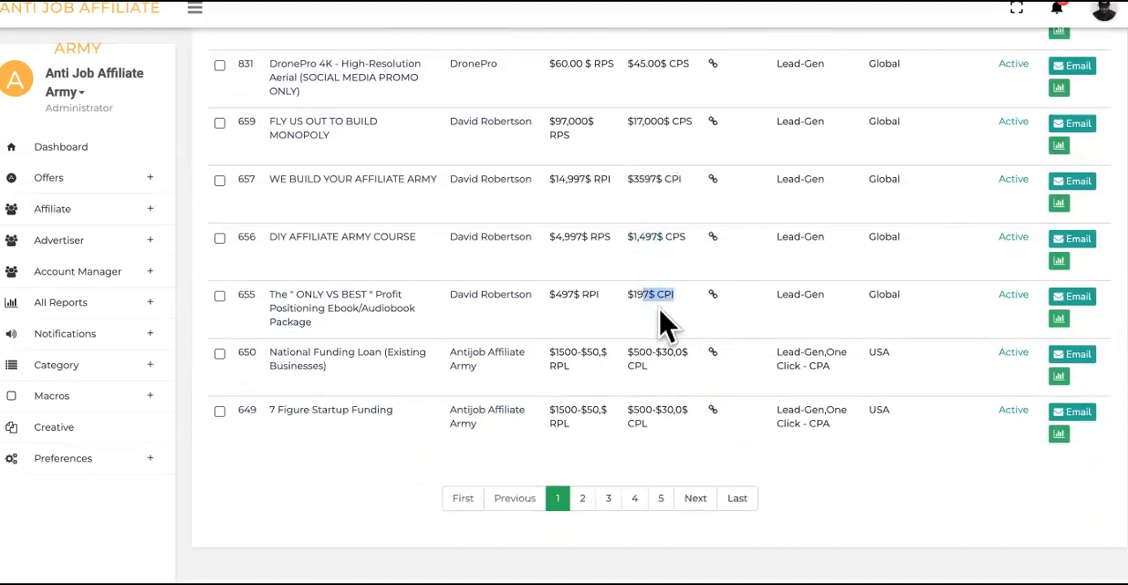
mouse_move(666, 344)
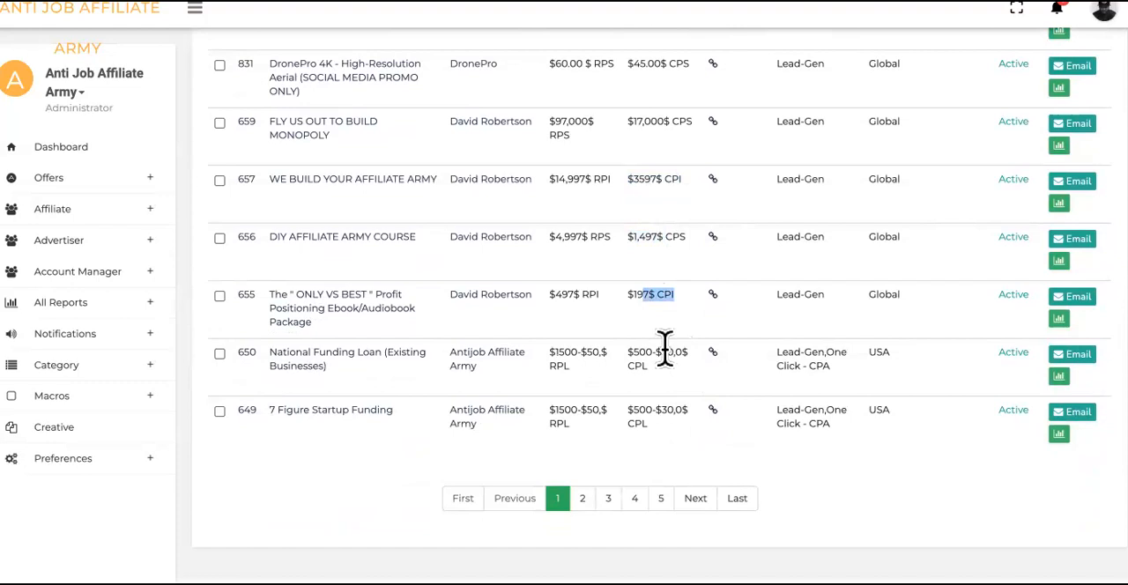
scroll(up, 3)
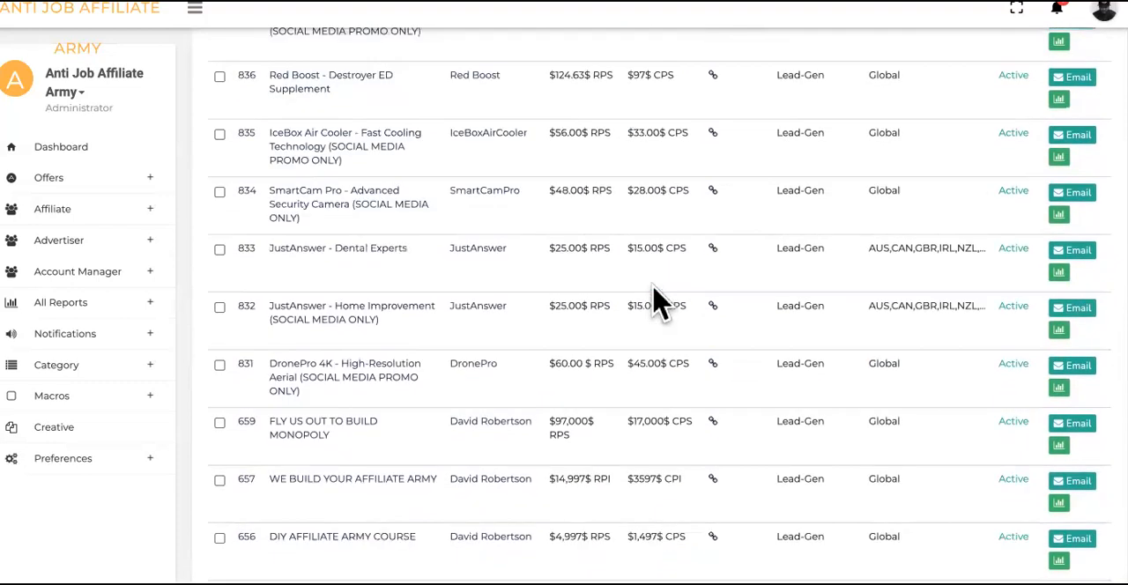
scroll(up, 3)
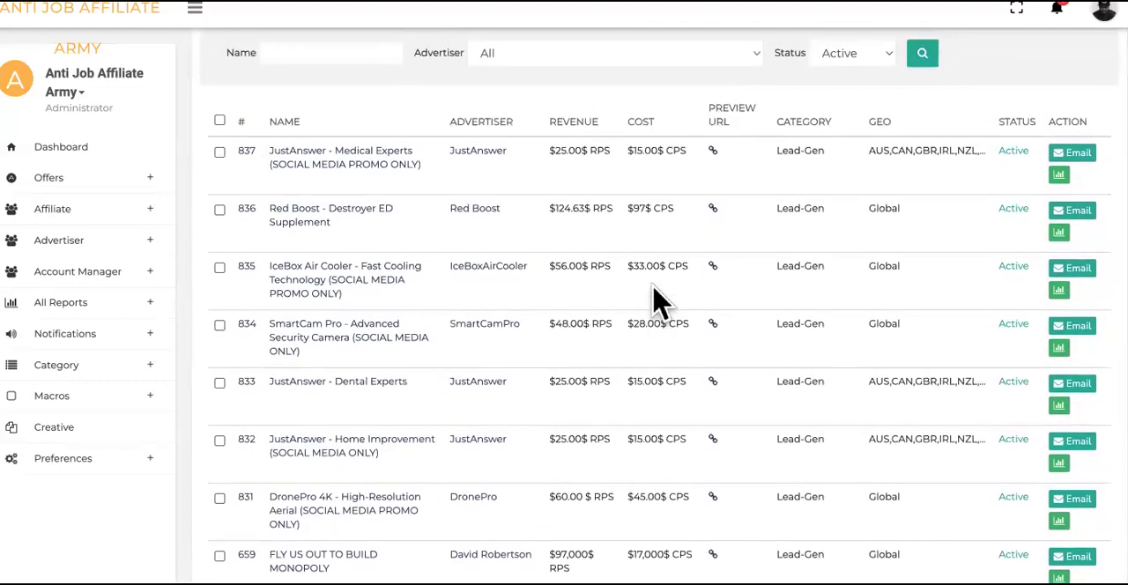
mouse_move(386, 431)
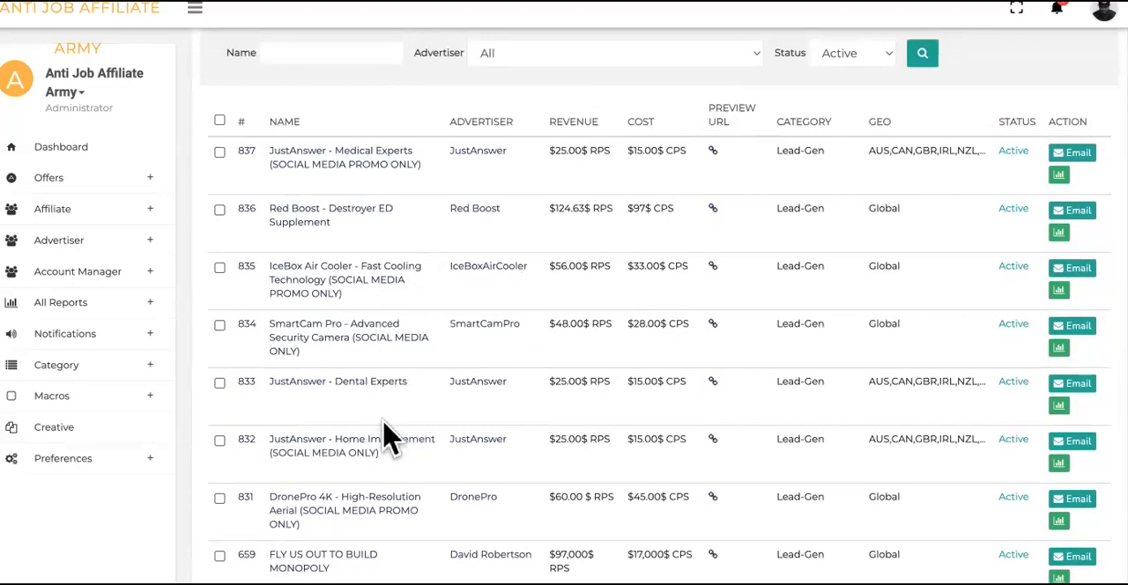
mouse_move(445, 268)
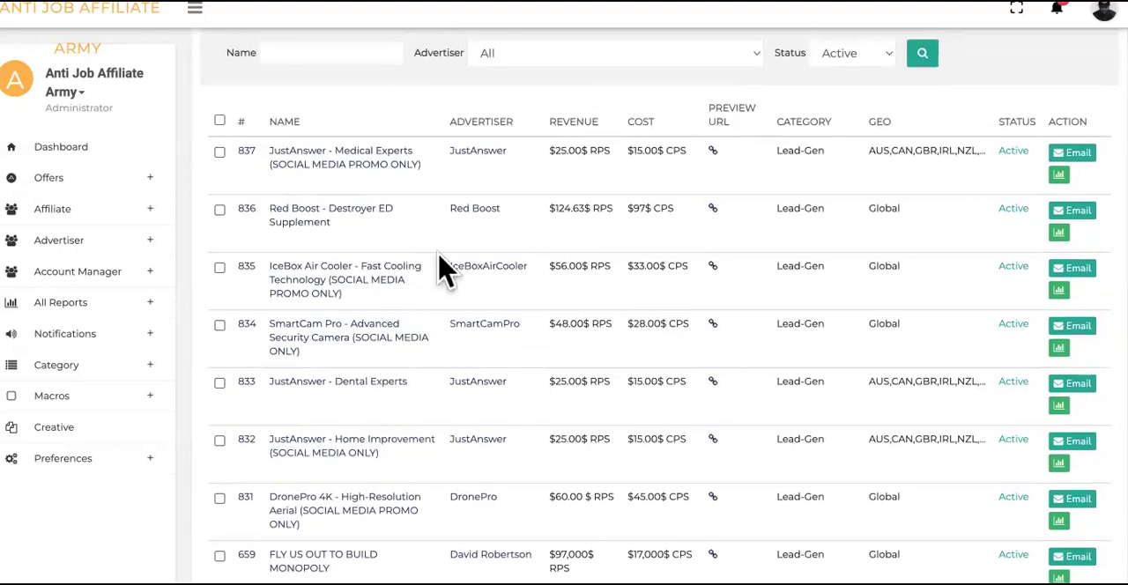
scroll(down, 3)
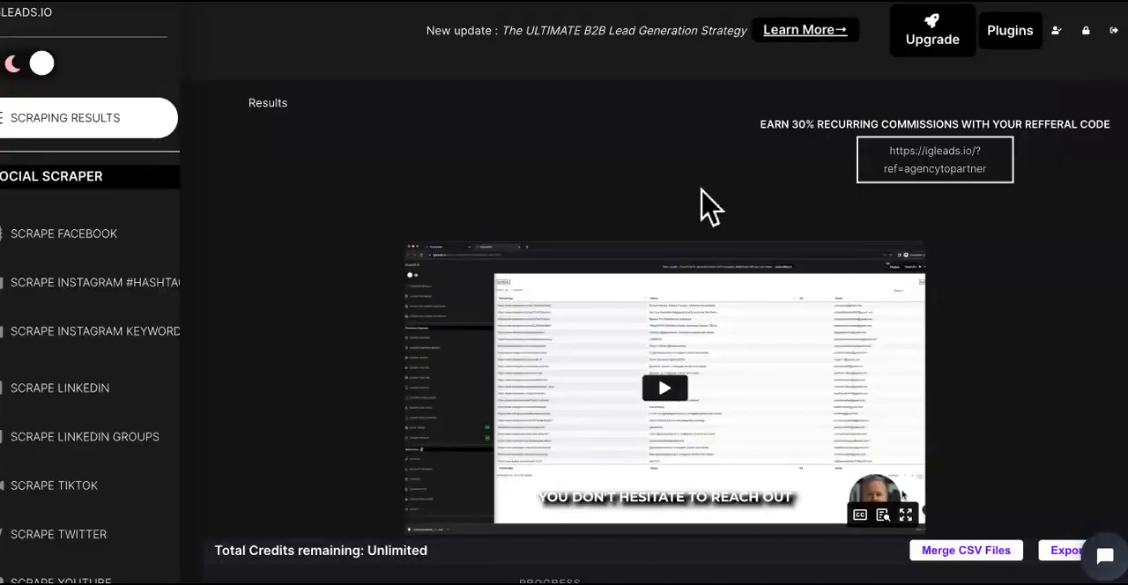
- Scroll the IGLeads completed jobs table down to the realtors LinkedIn Groups row
scroll(down, 3)
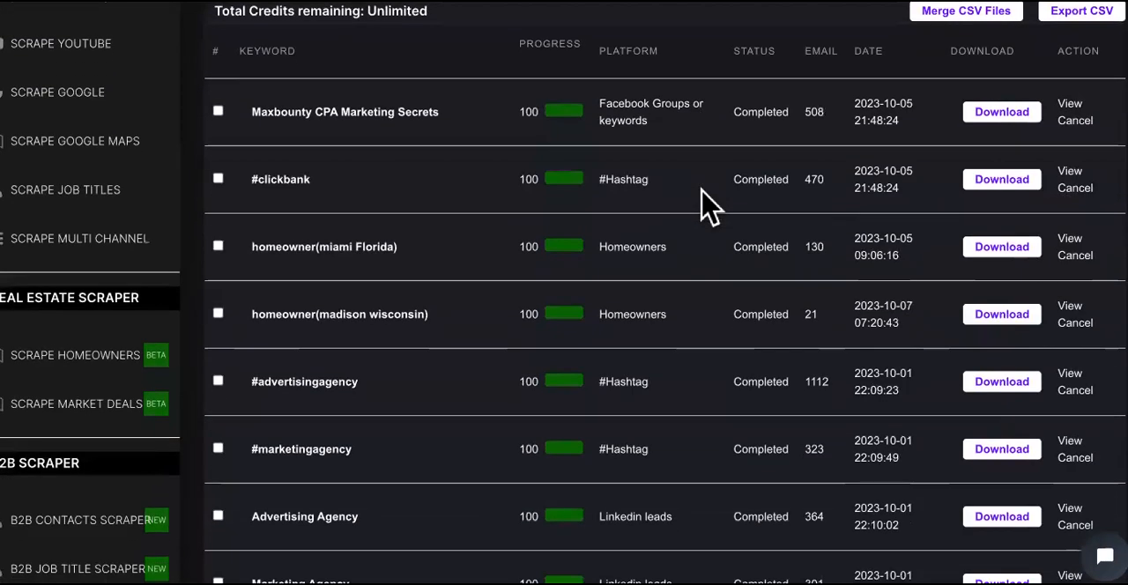
scroll(down, 3)
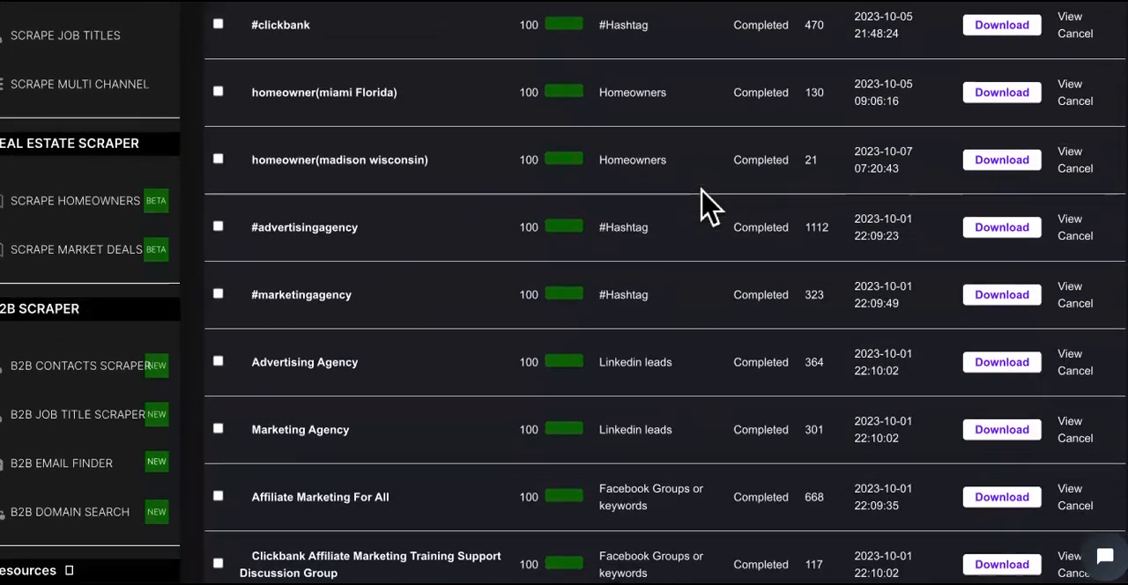
scroll(down, 3)
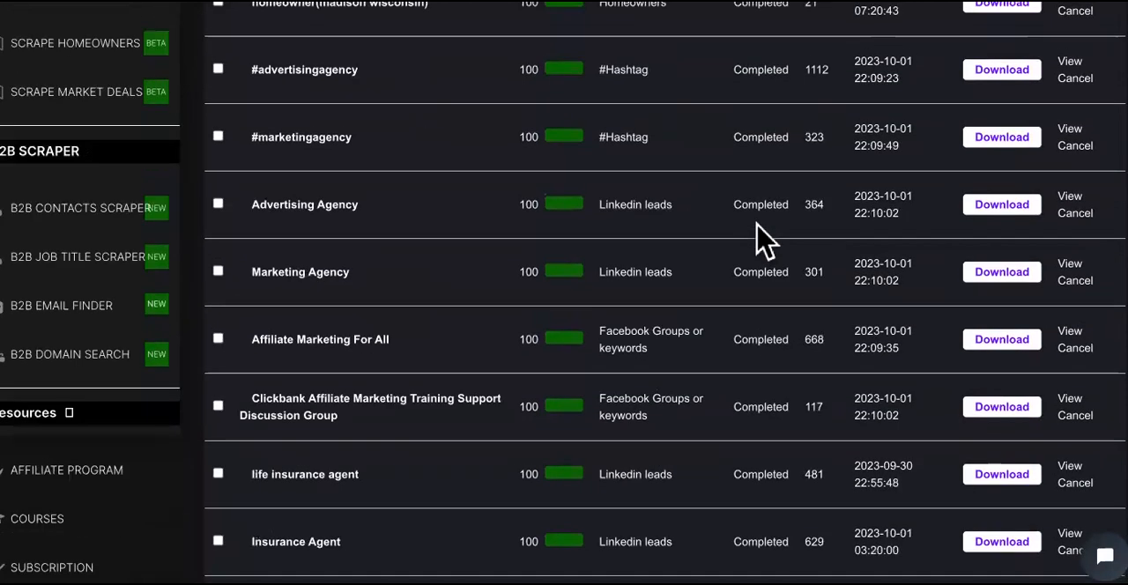
scroll(down, 3)
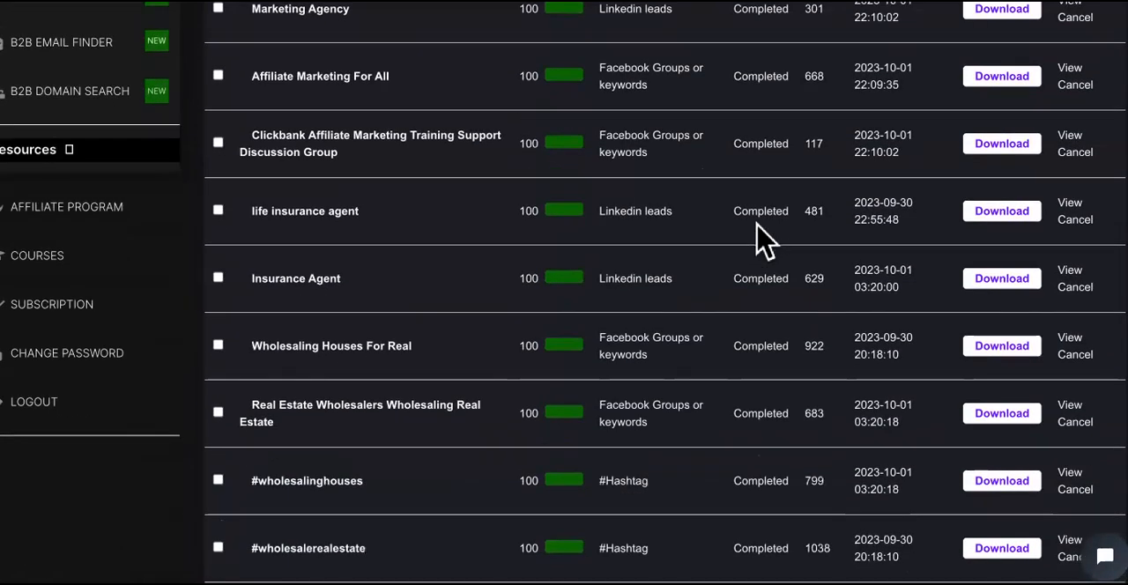
scroll(down, 3)
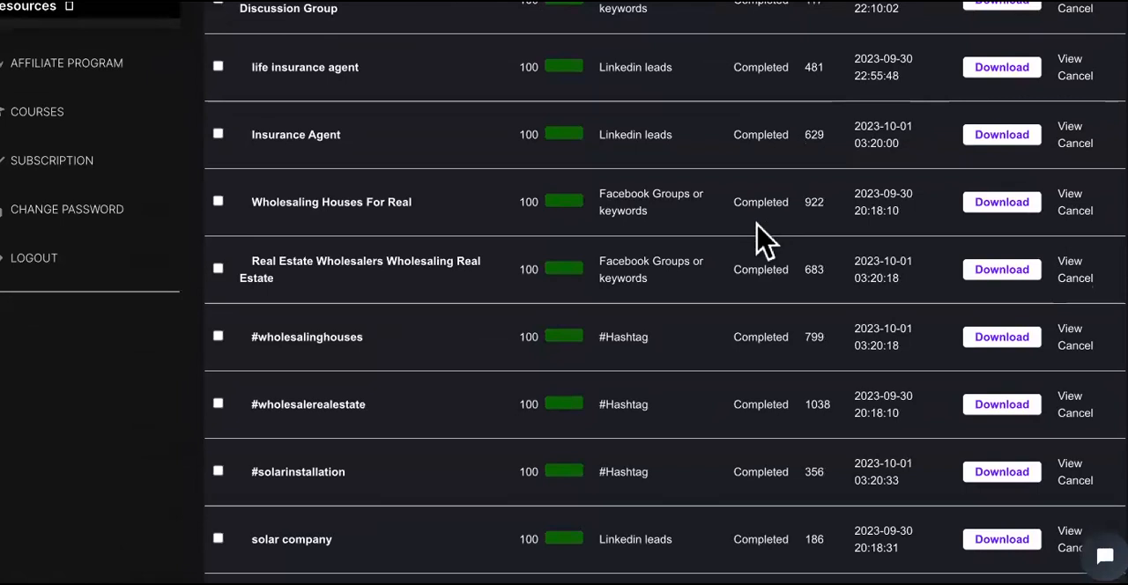
scroll(down, 3)
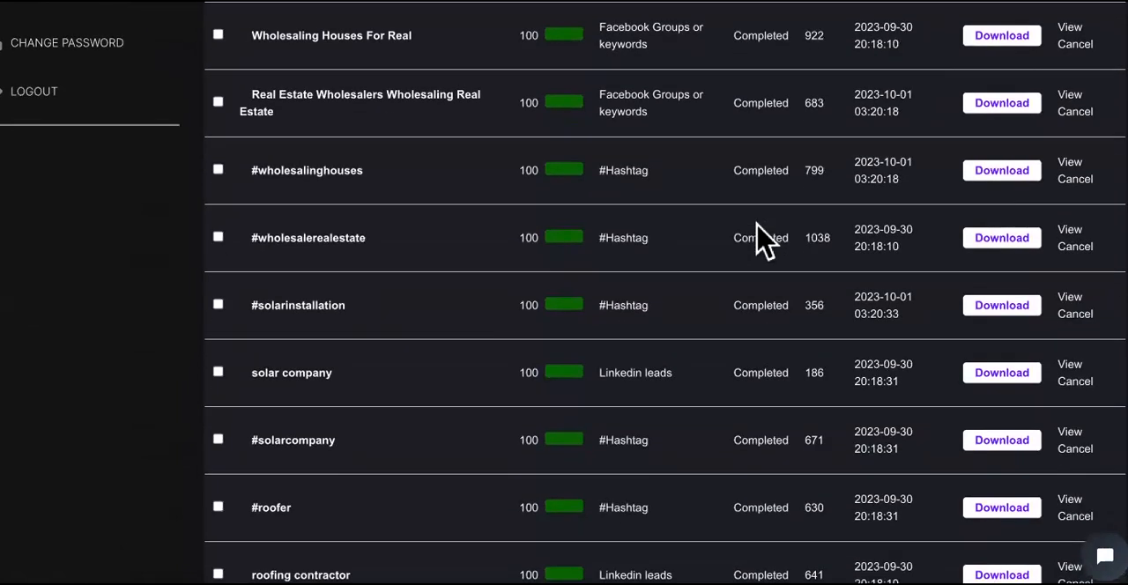
scroll(down, 3)
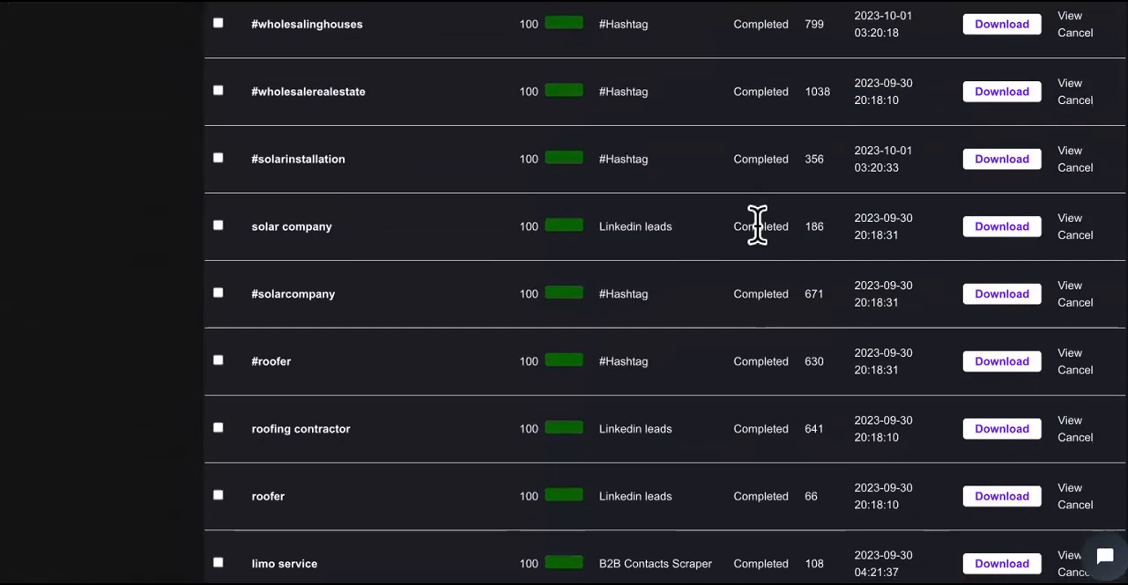
scroll(down, 3)
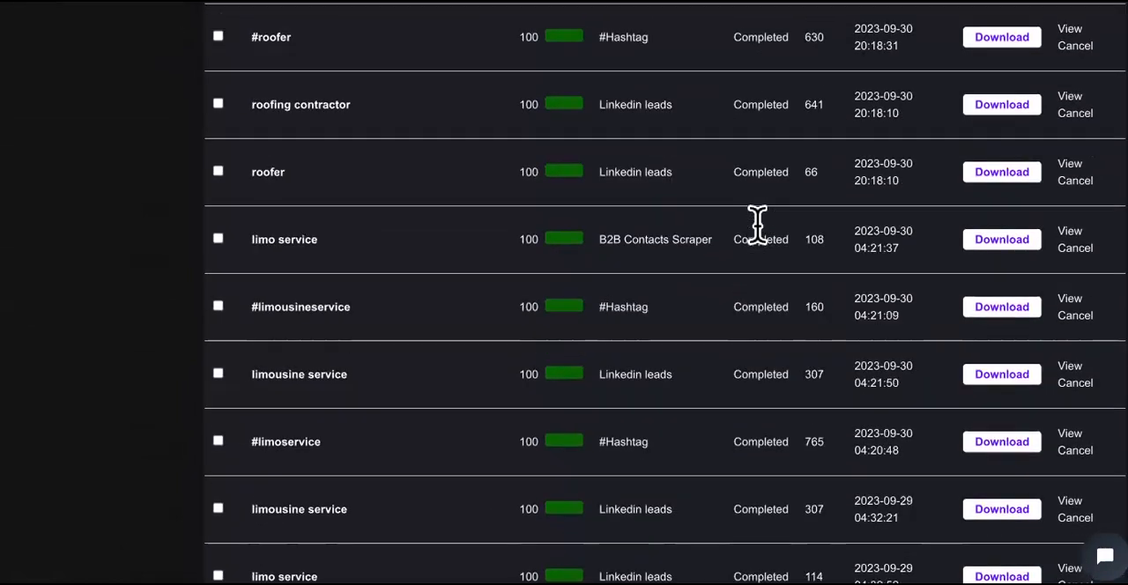
scroll(down, 3)
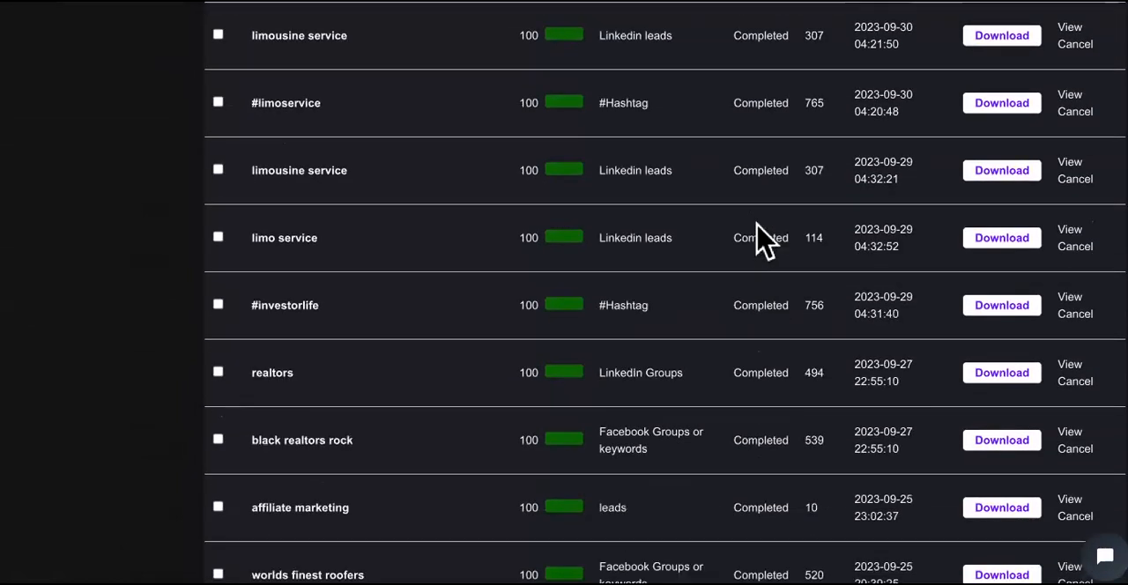
scroll(down, 3)
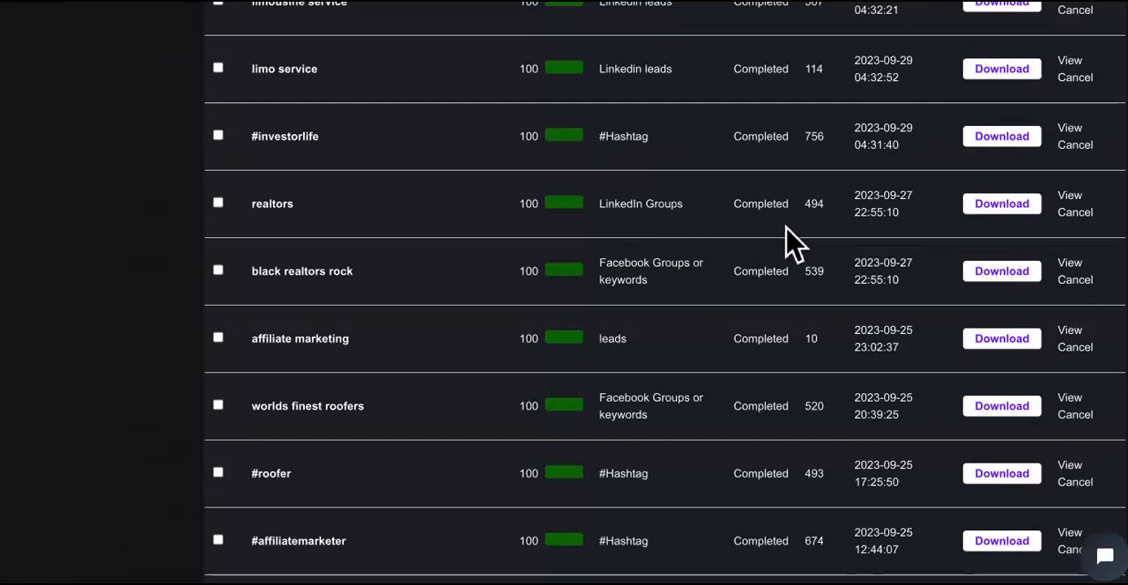
mouse_move(754, 234)
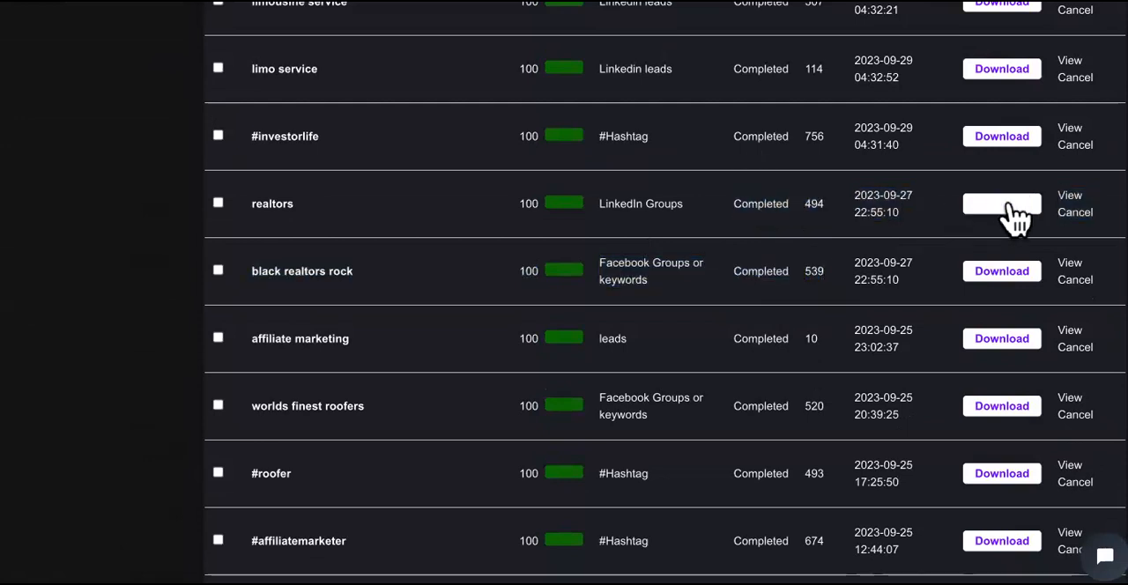
- Download the realtors lead list as realtors_1695842567.csv
click(1002, 203)
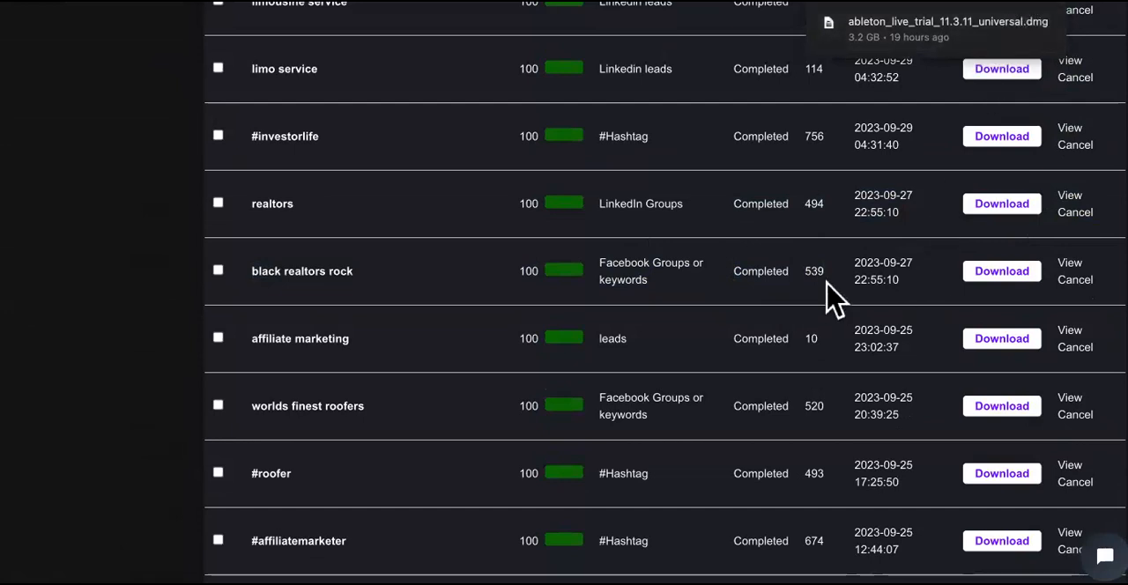
mouse_move(832, 225)
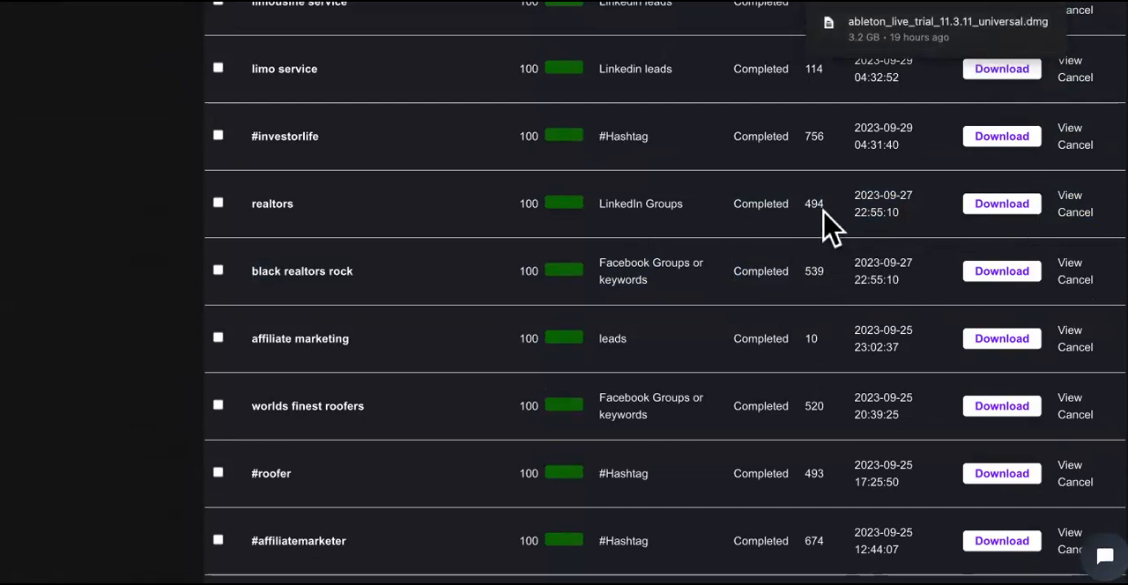
mouse_move(833, 291)
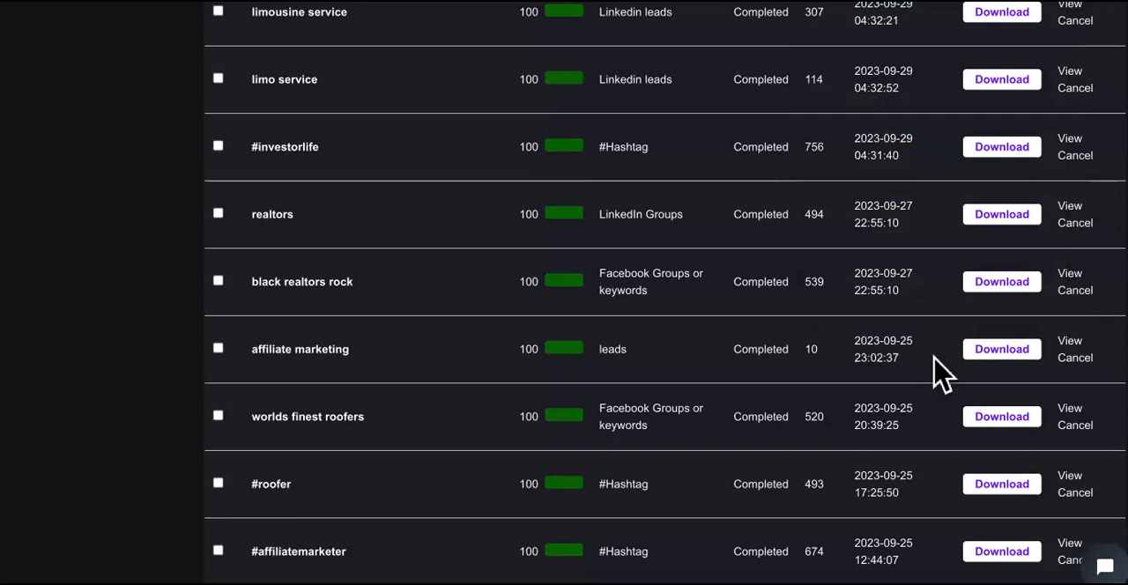
scroll(down, 3)
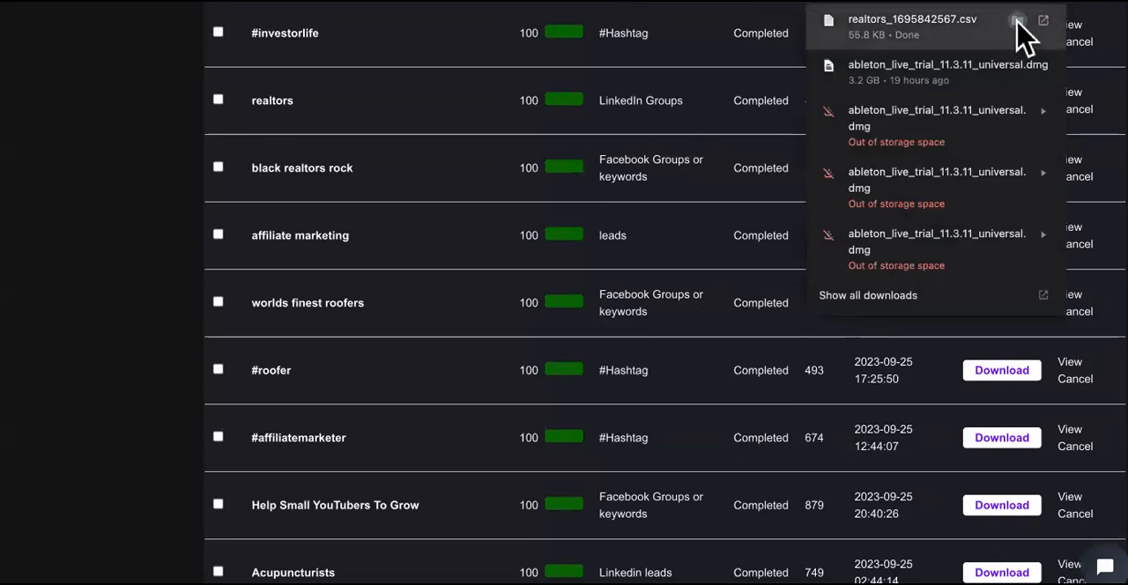
- Move realtors_1695842567.csv from Downloads onto the desktop and close the Finder window
click(1019, 20)
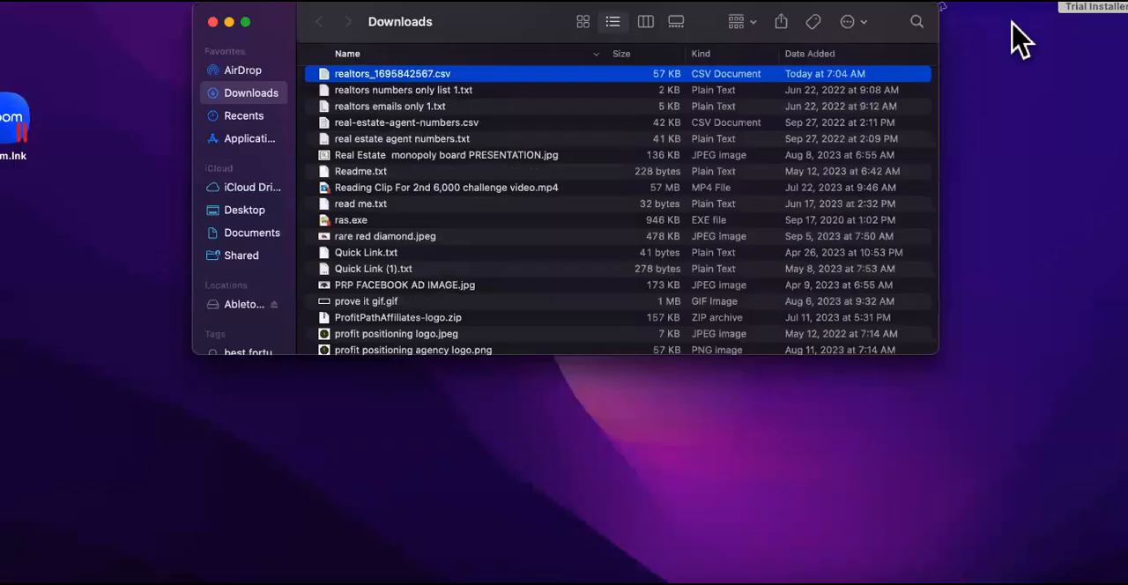
drag(400, 22, 534, 87)
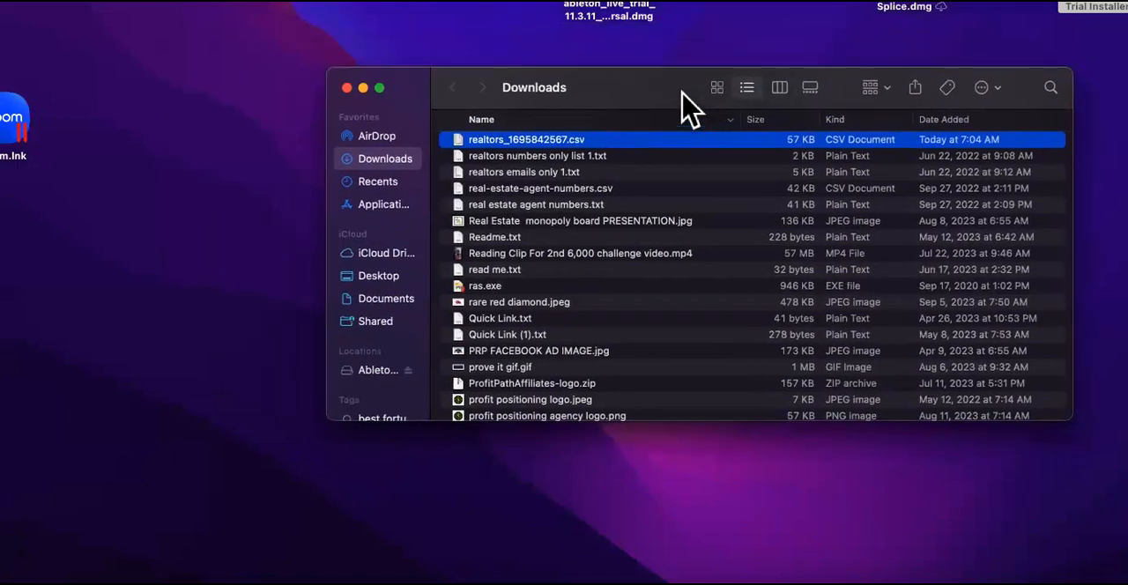
drag(526, 140, 210, 106)
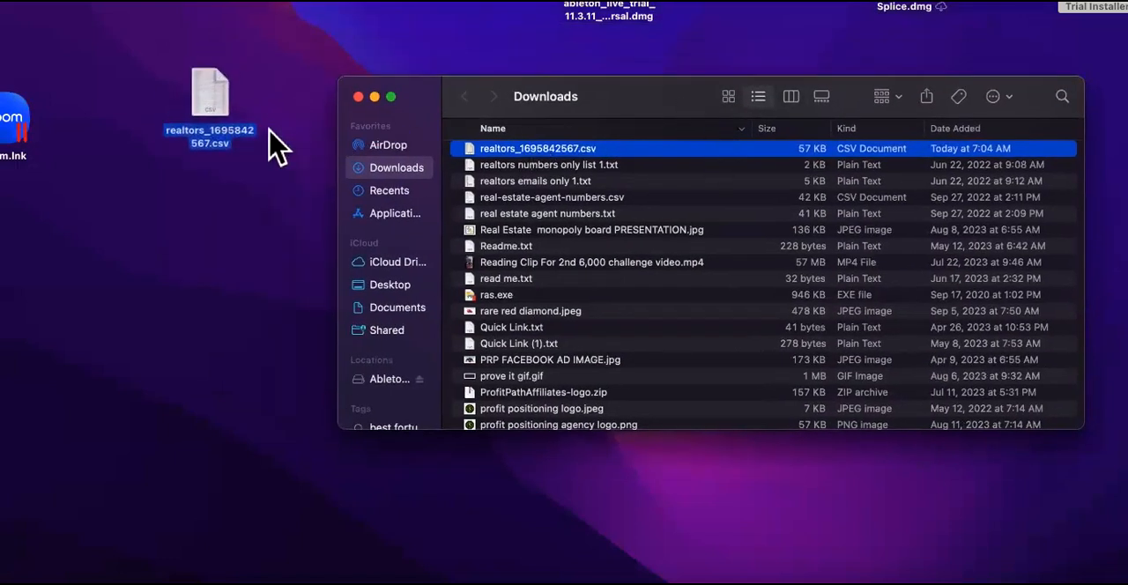
click(357, 96)
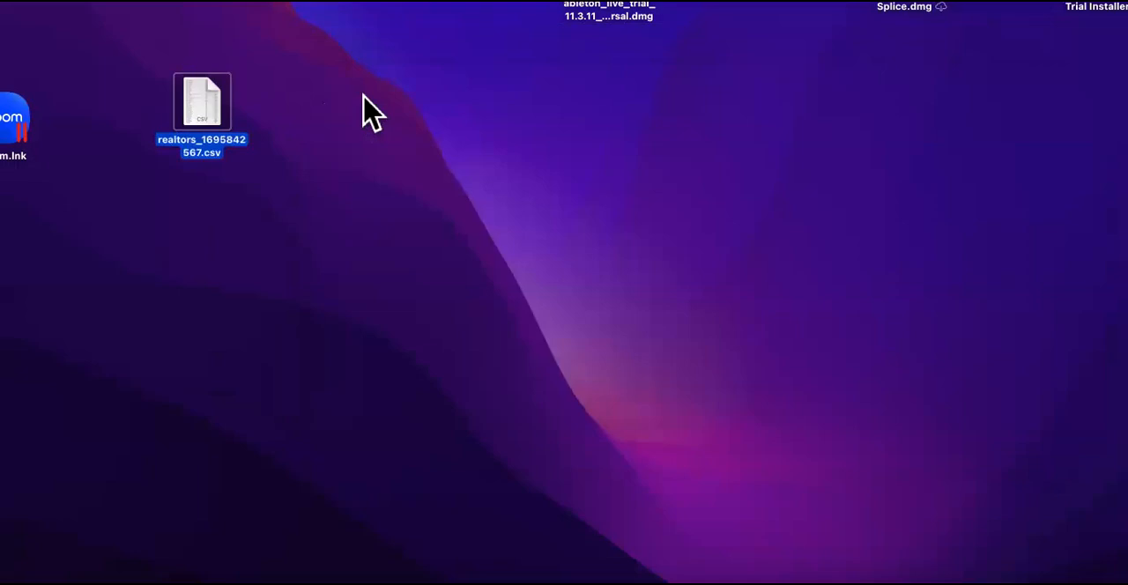
click(352, 173)
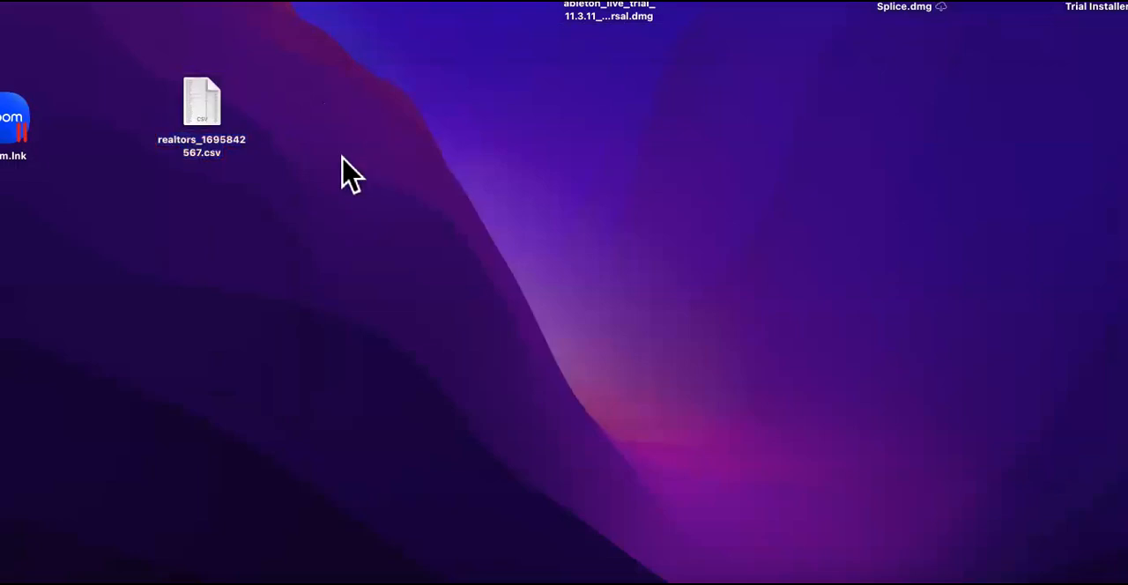
mouse_move(290, 202)
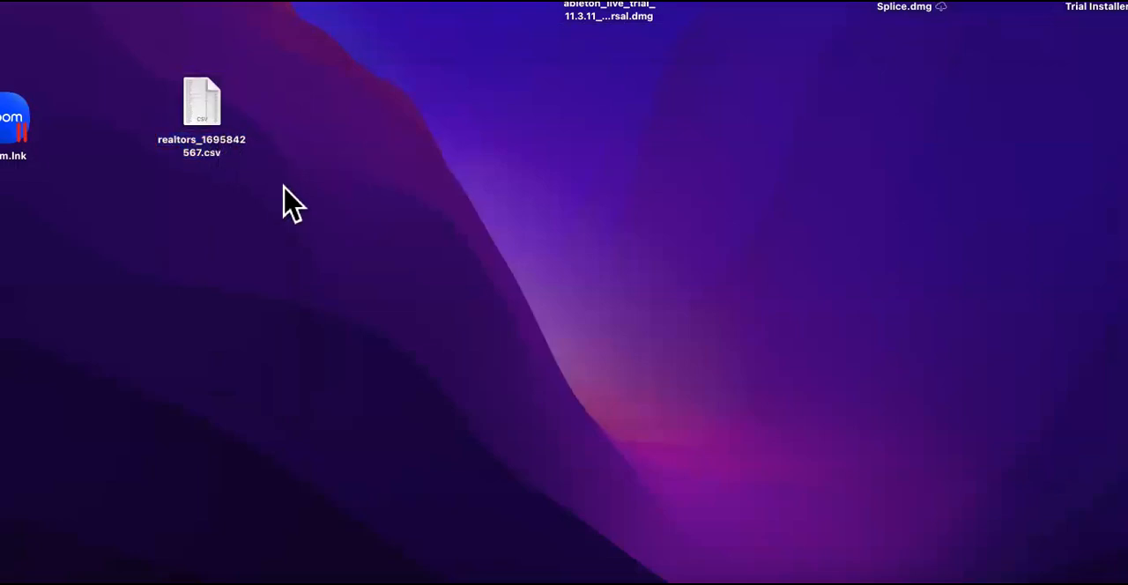
mouse_move(366, 423)
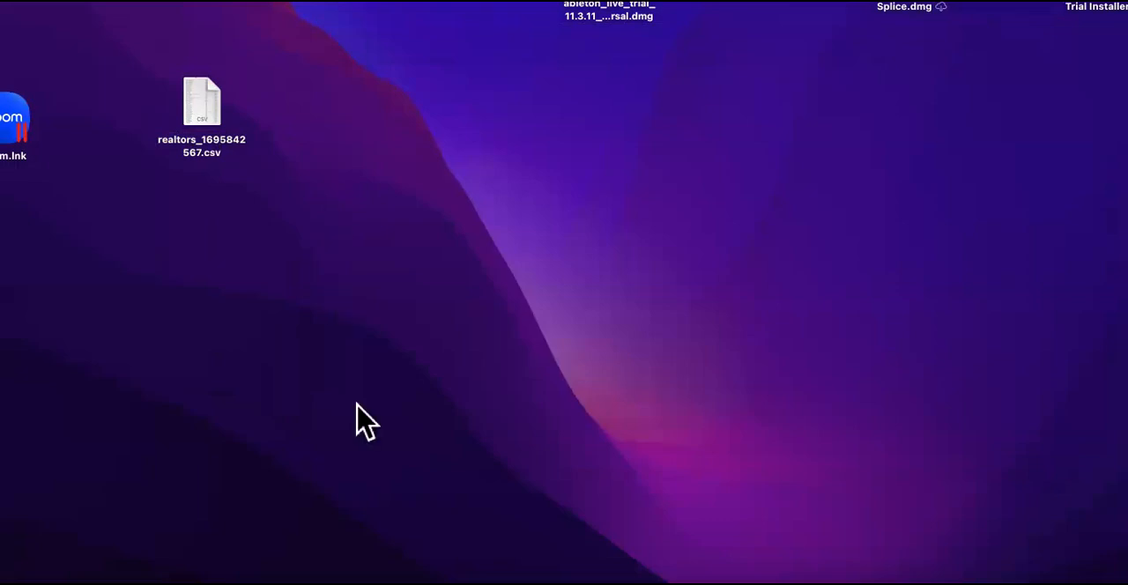
mouse_move(489, 343)
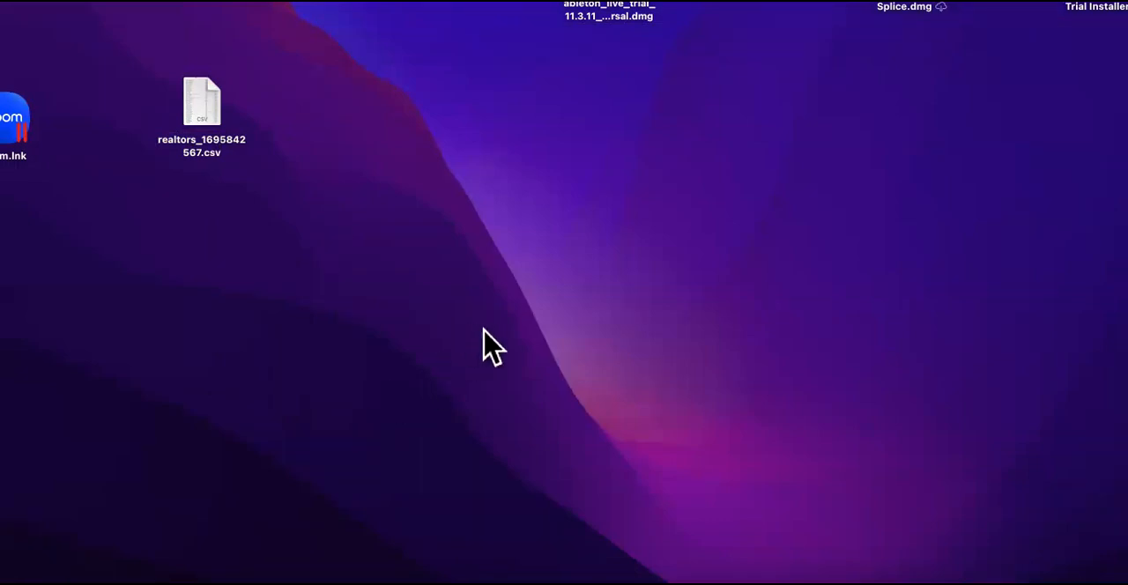
mouse_move(207, 150)
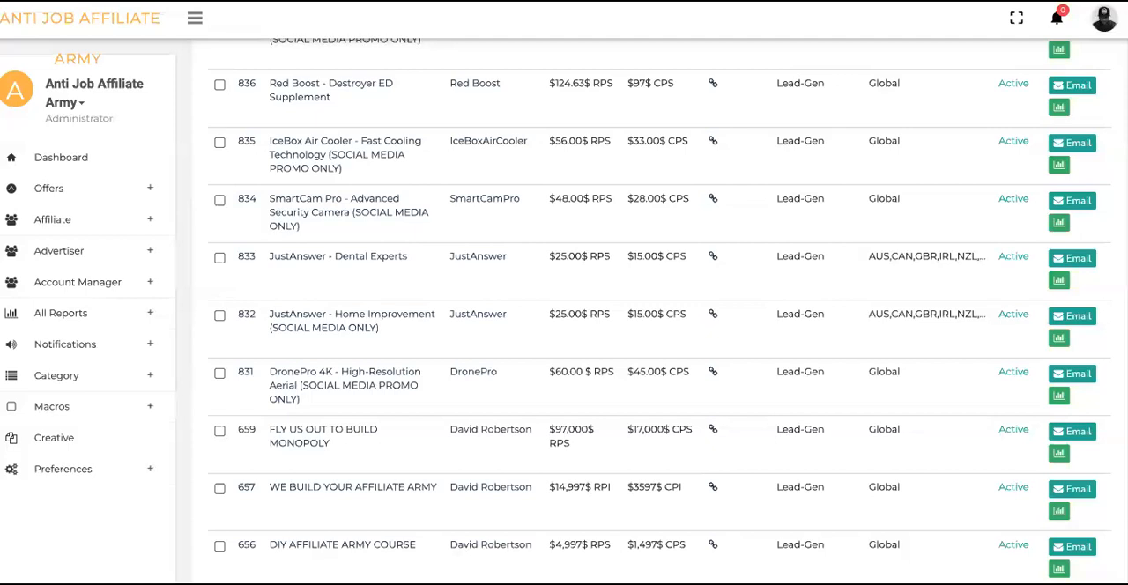
- Scroll the Offers table to the DronePro 4K High-Resolution Aerial row (ID 831)
scroll(down, 3)
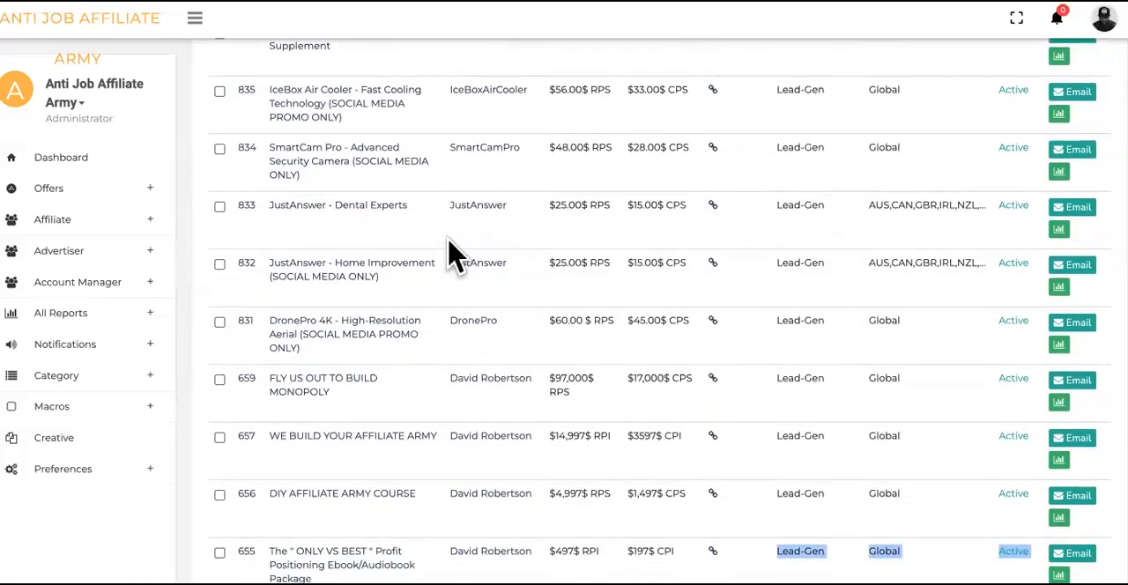
scroll(down, 3)
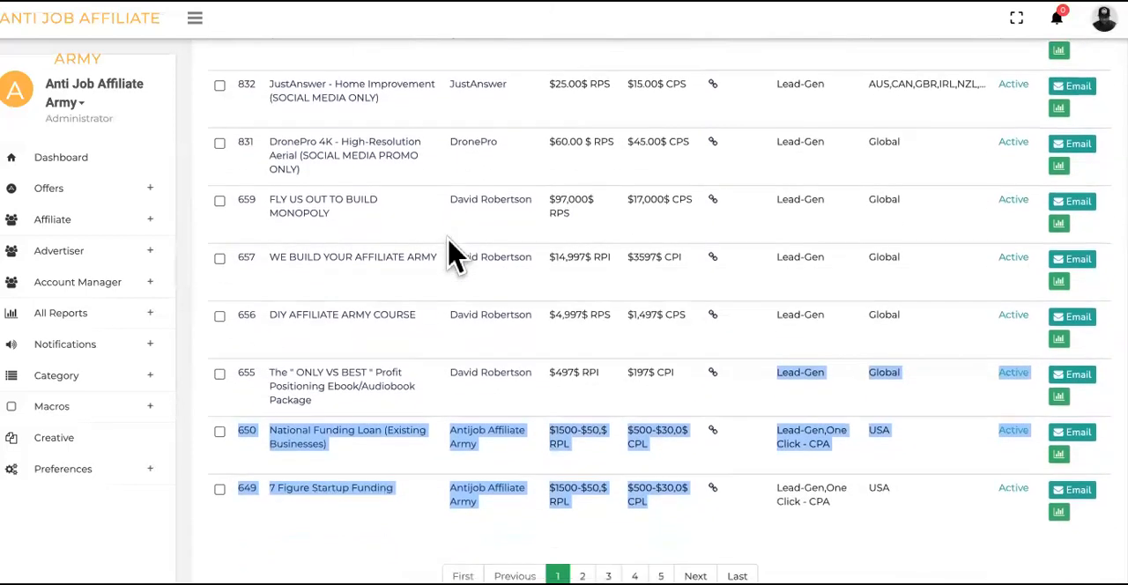
scroll(up, 3)
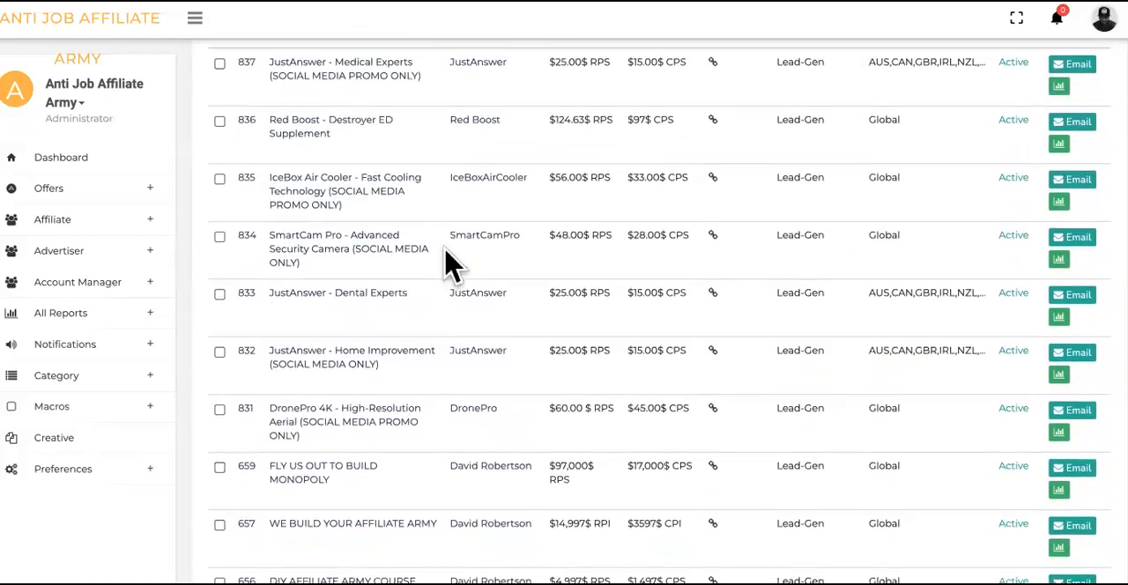
mouse_move(383, 290)
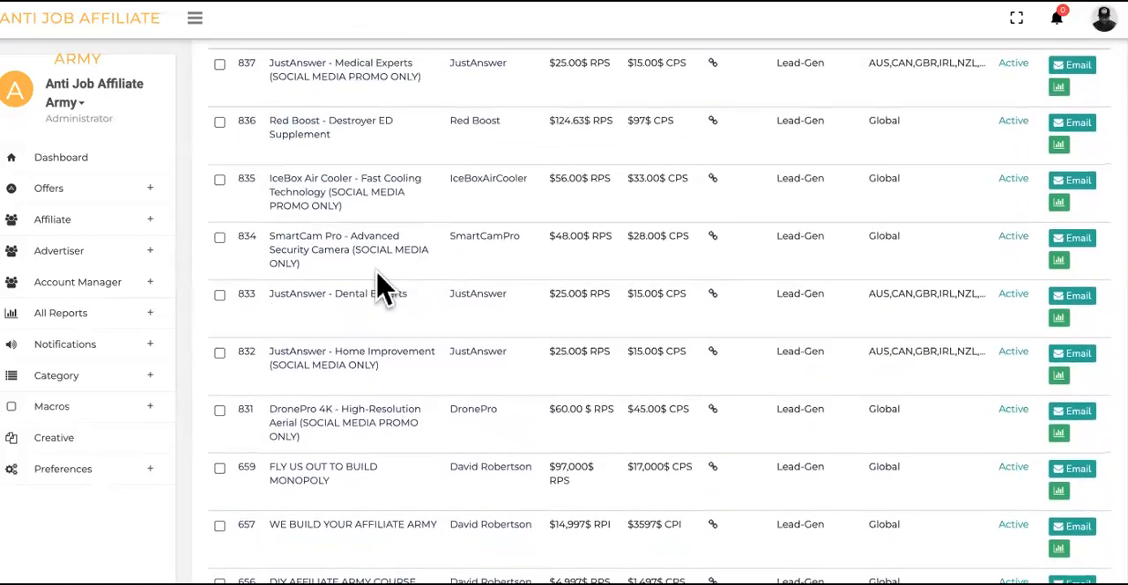
scroll(up, 3)
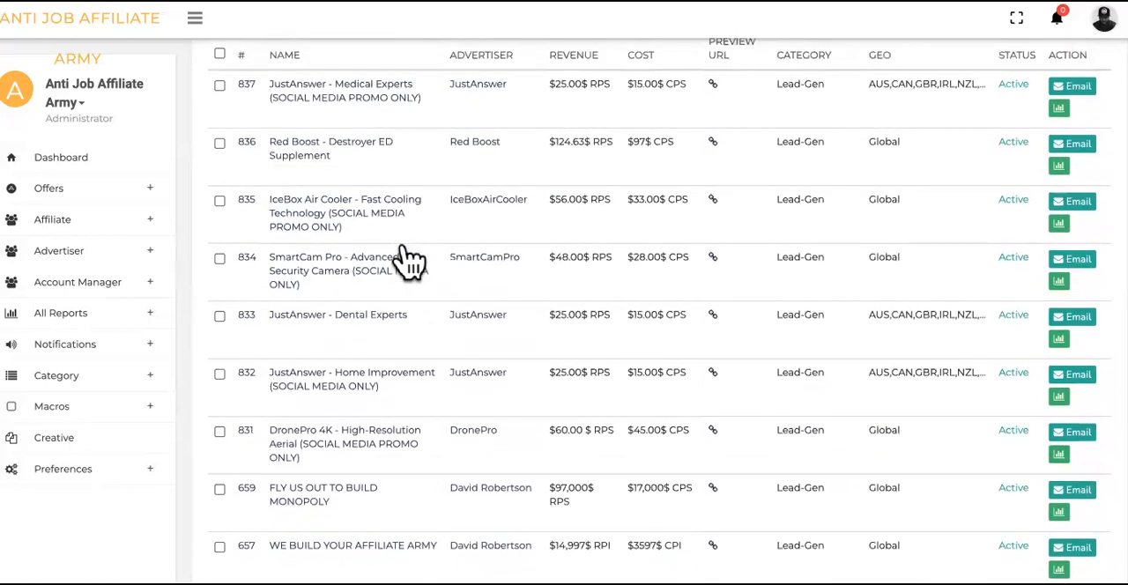
scroll(down, 3)
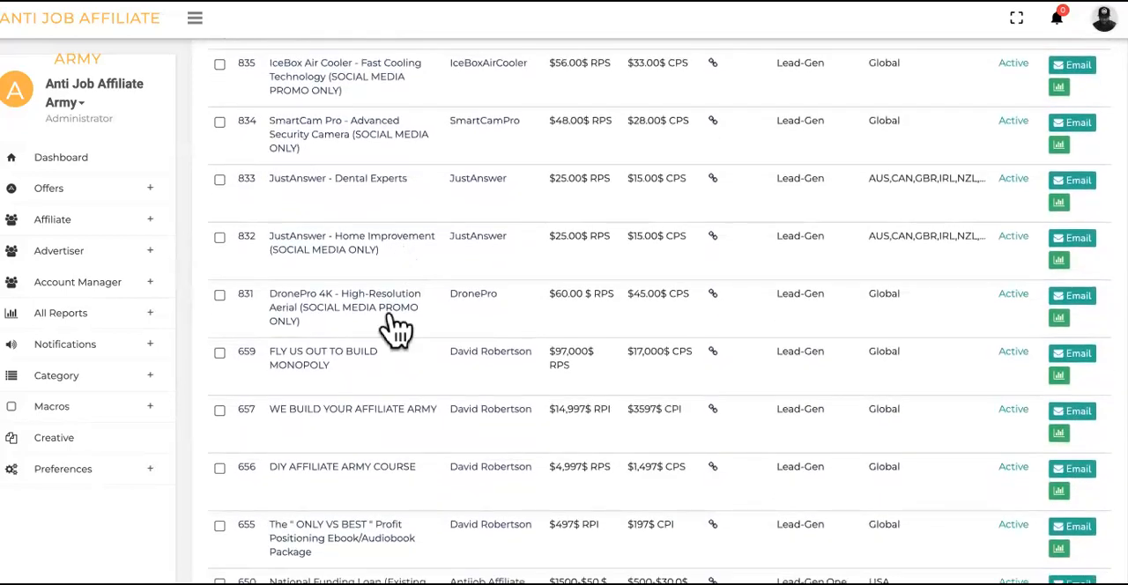
mouse_move(378, 307)
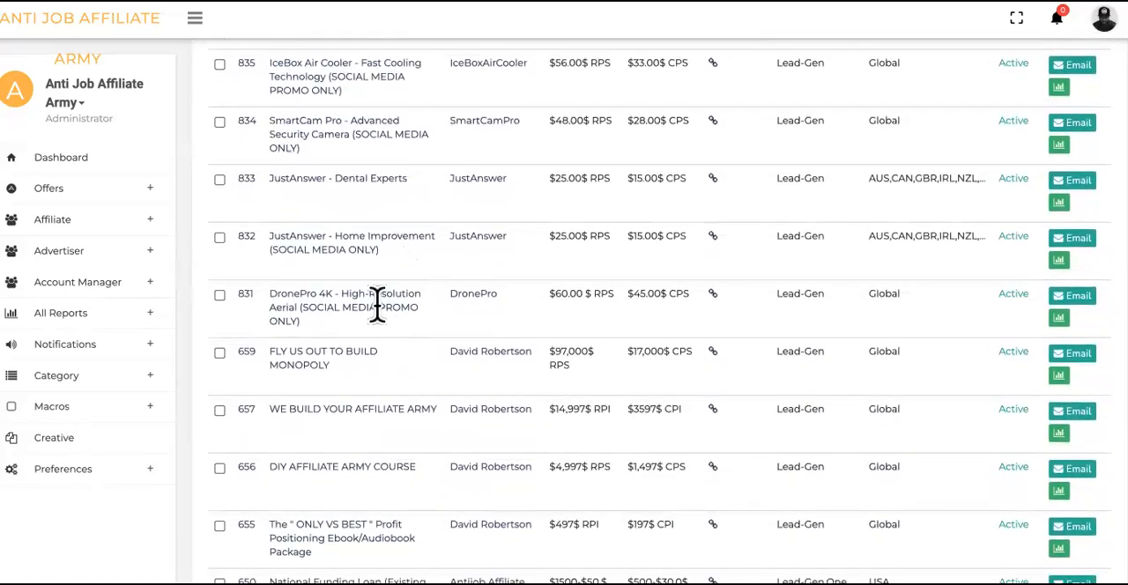
click(343, 293)
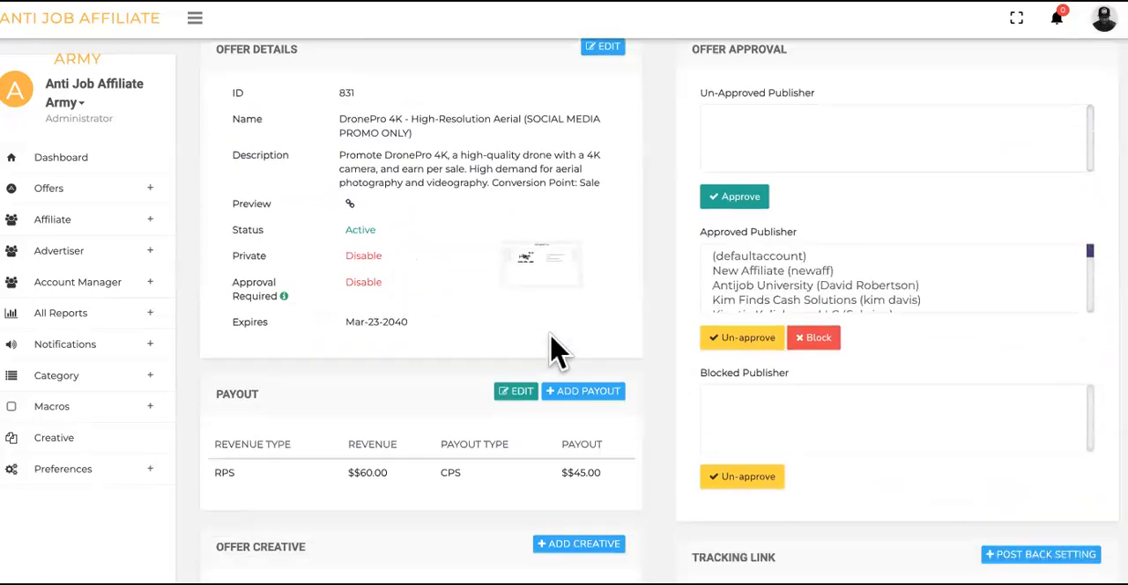
scroll(down, 3)
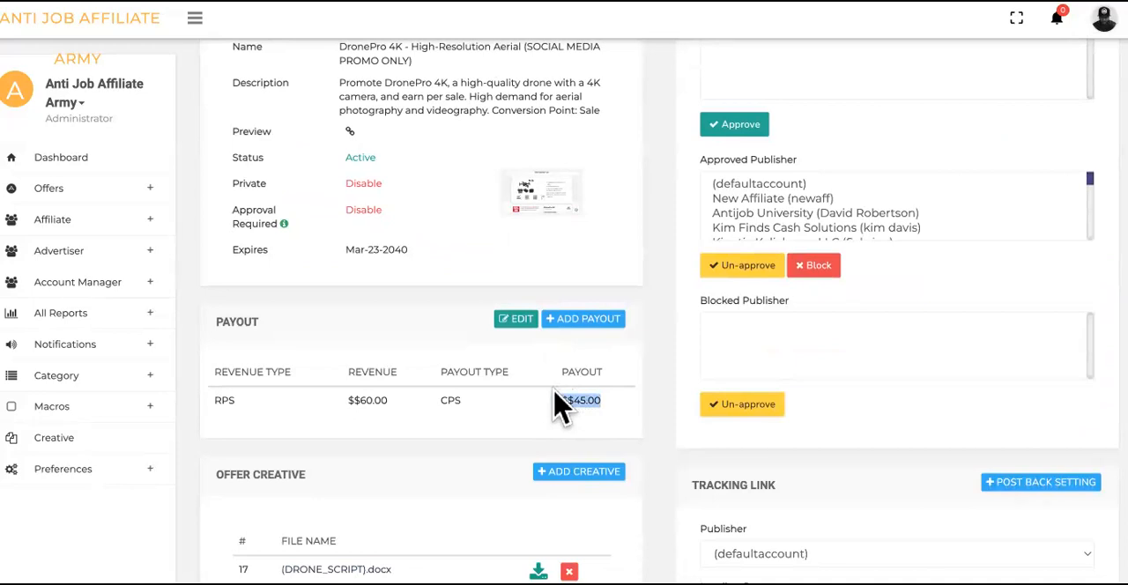
scroll(up, 3)
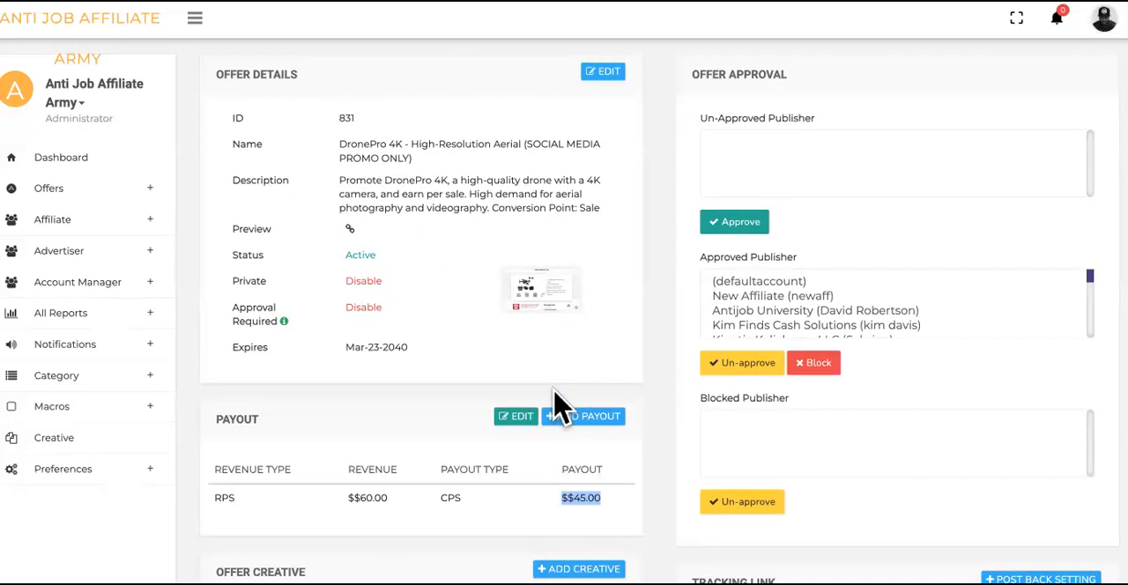
scroll(down, 3)
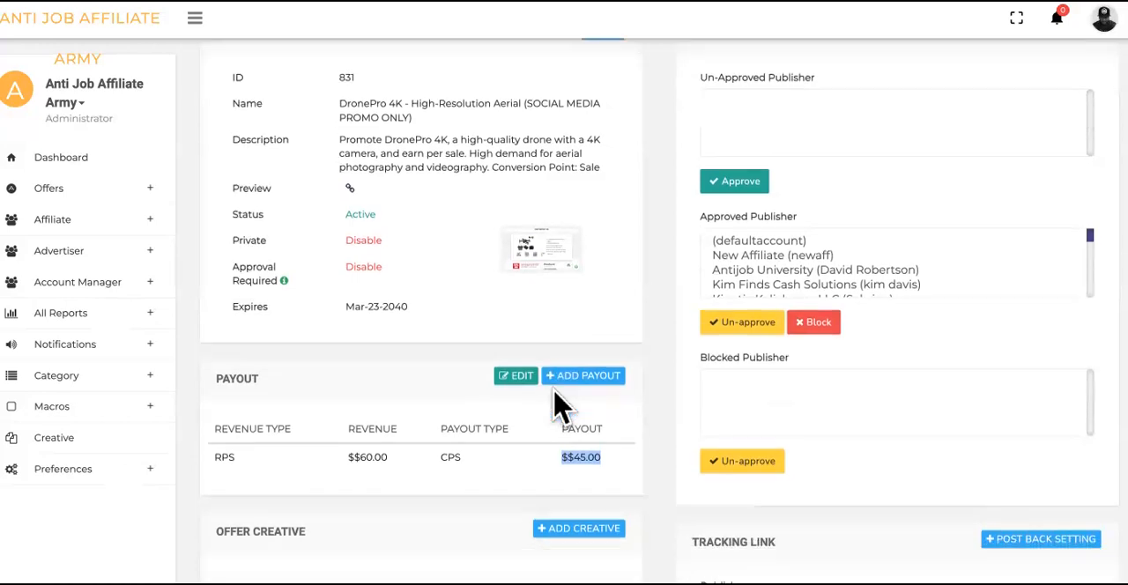
scroll(down, 3)
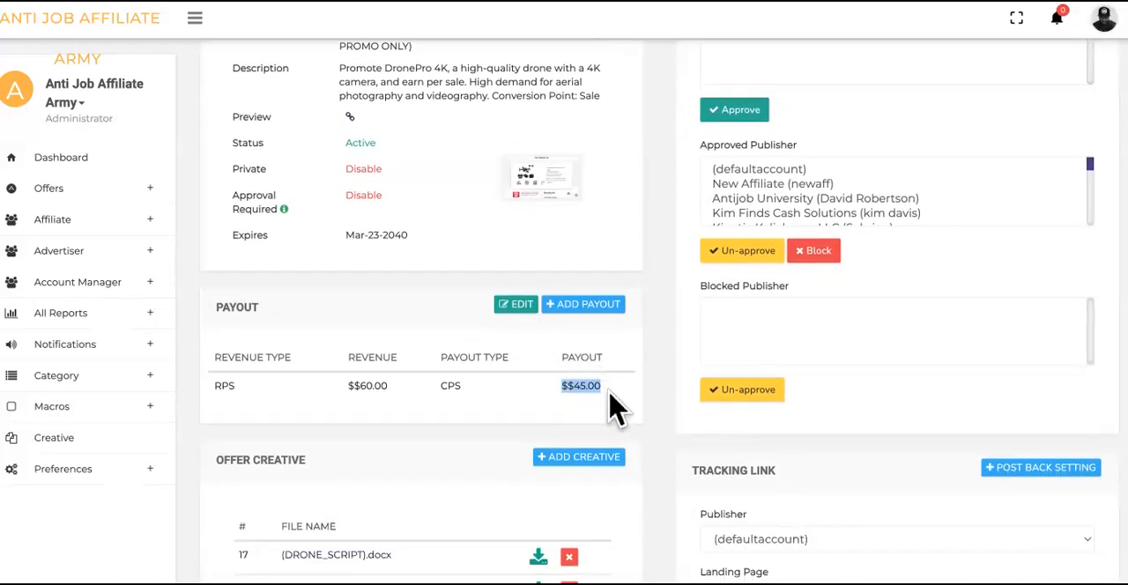
scroll(up, 3)
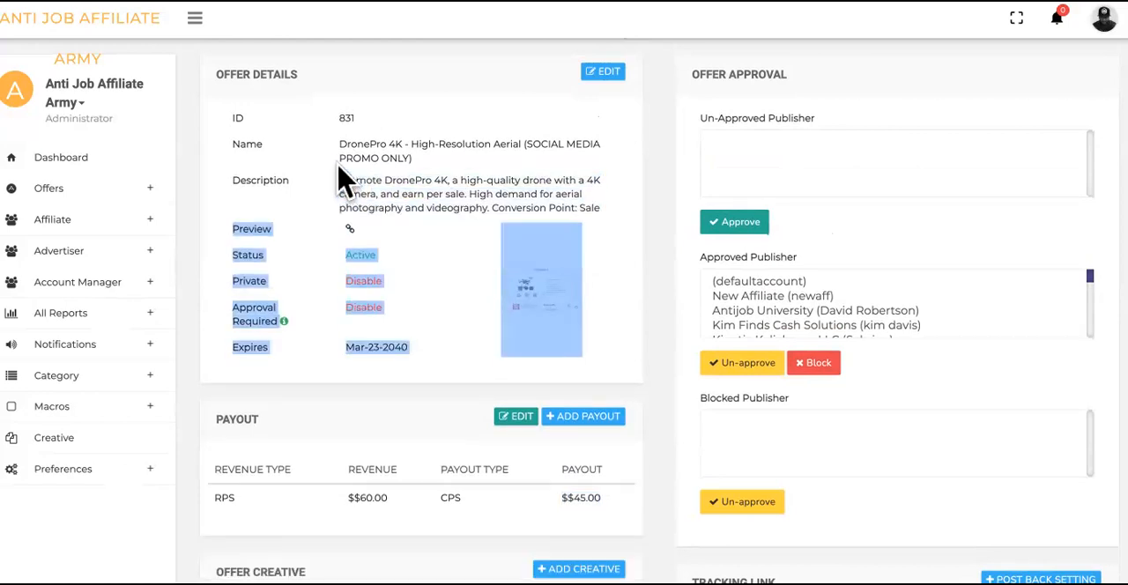
scroll(down, 3)
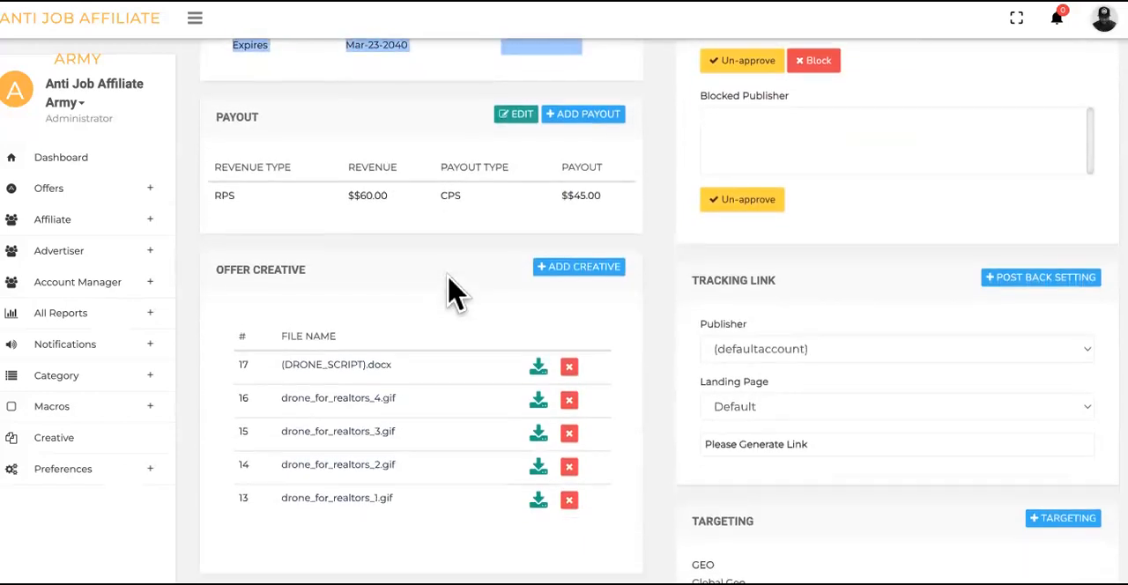
scroll(down, 3)
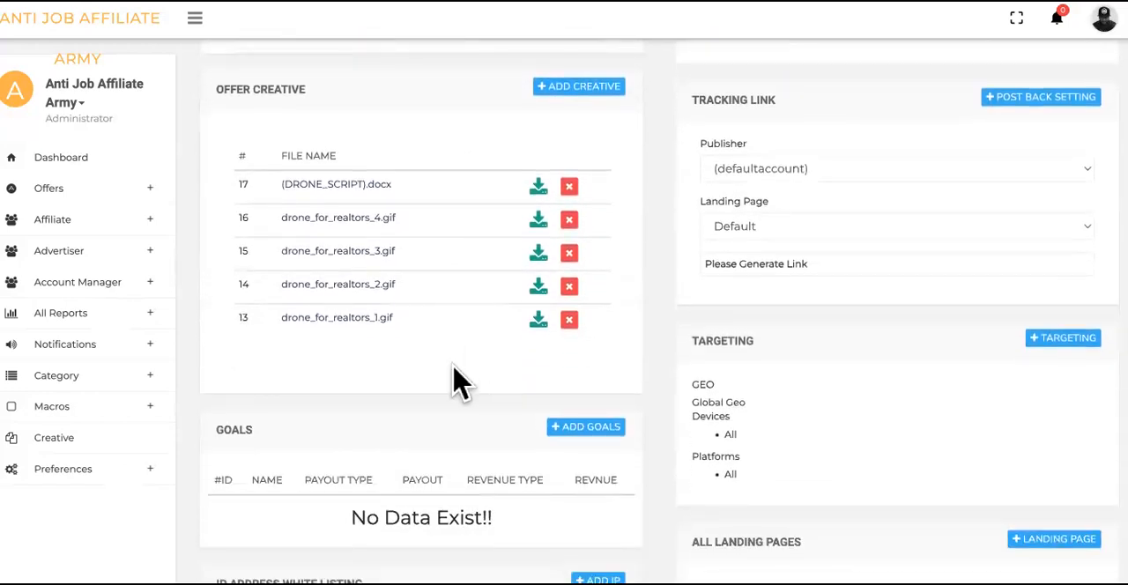
double_click(337, 318)
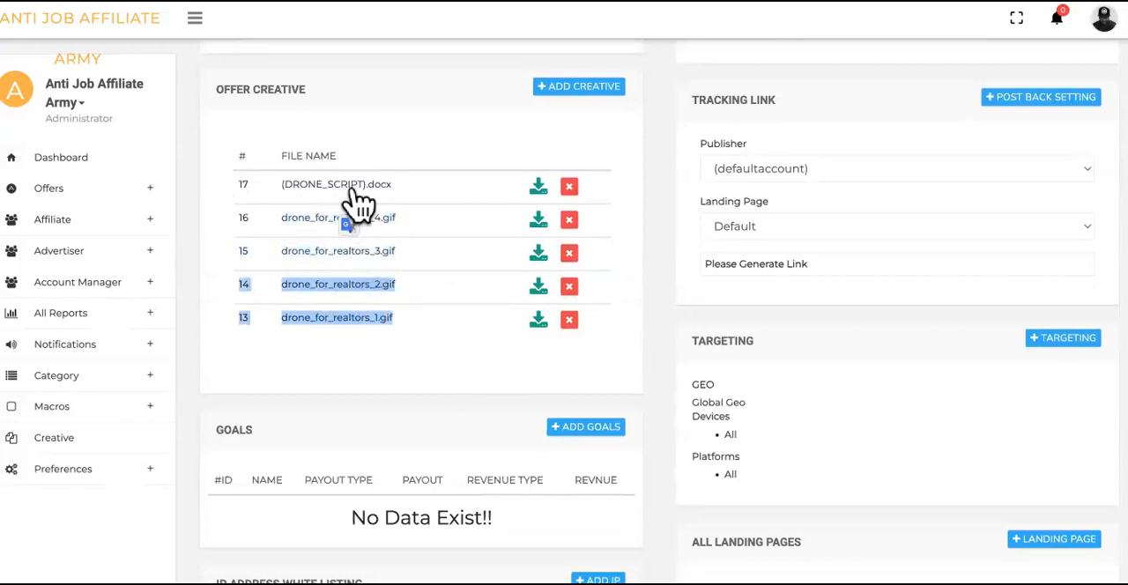
mouse_move(392, 202)
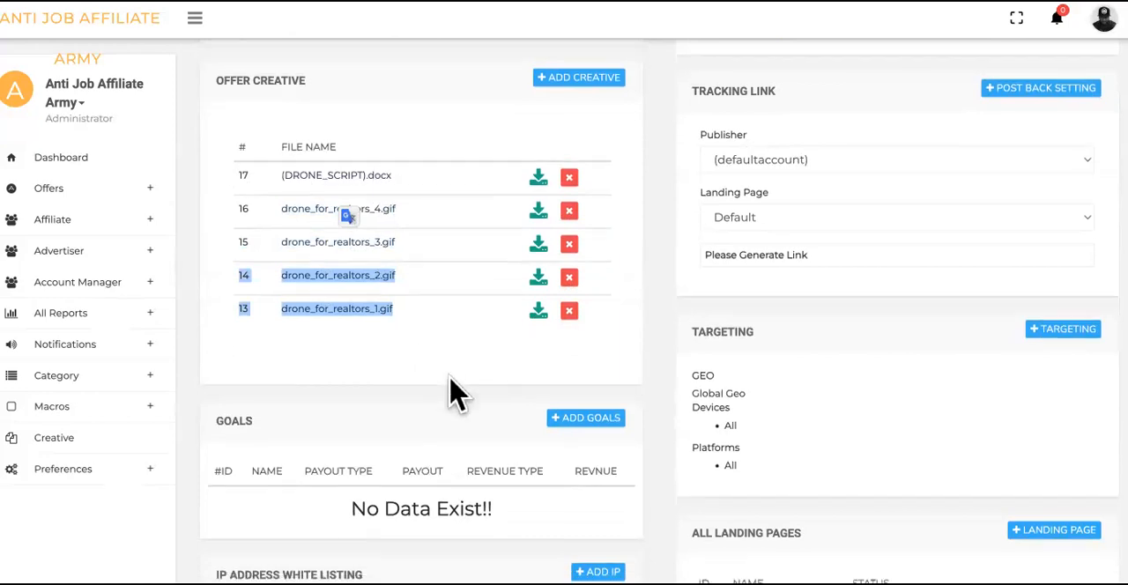
scroll(down, 3)
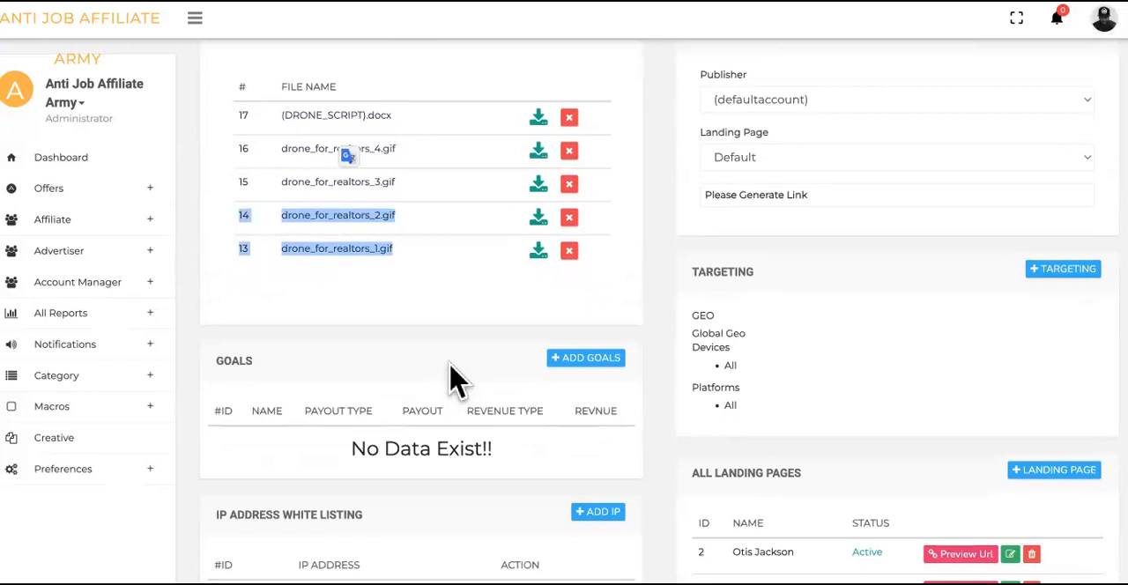
scroll(down, 3)
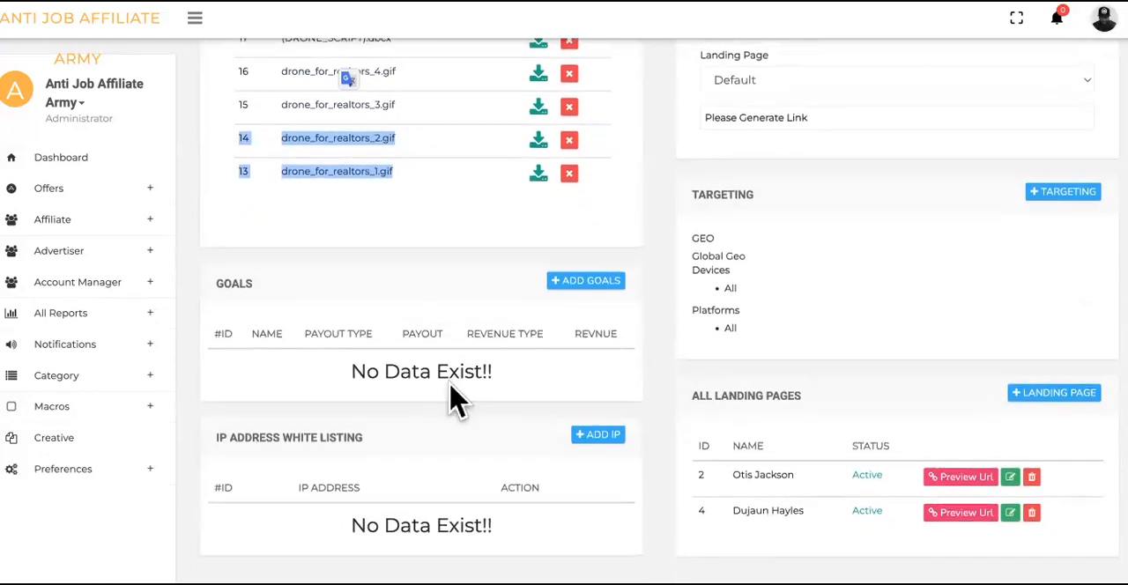
scroll(up, 3)
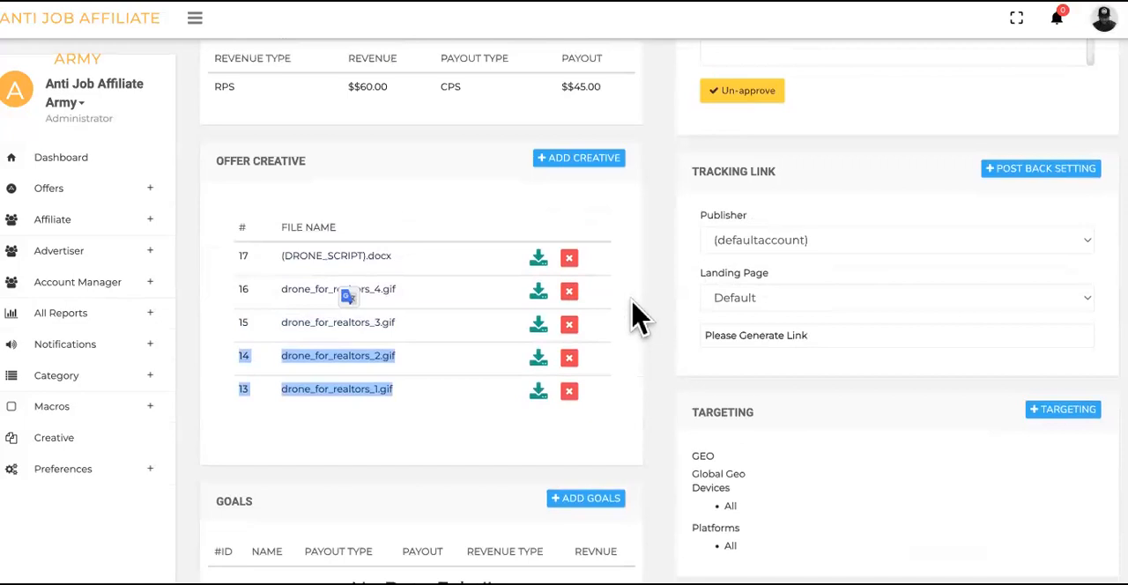
scroll(up, 3)
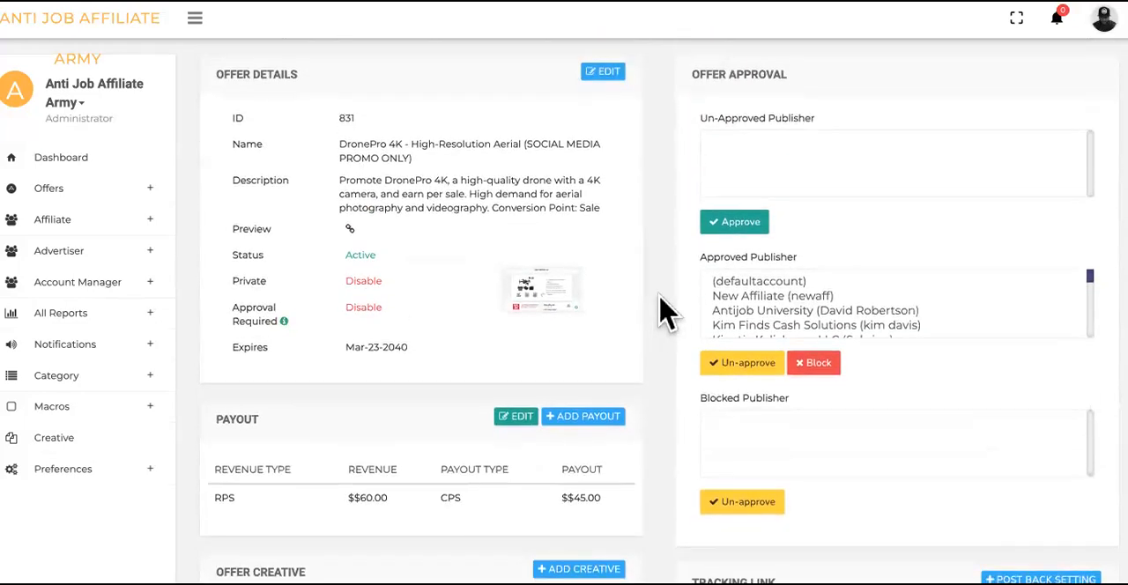
mouse_move(881, 269)
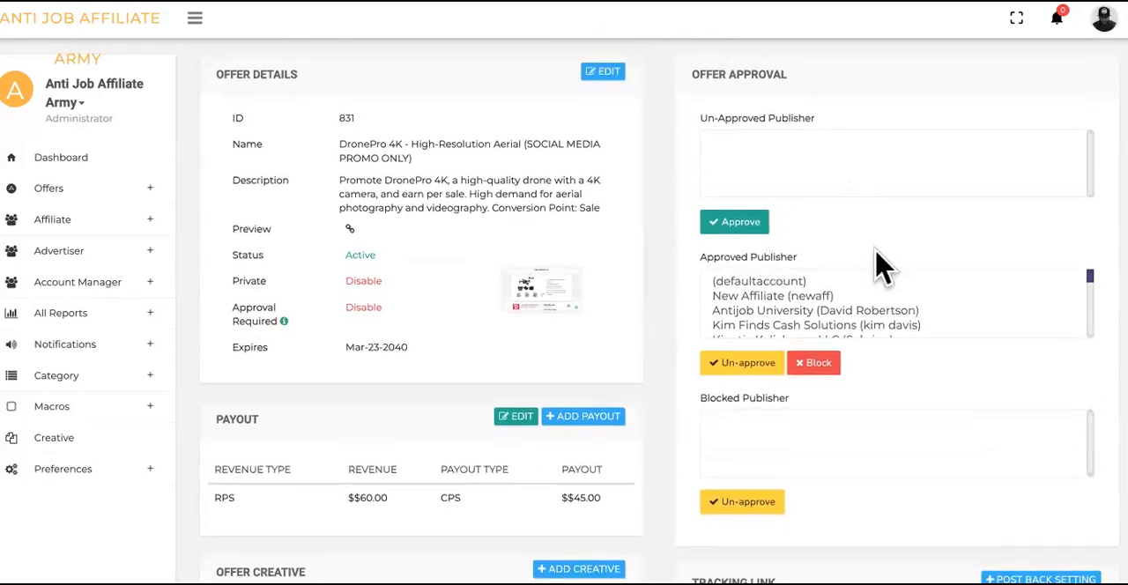
scroll(down, 3)
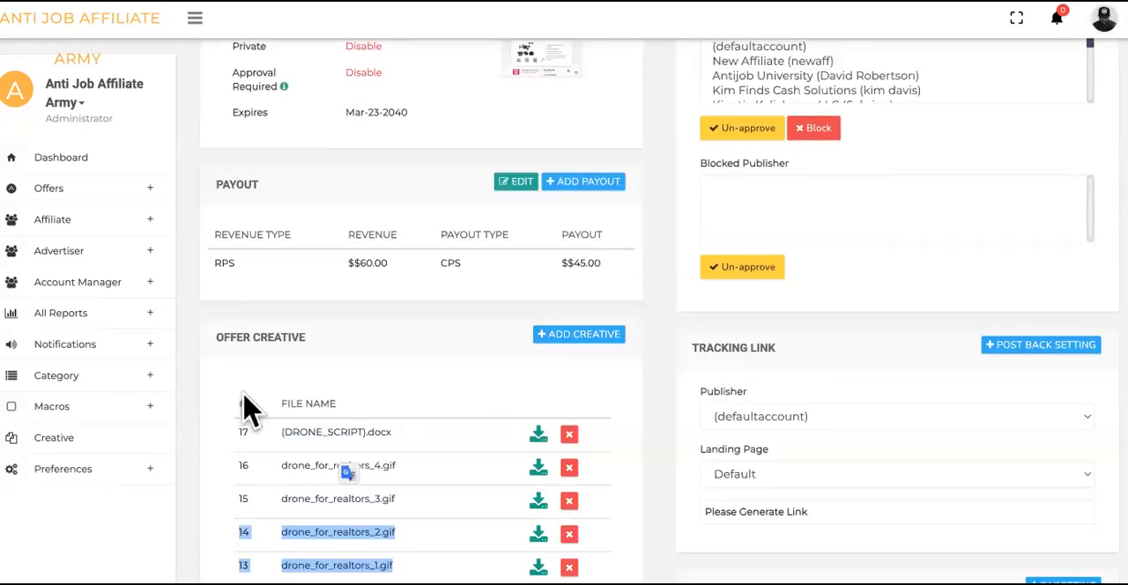
scroll(down, 3)
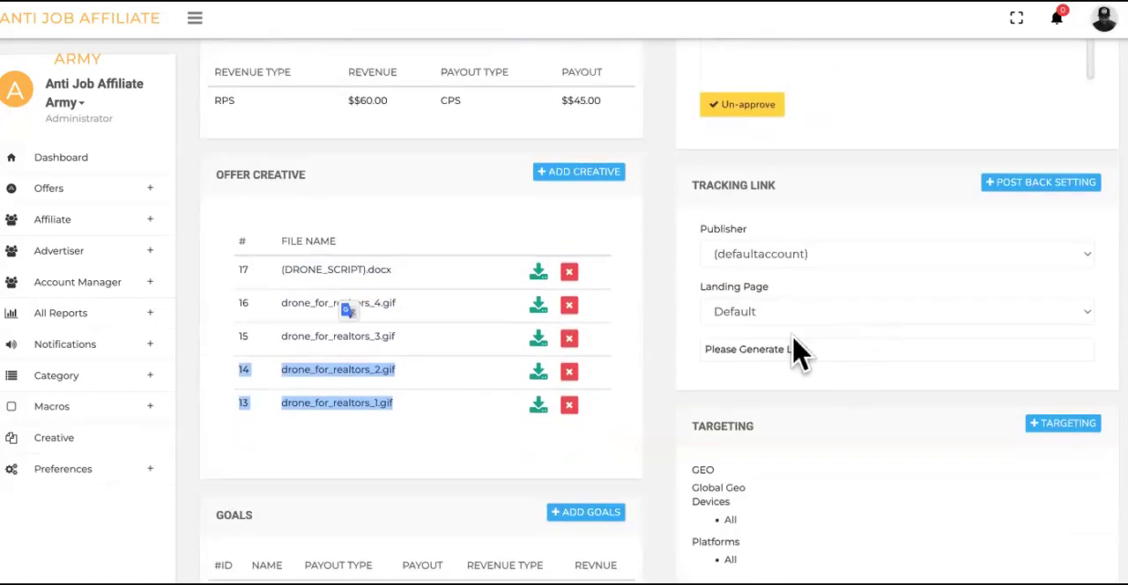
mouse_move(851, 388)
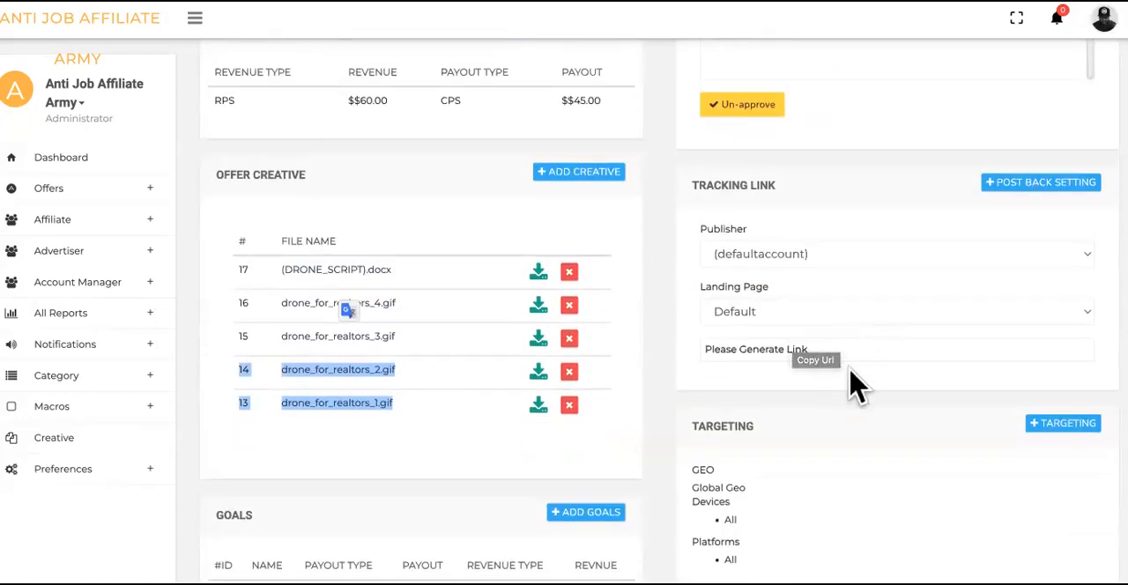
mouse_move(753, 343)
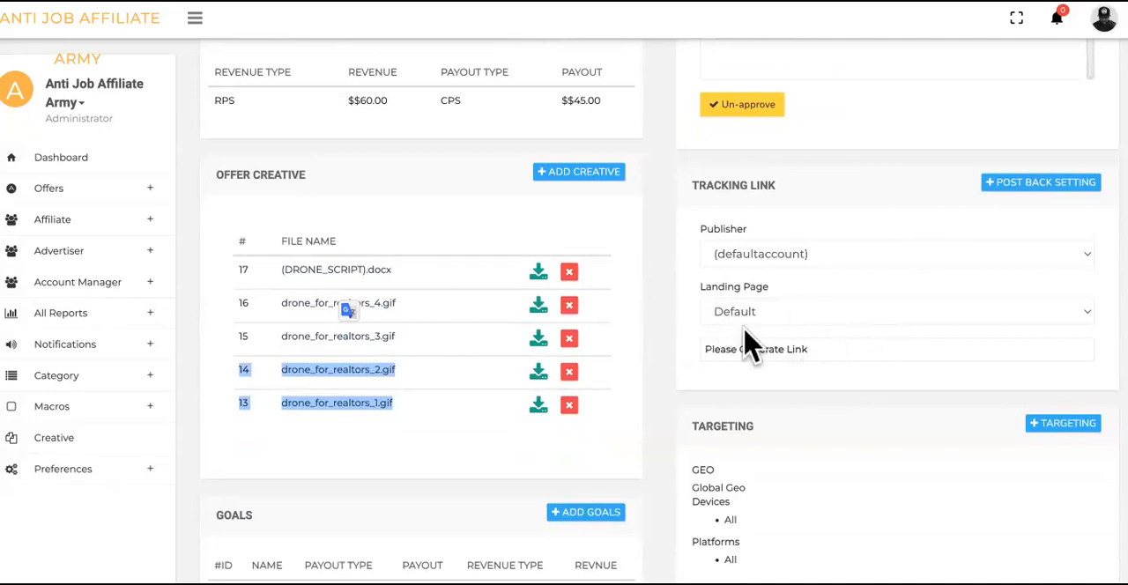
mouse_move(734, 395)
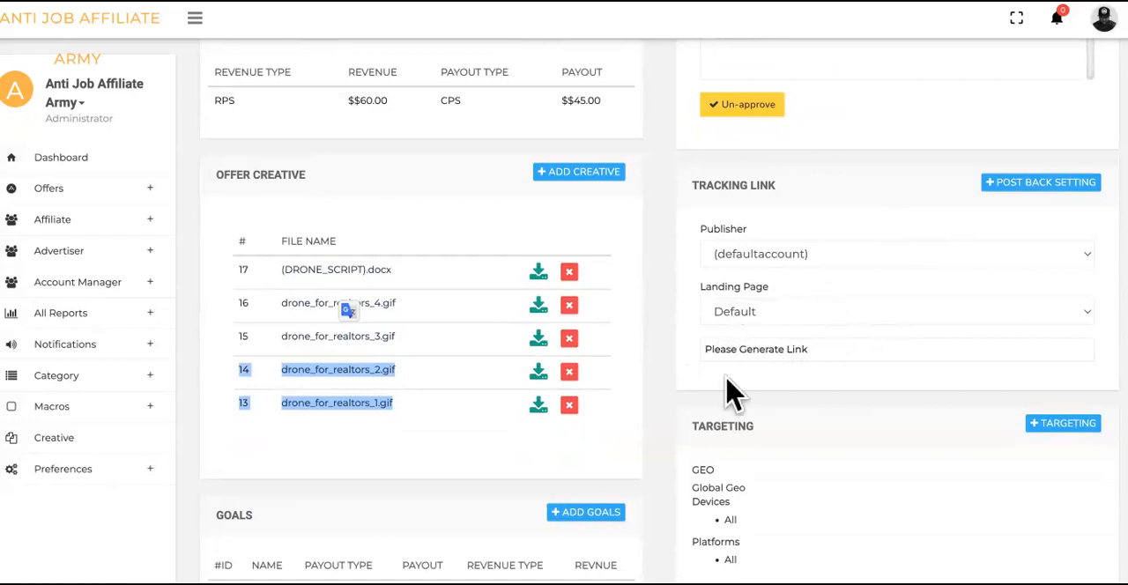
mouse_move(910, 242)
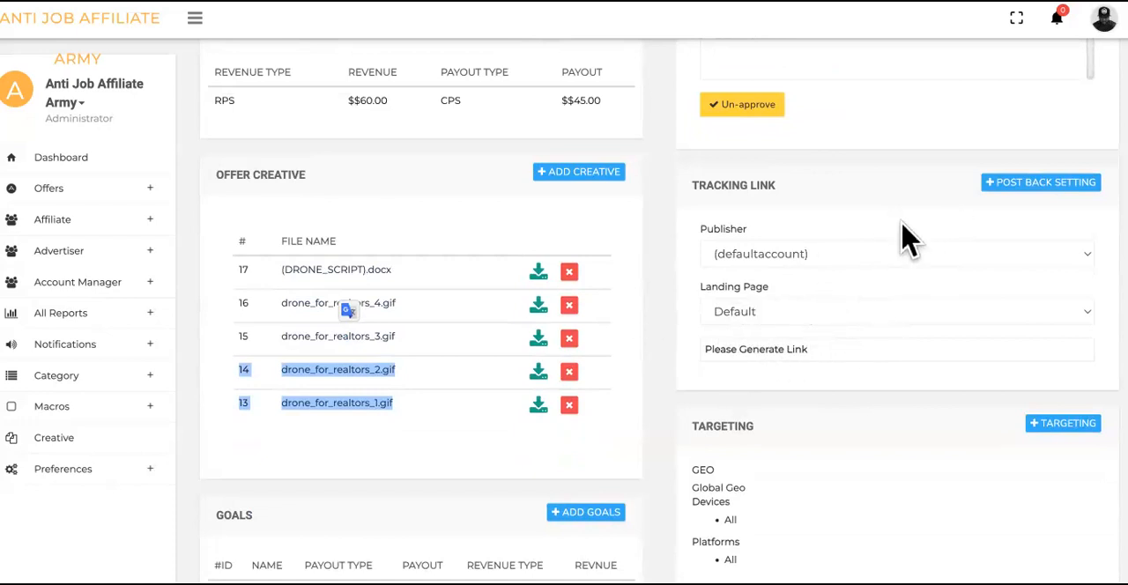
mouse_move(793, 379)
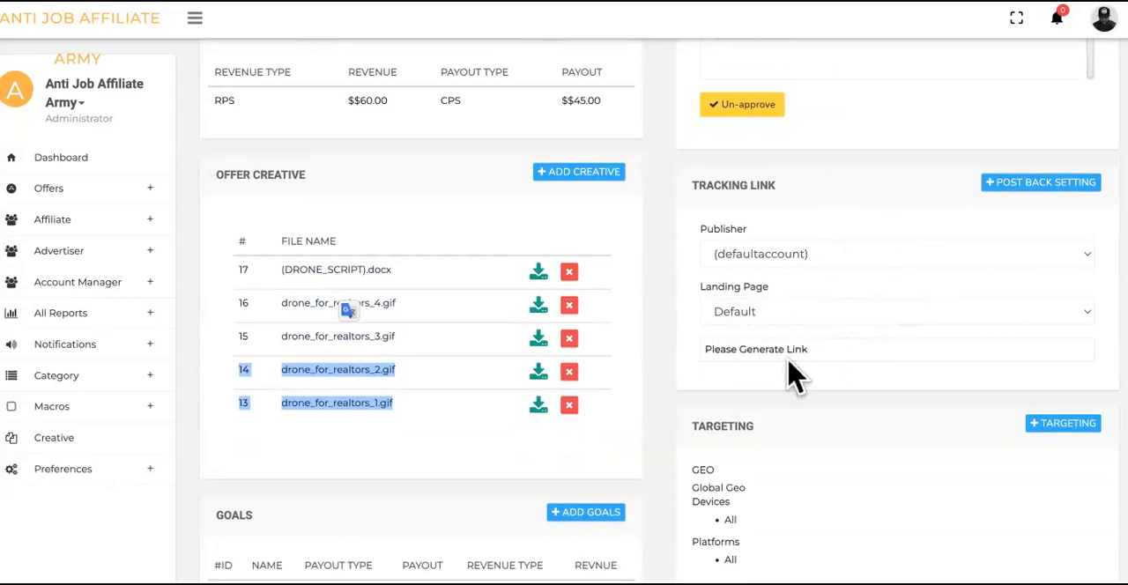
mouse_move(980, 198)
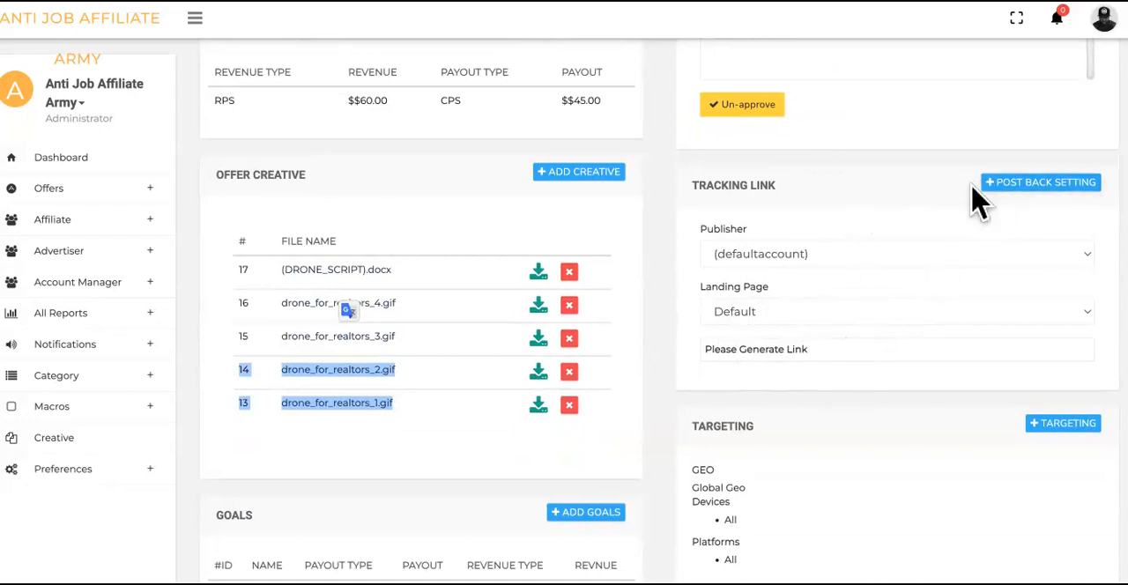
mouse_move(769, 352)
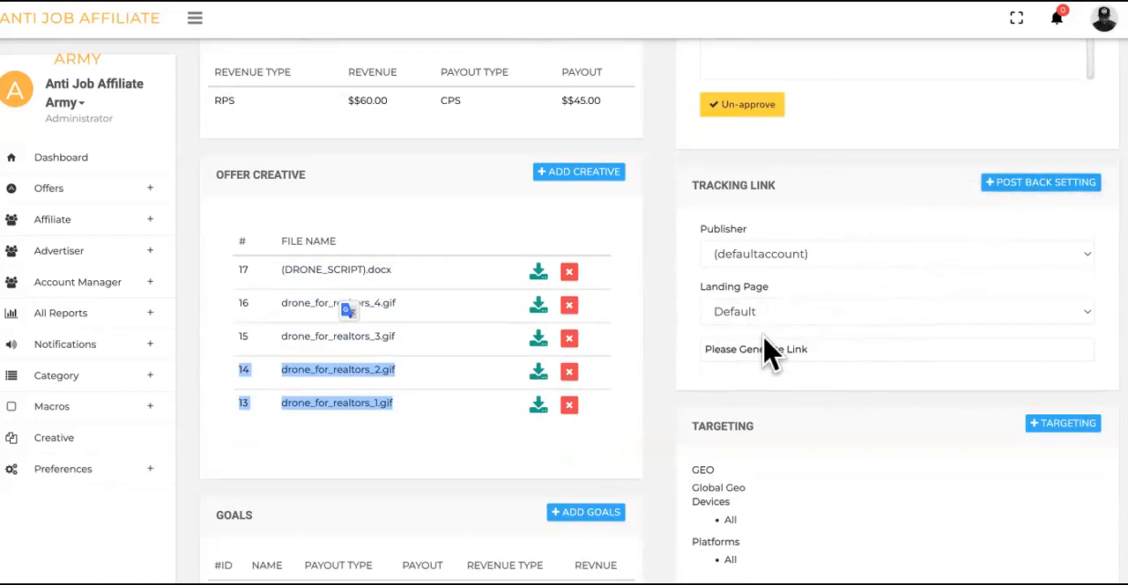
mouse_move(811, 379)
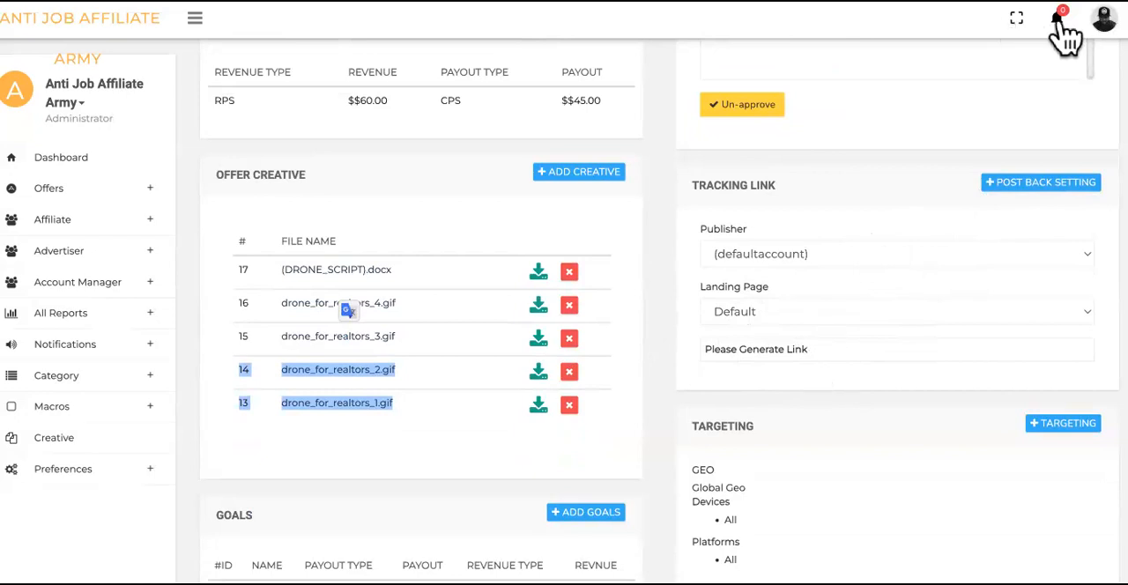
click(1056, 18)
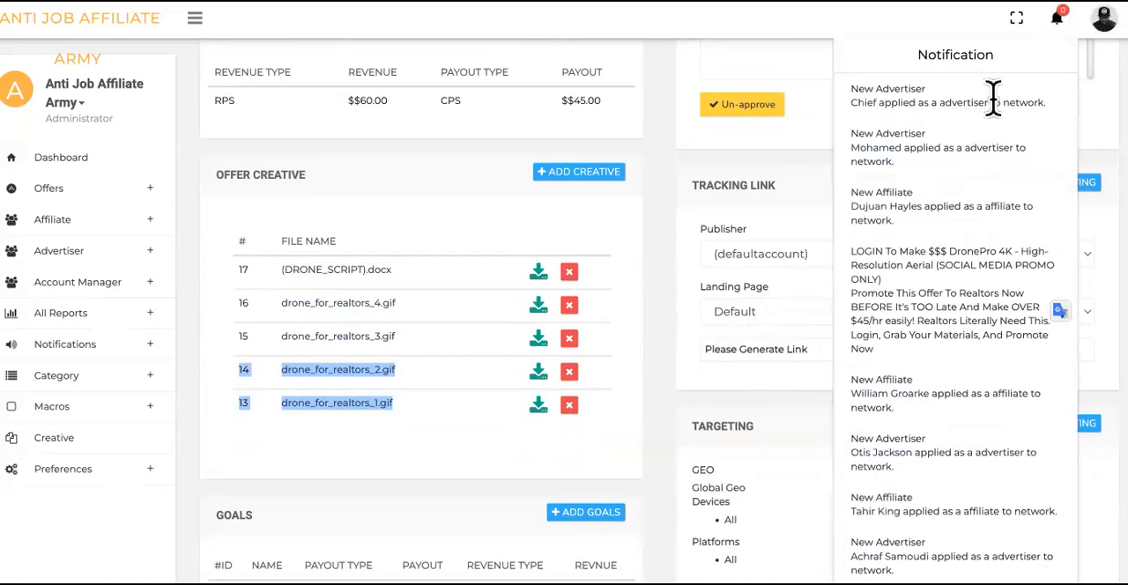
click(1057, 18)
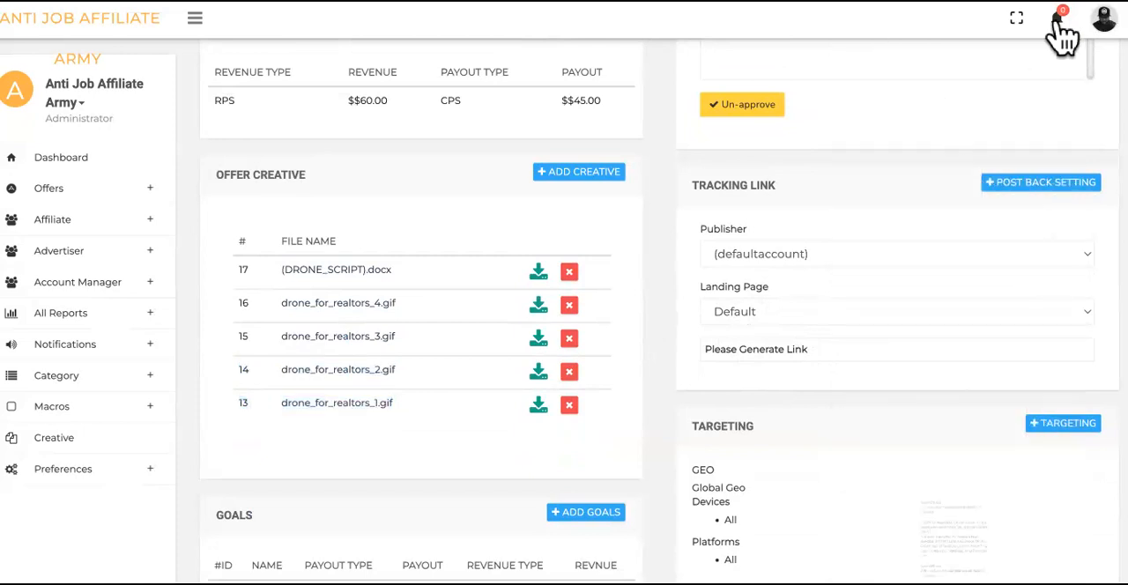
mouse_move(950, 163)
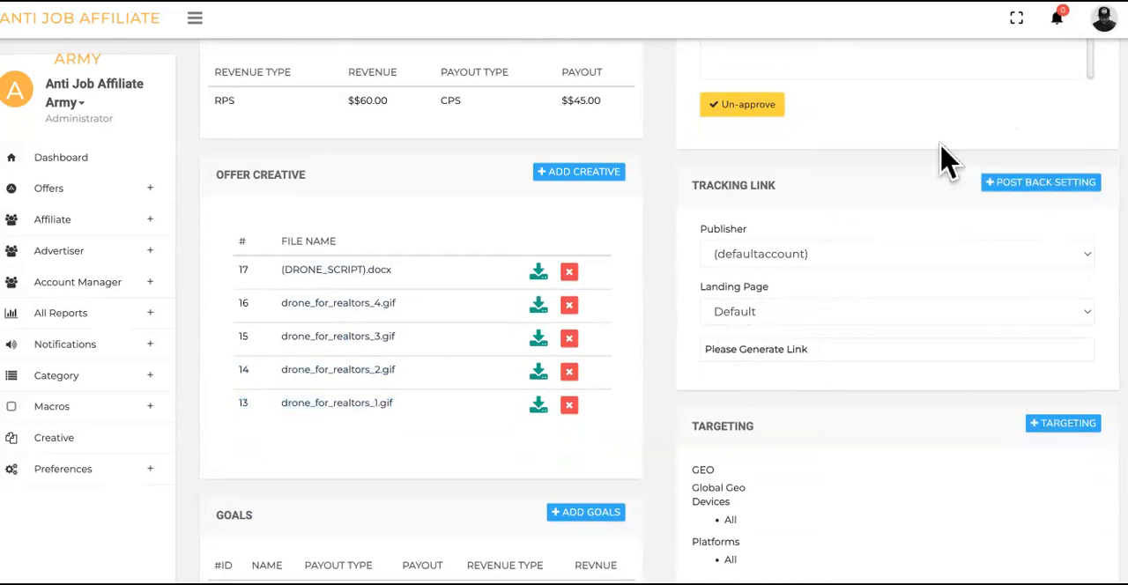
mouse_move(964, 141)
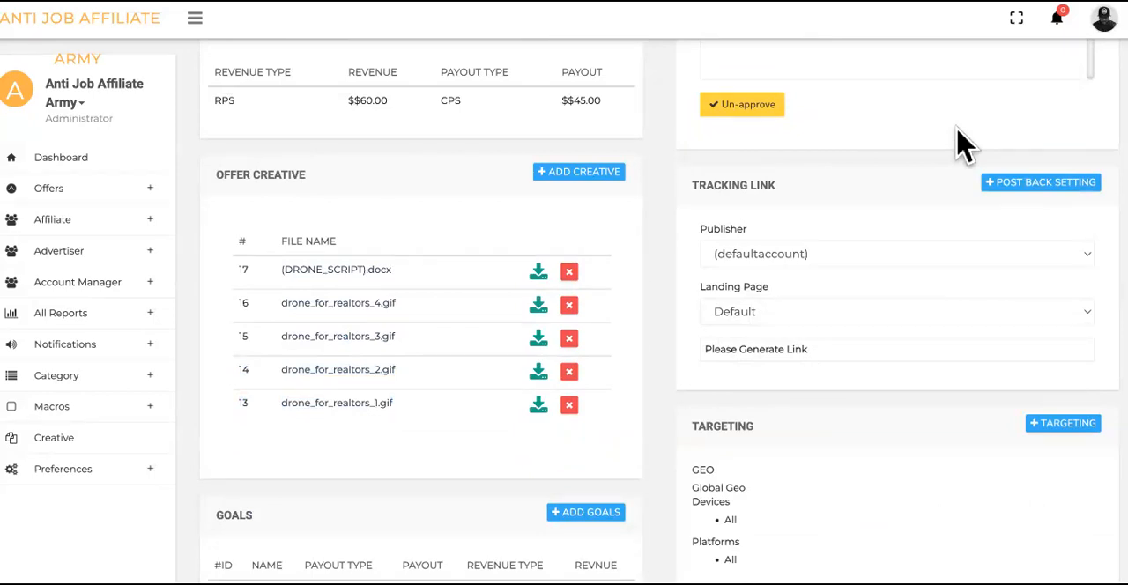
click(1056, 18)
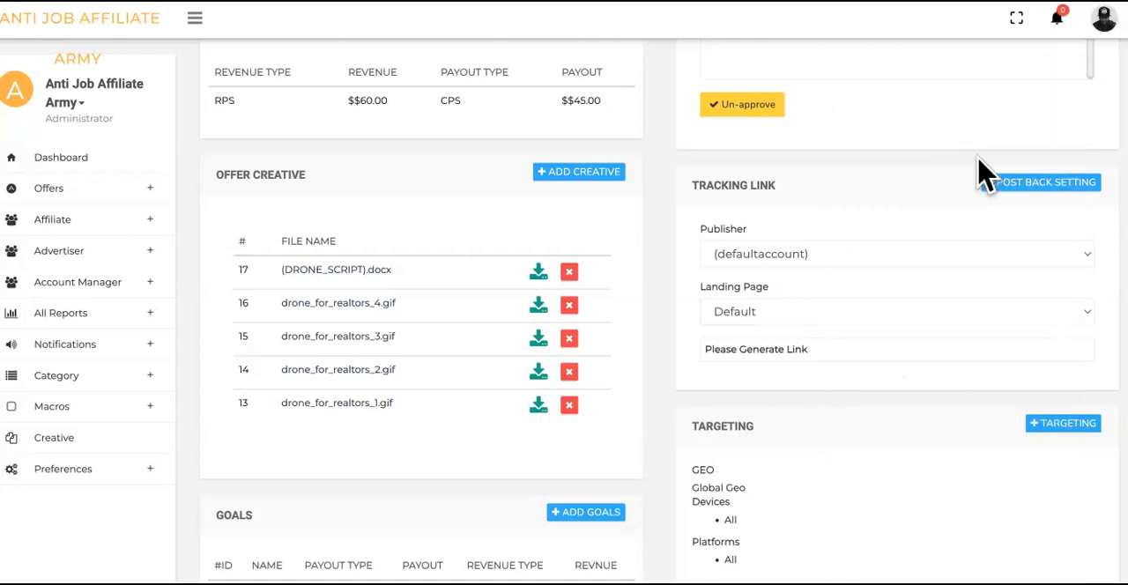
mouse_move(633, 398)
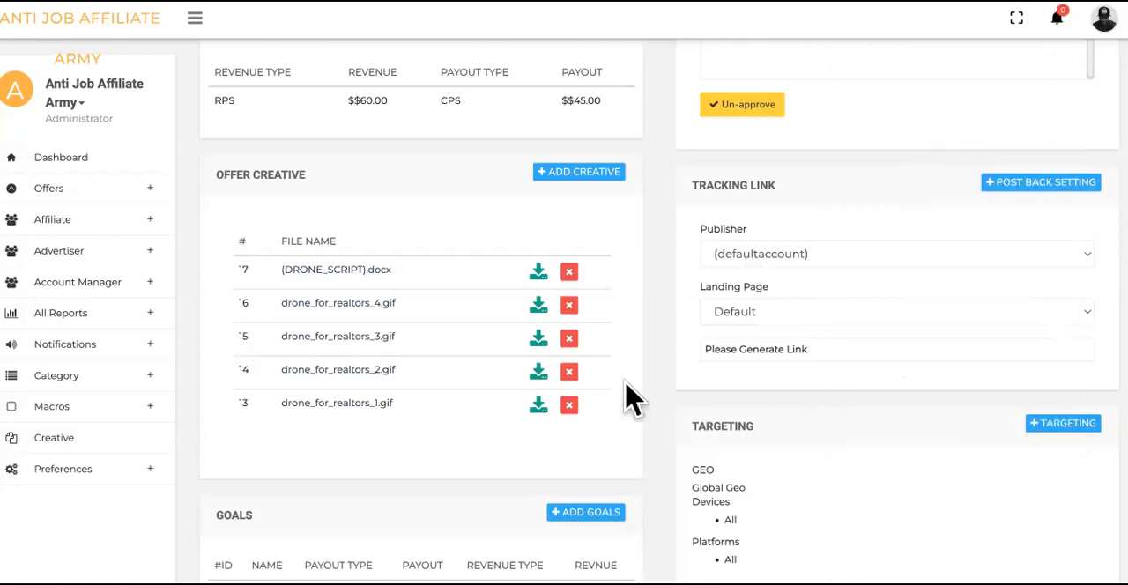
- Scroll to the Offer Creative table and download the (DRONE_SCRIPT).docx file
scroll(down, 3)
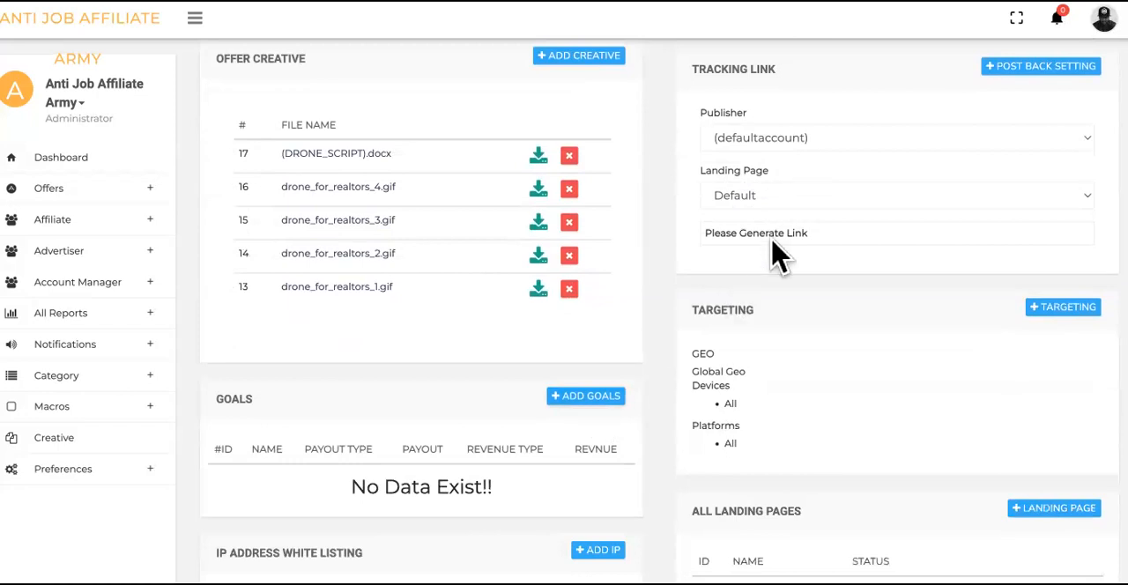
mouse_move(656, 339)
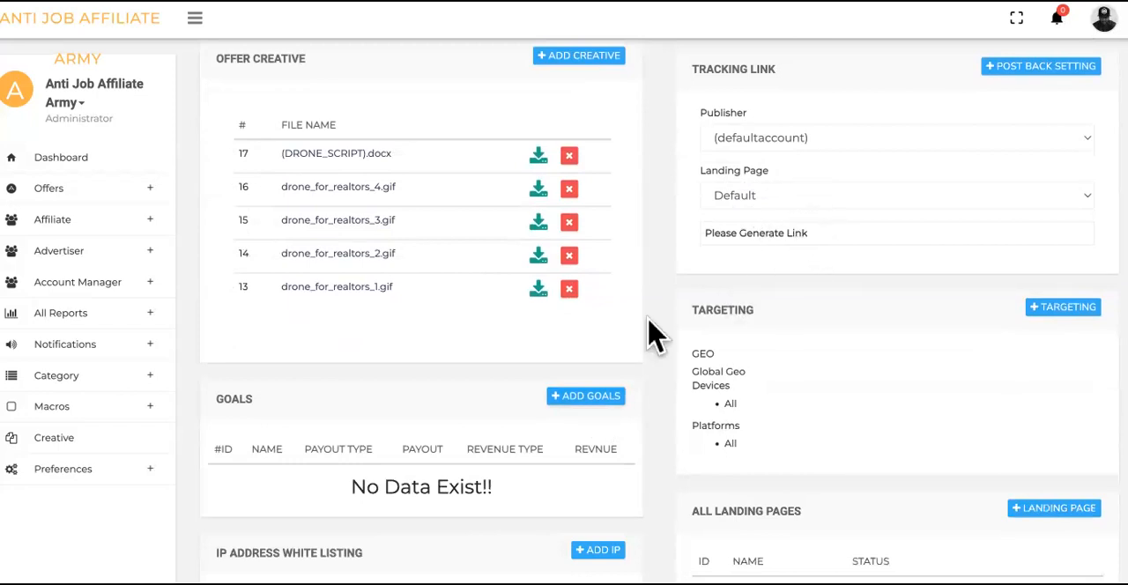
scroll(down, 3)
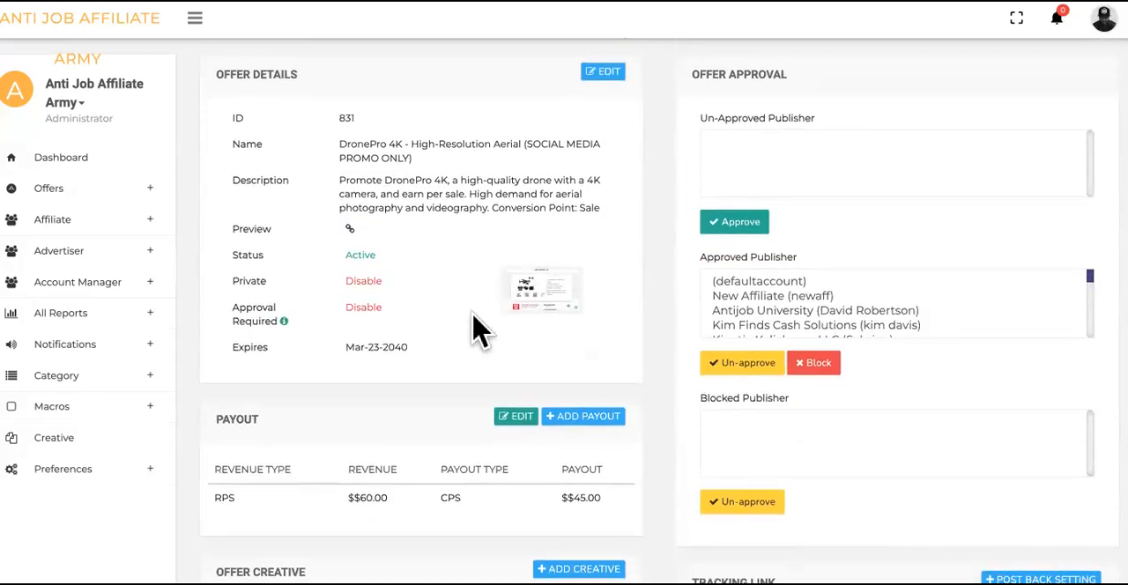
mouse_move(484, 317)
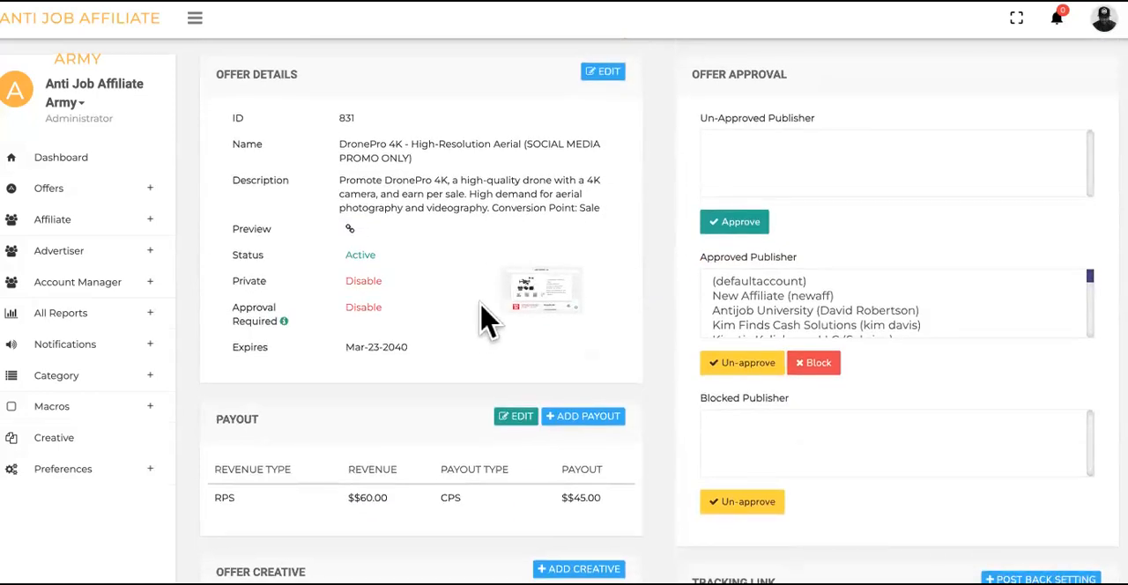
scroll(down, 3)
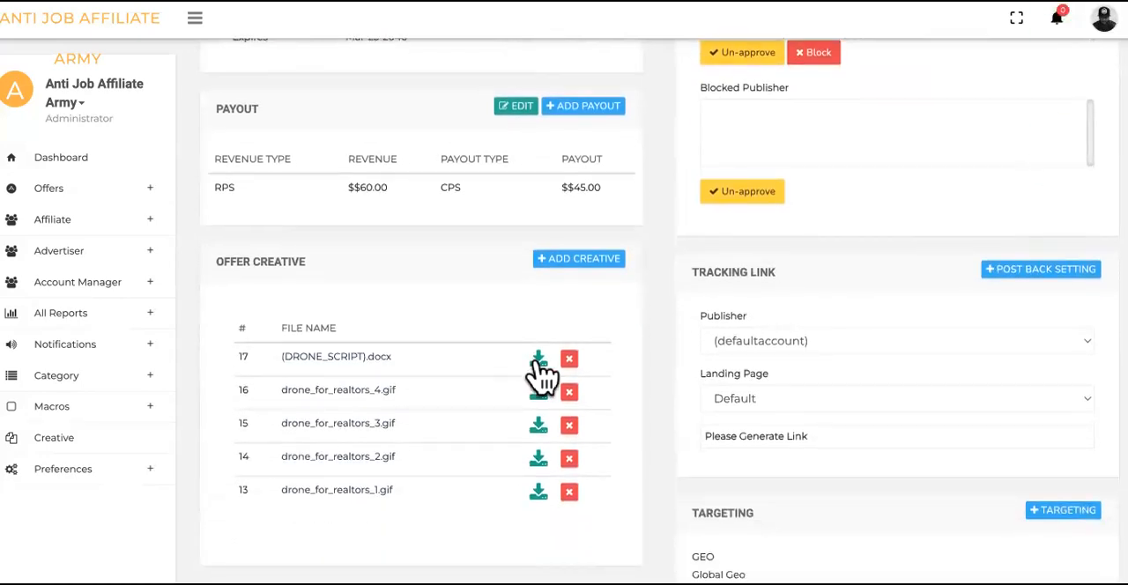
click(537, 358)
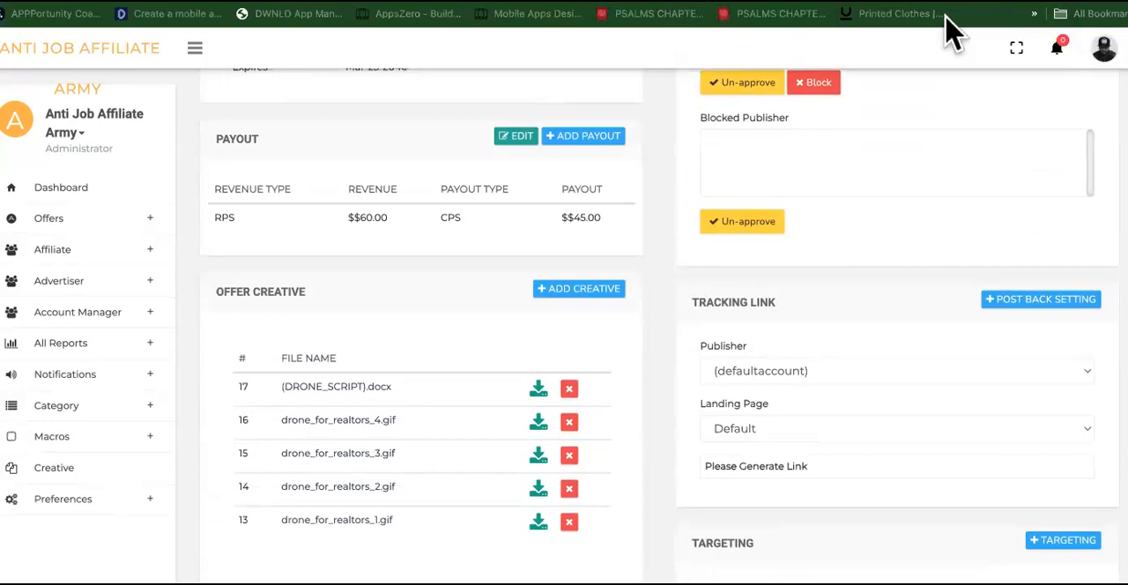
- Open (DRONE_SCRIPT).docx in Pages and select the realtors CSV on the desktop
click(537, 389)
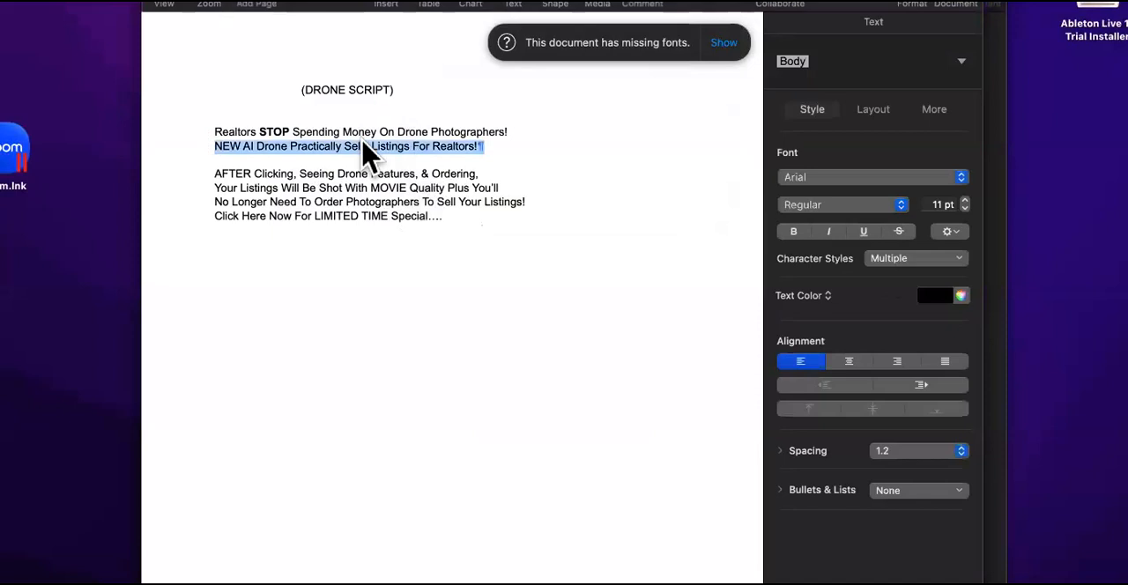
click(435, 145)
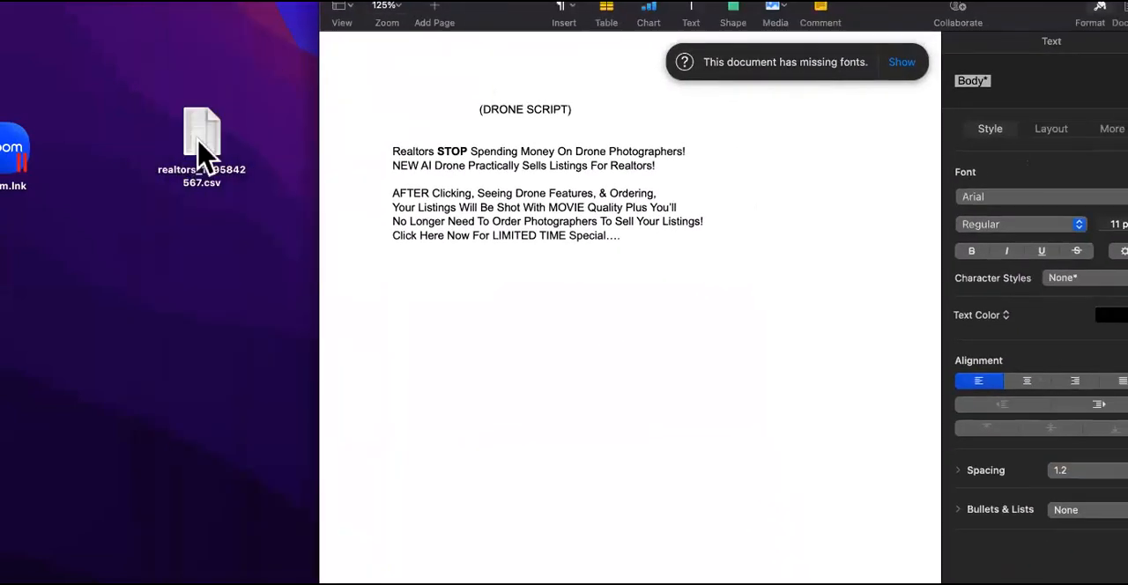
click(202, 137)
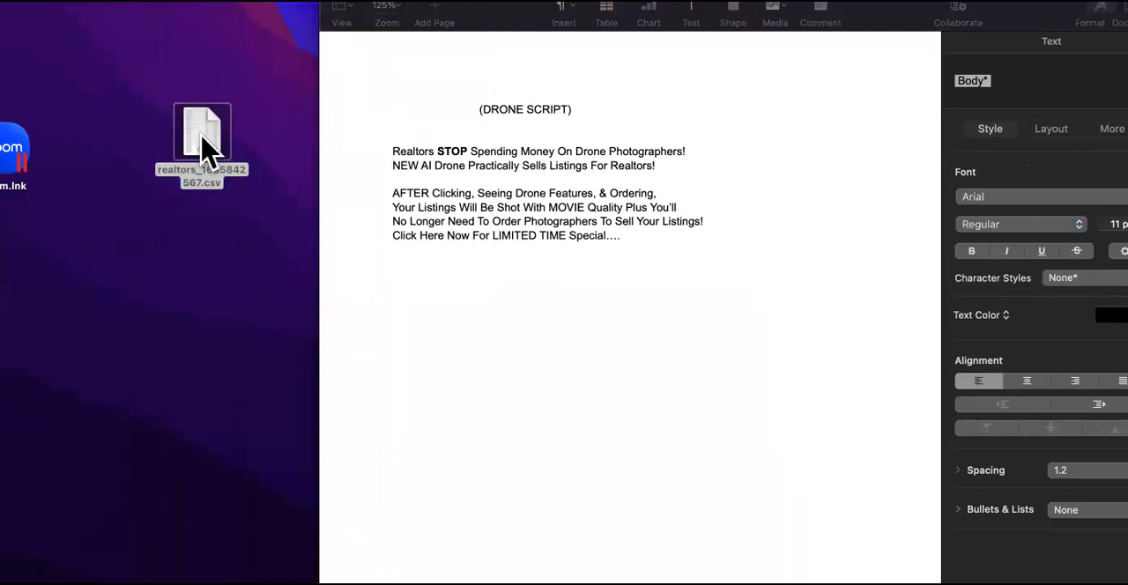
- Import the realtors CSV into Numbers and scroll through its names, phones and emails
double_click(201, 141)
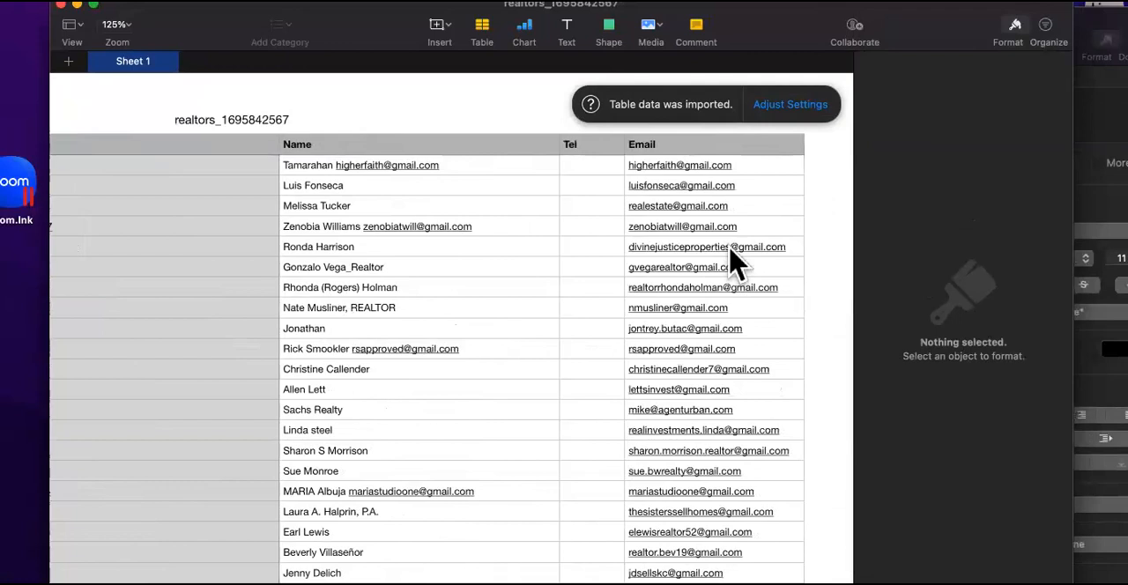
scroll(down, 3)
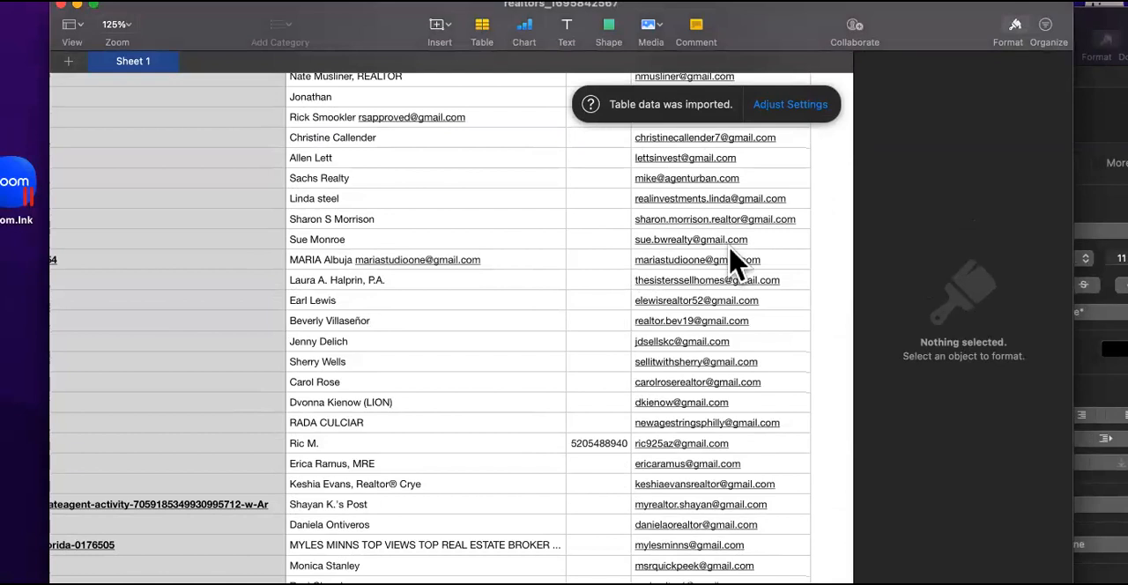
mouse_move(745, 185)
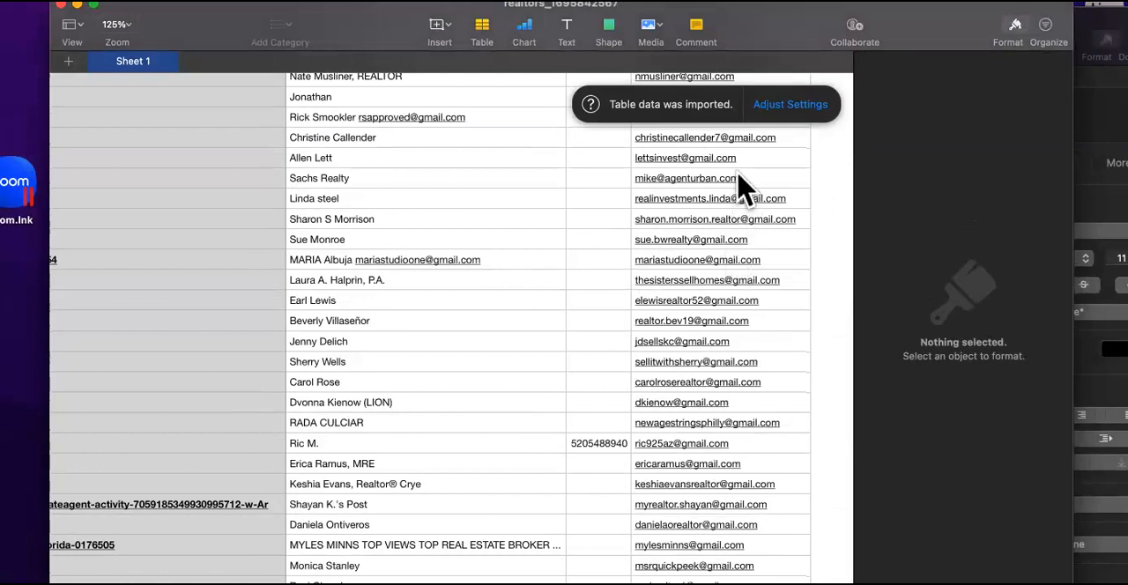
scroll(down, 3)
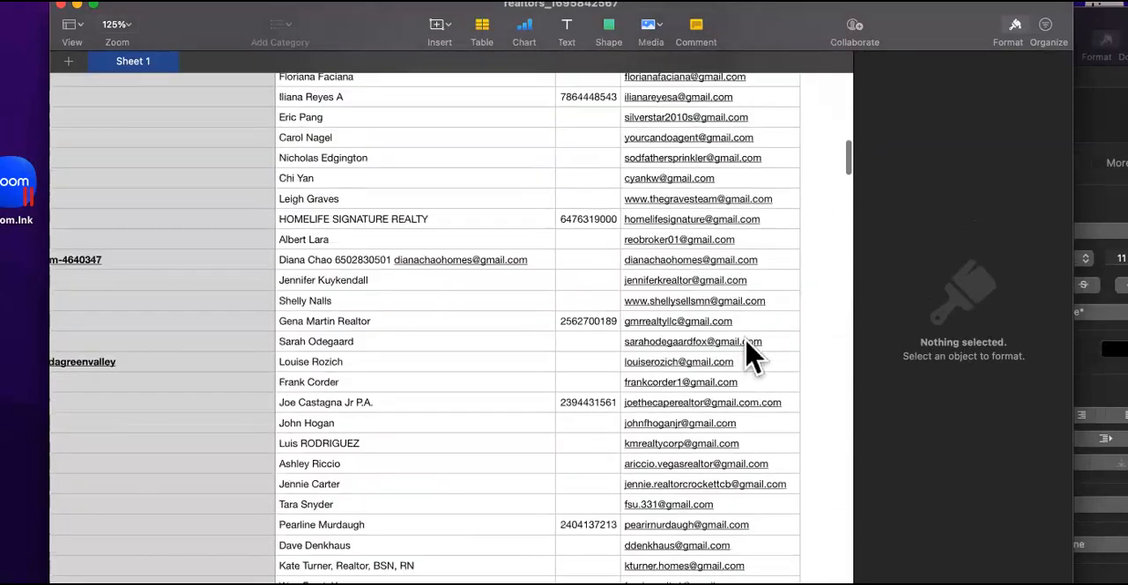
scroll(down, 3)
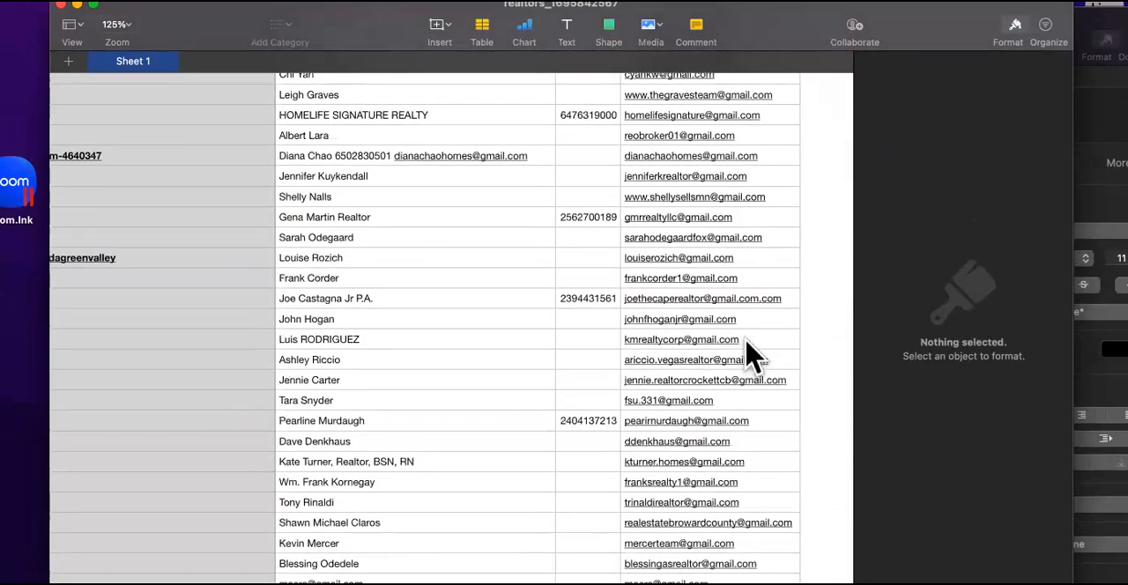
scroll(down, 3)
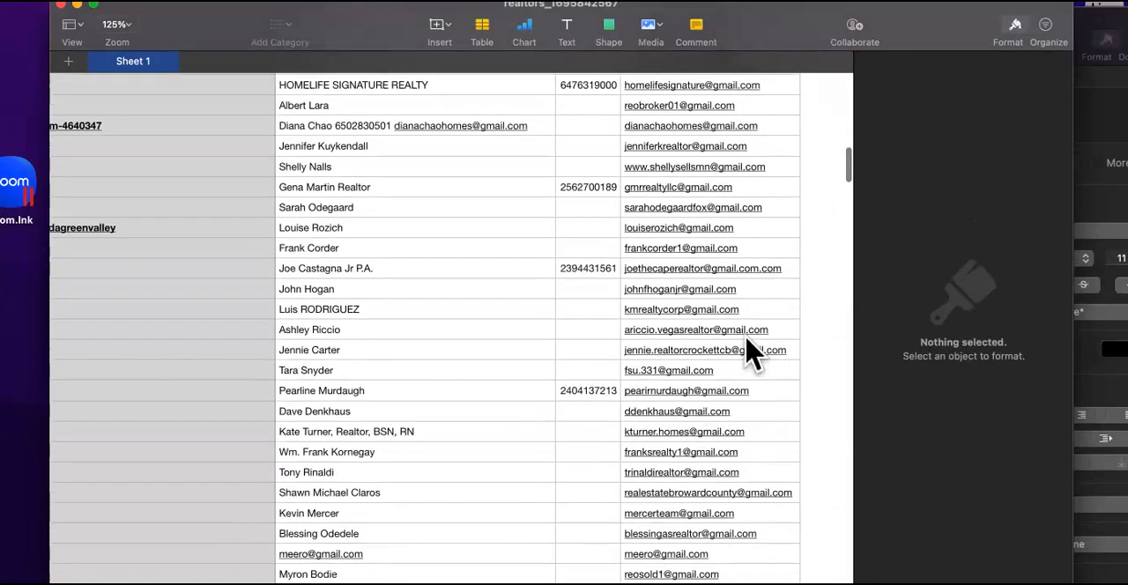
scroll(down, 3)
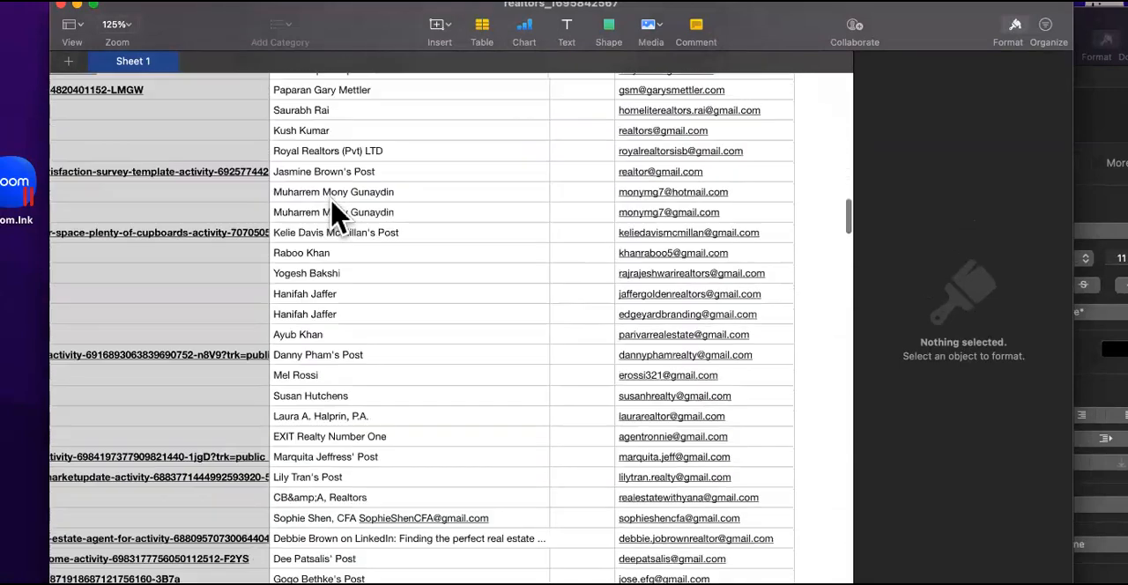
scroll(down, 3)
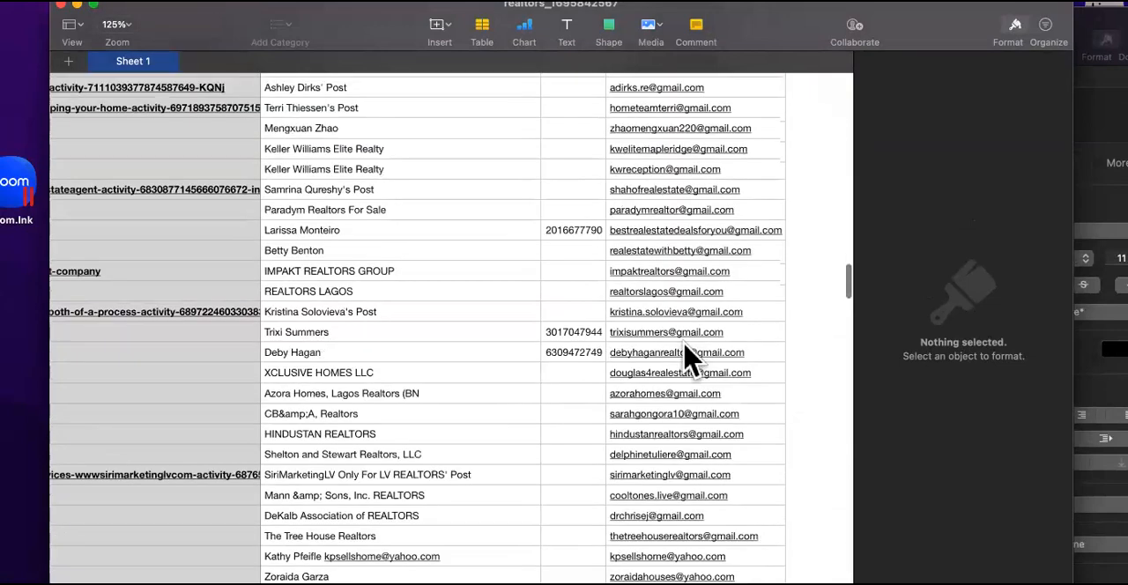
scroll(down, 3)
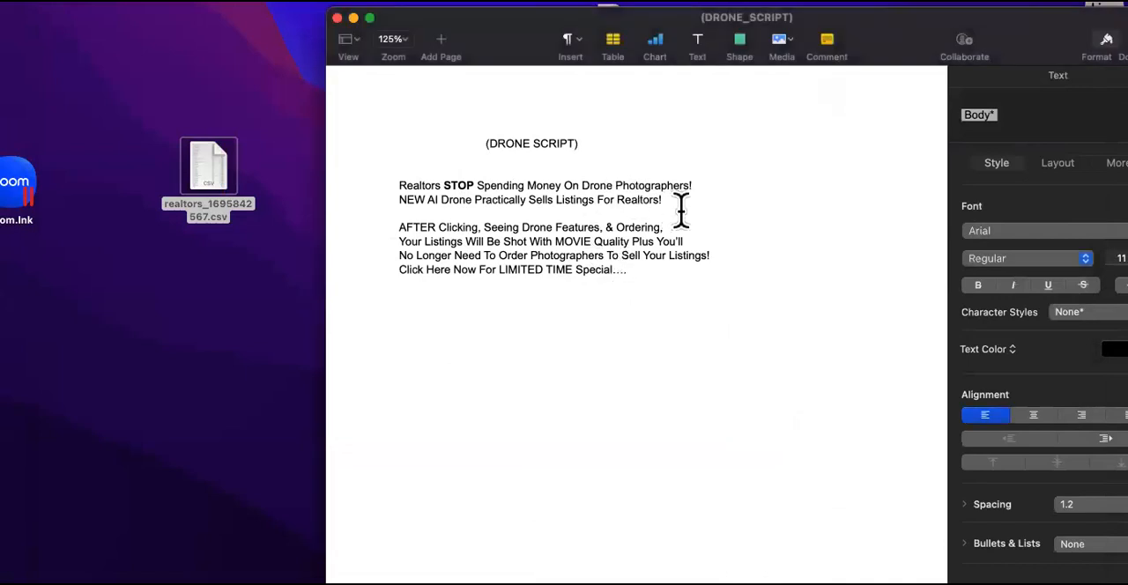
- Select the drone script's opening headline lines and closing call-to-action line in Pages
drag(399, 186, 668, 199)
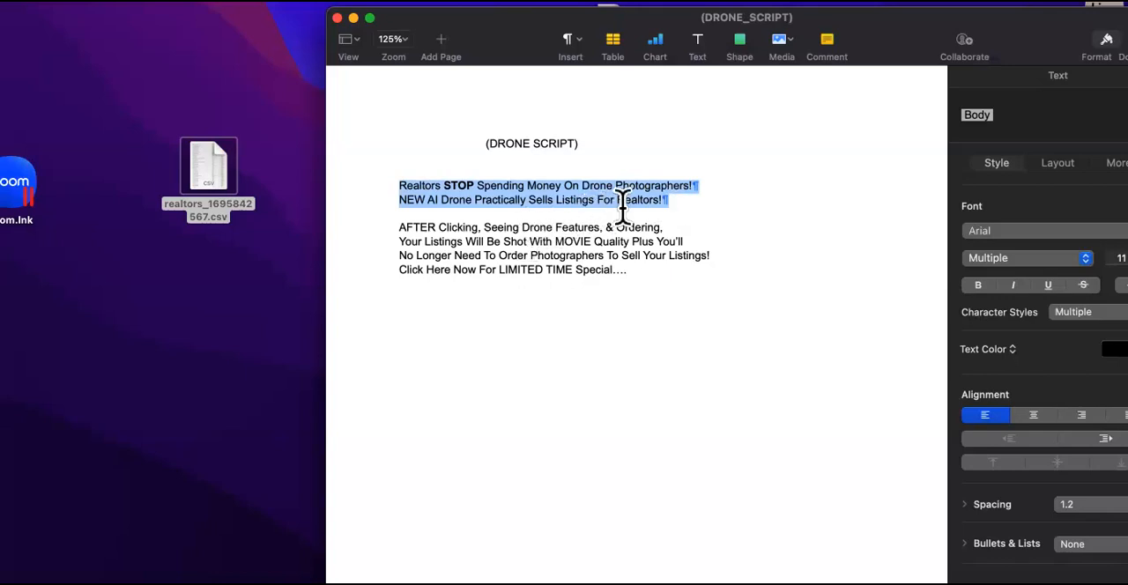
mouse_move(644, 255)
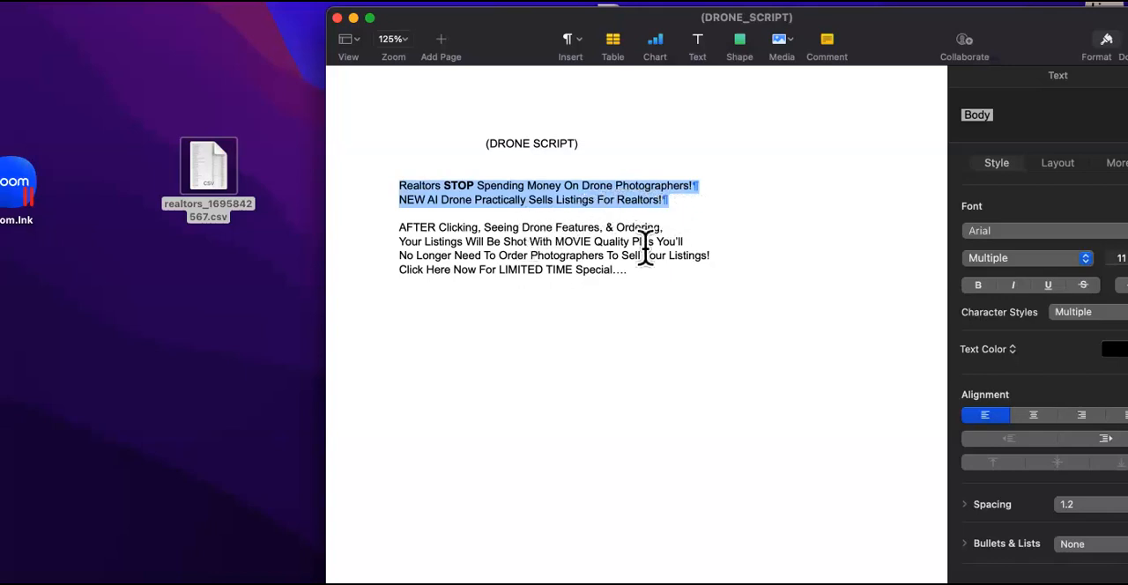
mouse_move(591, 233)
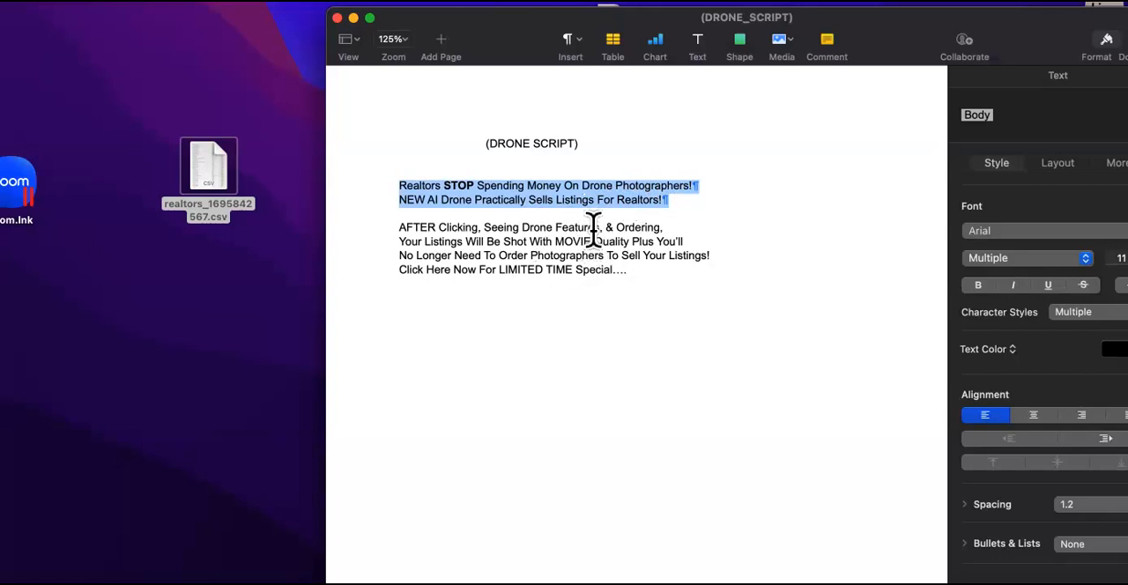
click(634, 227)
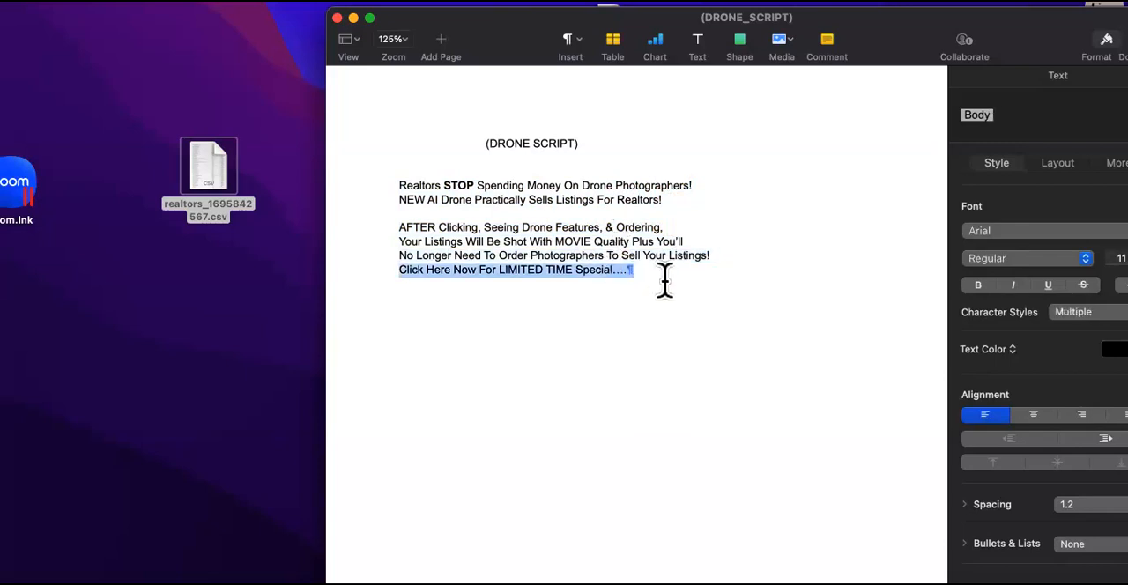
mouse_move(678, 282)
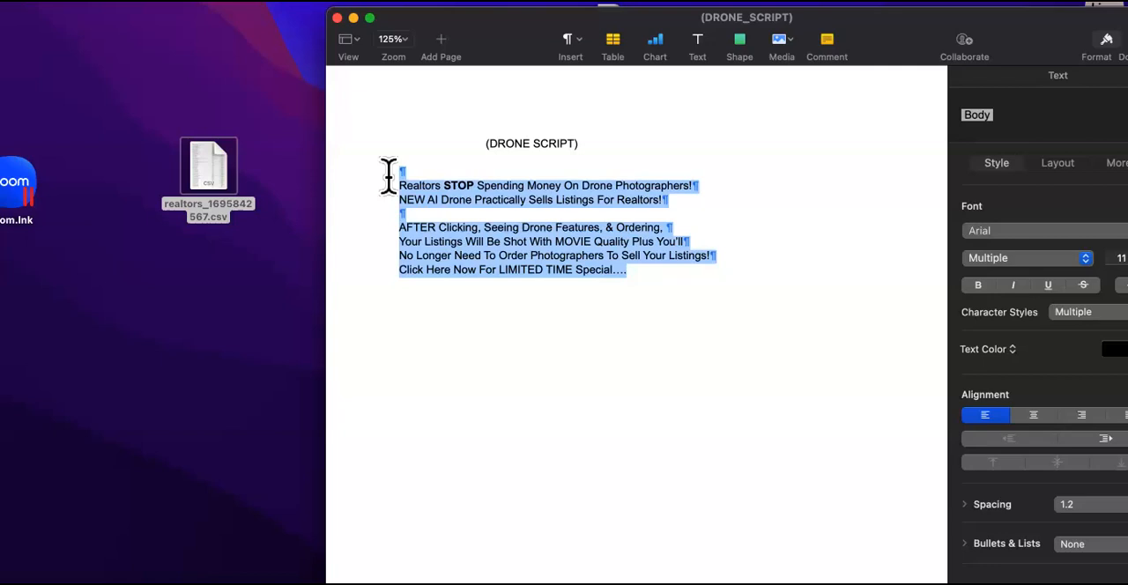
mouse_move(532, 128)
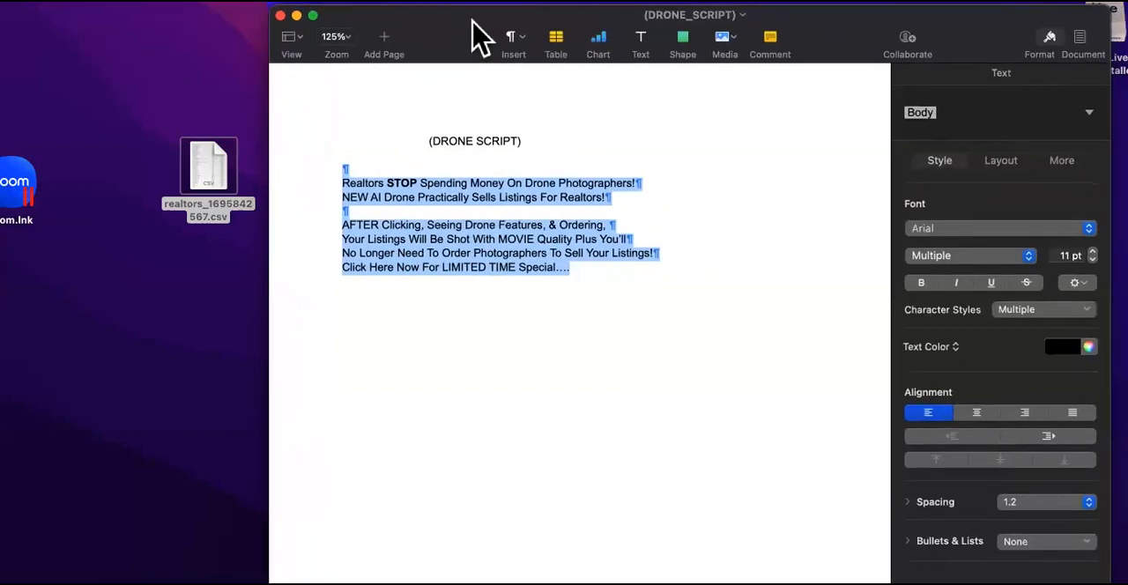
mouse_move(559, 289)
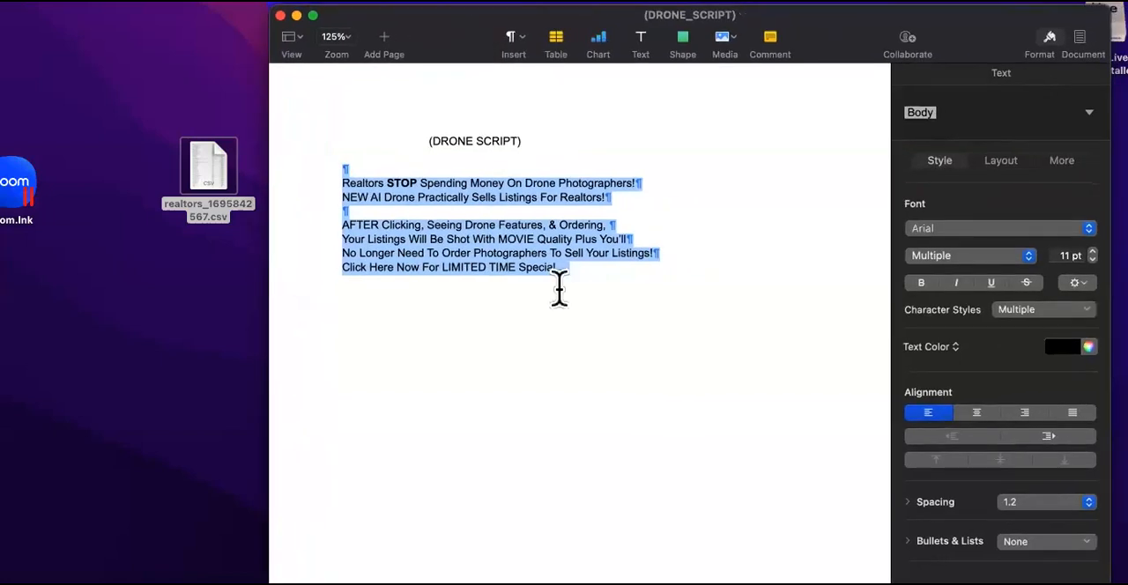
mouse_move(520, 251)
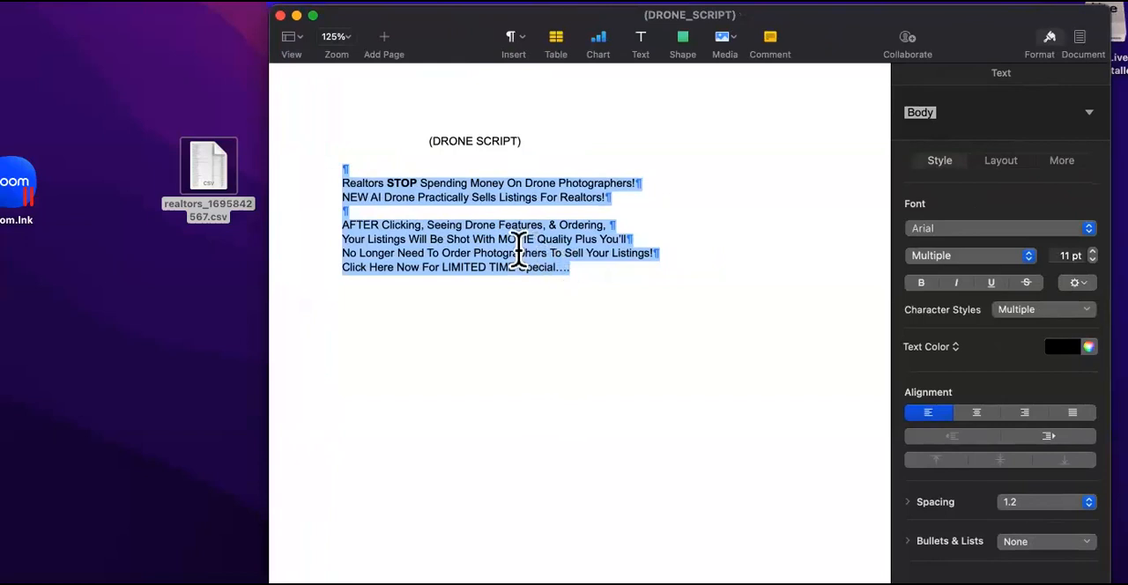
mouse_move(583, 319)
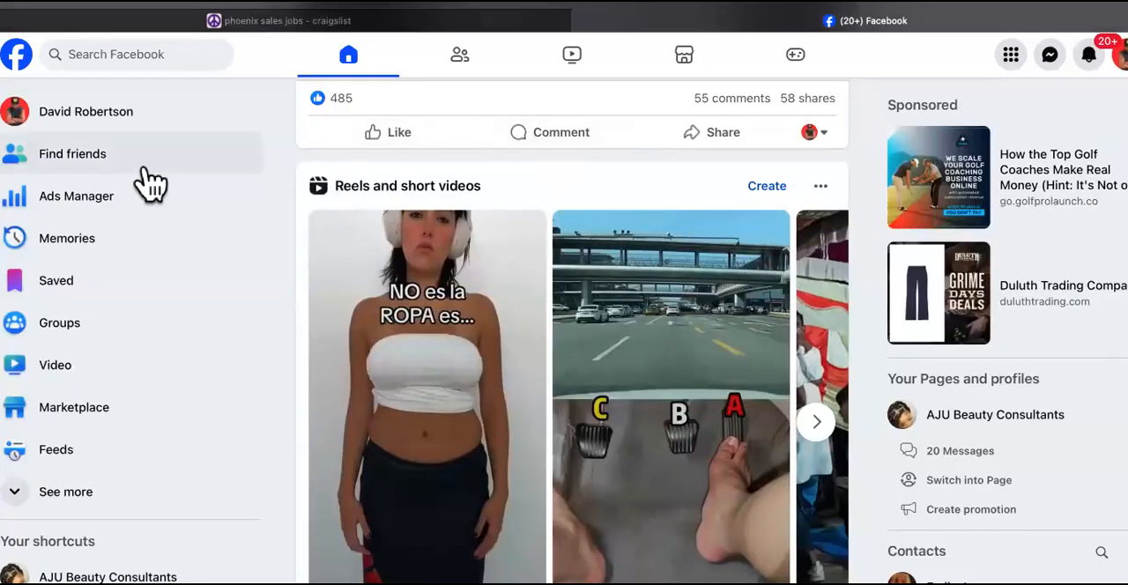
mouse_move(130, 210)
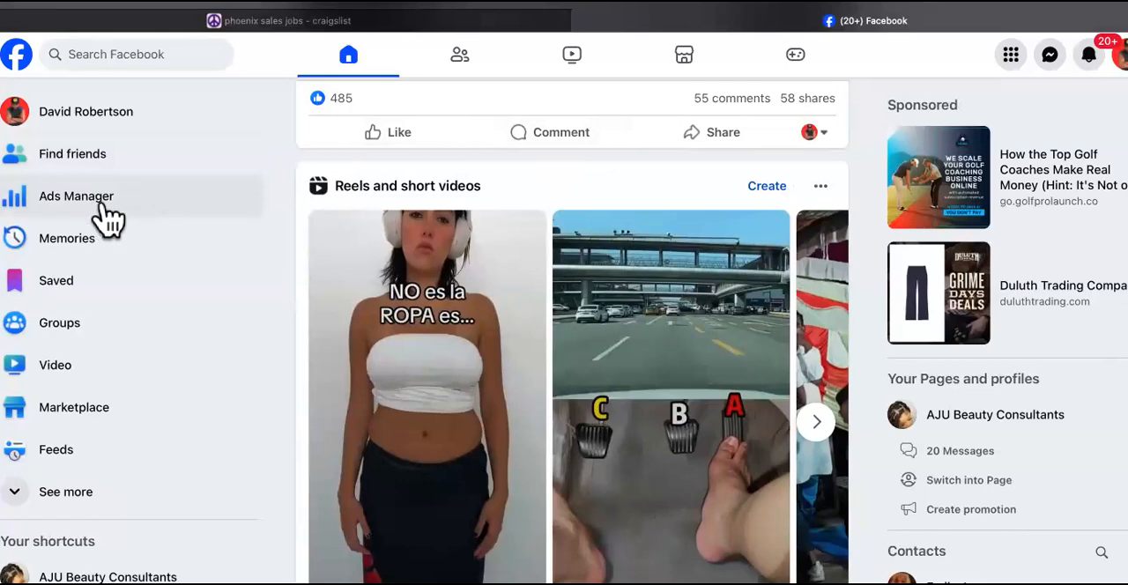
- Go from the Facebook home feed's left sidebar into Ads Manager's Campaigns tab
click(76, 195)
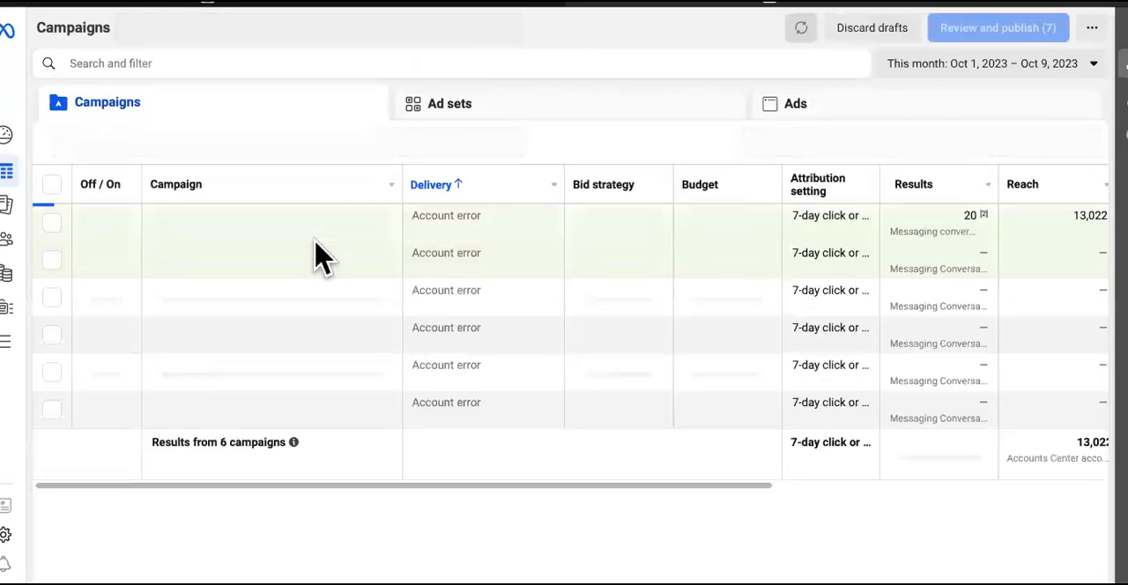
mouse_move(475, 304)
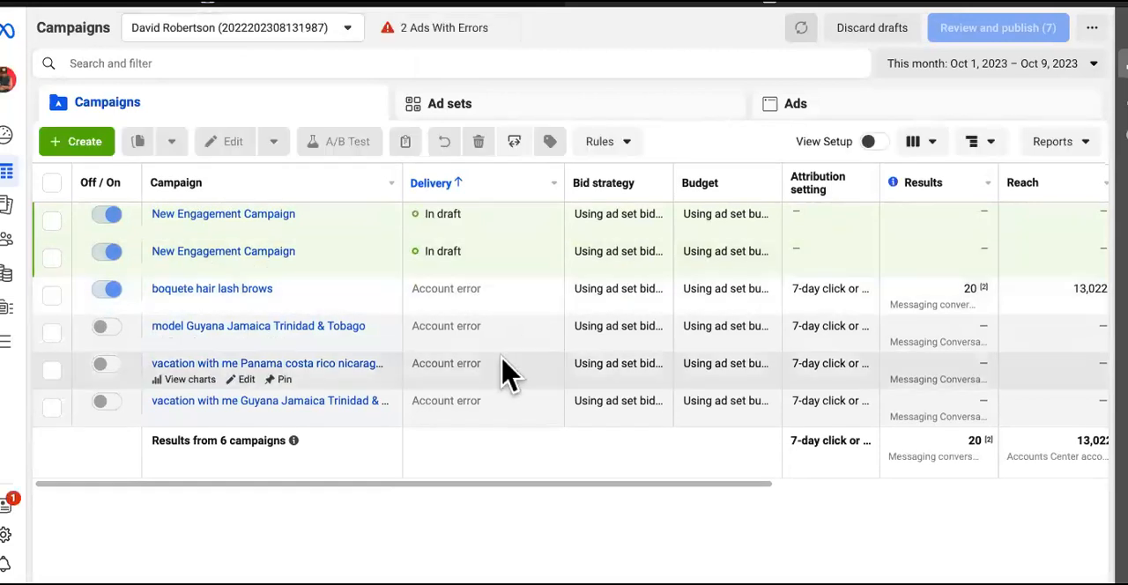
mouse_move(564, 216)
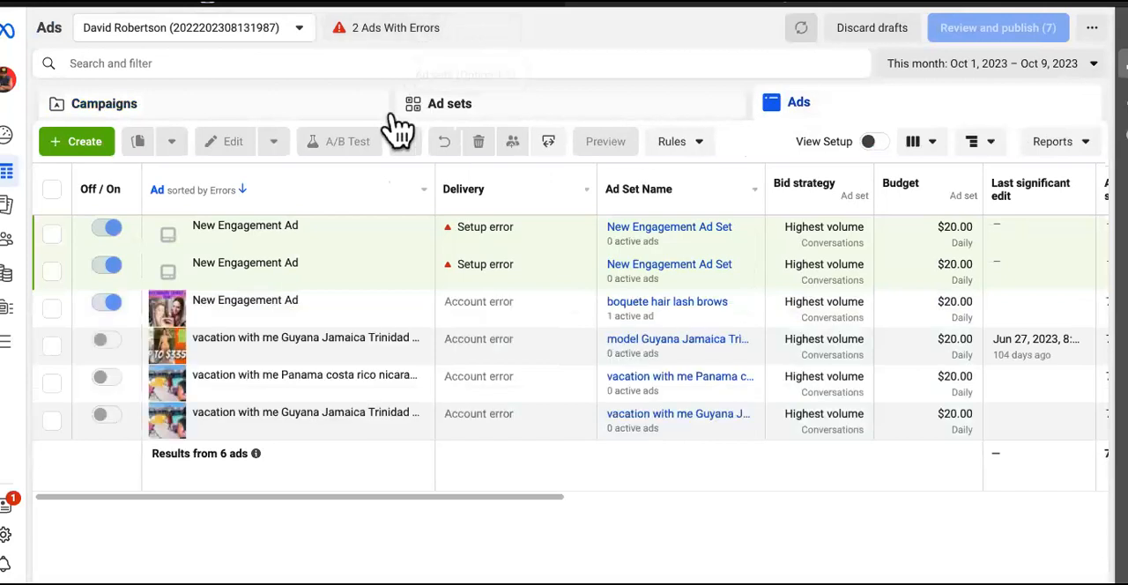
mouse_move(304, 234)
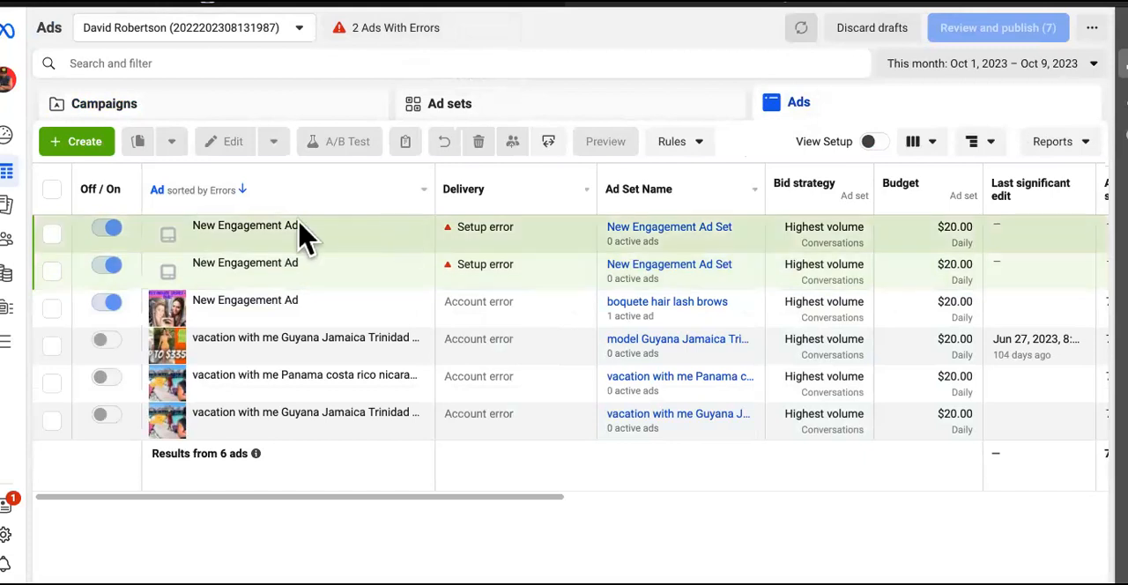
mouse_move(304, 282)
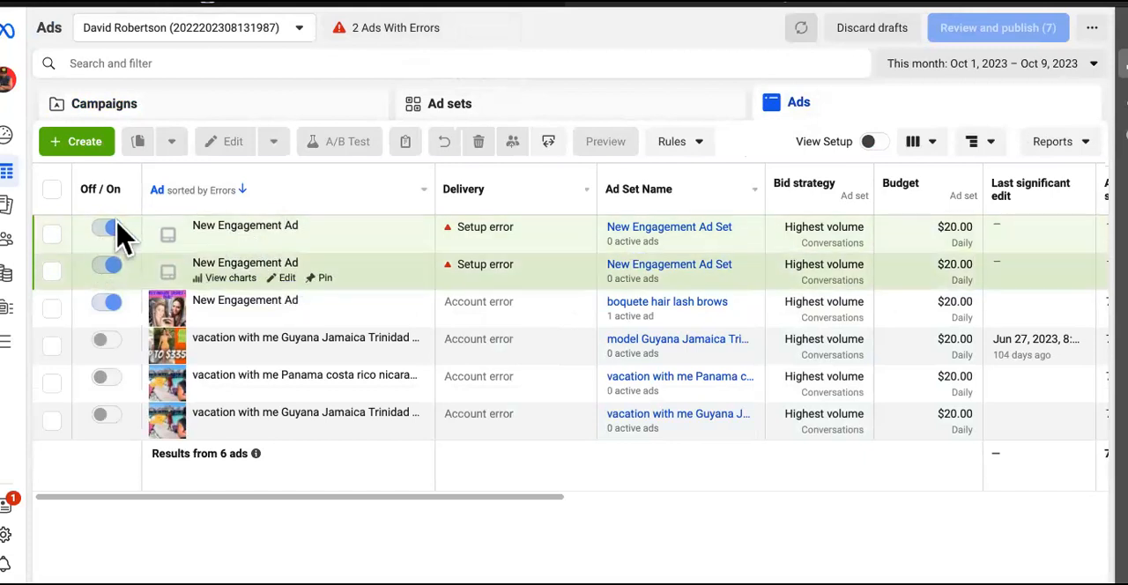
click(51, 233)
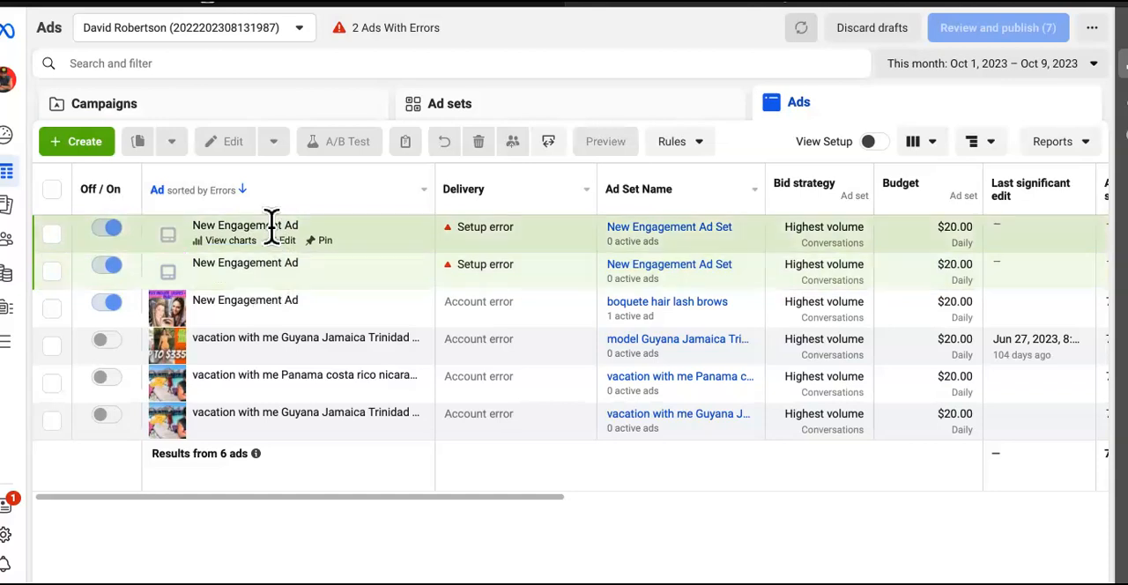
mouse_move(36, 45)
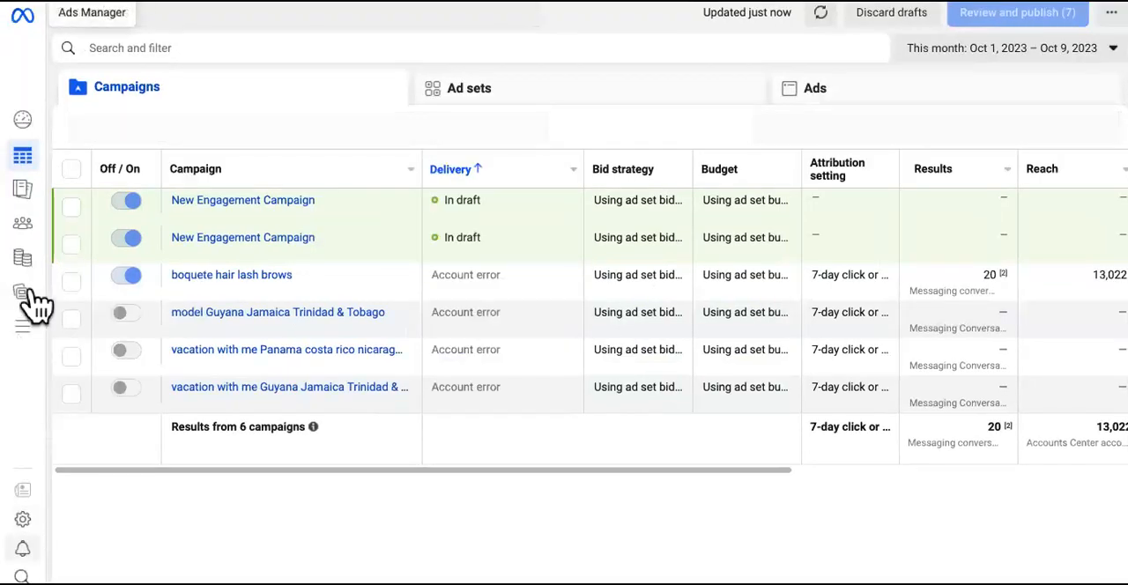
mouse_move(35, 340)
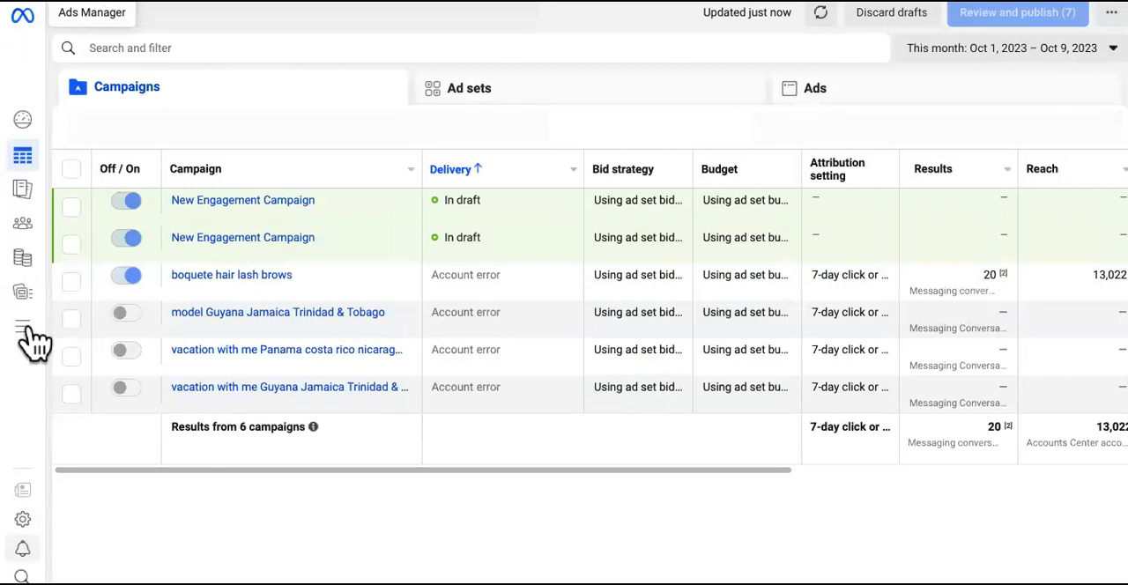
- Navigate from the campaigns table to the Audiences page via the All tools menu
click(22, 327)
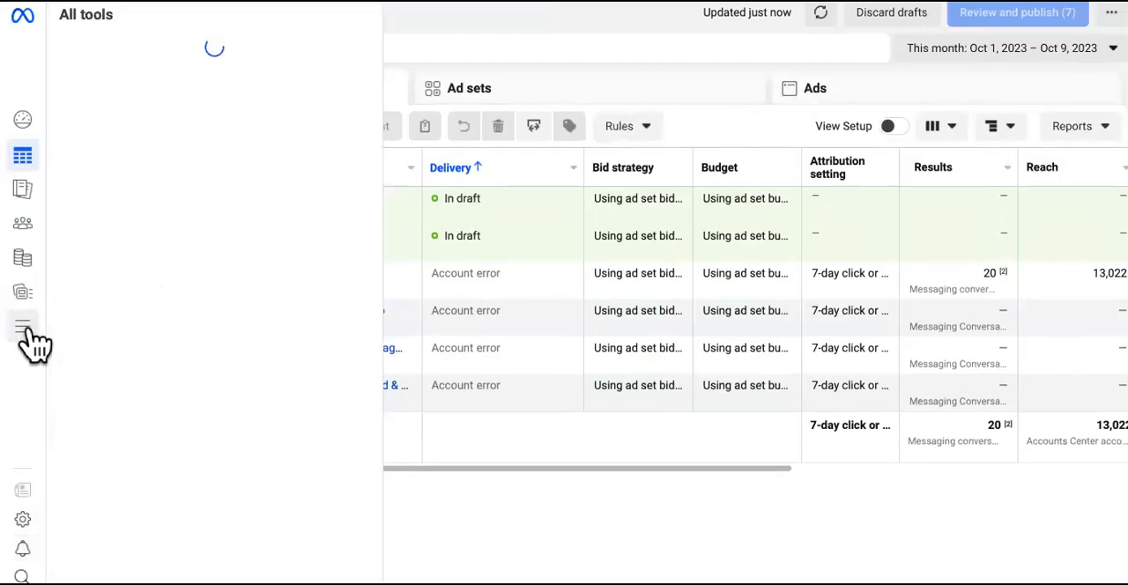
click(23, 326)
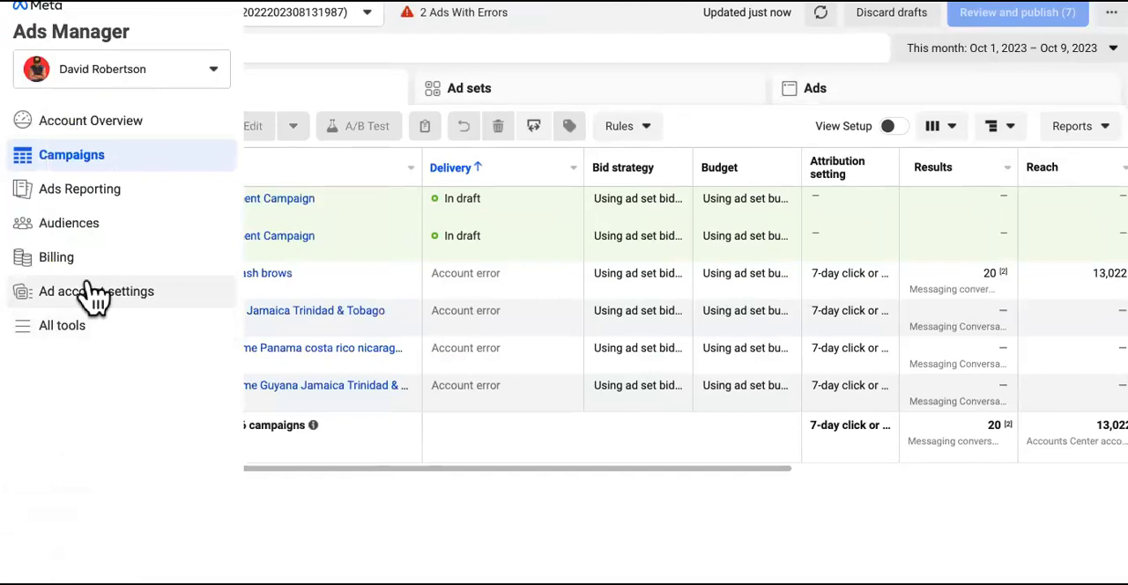
click(69, 223)
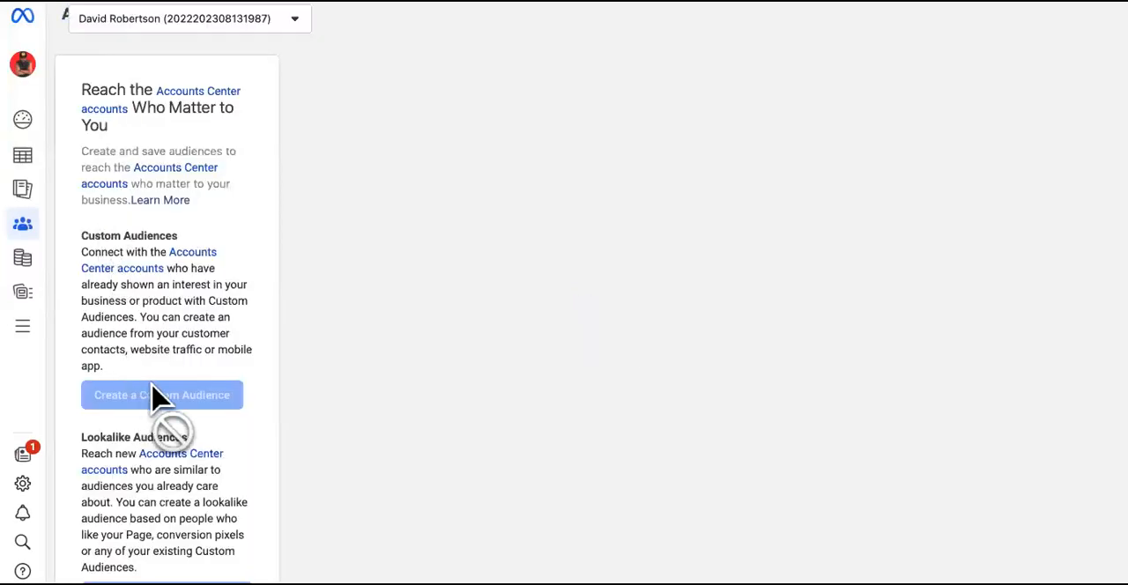
mouse_move(176, 414)
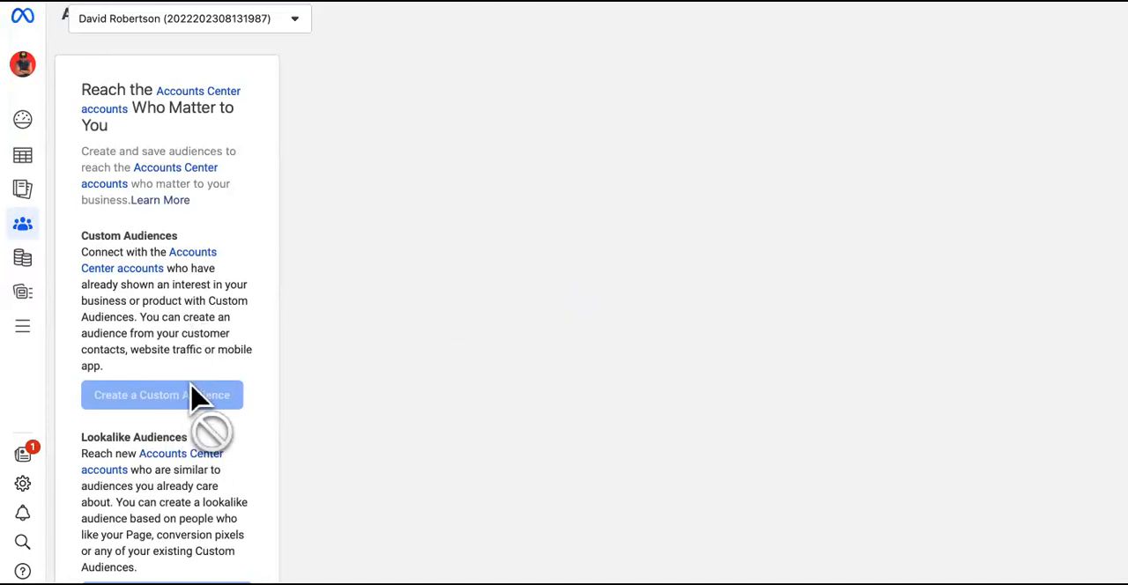
mouse_move(188, 401)
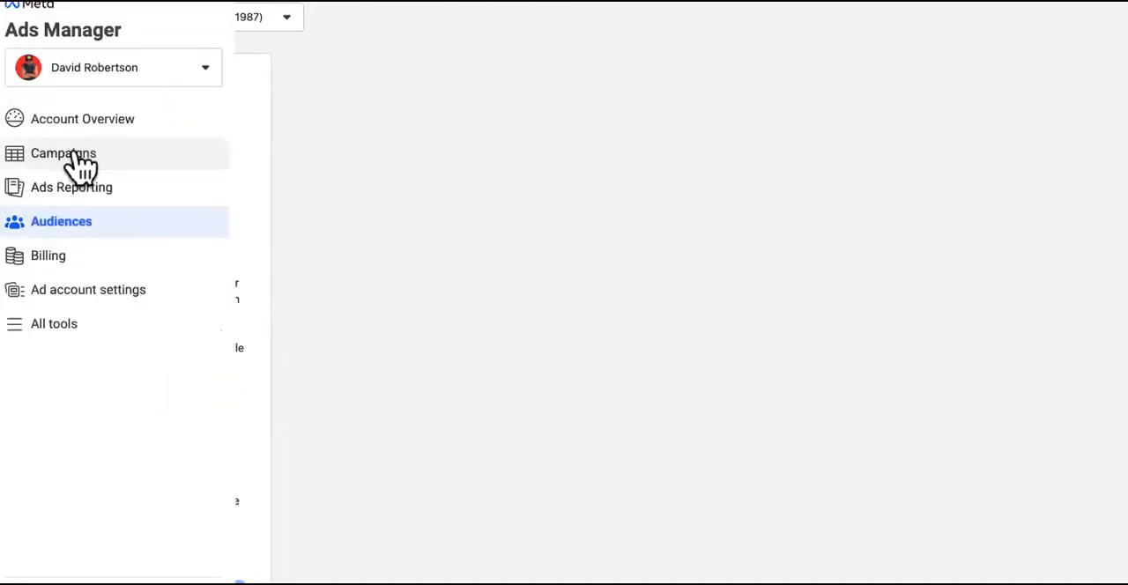
mouse_move(83, 119)
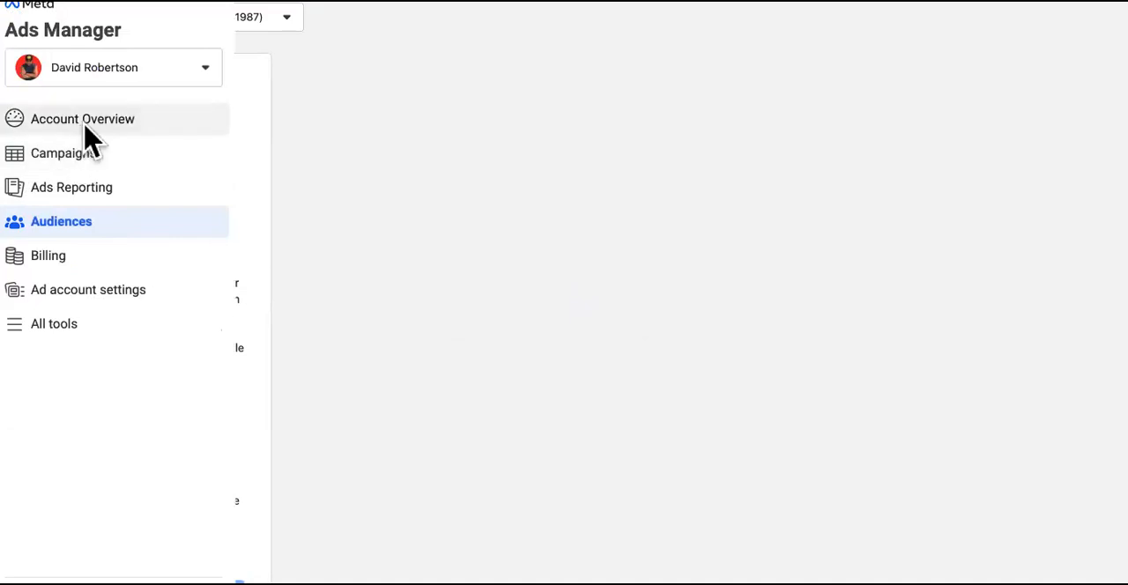
- Switch to Account Overview showing campaign trends for the active campaign and two drafts
click(83, 119)
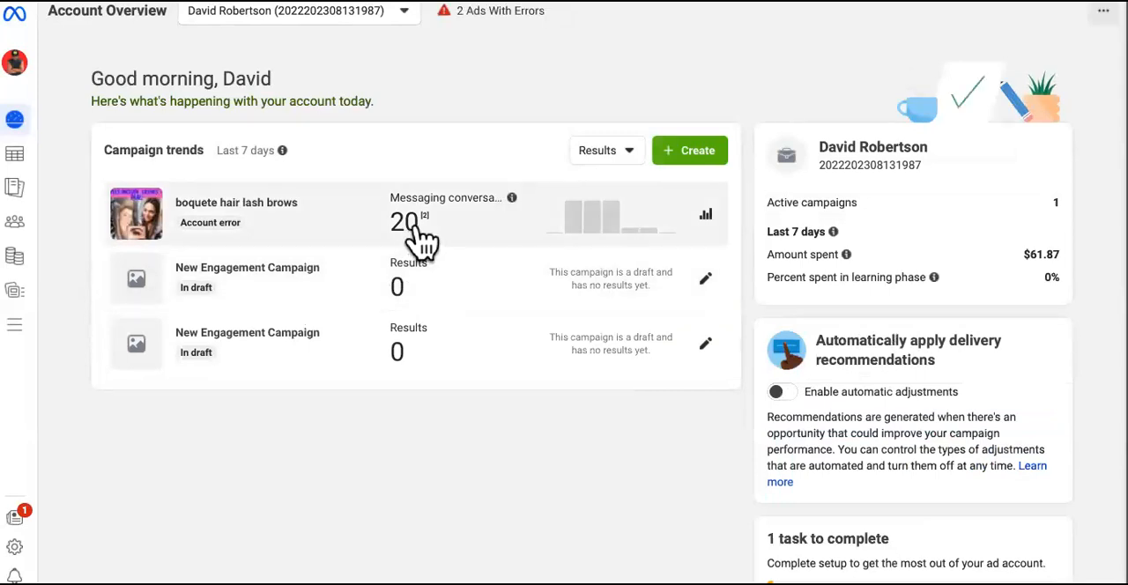
mouse_move(611, 252)
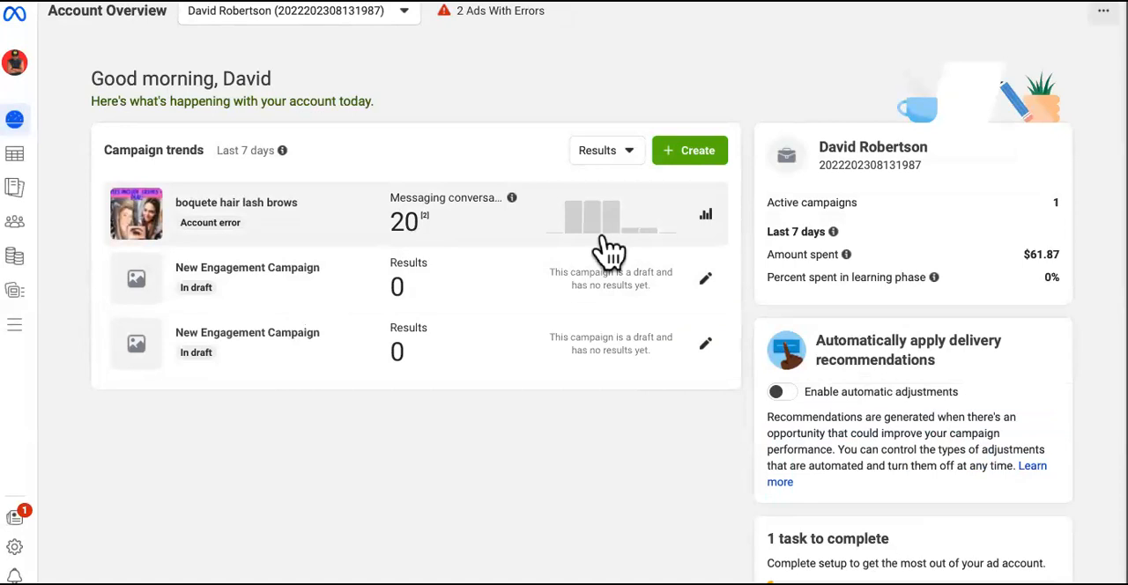
mouse_move(428, 238)
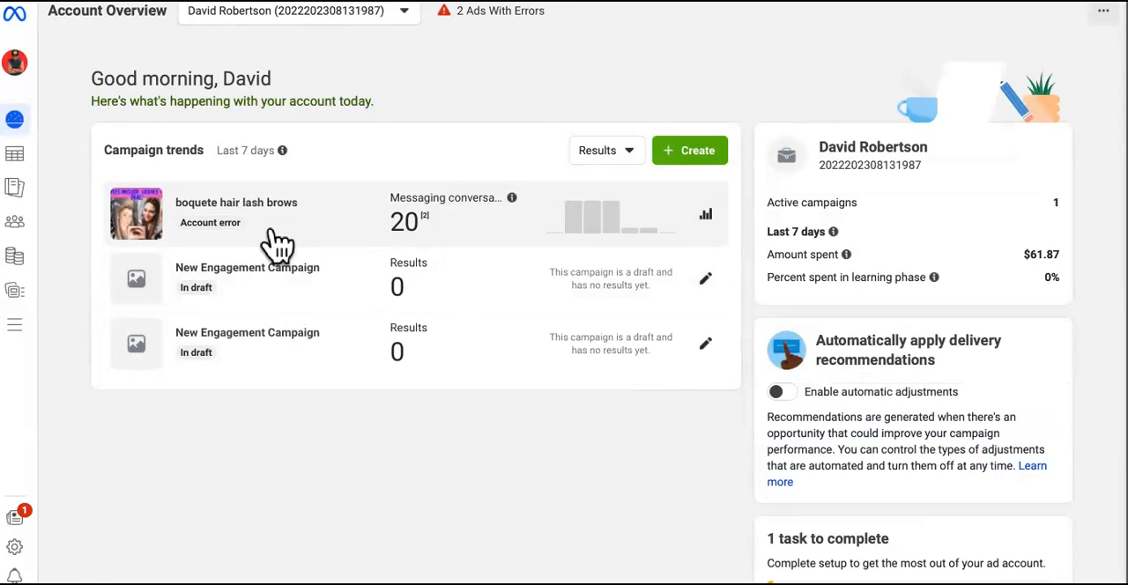
mouse_move(267, 225)
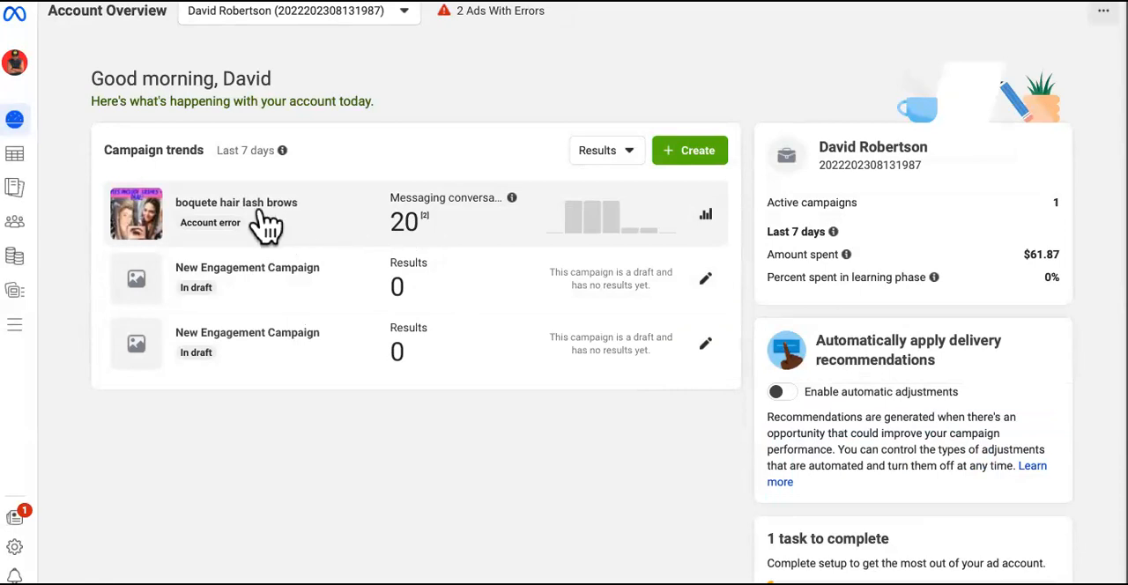
mouse_move(468, 459)
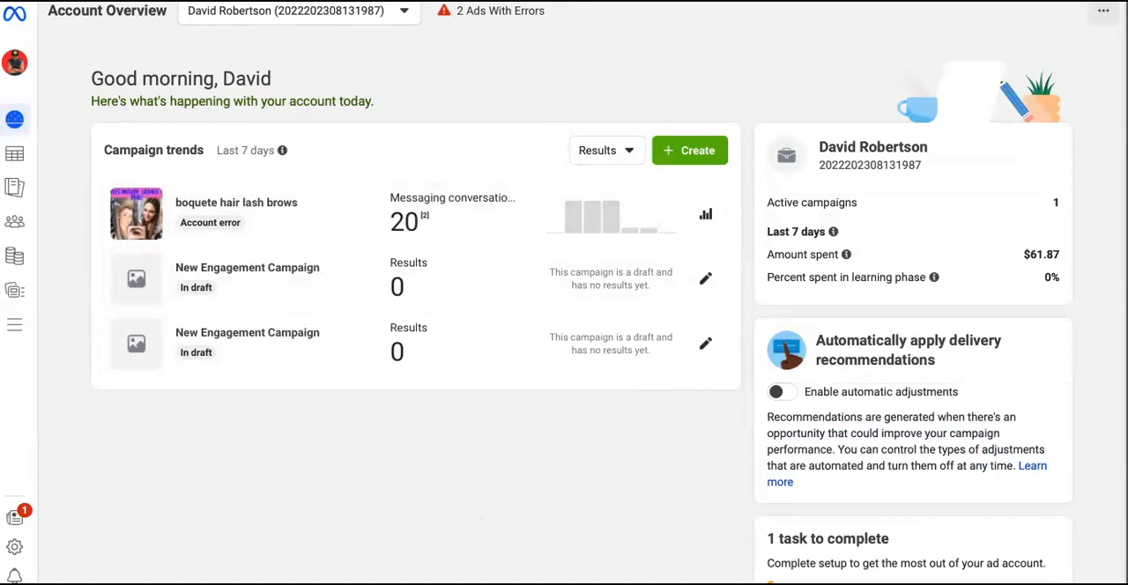
mouse_move(908, 542)
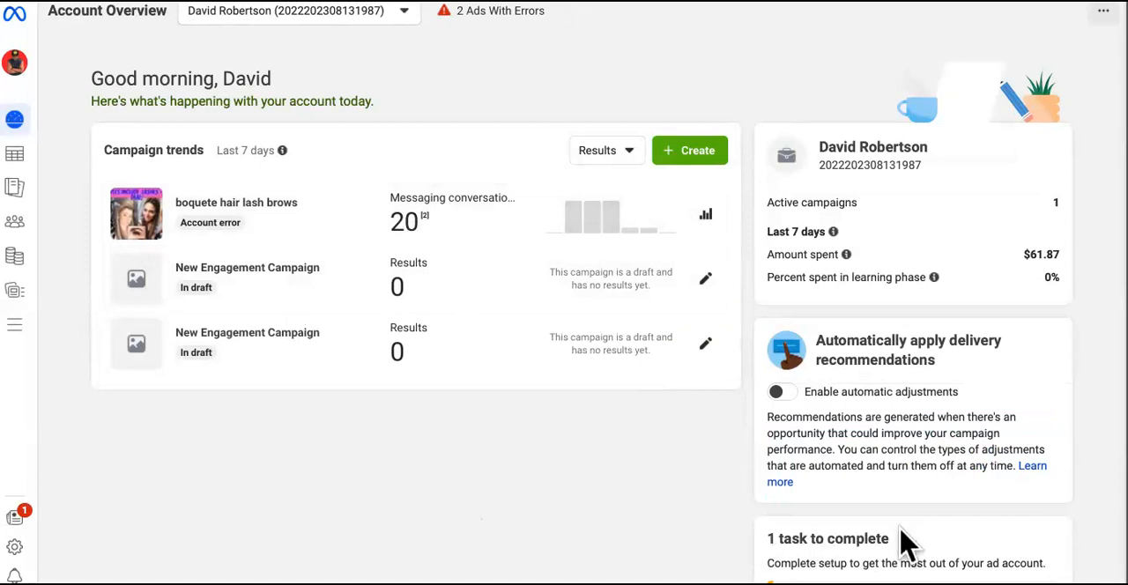
mouse_move(934, 370)
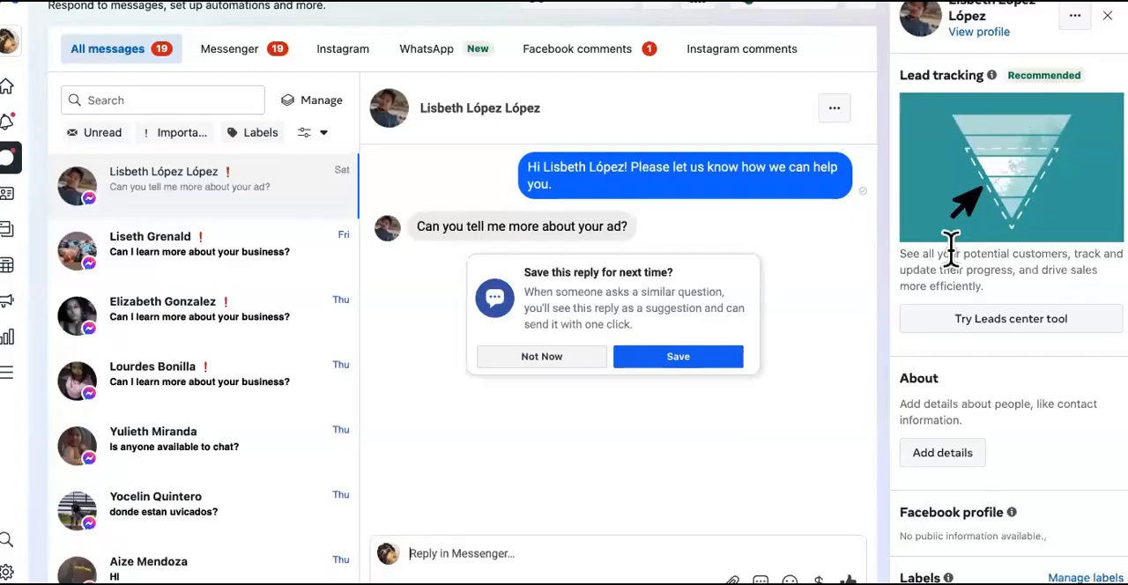
- Decline 'Save this reply' with Not Now and scroll through the All messages conversation list
click(541, 356)
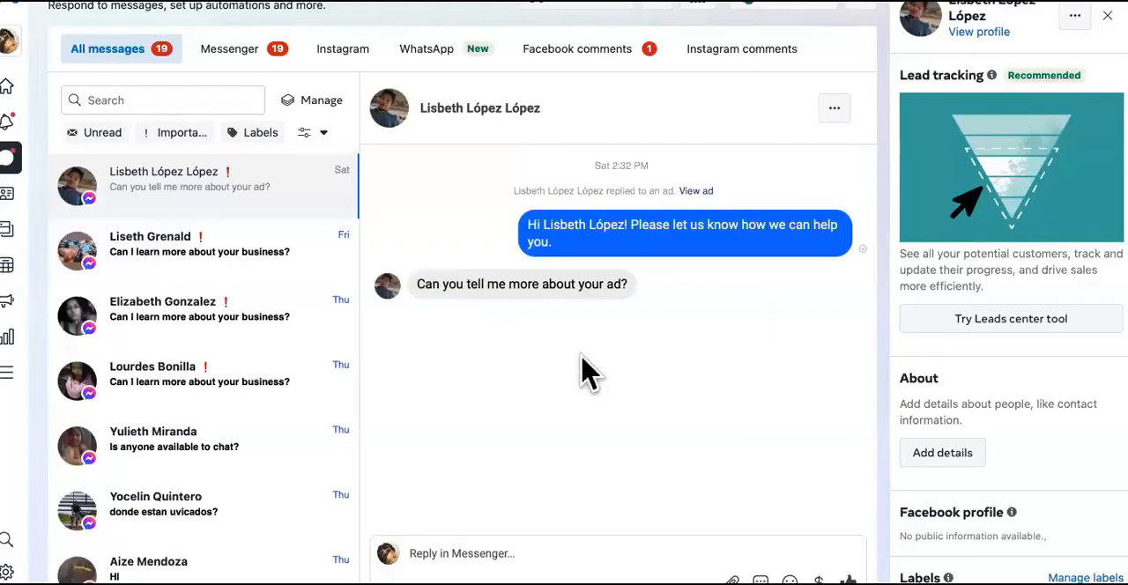
mouse_move(431, 277)
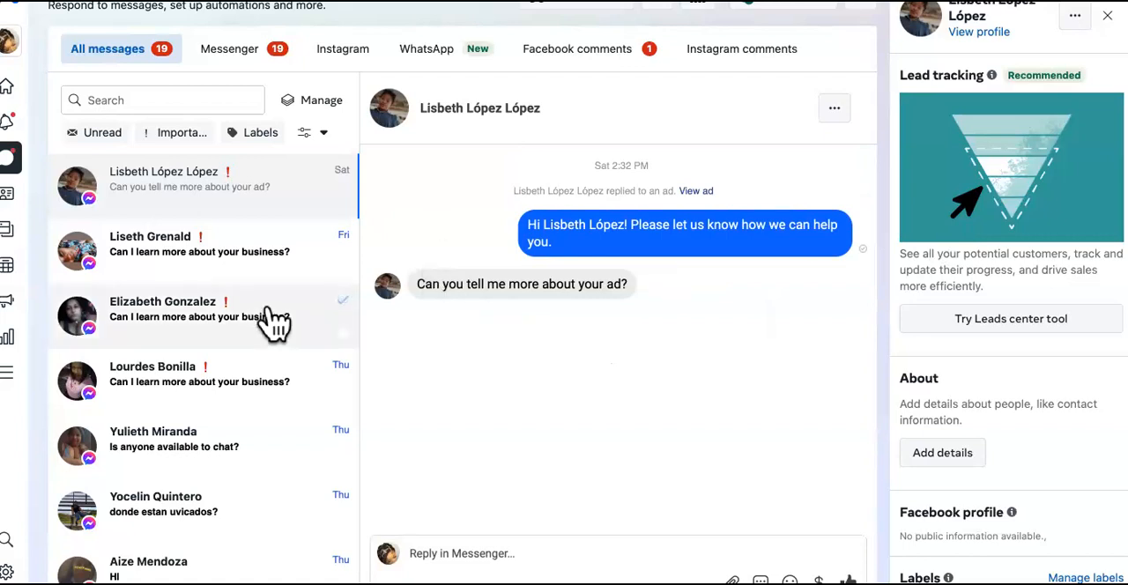
mouse_move(502, 348)
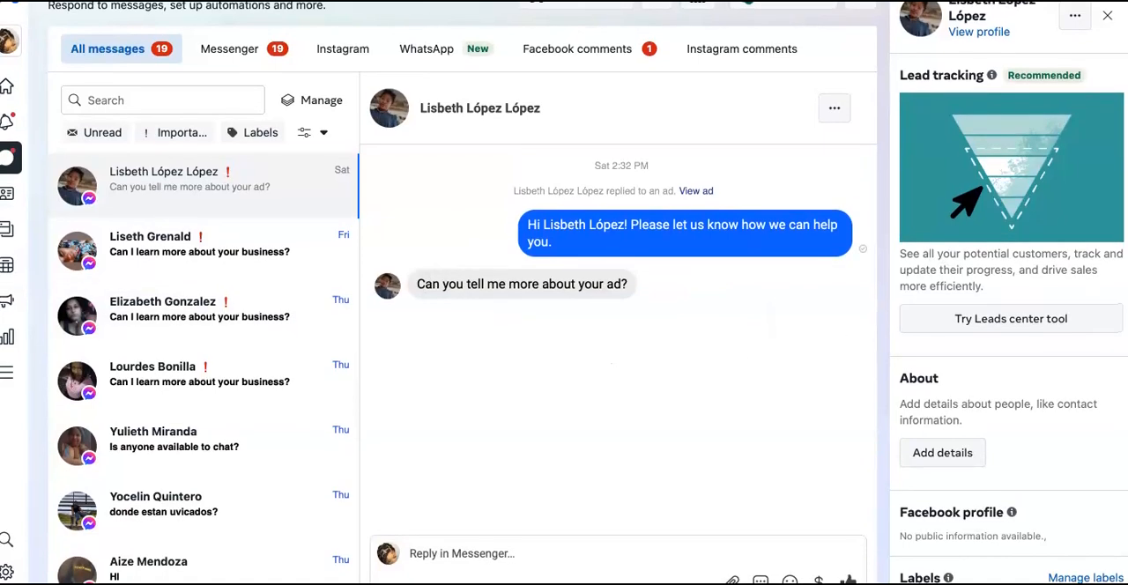
mouse_move(711, 398)
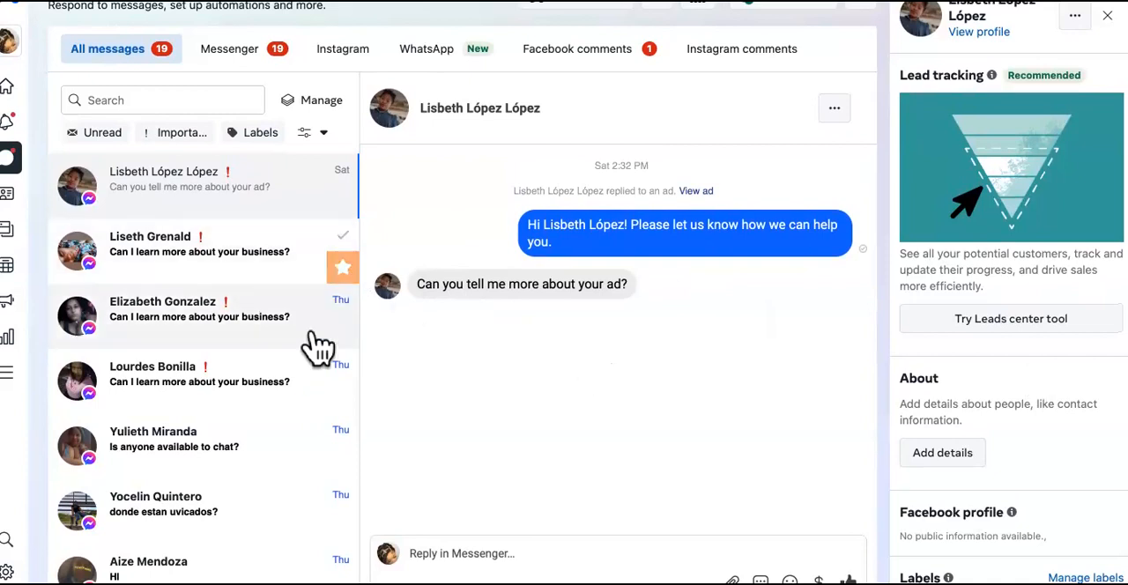
scroll(down, 3)
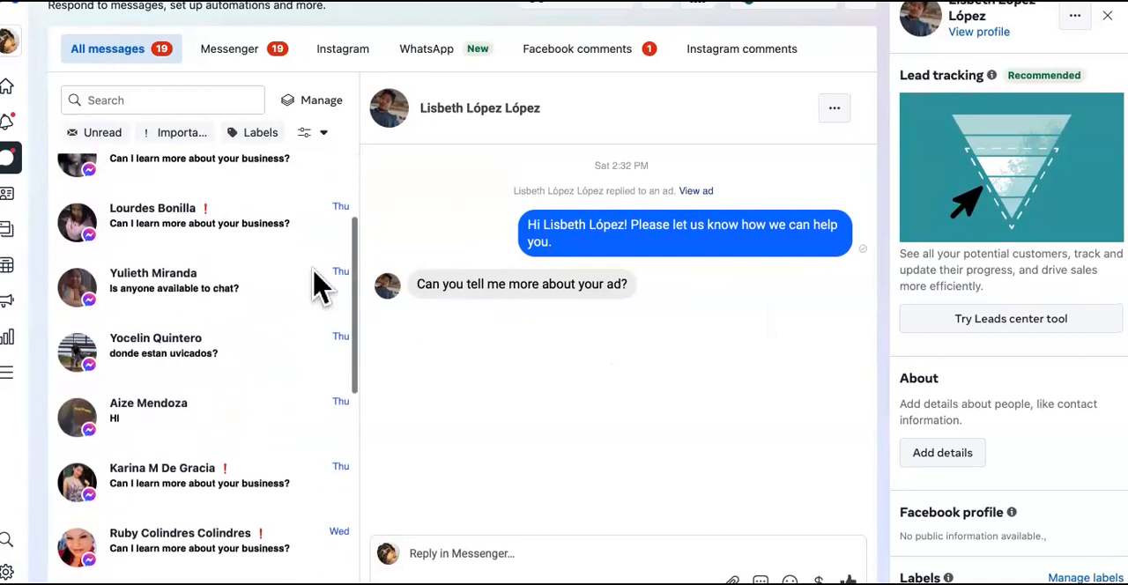
scroll(down, 3)
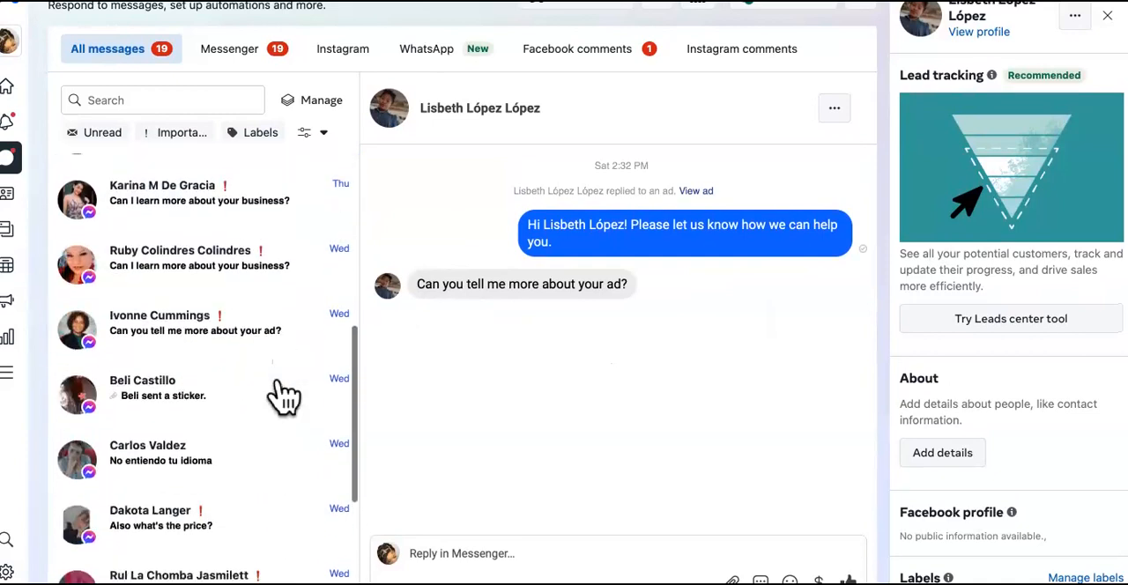
scroll(down, 3)
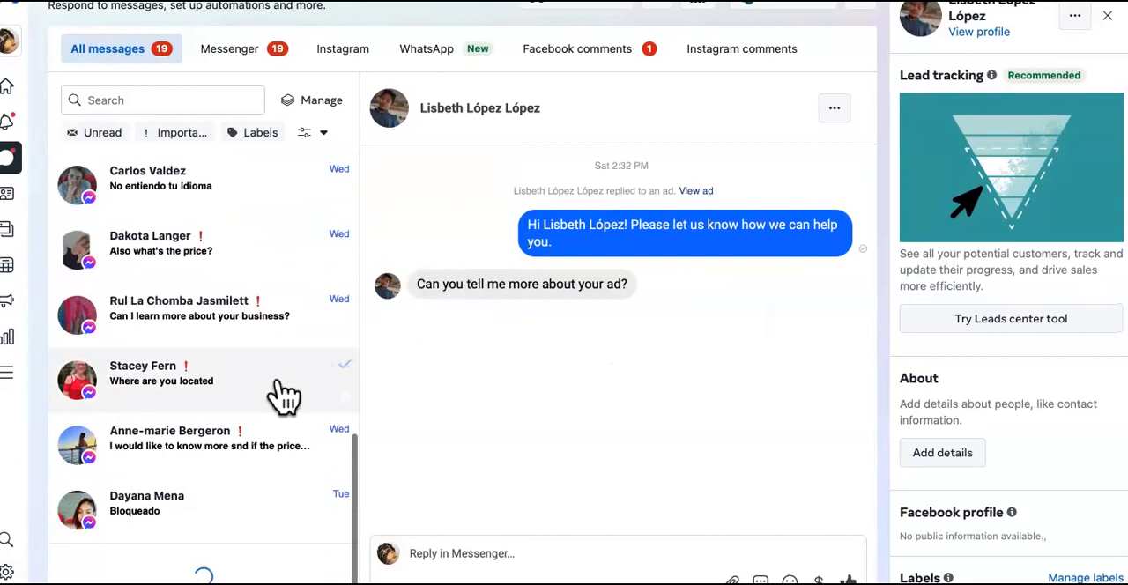
scroll(down, 3)
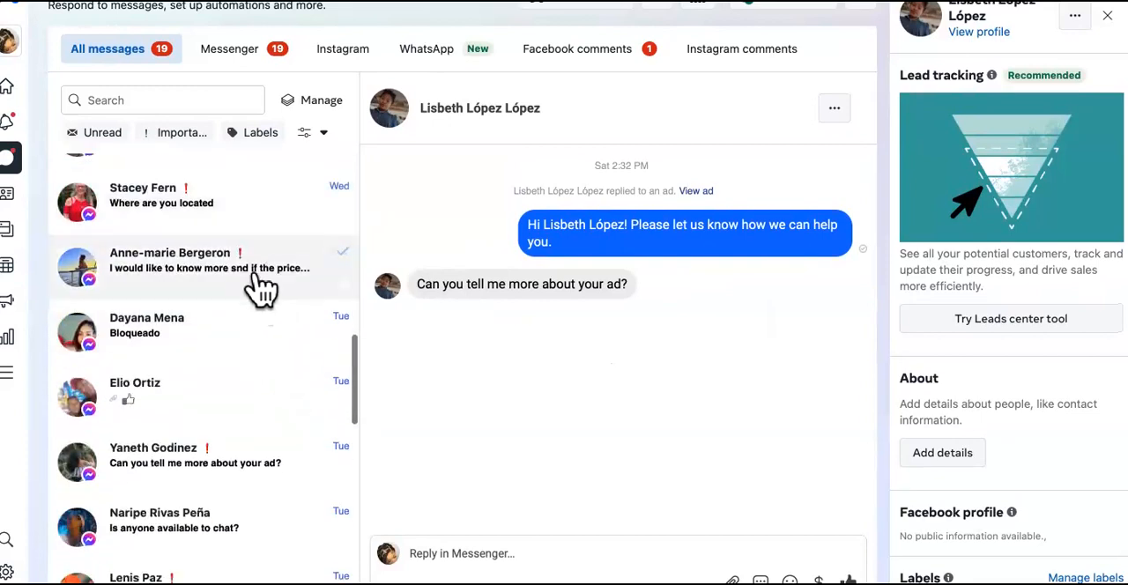
scroll(down, 3)
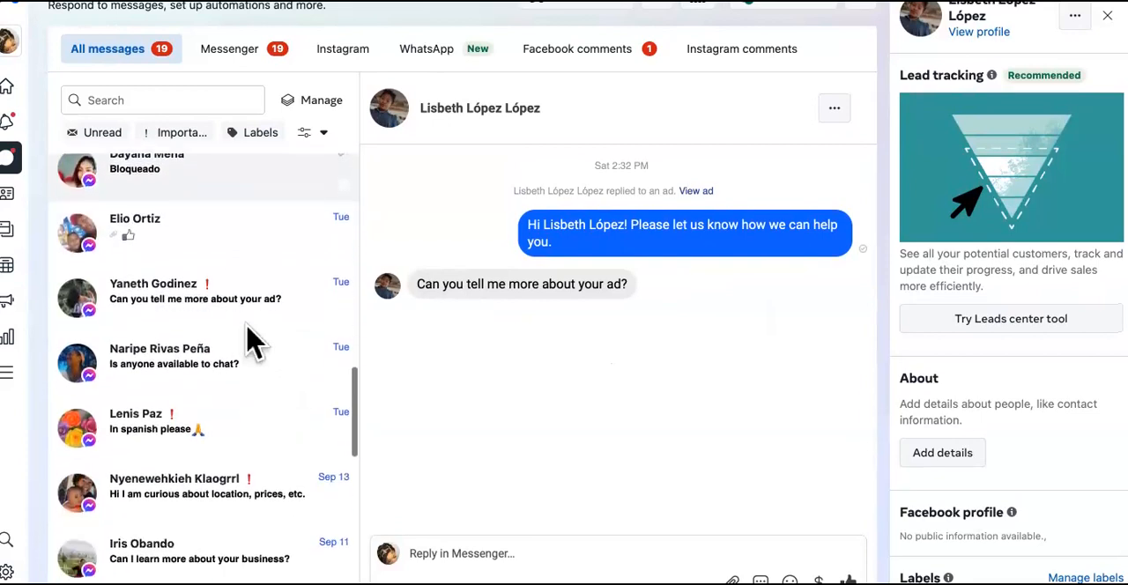
scroll(down, 3)
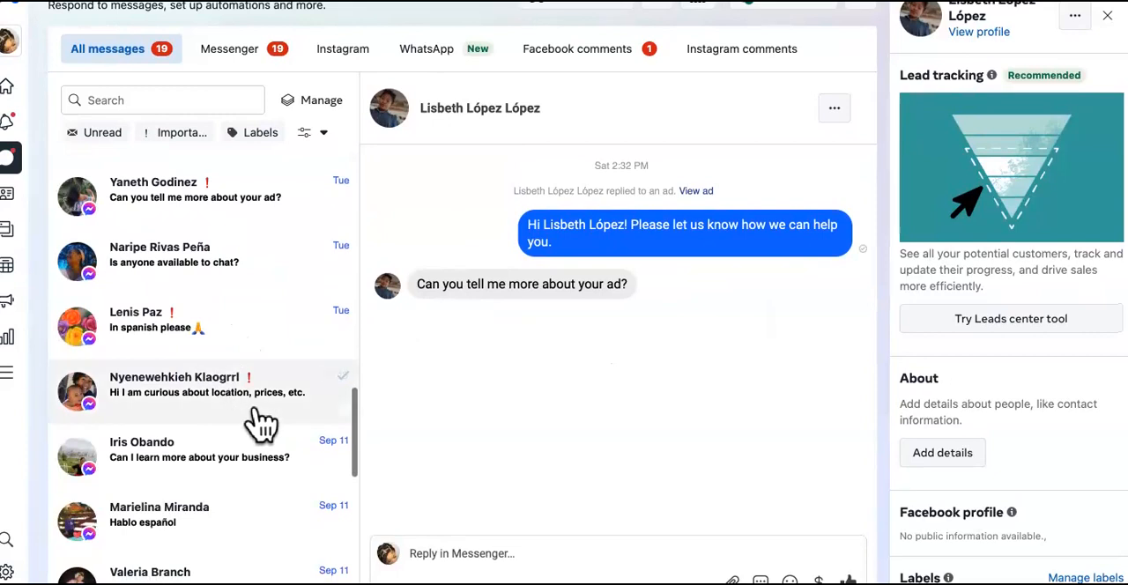
scroll(down, 3)
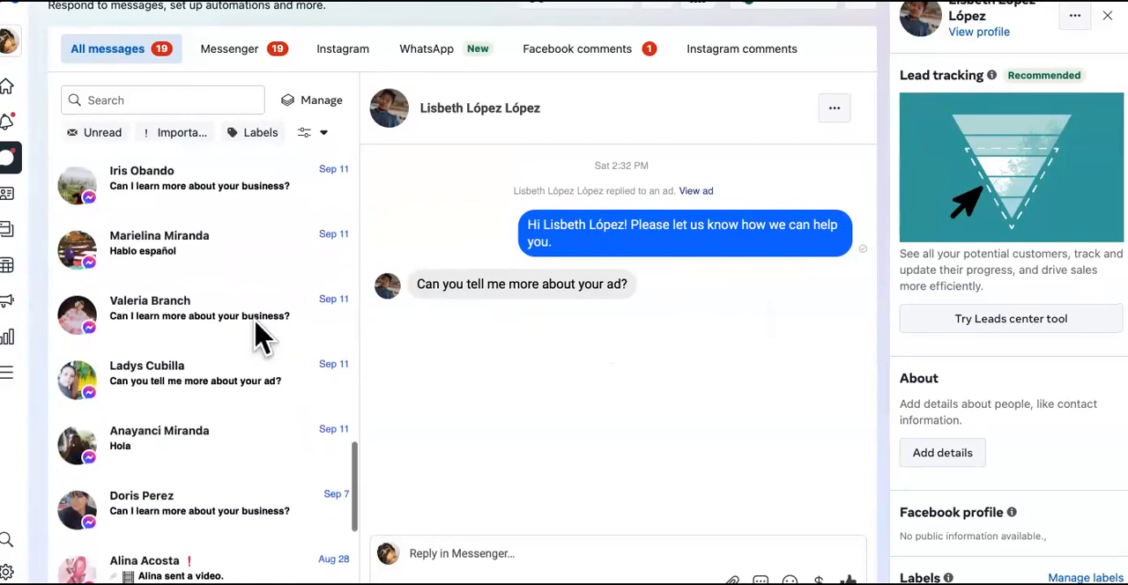
scroll(down, 3)
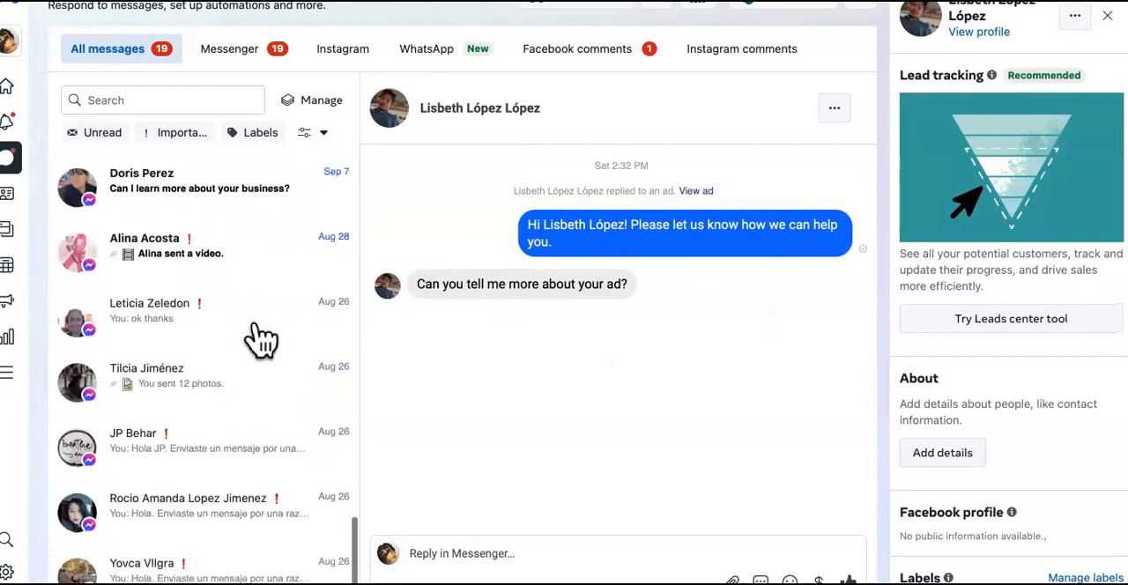
scroll(down, 3)
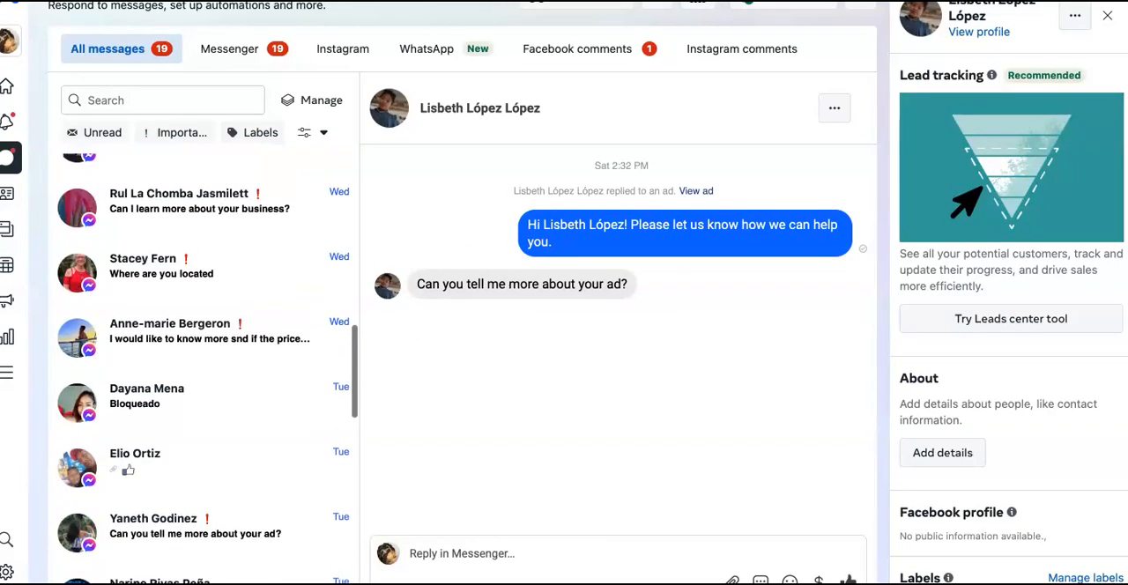
scroll(up, 3)
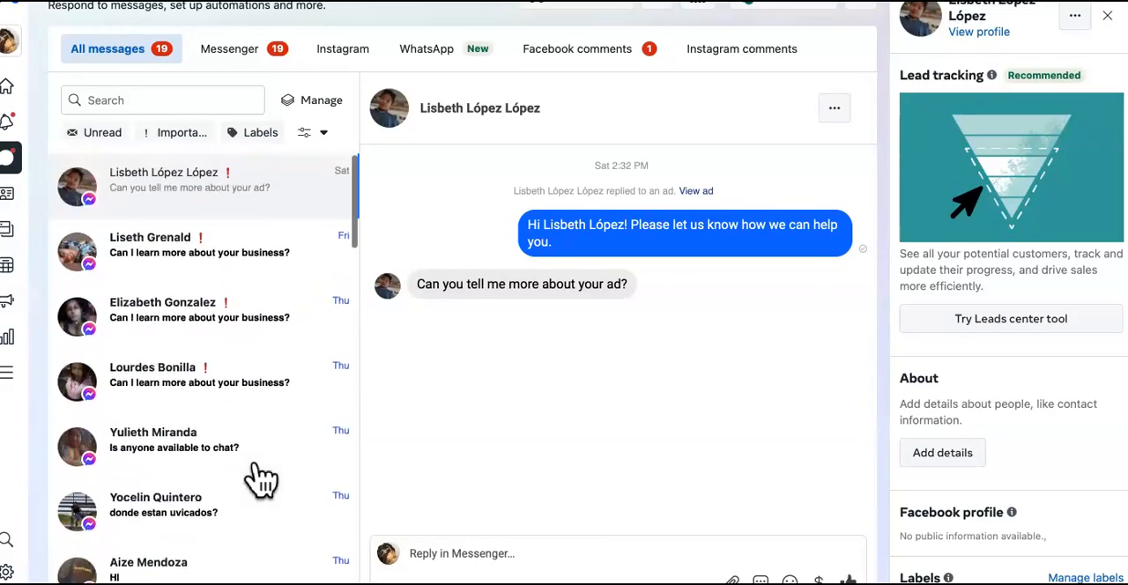
mouse_move(661, 35)
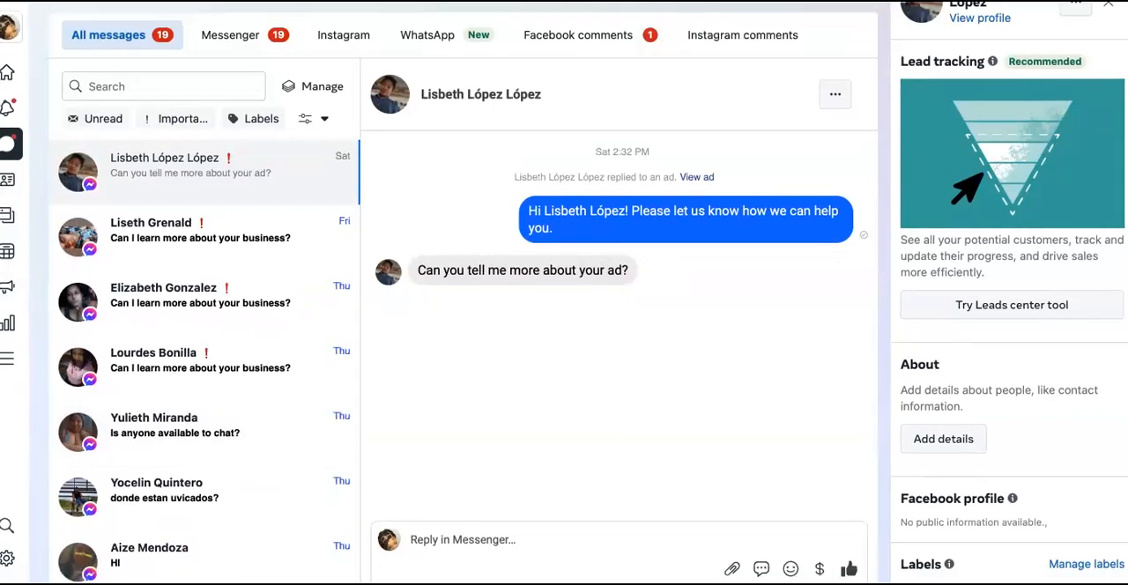
scroll(down, 3)
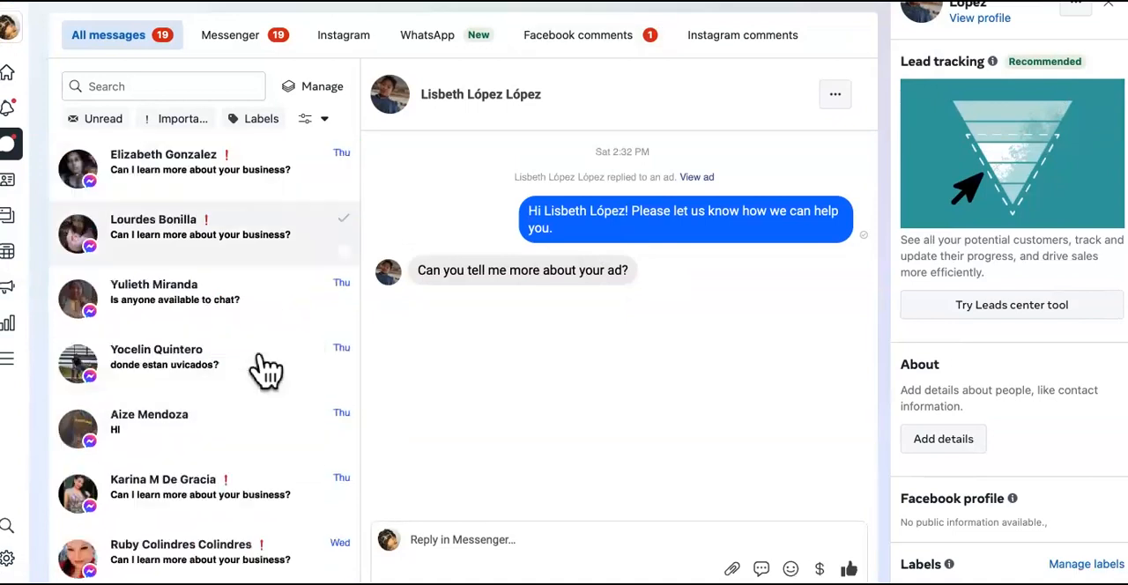
scroll(down, 3)
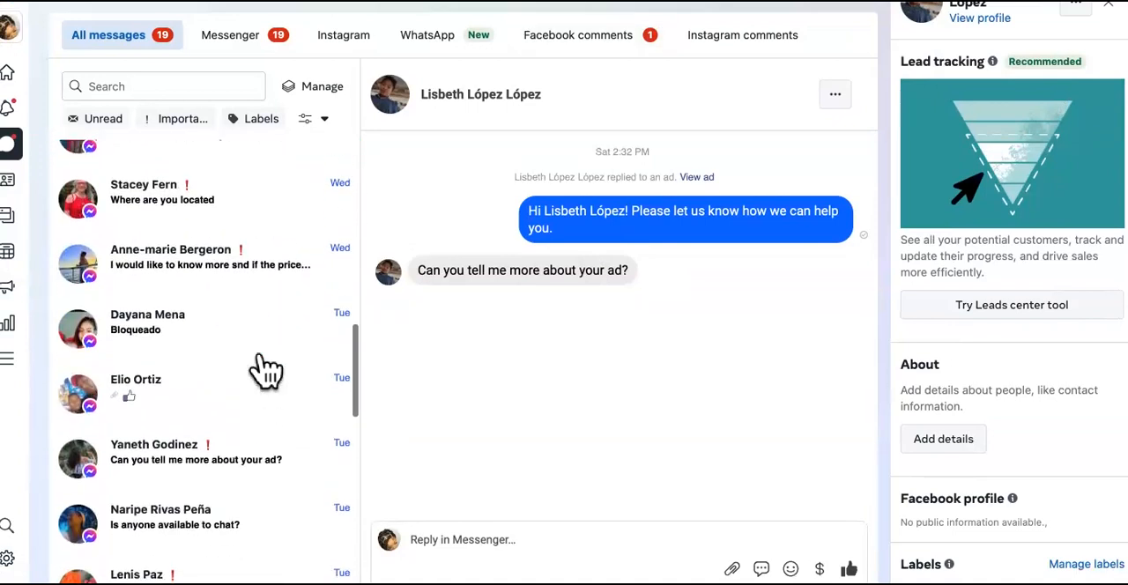
scroll(down, 3)
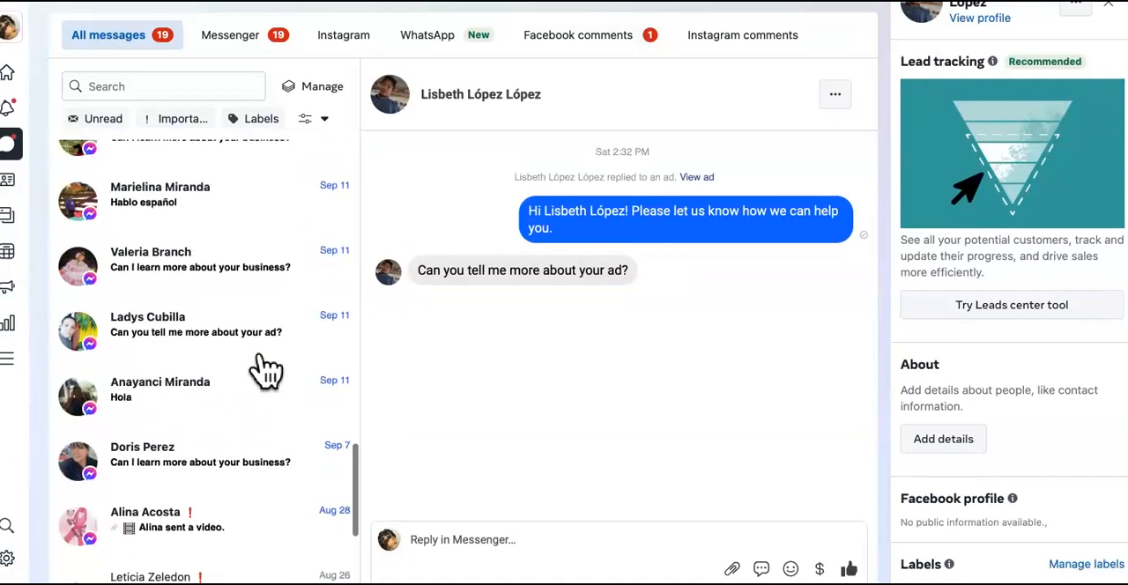
scroll(up, 3)
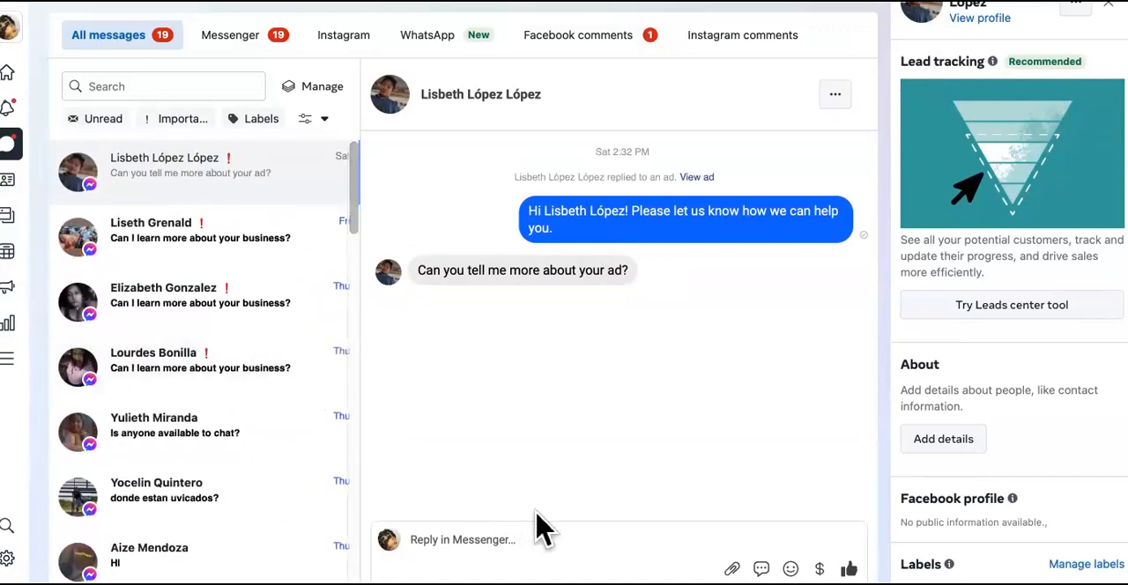
mouse_move(855, 520)
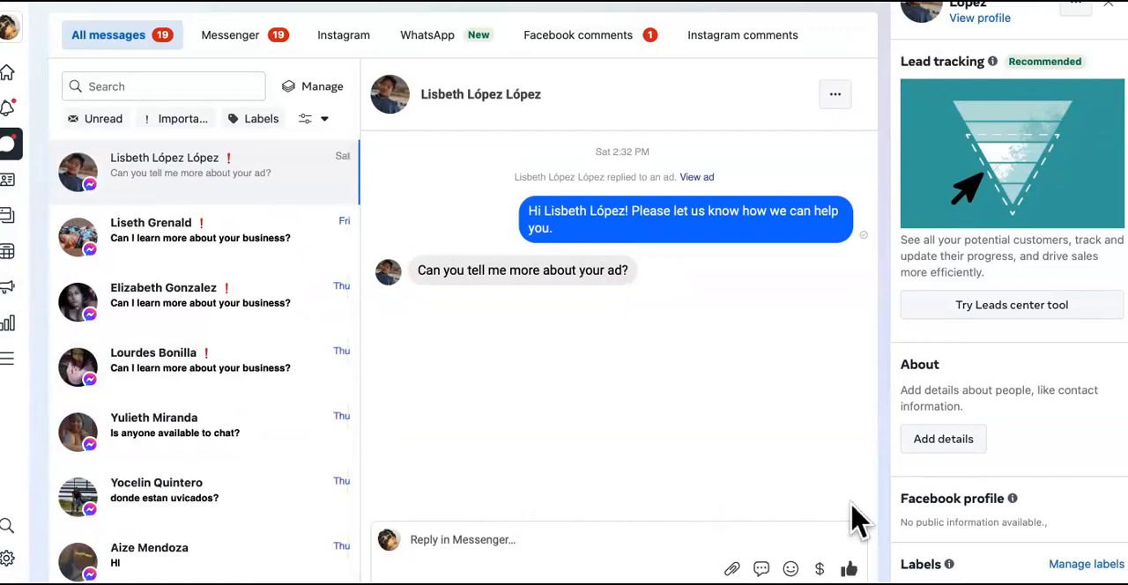
mouse_move(903, 507)
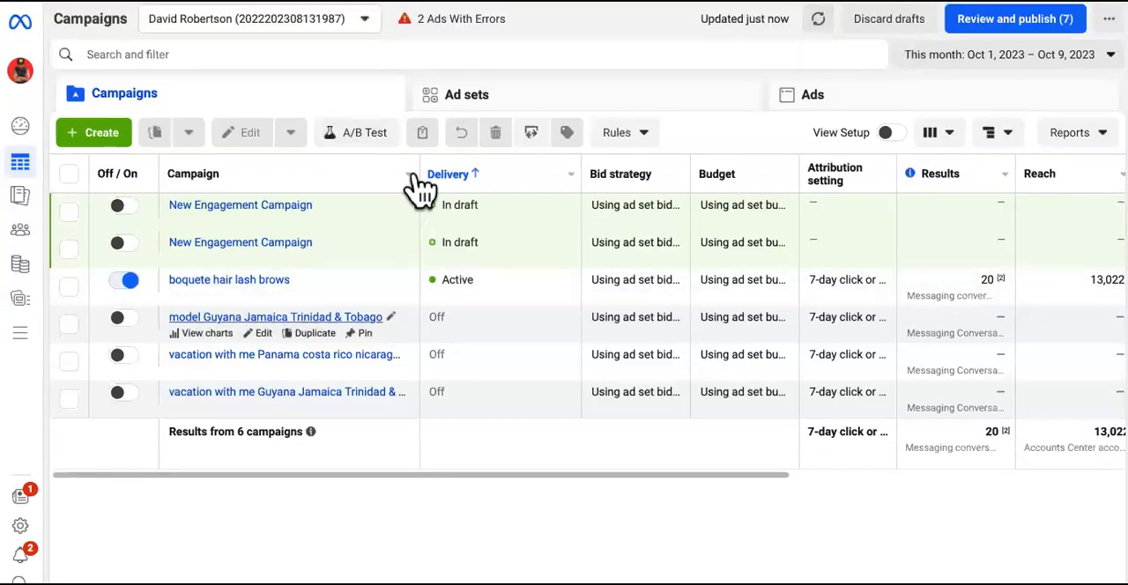
mouse_move(405, 265)
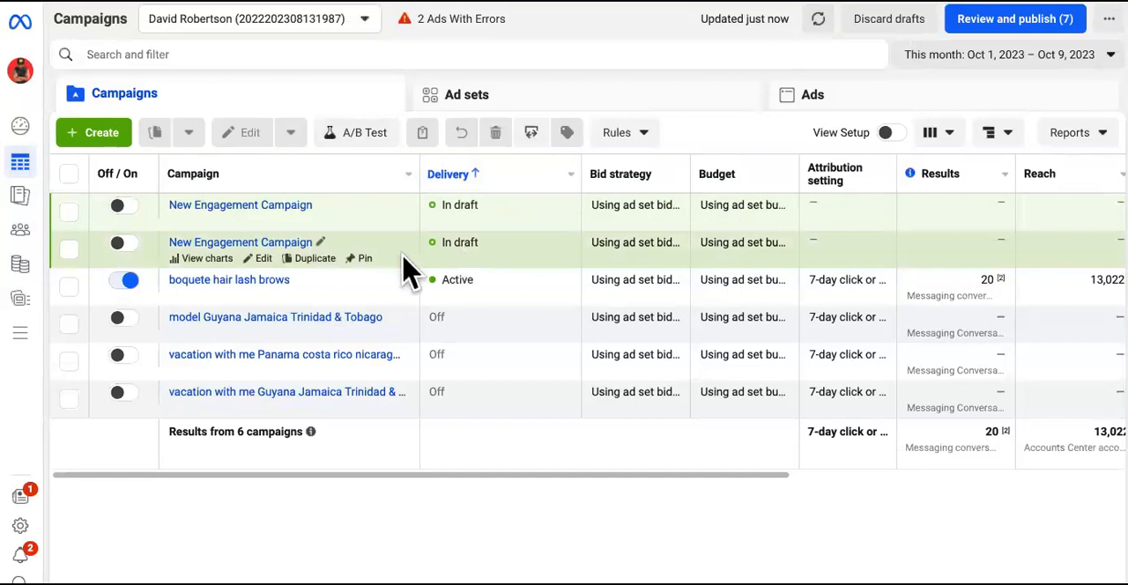
mouse_move(402, 304)
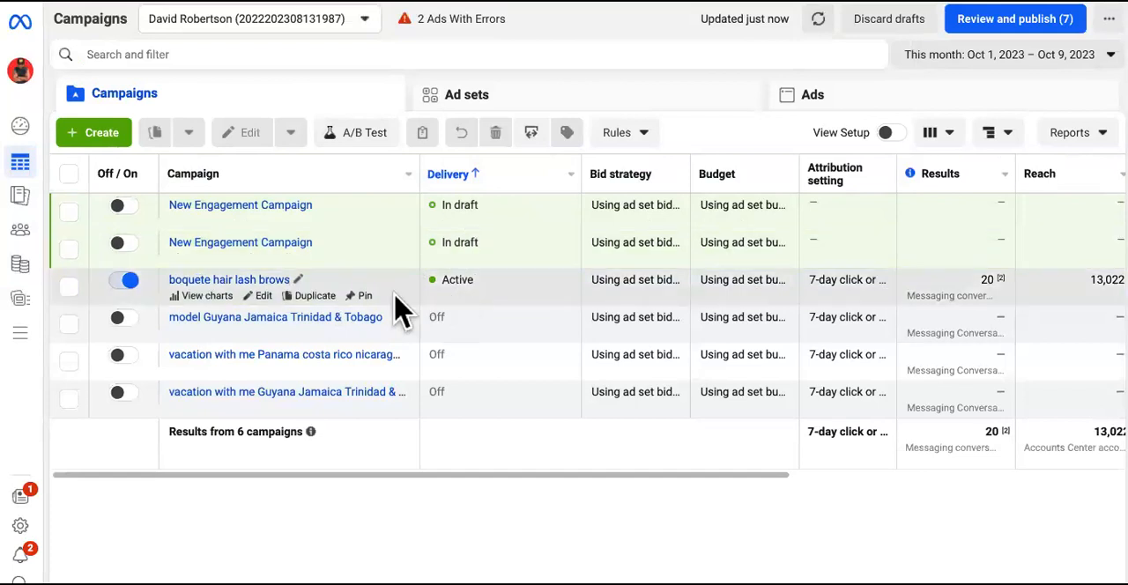
click(69, 286)
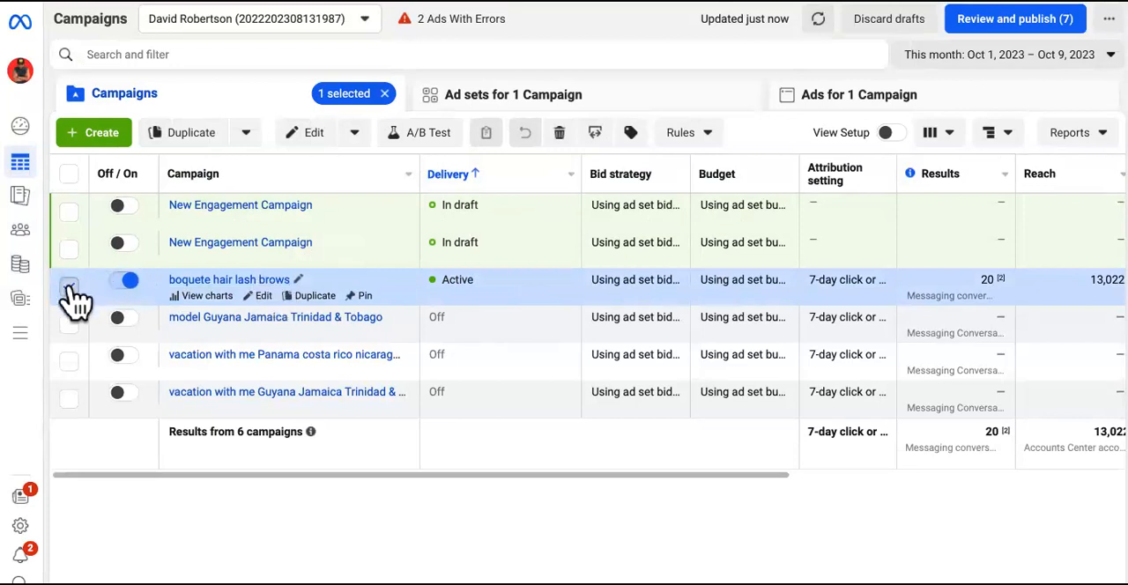
click(69, 289)
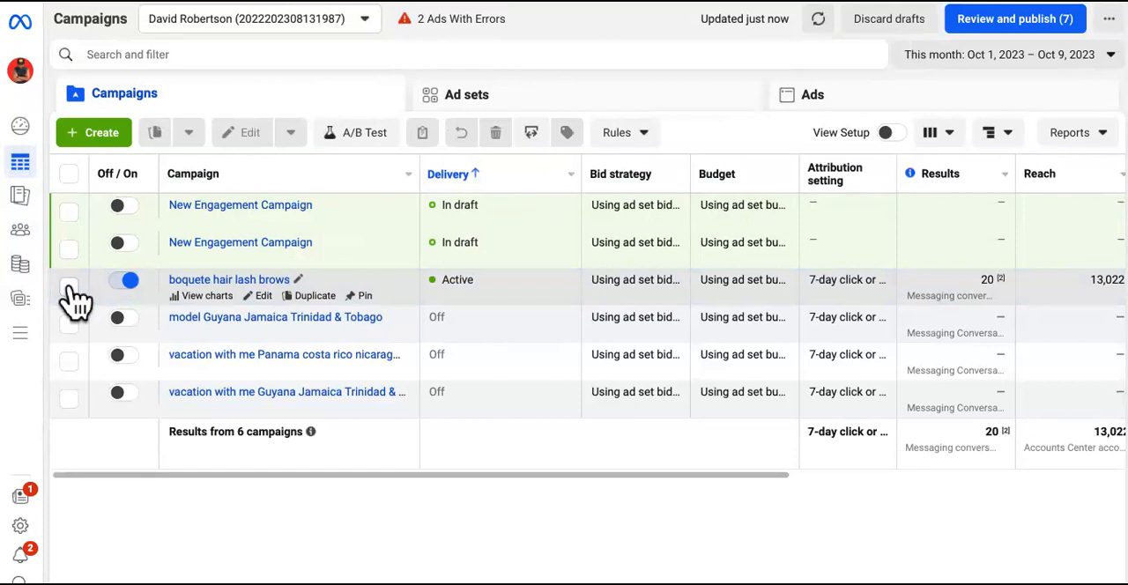
mouse_move(503, 291)
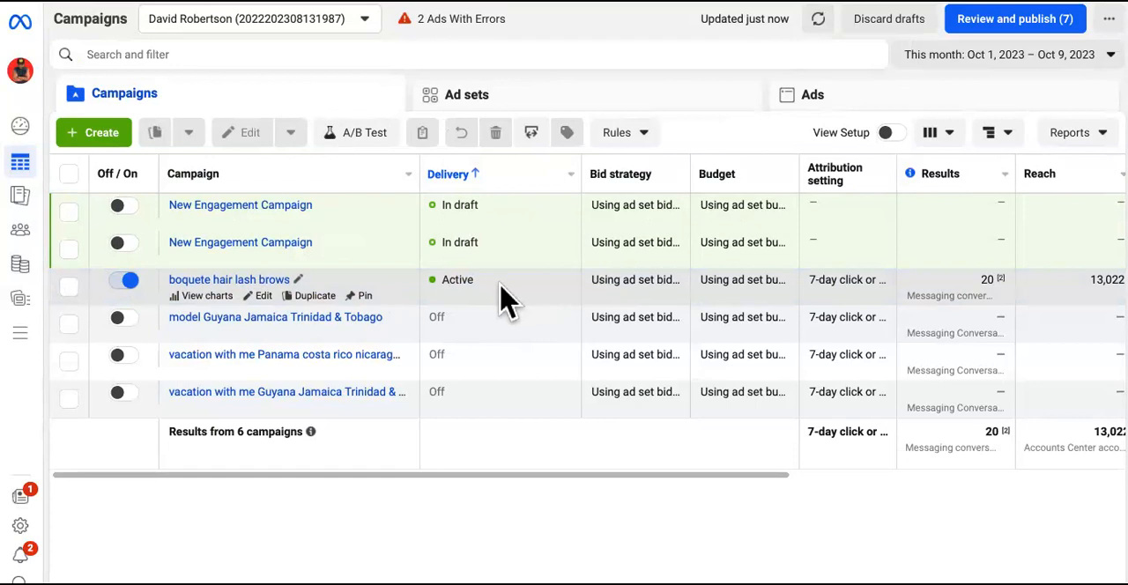
mouse_move(233, 290)
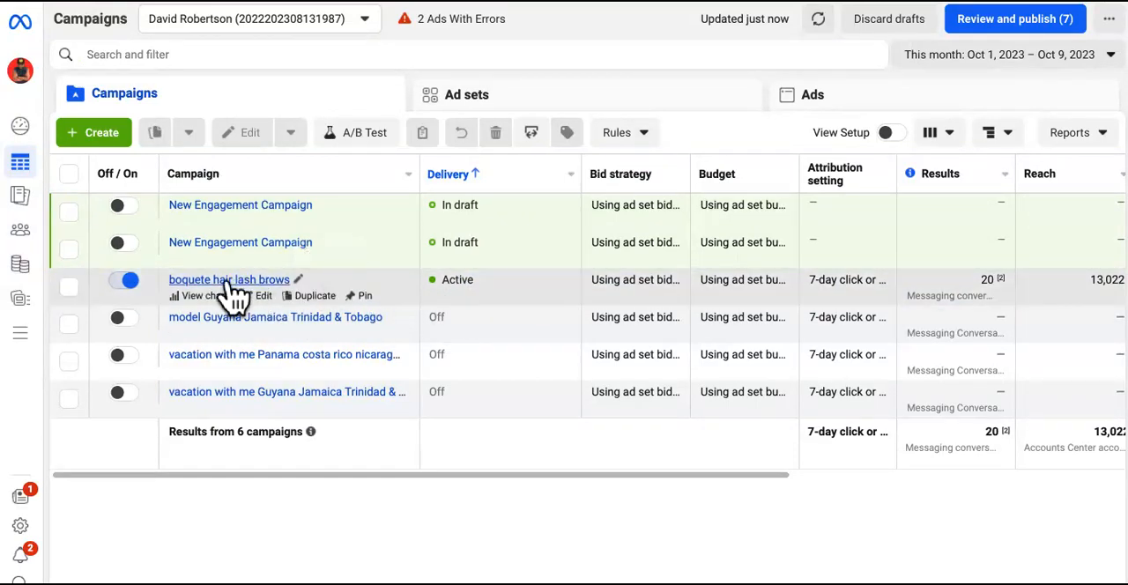
mouse_move(432, 298)
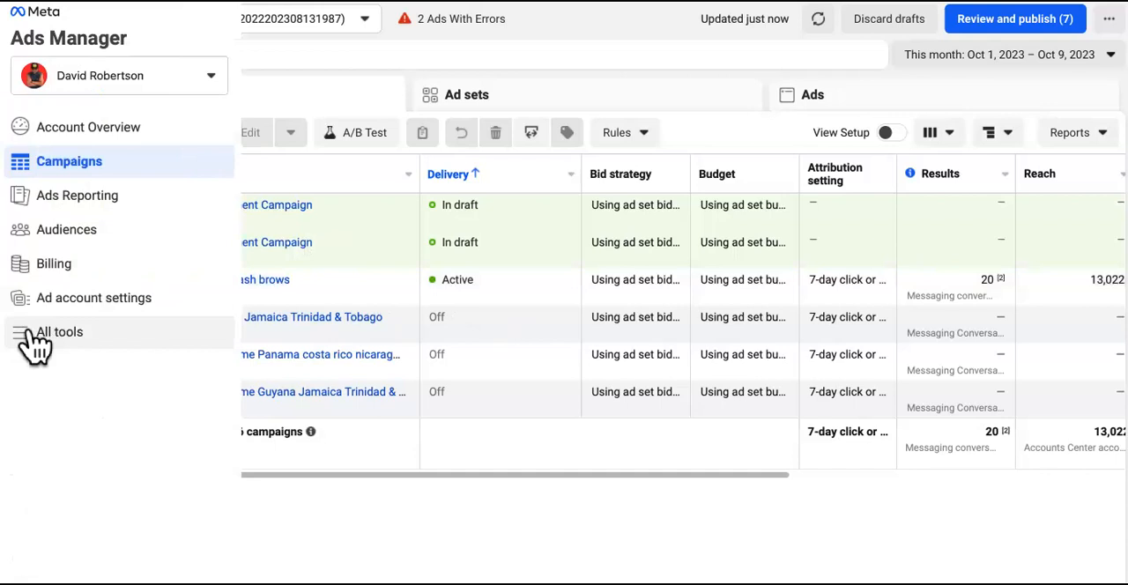
- Return to the Audiences page from All tools and scroll its Custom and Lookalike options
click(59, 331)
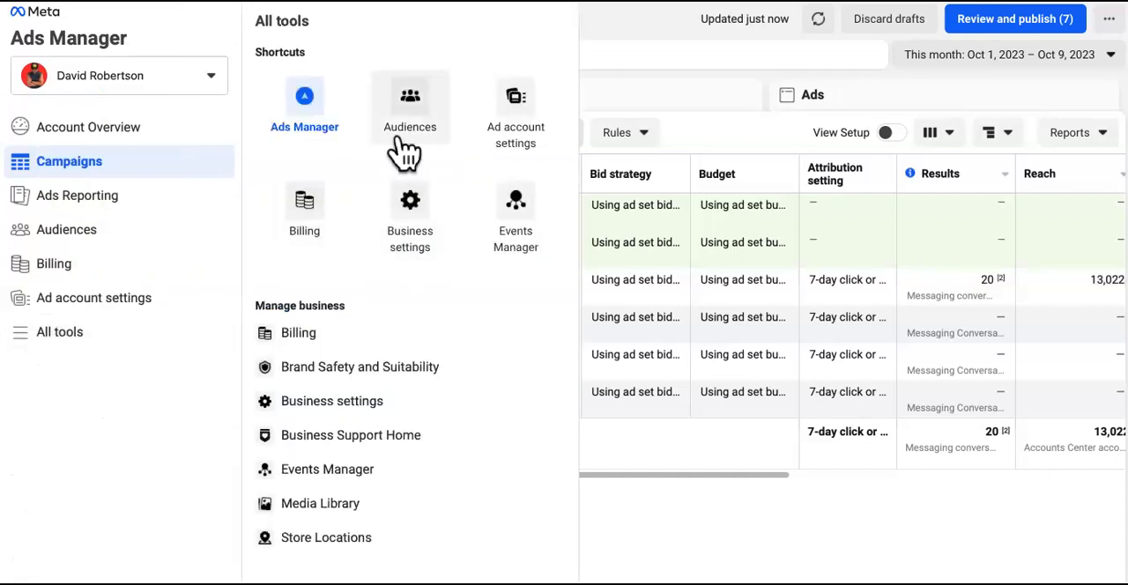
click(410, 105)
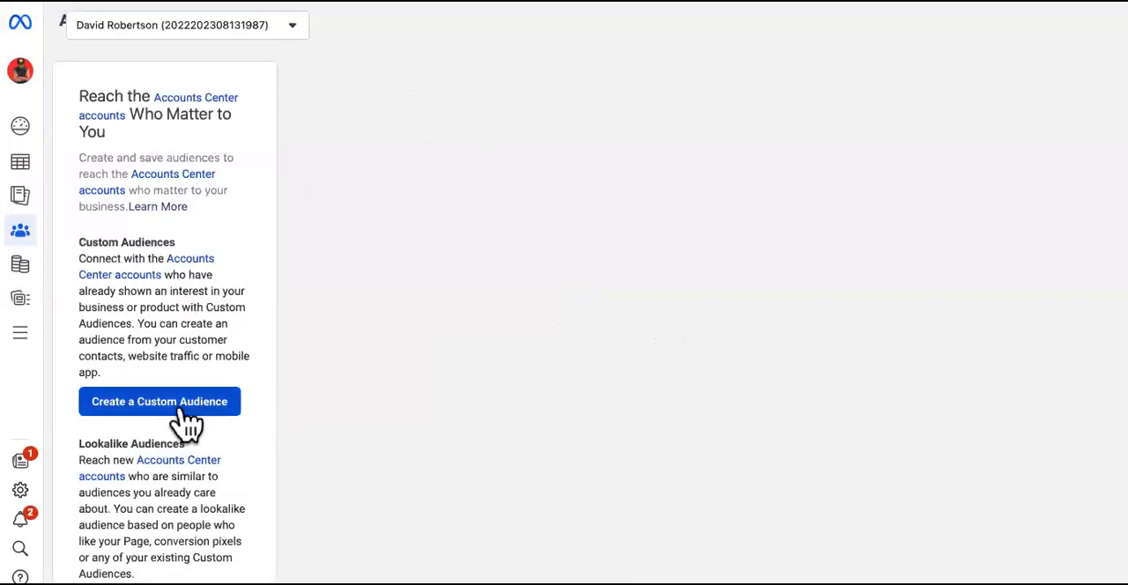
scroll(down, 3)
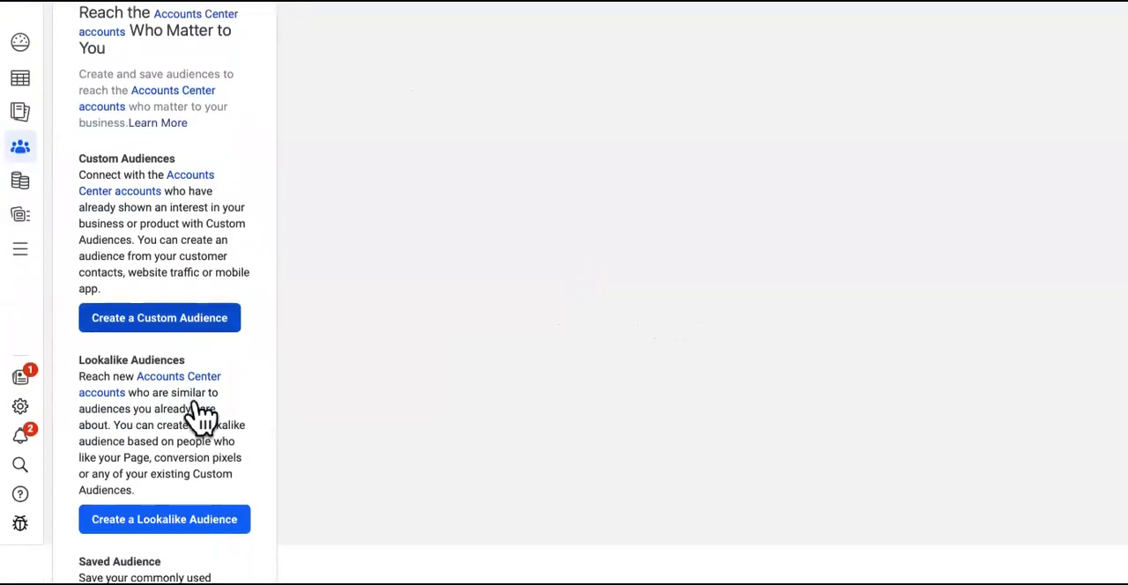
mouse_move(199, 331)
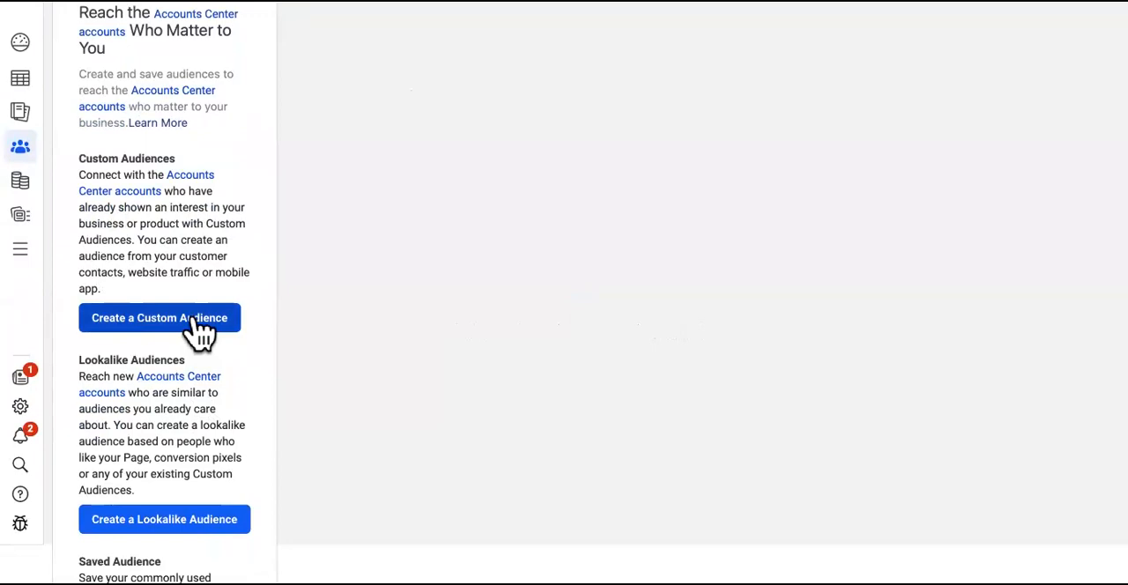
- Create a Custom Audience with Customer list as the source and continue to the next step
click(160, 318)
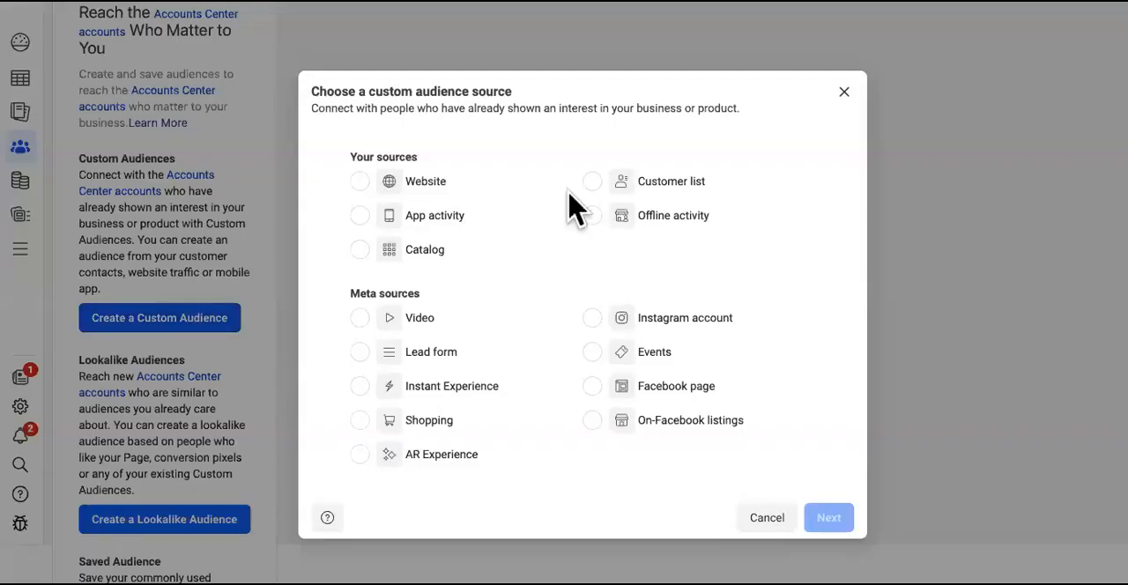
click(592, 181)
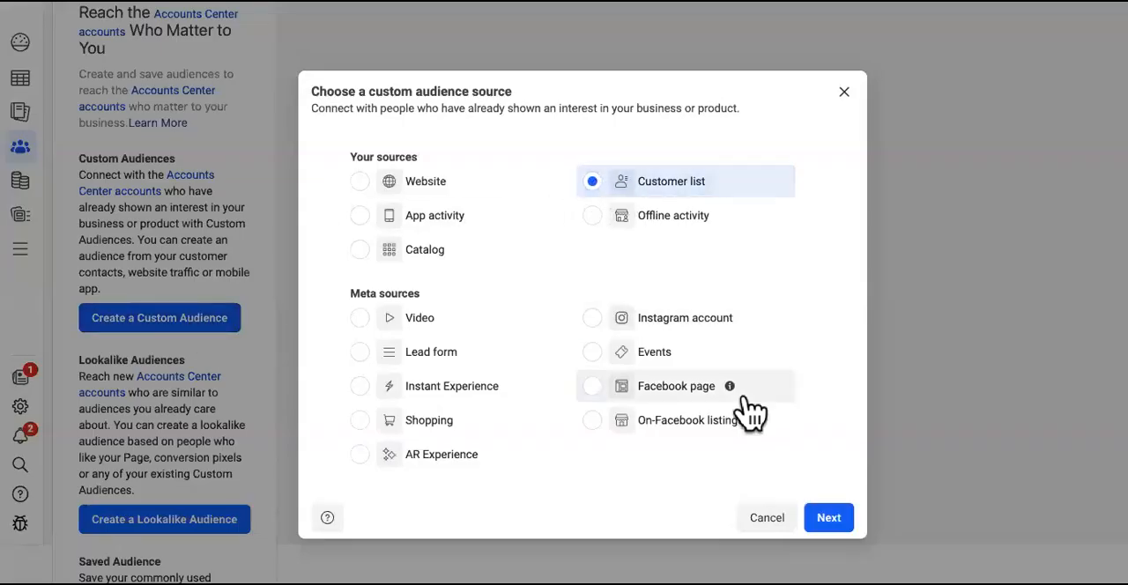
mouse_move(608, 203)
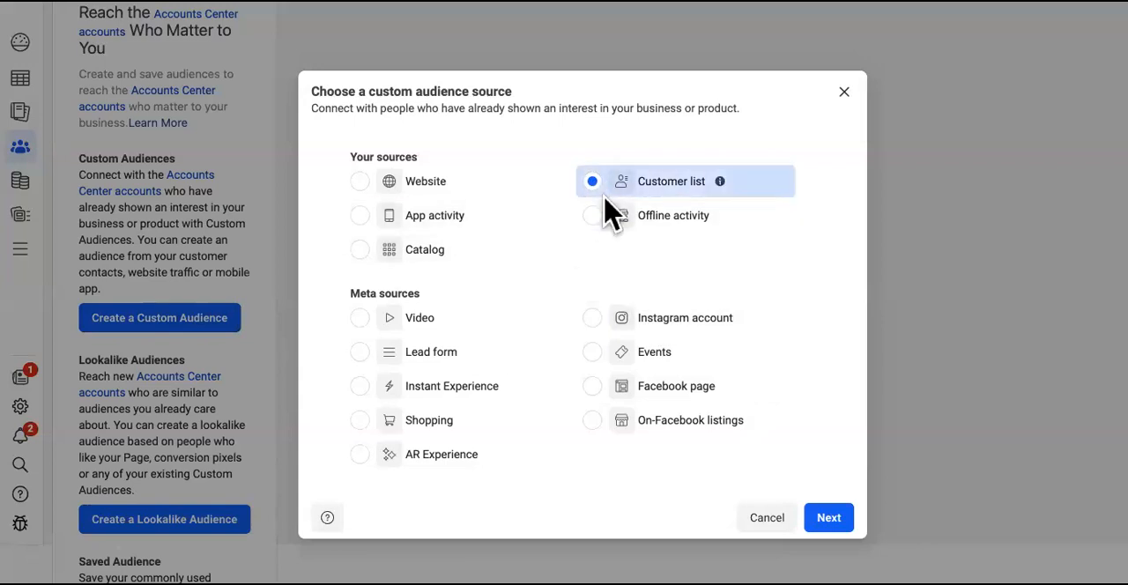
mouse_move(661, 308)
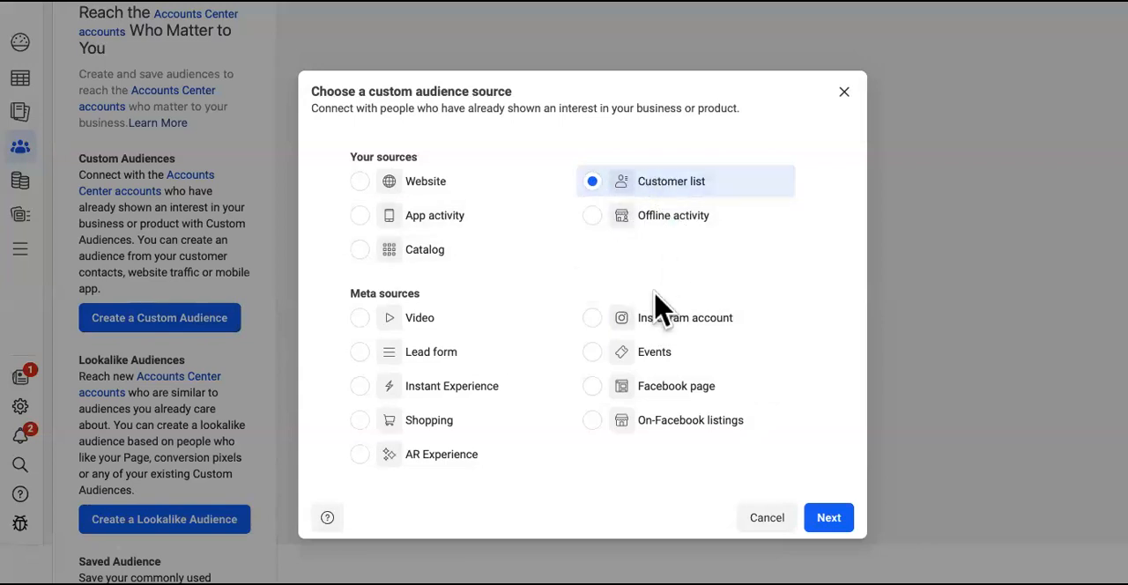
mouse_move(467, 352)
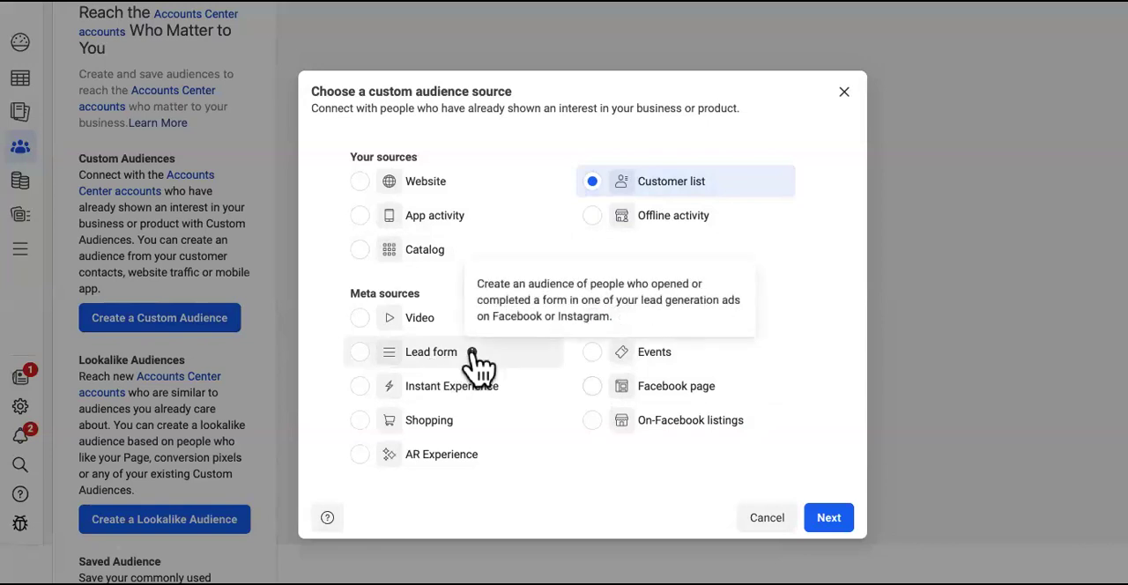
mouse_move(828, 517)
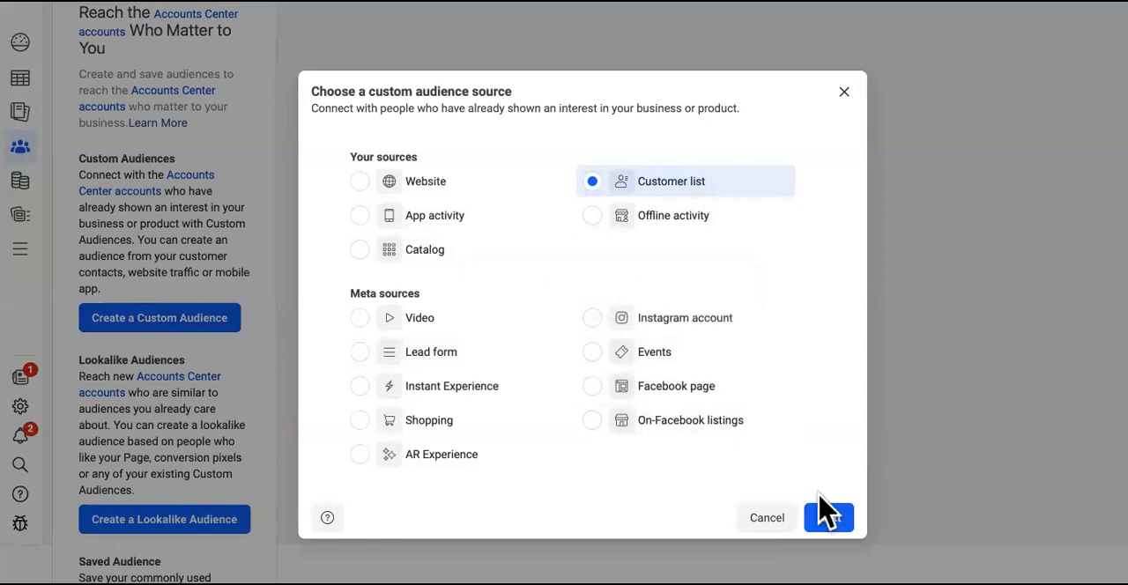
click(828, 517)
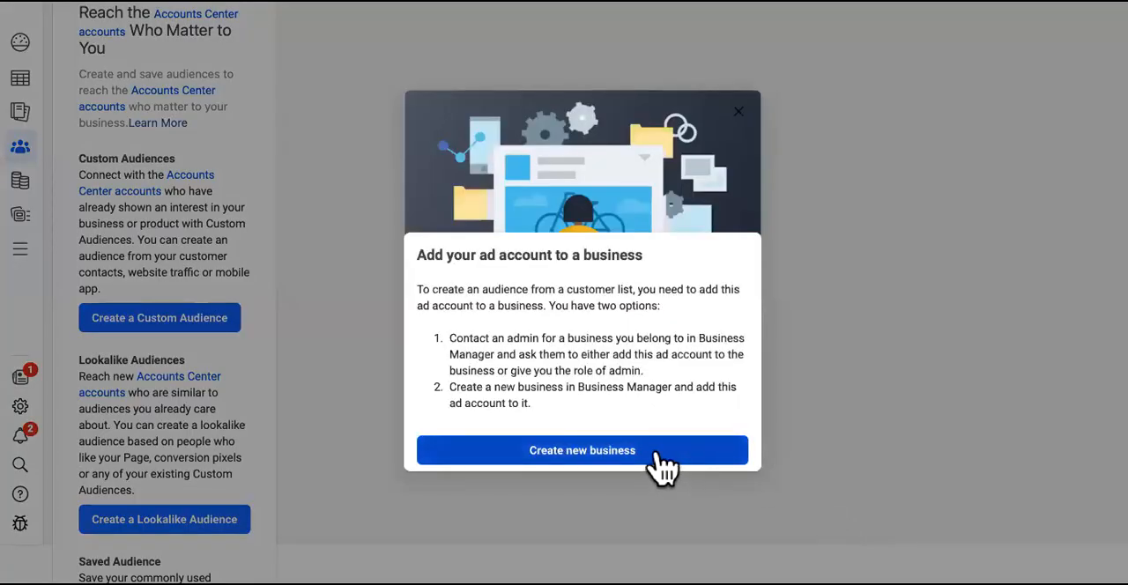
mouse_move(657, 471)
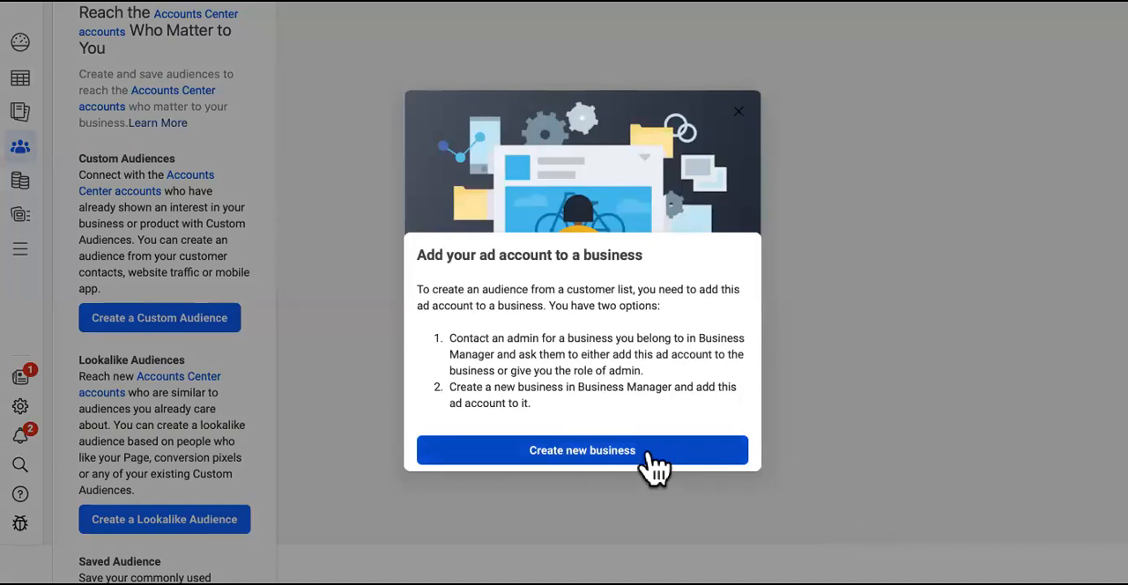
mouse_move(701, 326)
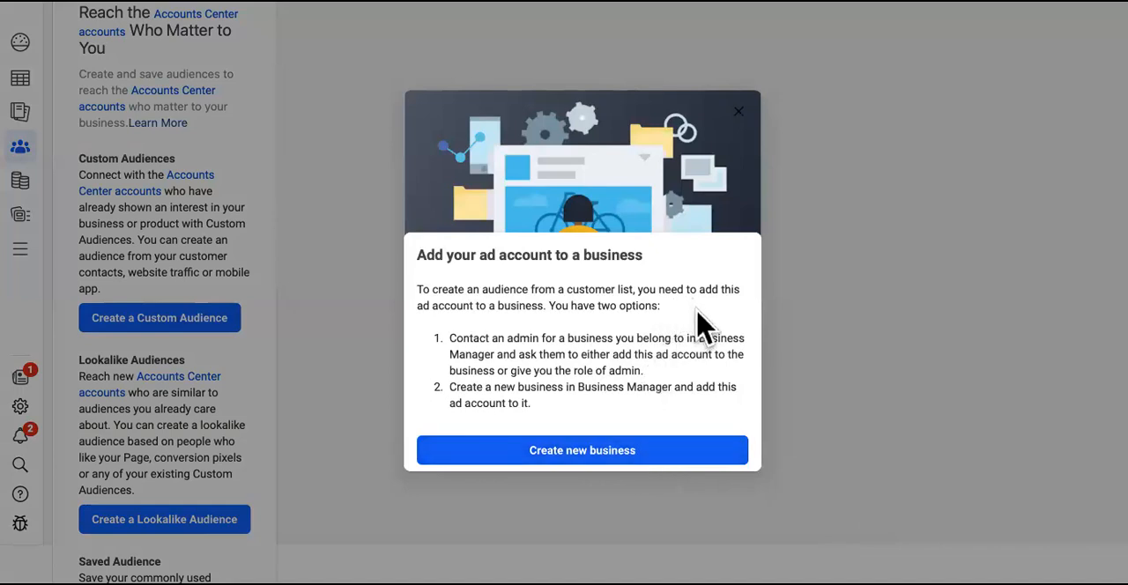
mouse_move(581, 450)
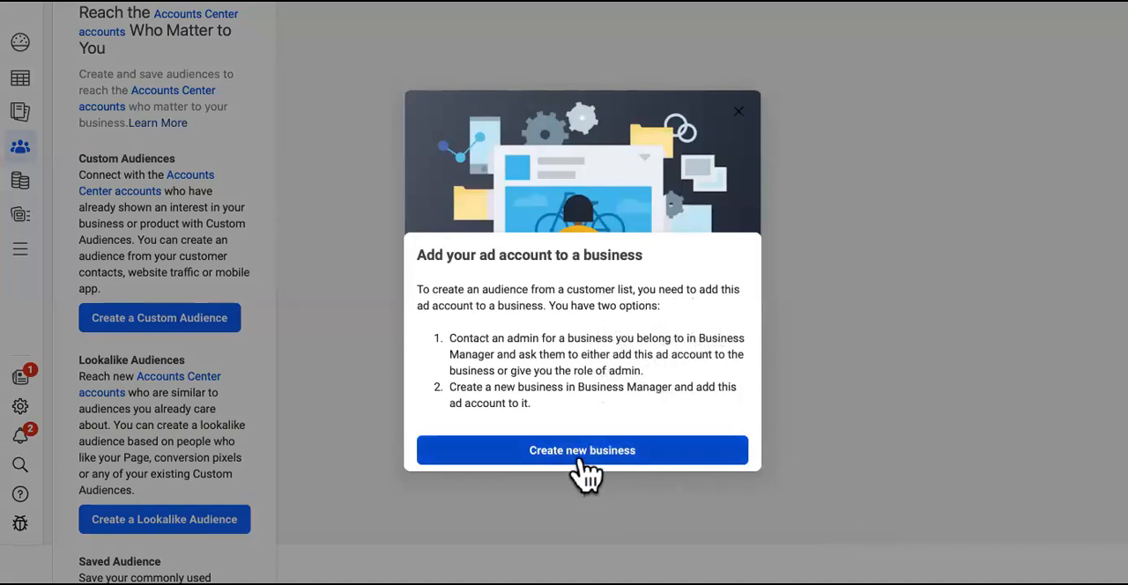
mouse_move(533, 445)
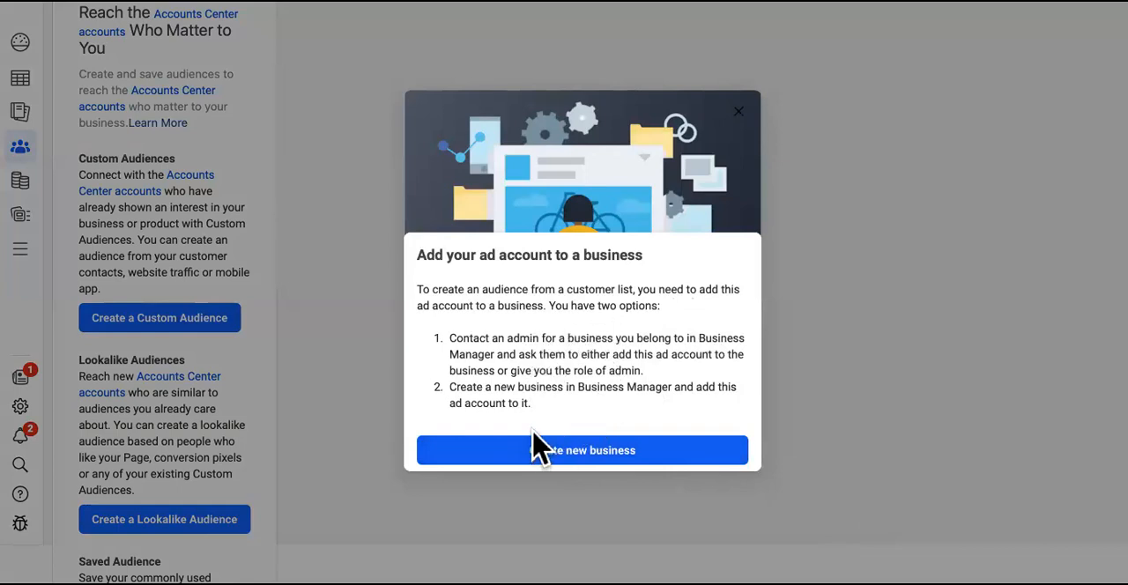
mouse_move(599, 414)
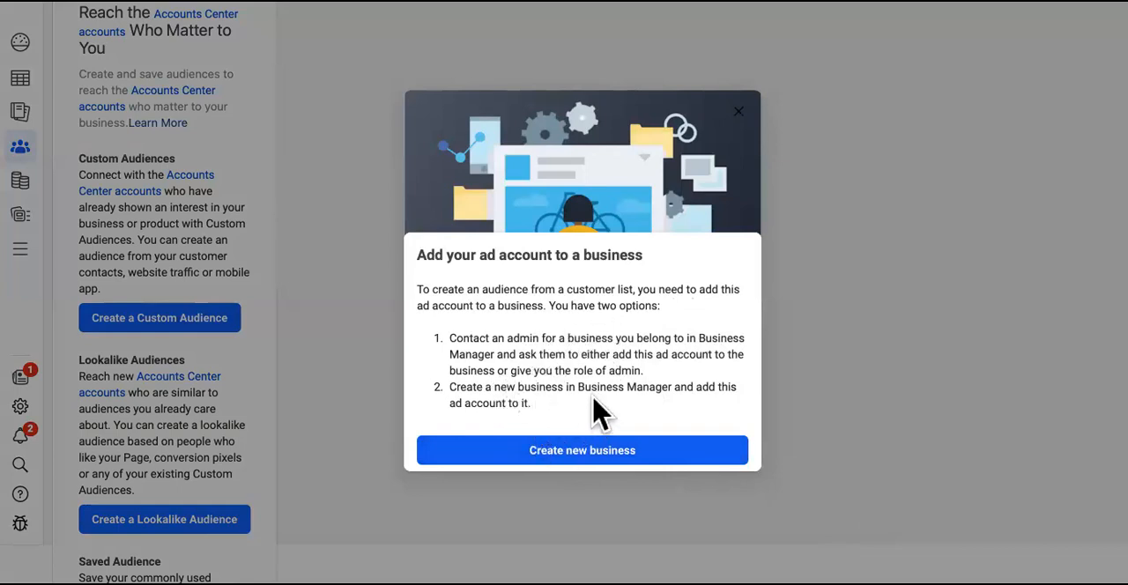
mouse_move(635, 423)
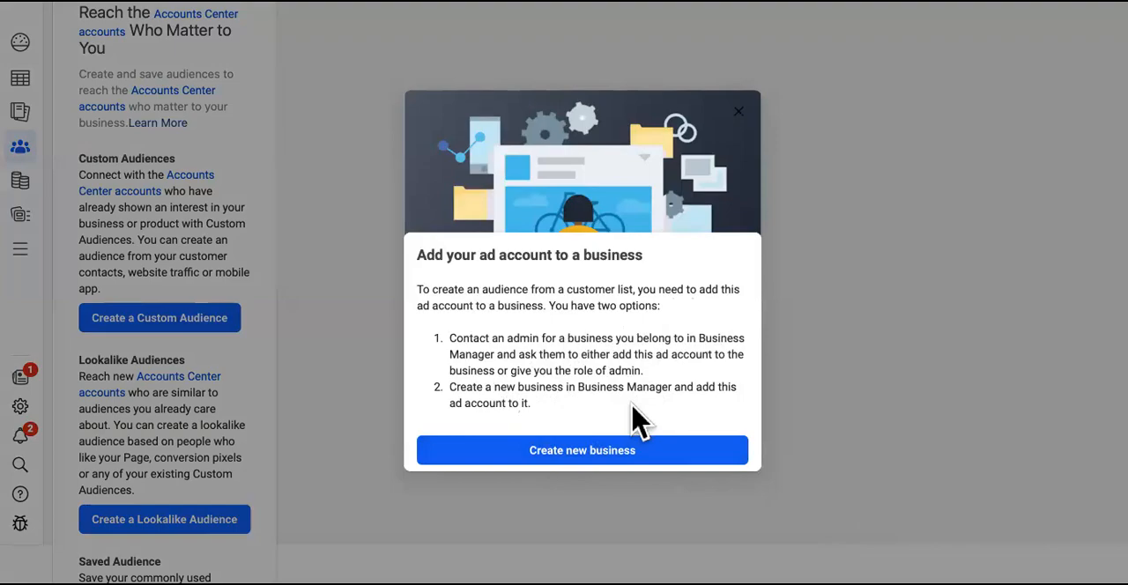
- Choose Create new business from the 'Add your ad account to a business' prompt
click(581, 450)
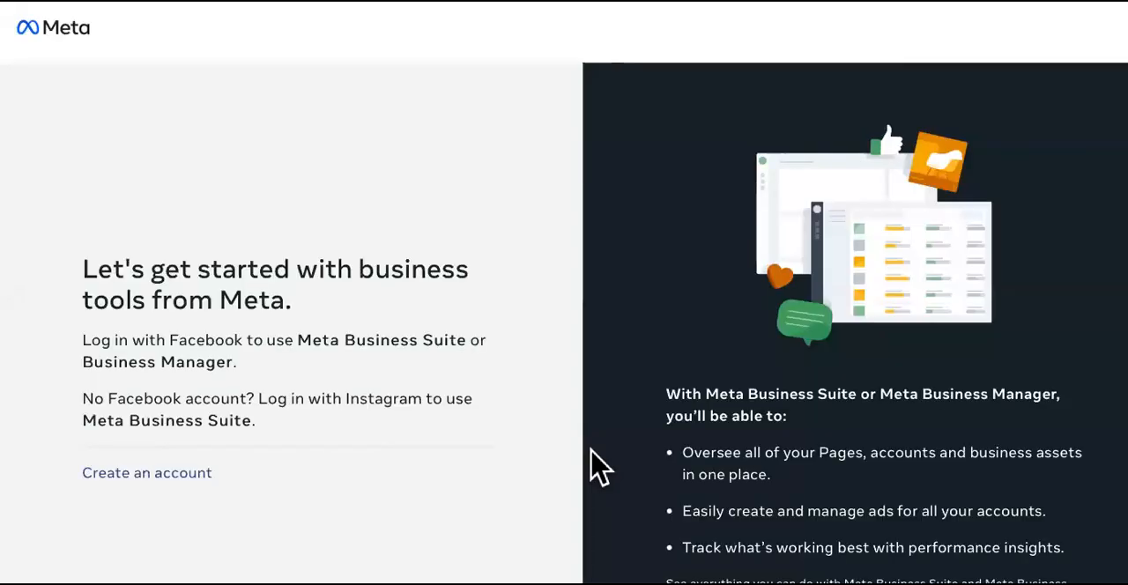
mouse_move(146, 472)
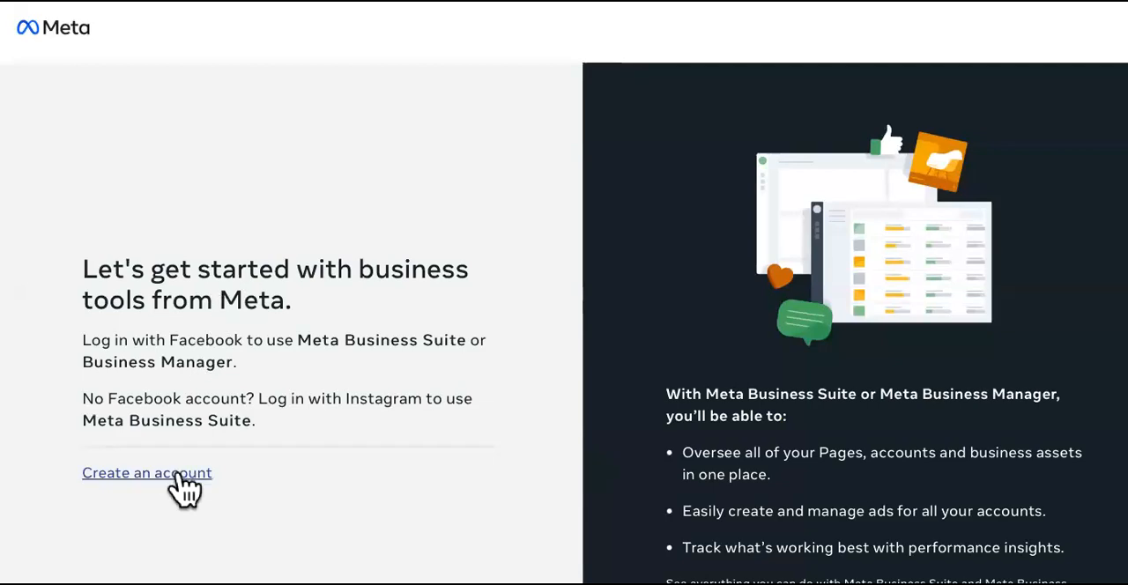
click(146, 472)
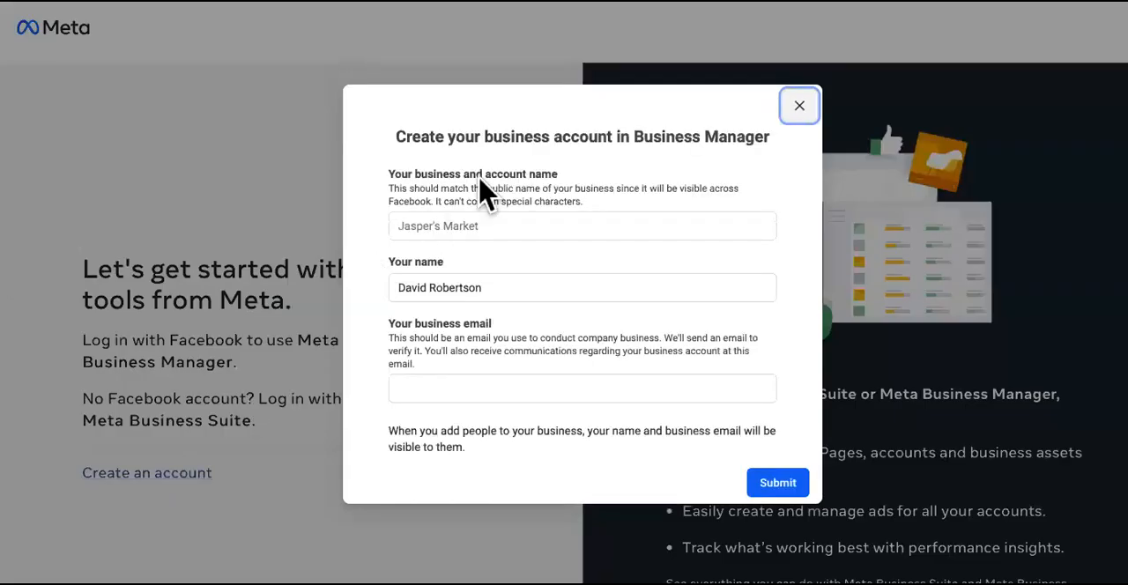
click(798, 105)
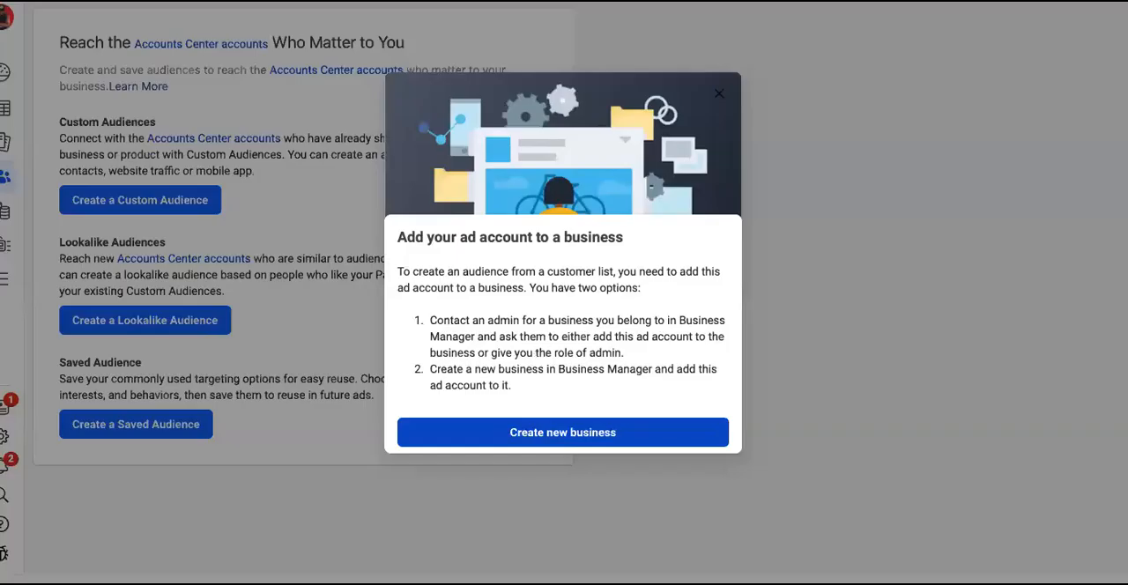
- Bring the DRONE SCRIPT document frontmost in Pages with its ad copy highlighted
click(718, 92)
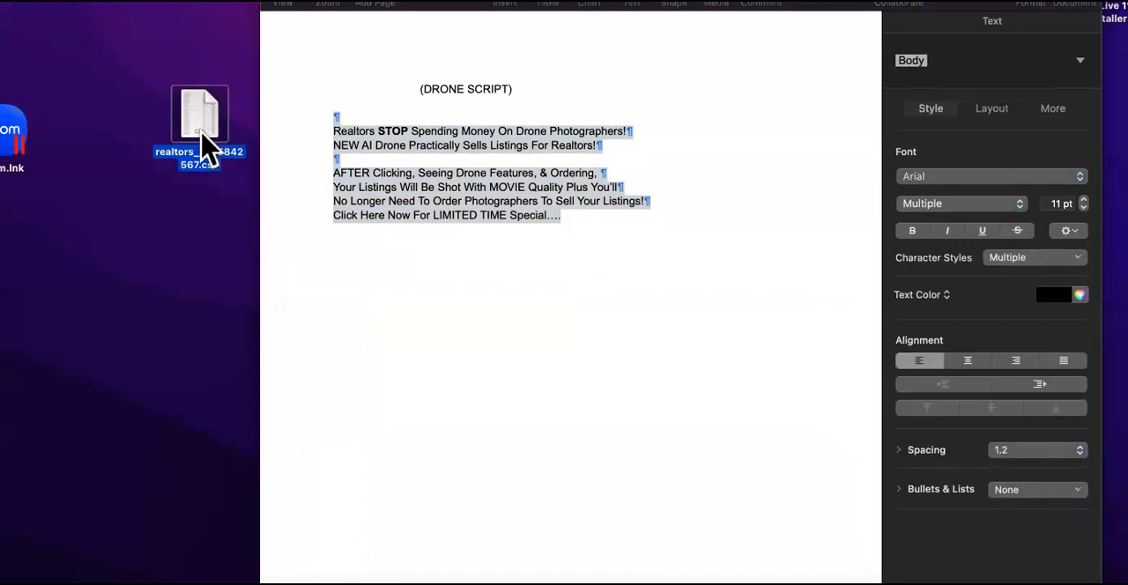
mouse_move(167, 467)
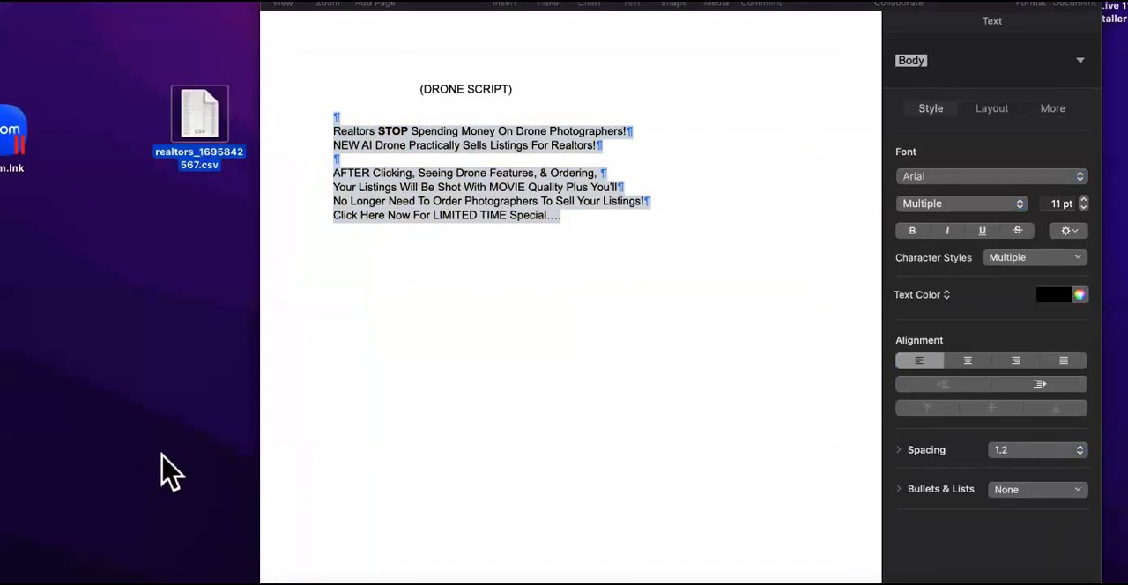
mouse_move(181, 432)
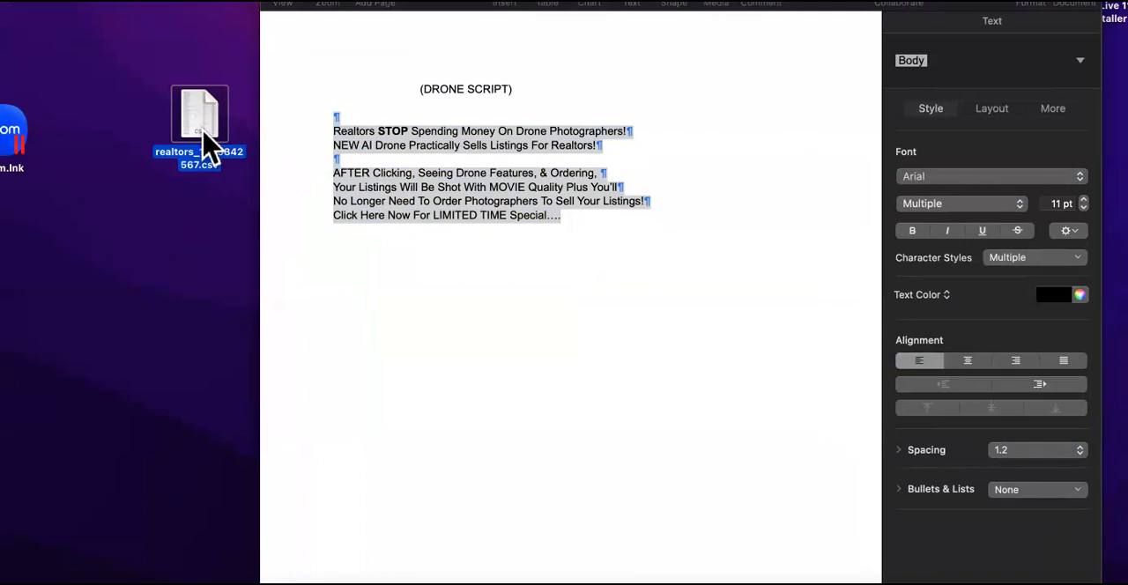
mouse_move(142, 476)
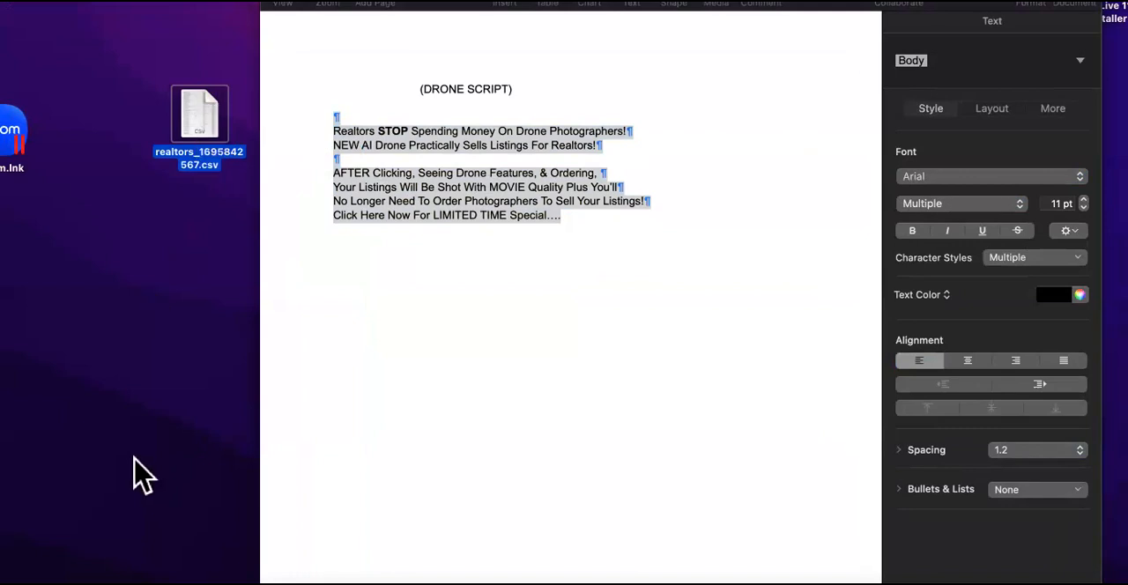
mouse_move(205, 168)
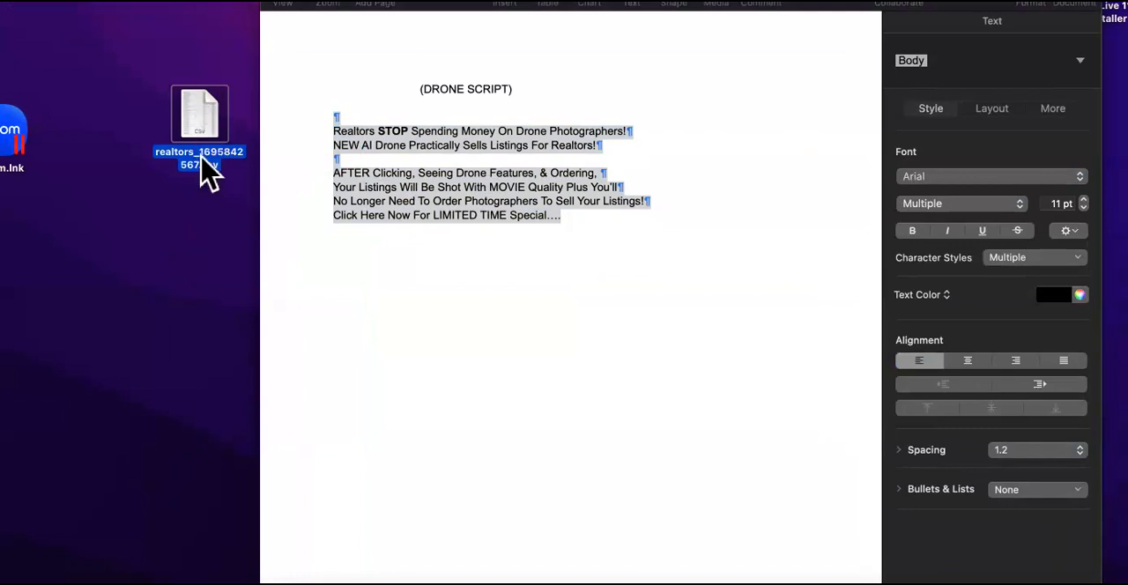
mouse_move(200, 141)
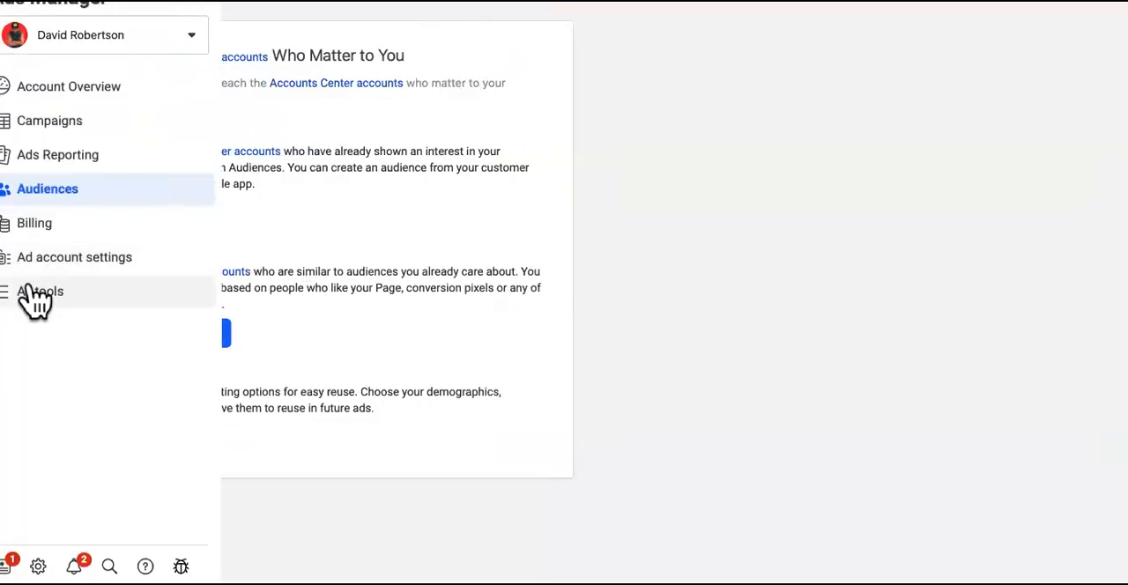
- Go to Campaigns and start + Create, showing the six campaign objective choices
click(49, 121)
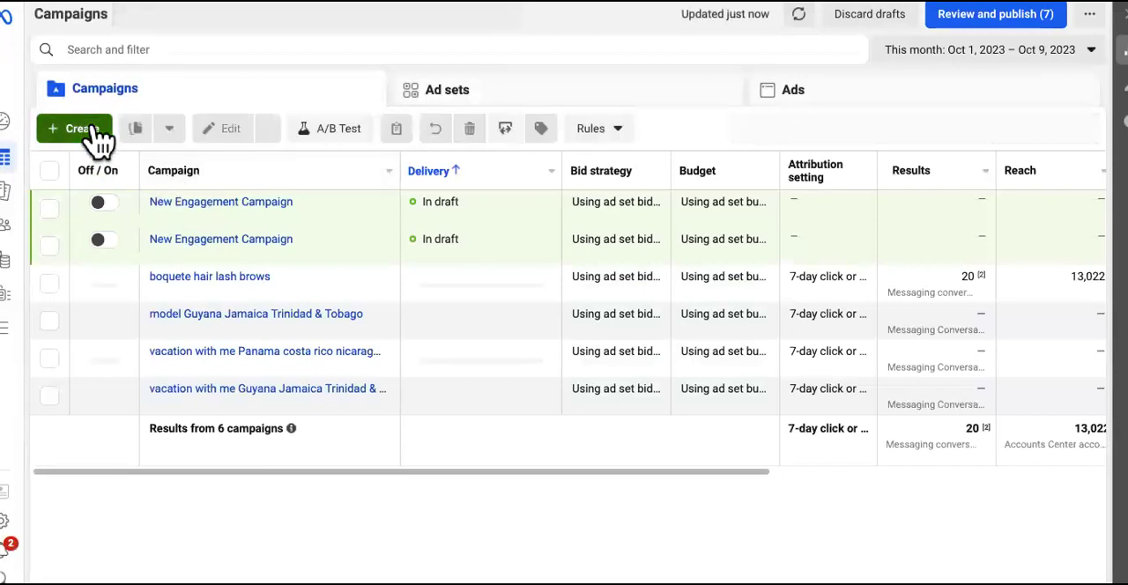
click(74, 128)
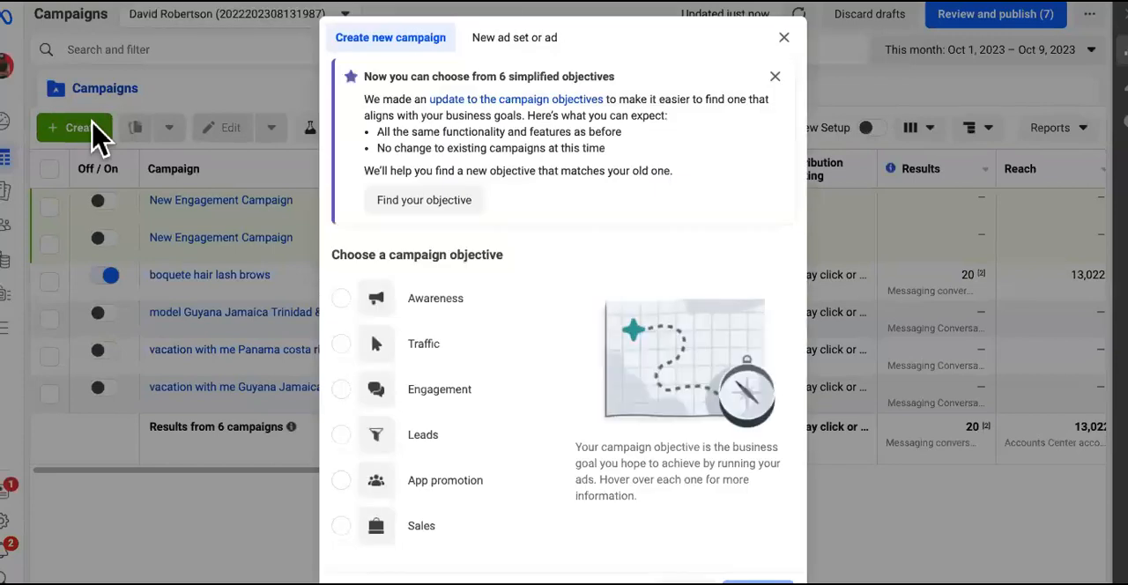
mouse_move(583, 176)
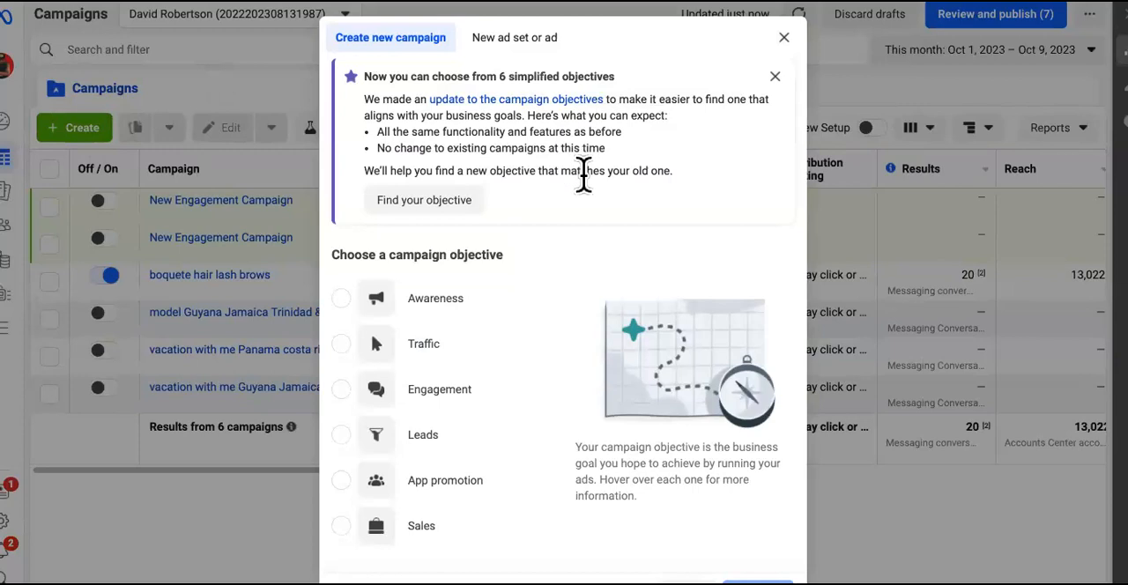
mouse_move(586, 199)
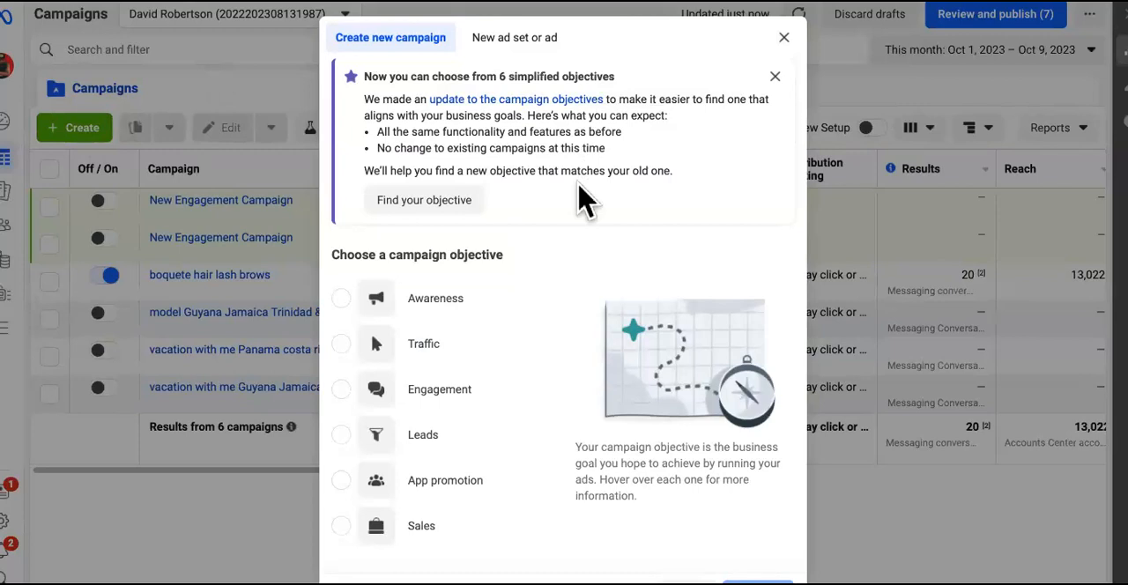
mouse_move(525, 242)
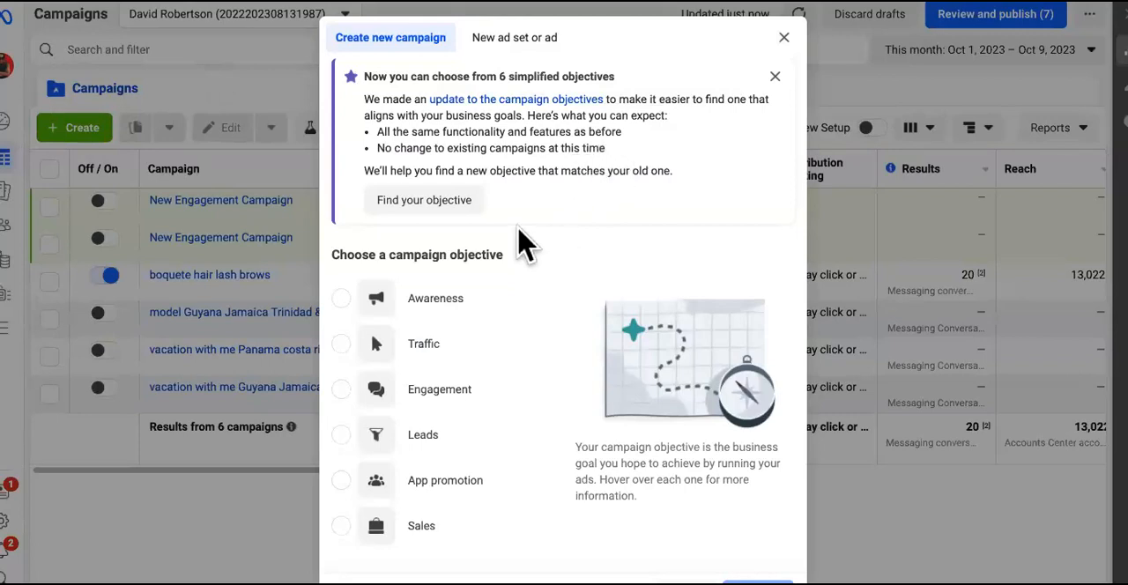
- Use the objective finder to match the old Messages objective to Engagement
click(424, 200)
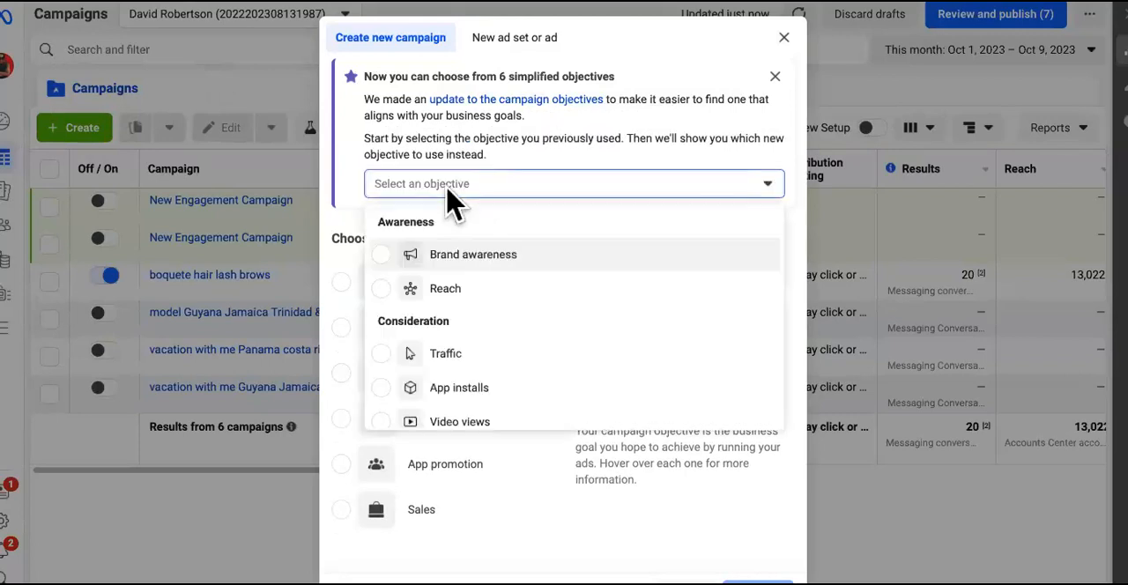
scroll(down, 3)
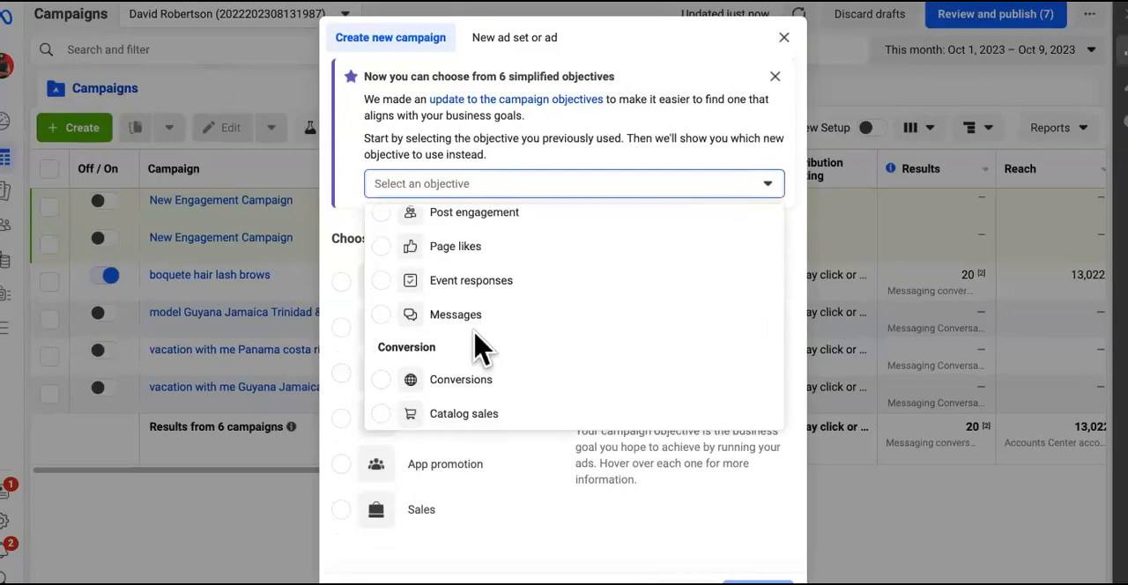
click(455, 314)
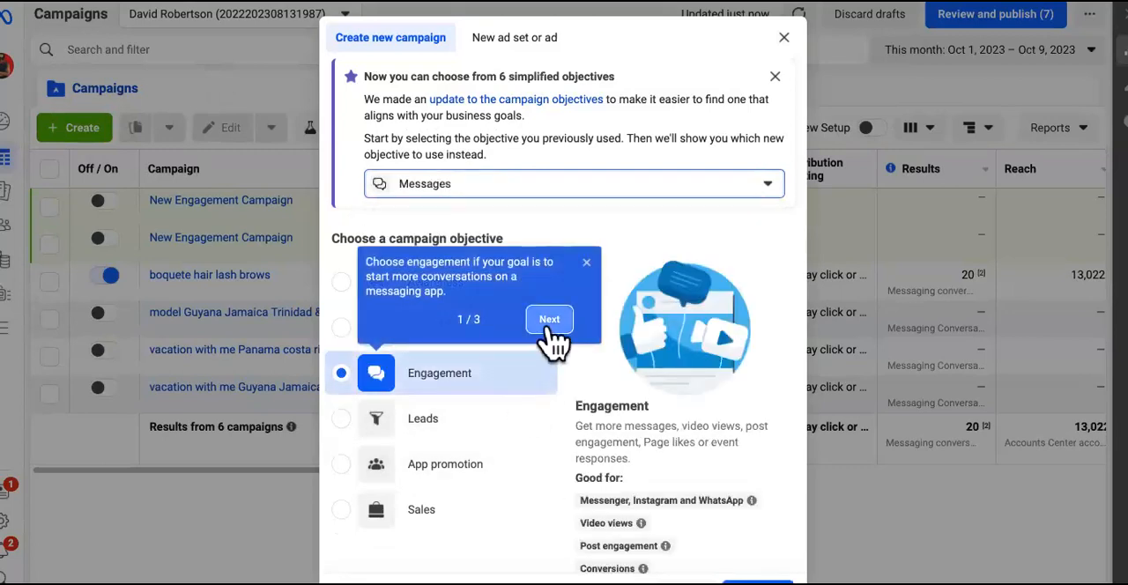
click(549, 319)
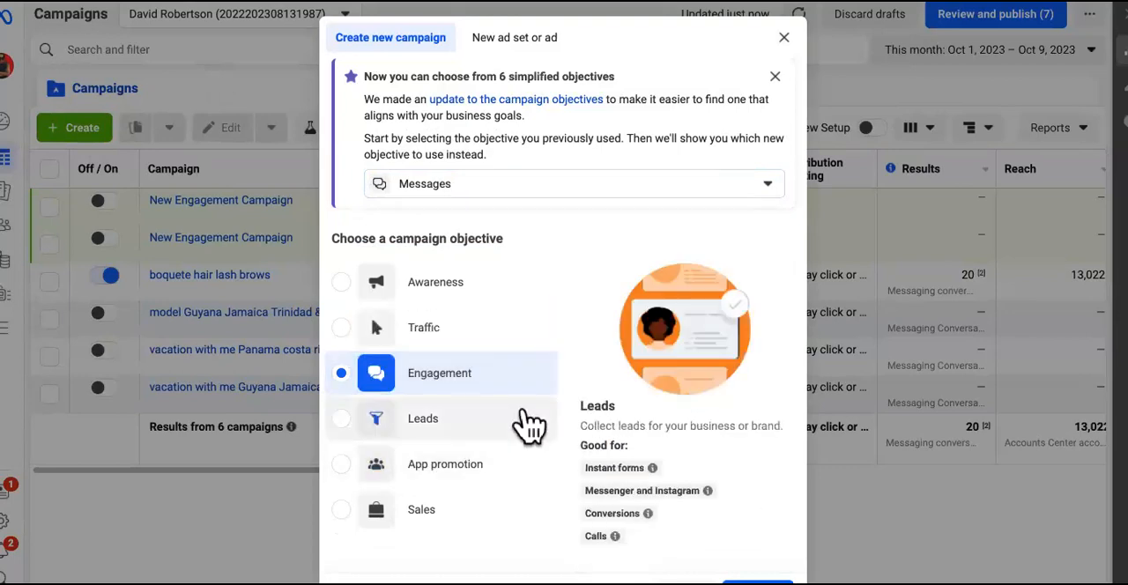
mouse_move(480, 428)
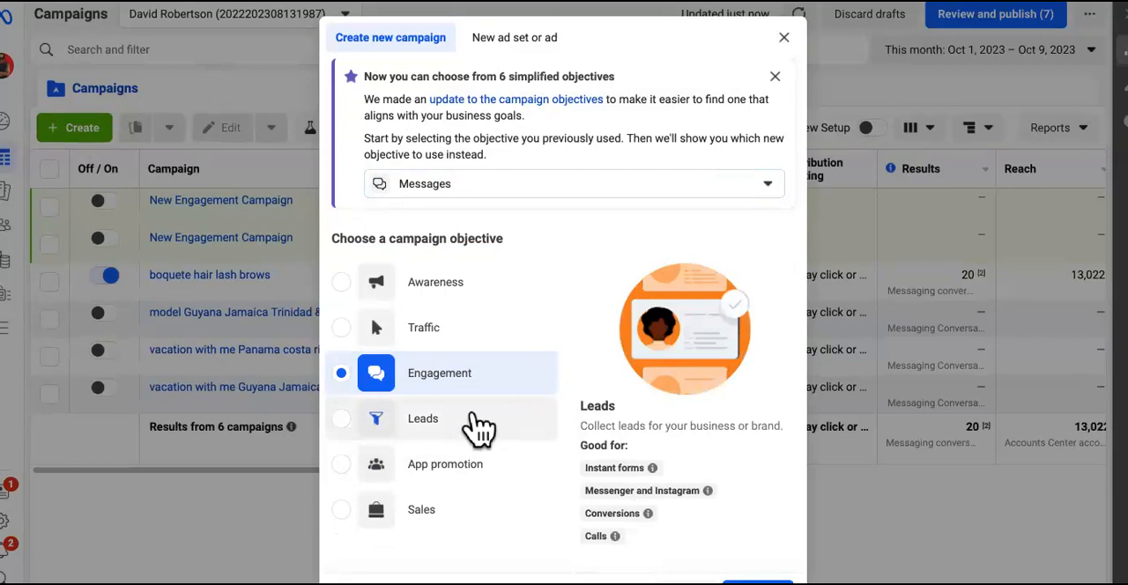
mouse_move(479, 432)
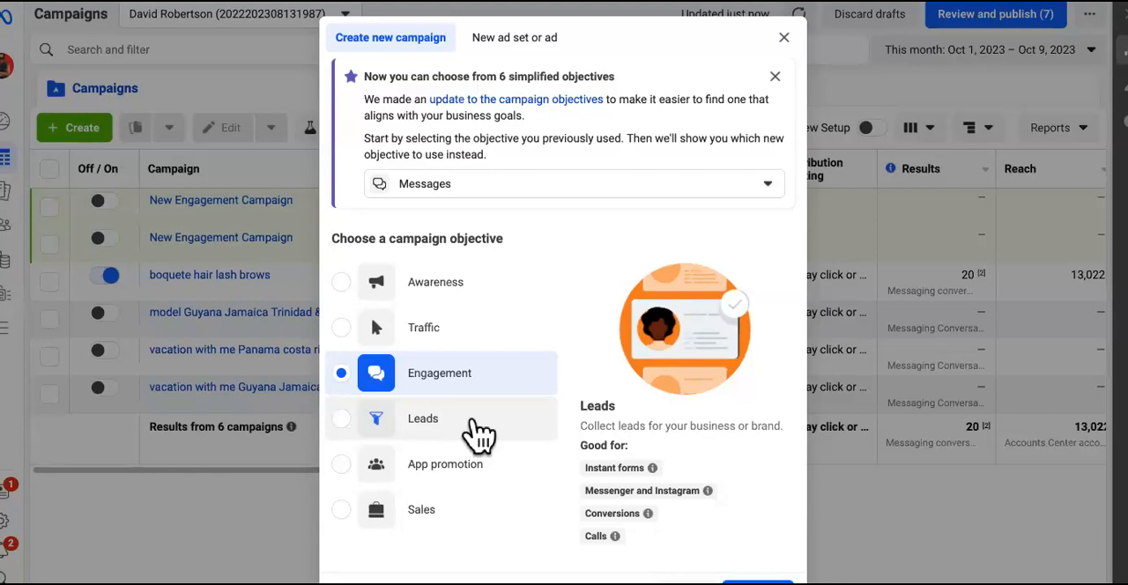
mouse_move(464, 464)
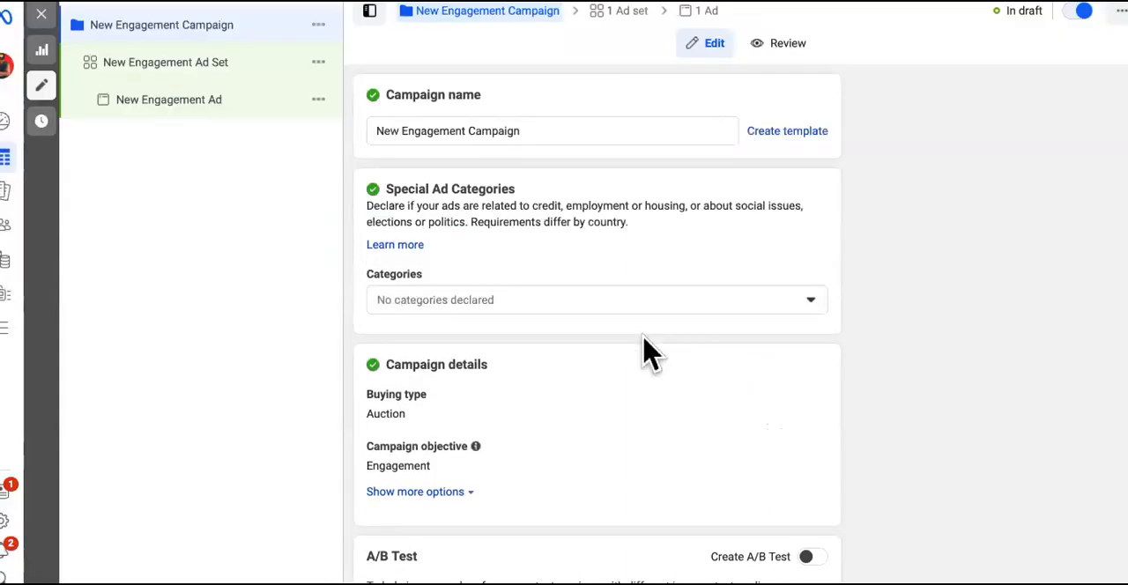
mouse_move(304, 423)
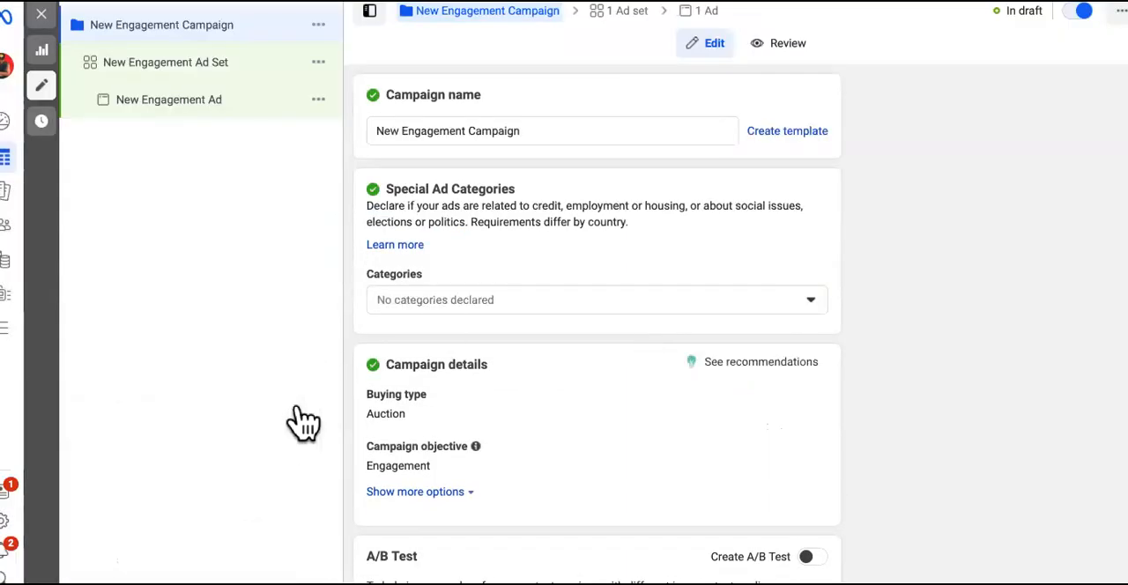
mouse_move(639, 309)
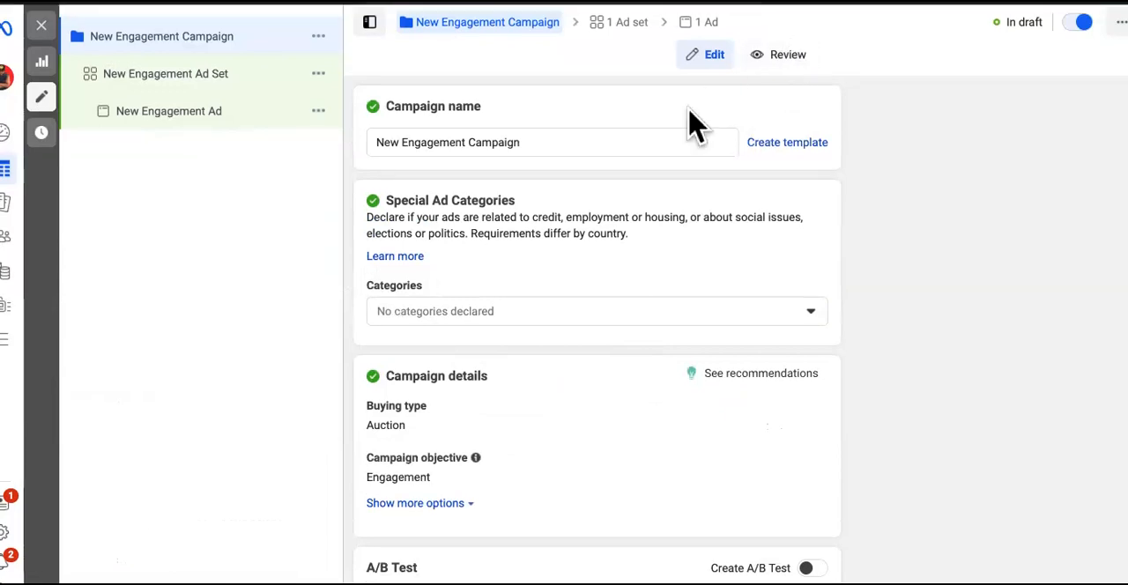
- Replace the campaign name 'New Engagement Campaign' with 'lookalike realtors'
click(552, 142)
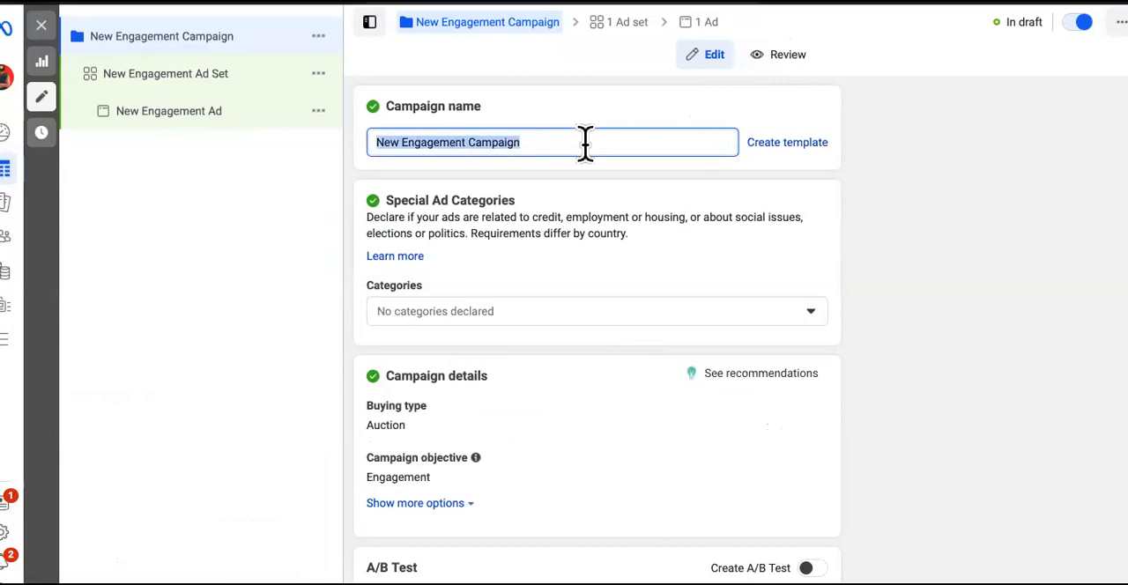
text(ret)
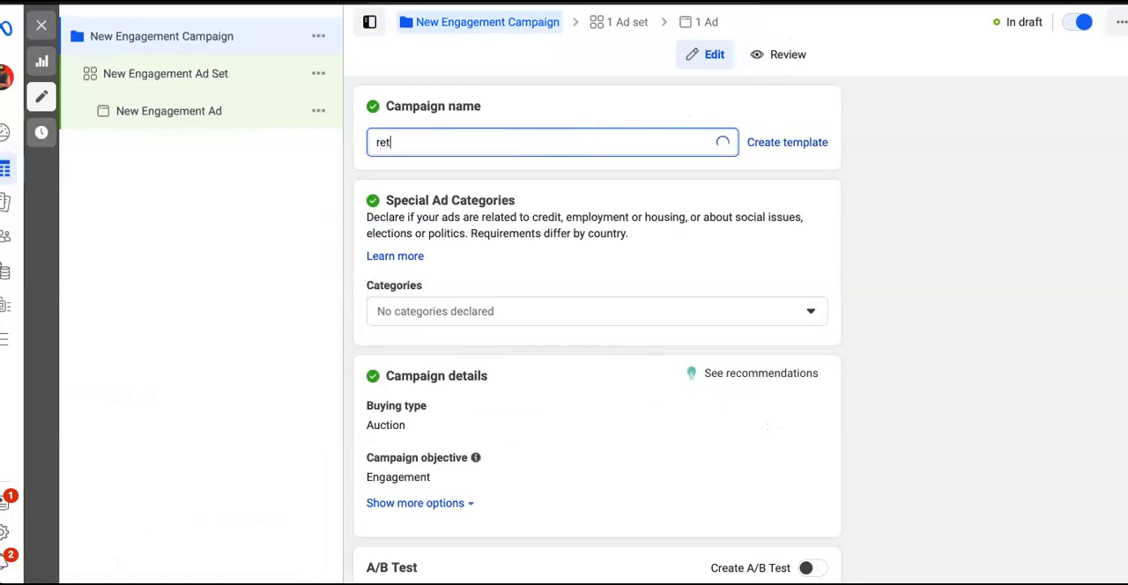
text(lookalike real)
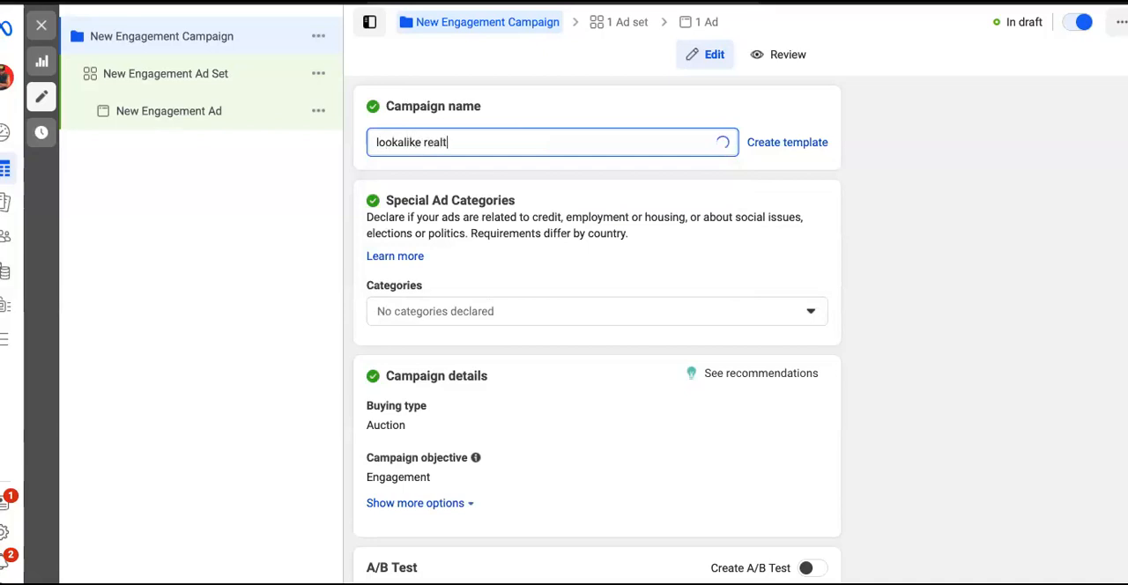
text(ors)
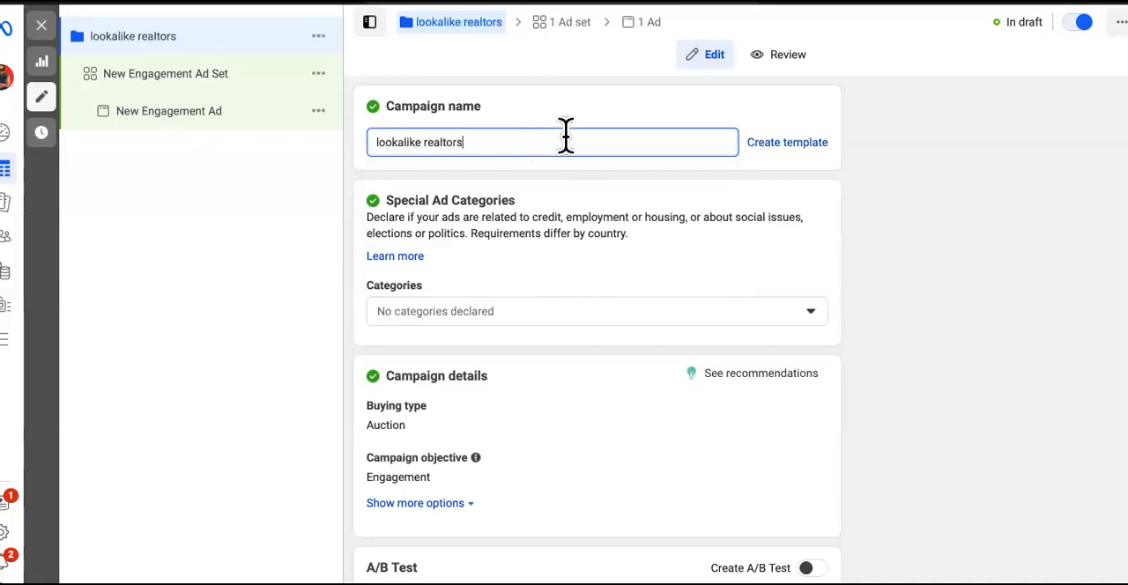
scroll(down, 3)
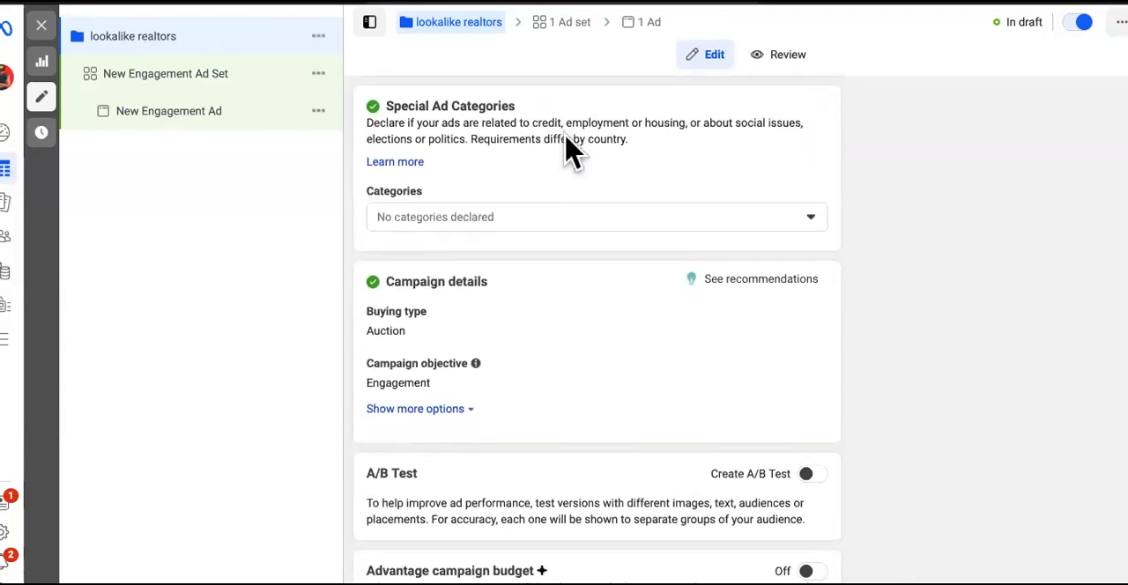
scroll(up, 3)
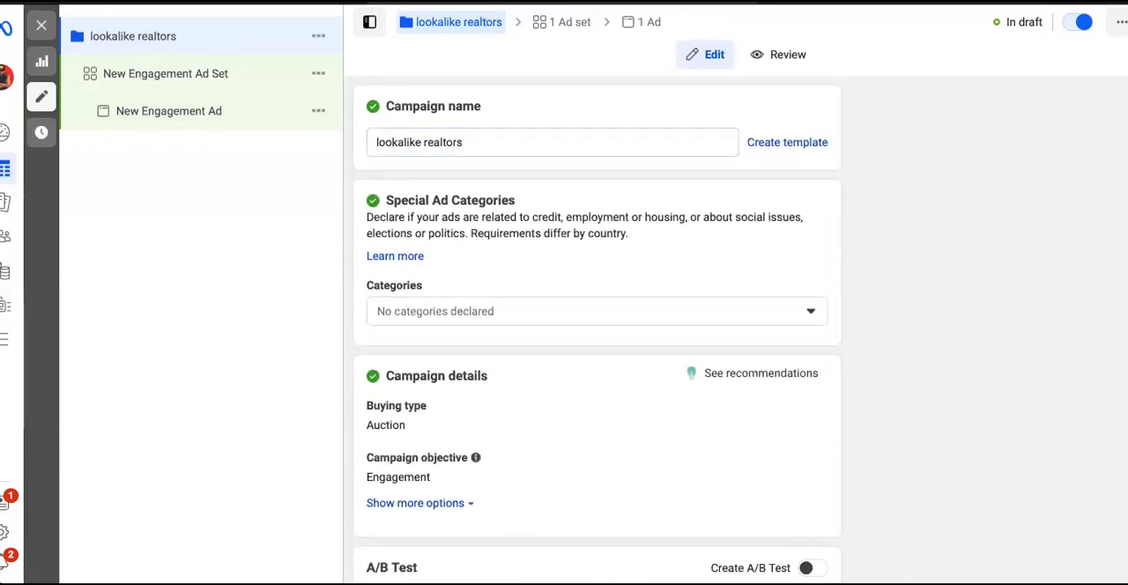
click(166, 73)
text(lookalike re)
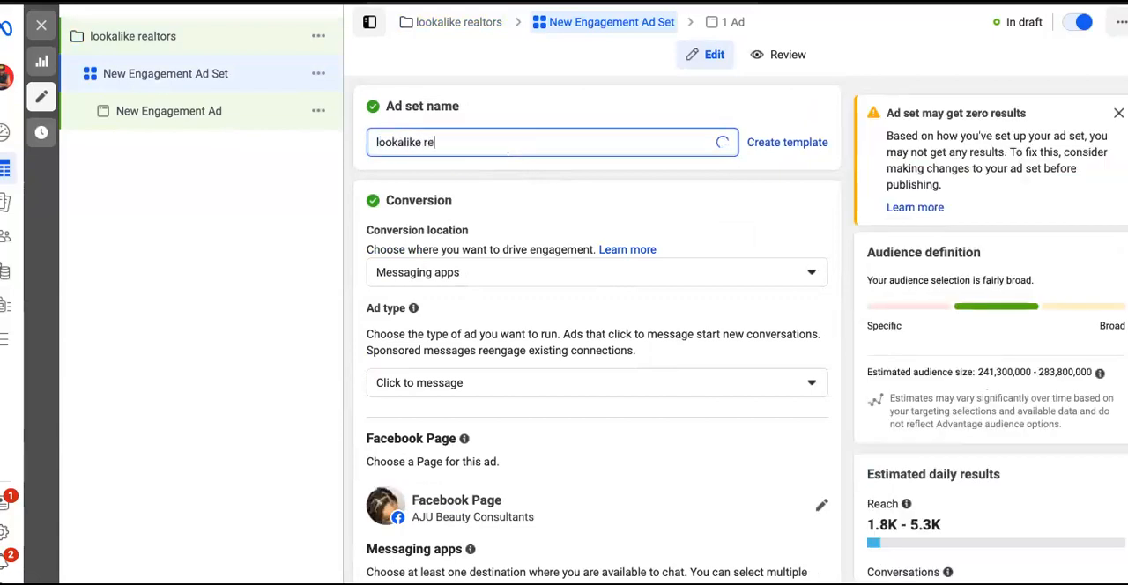
text(altors)
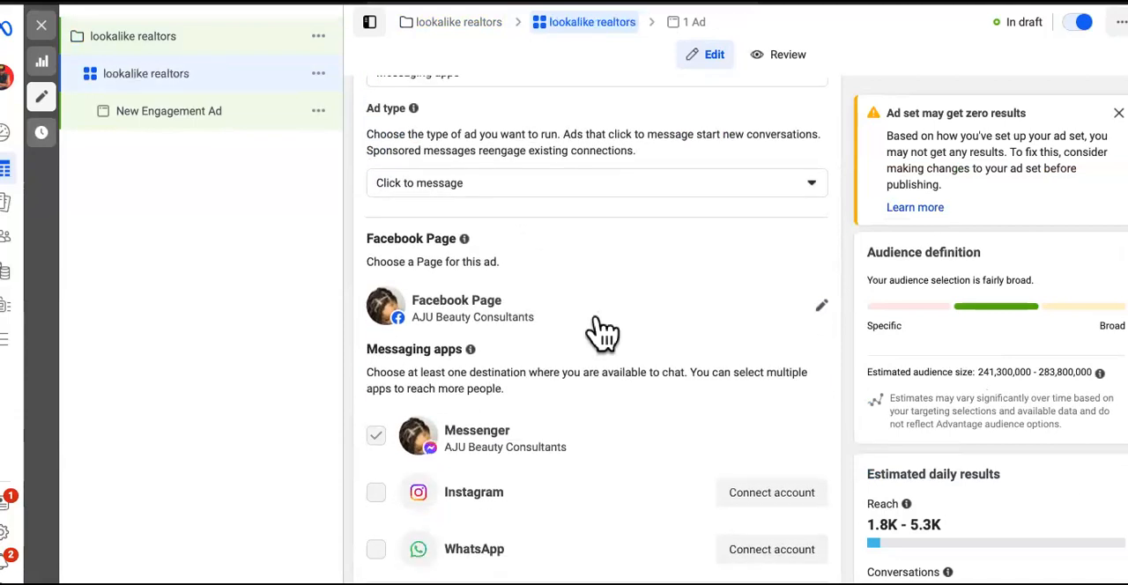
scroll(down, 3)
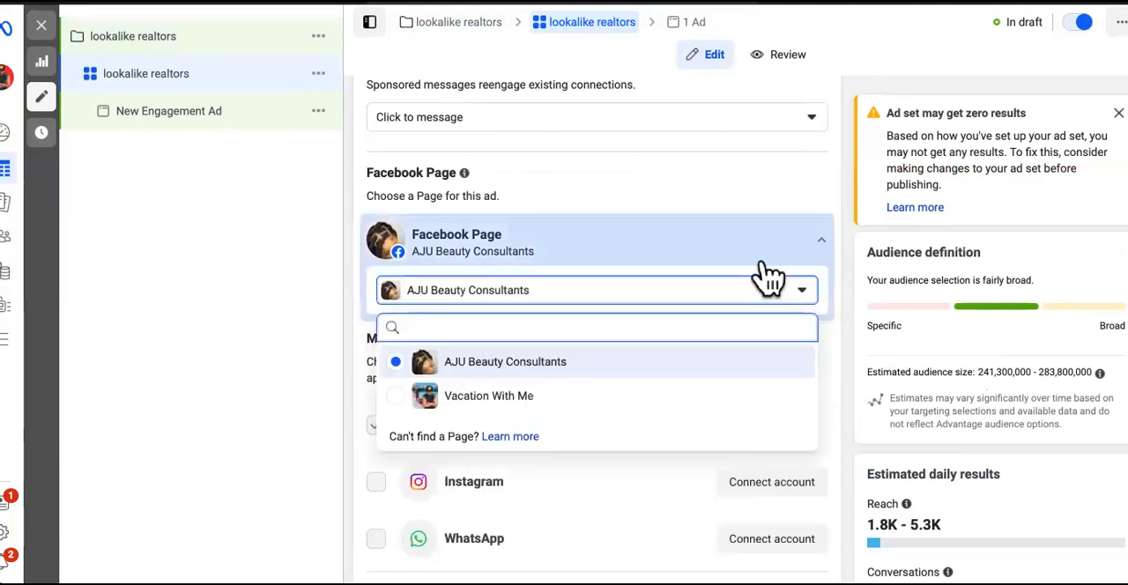
mouse_move(696, 203)
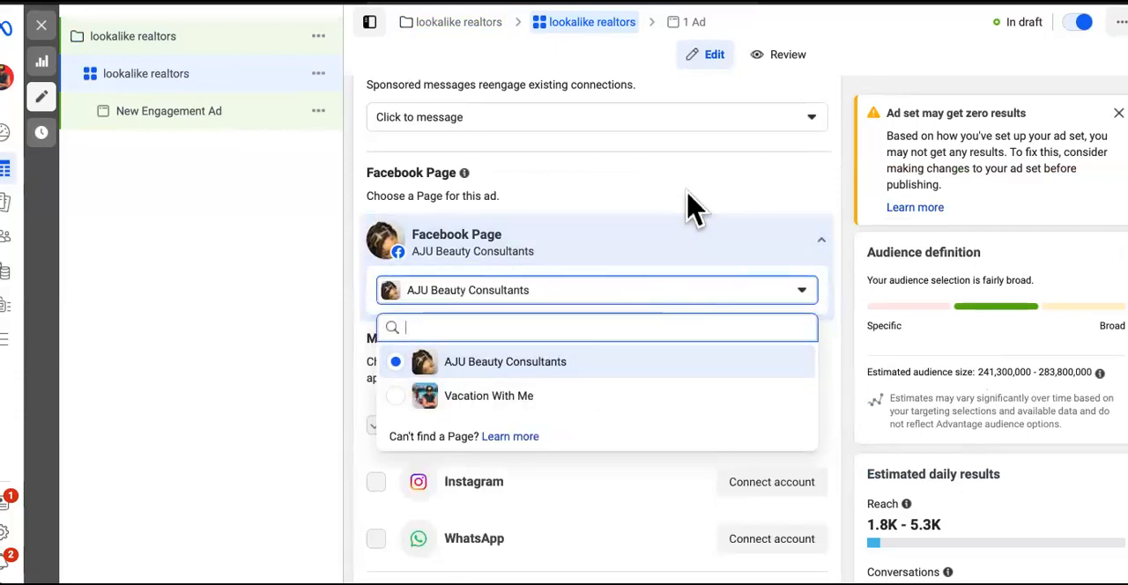
click(505, 362)
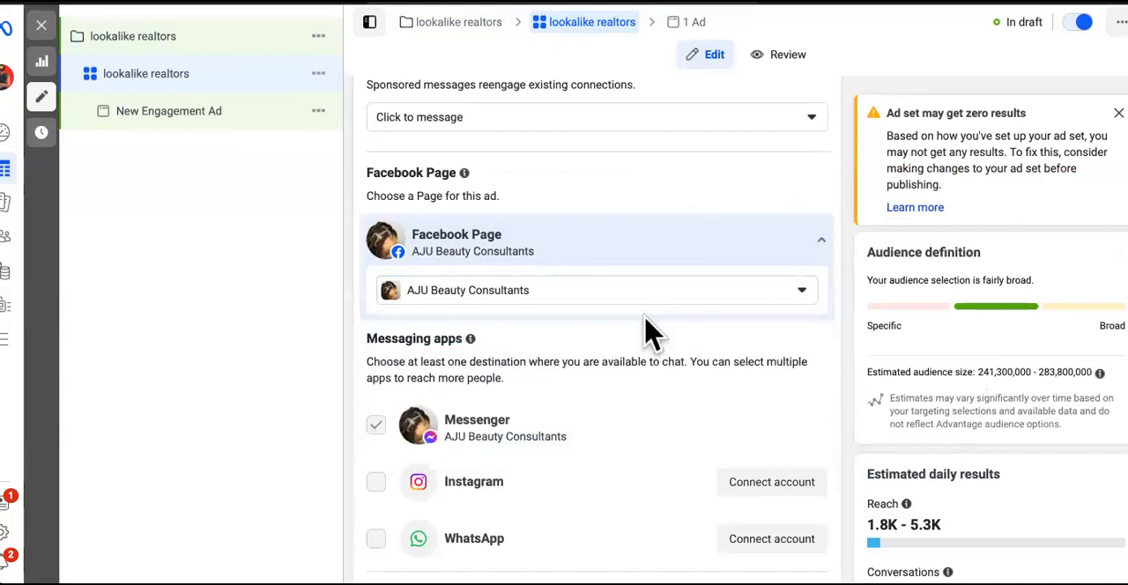
scroll(down, 3)
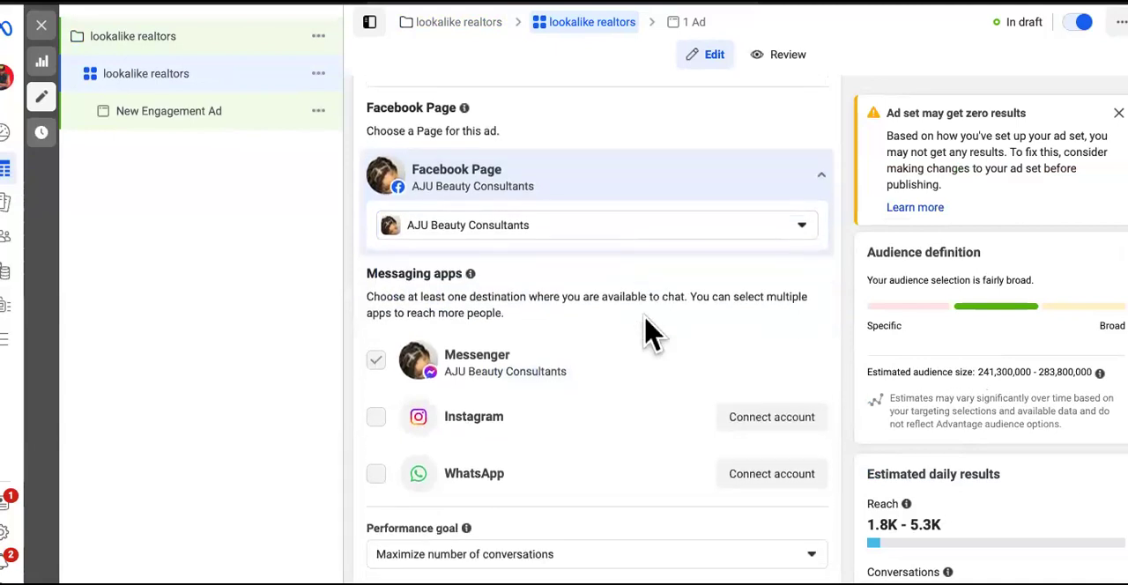
scroll(down, 3)
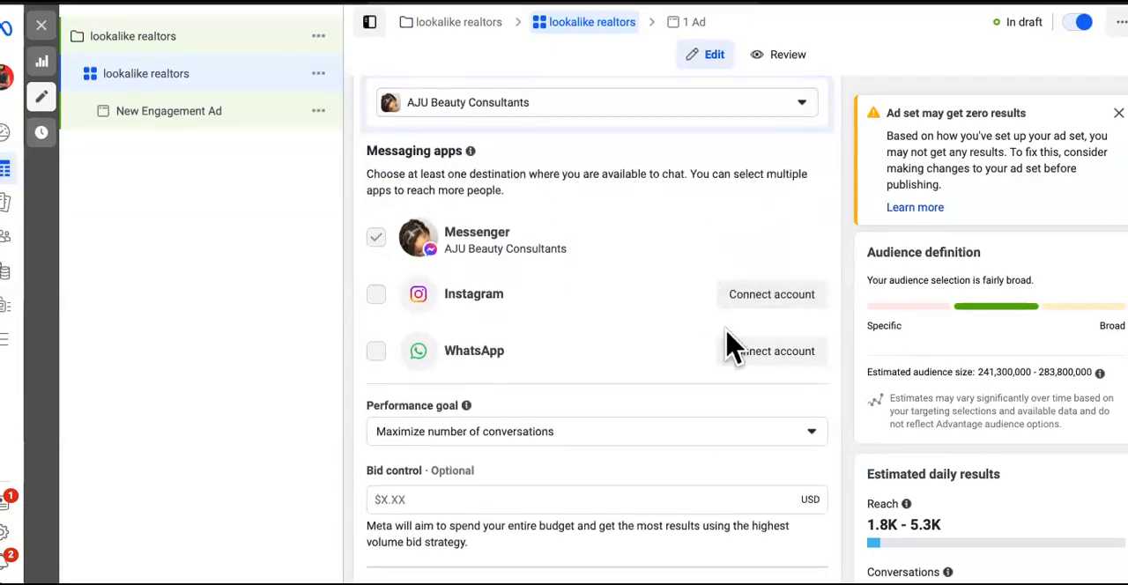
mouse_move(771, 350)
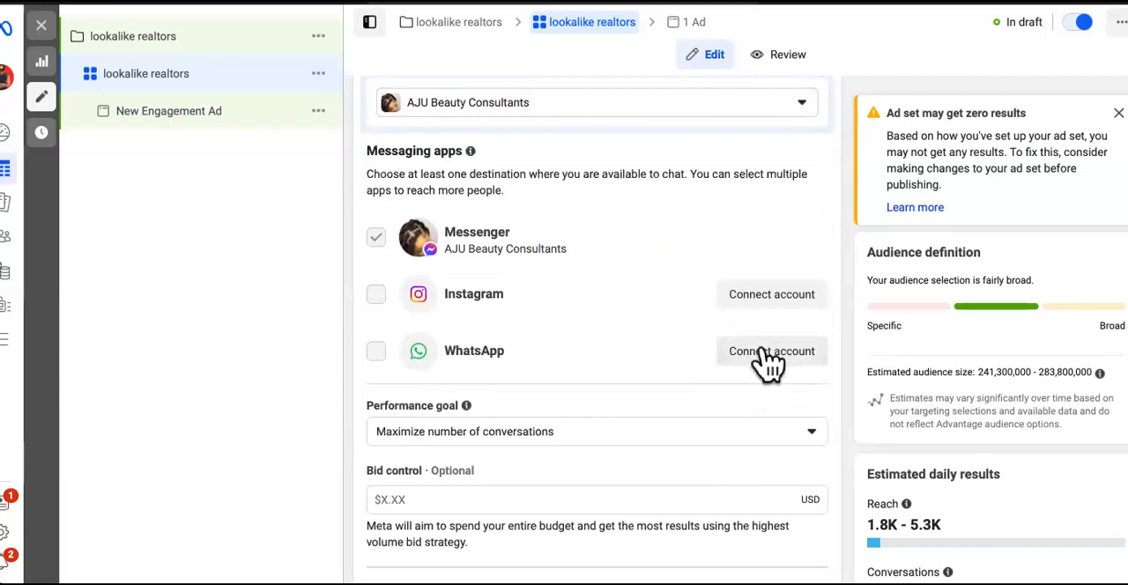
mouse_move(771, 294)
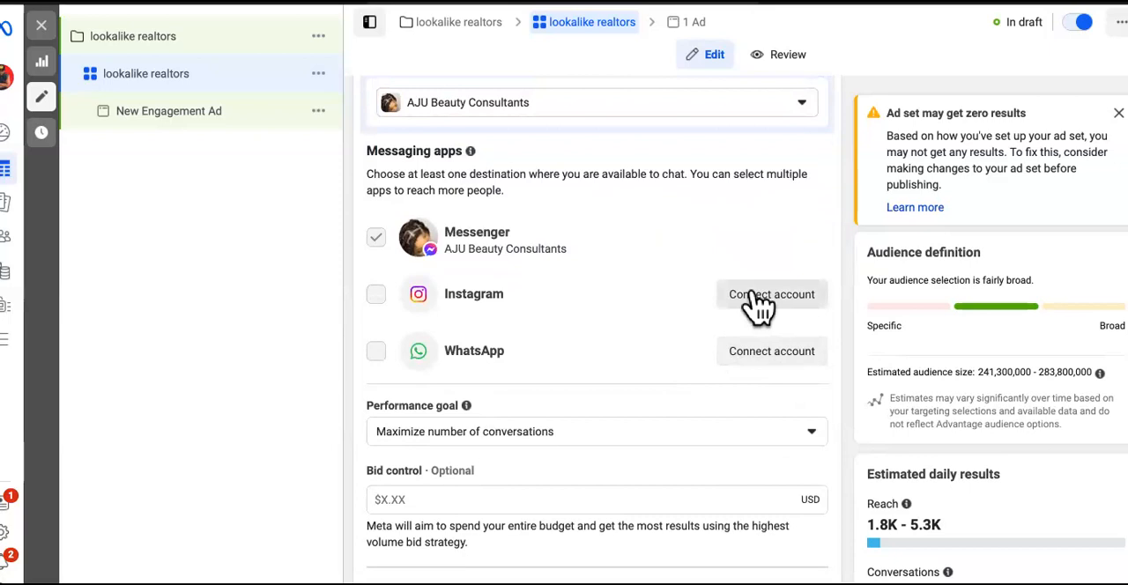
mouse_move(767, 300)
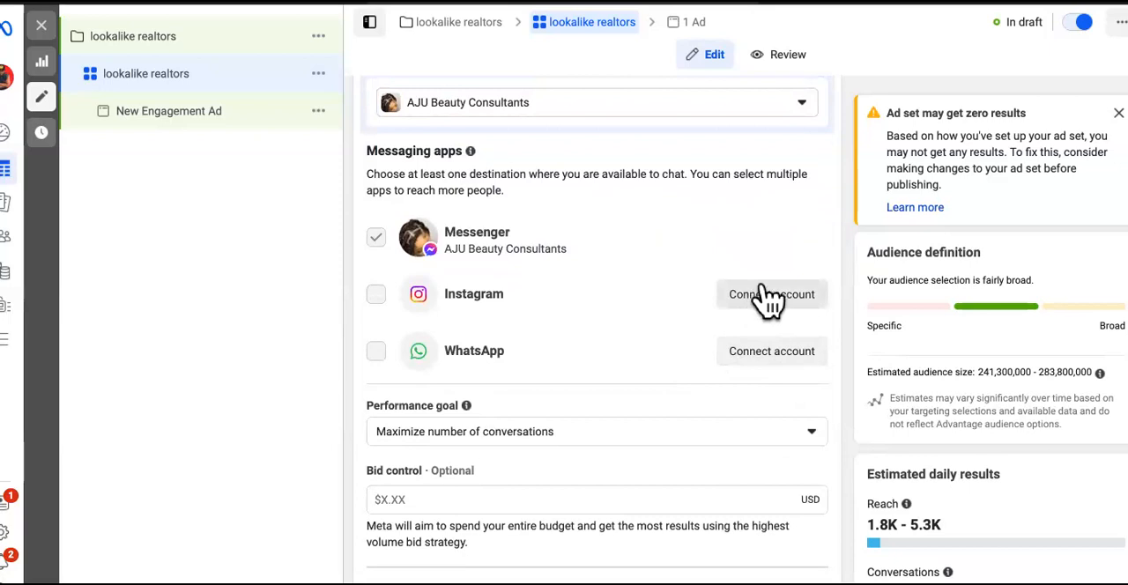
mouse_move(722, 361)
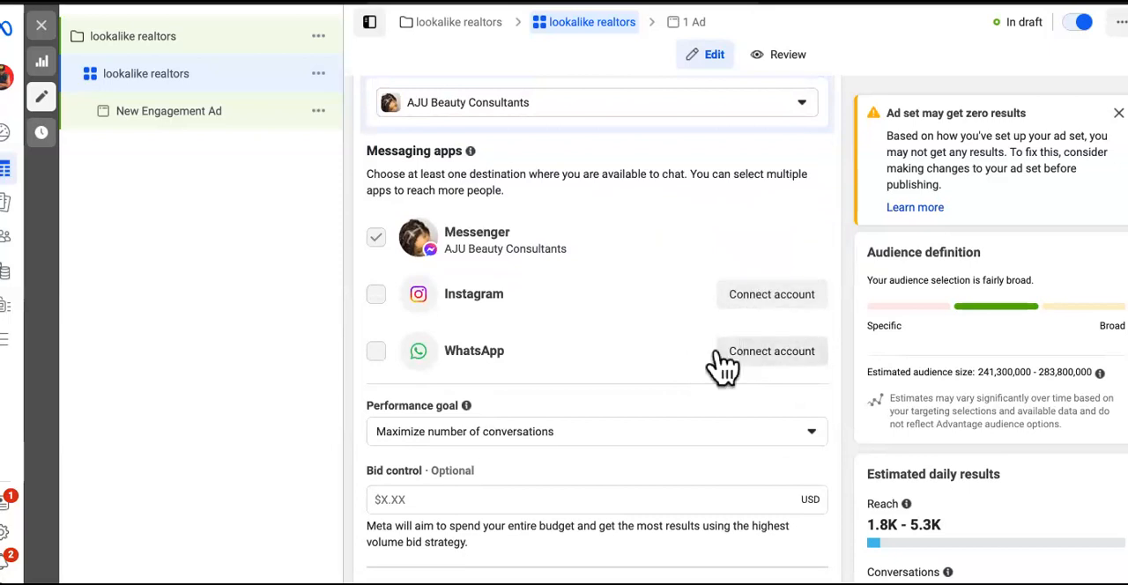
mouse_move(712, 343)
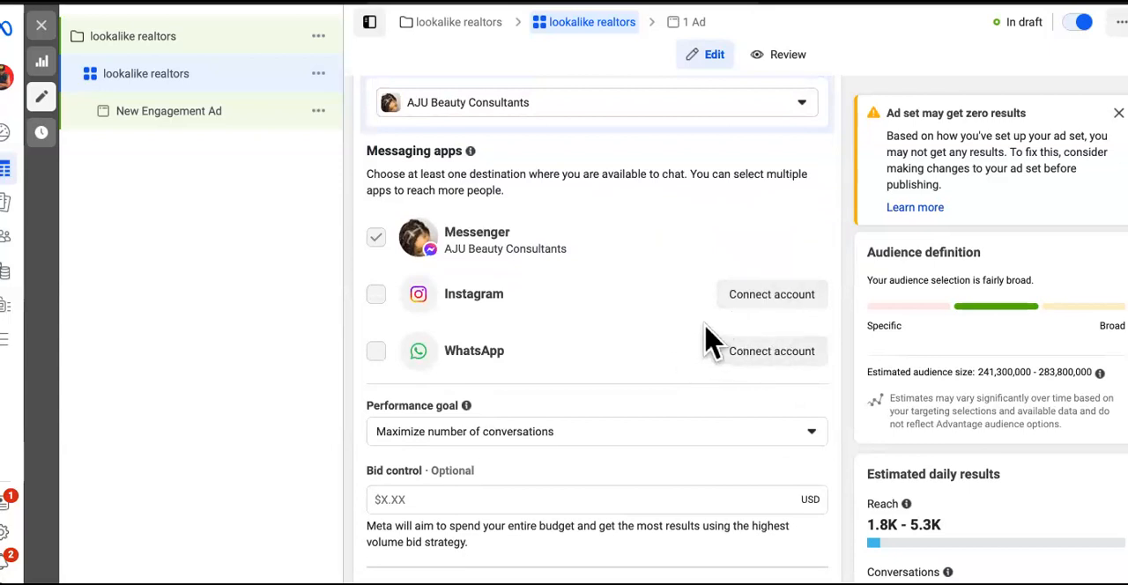
mouse_move(531, 243)
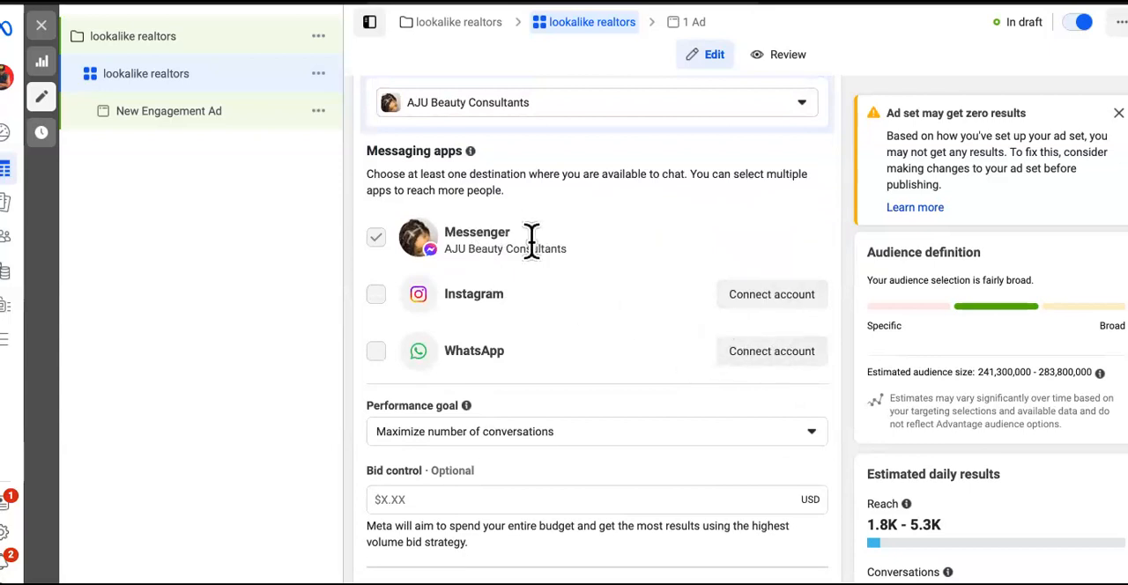
mouse_move(650, 277)
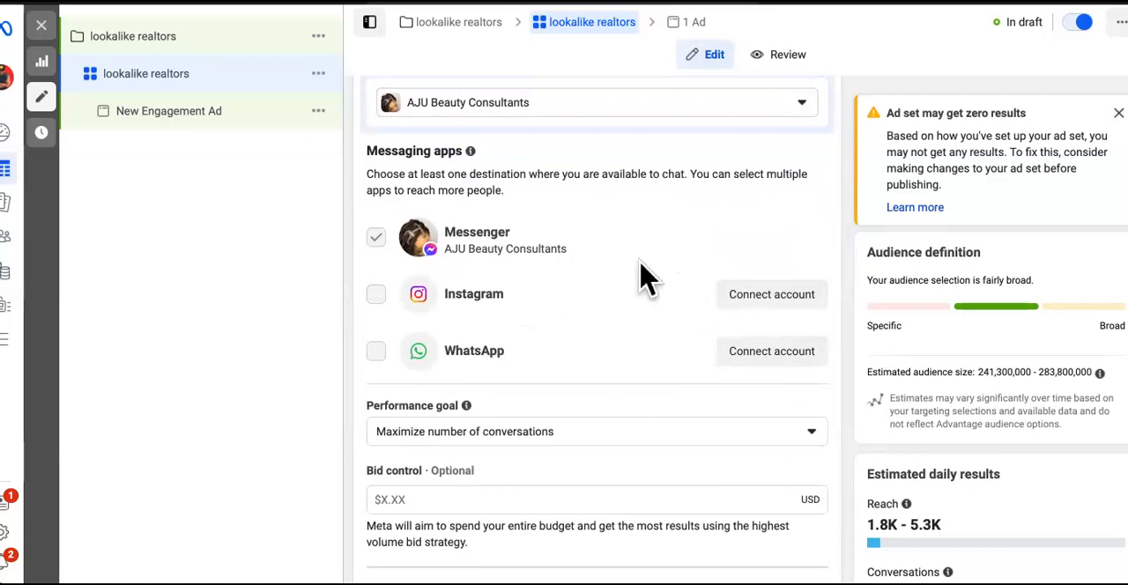
mouse_move(701, 299)
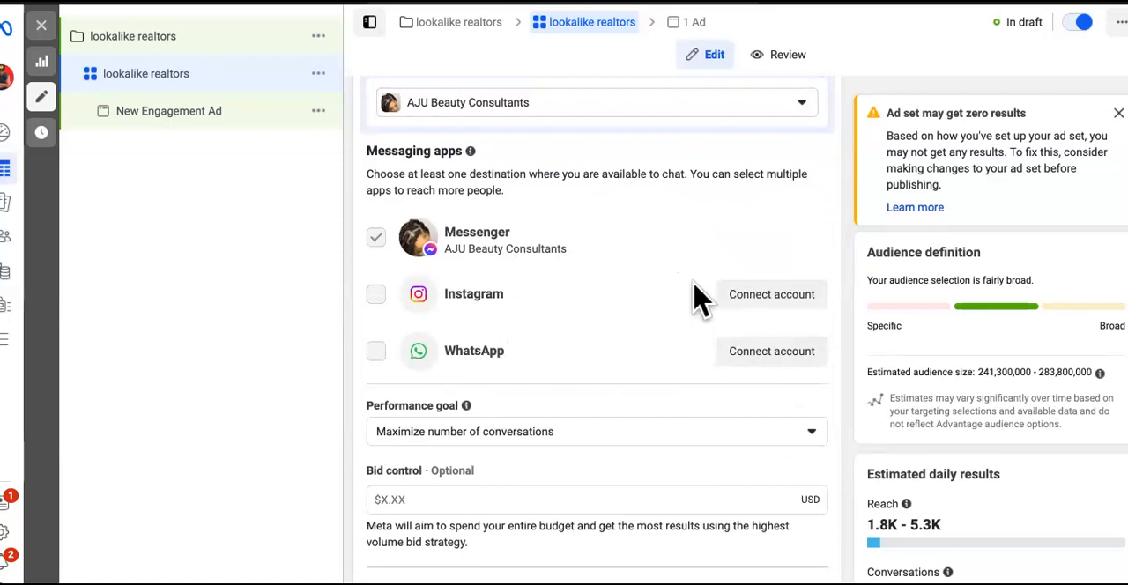
scroll(down, 3)
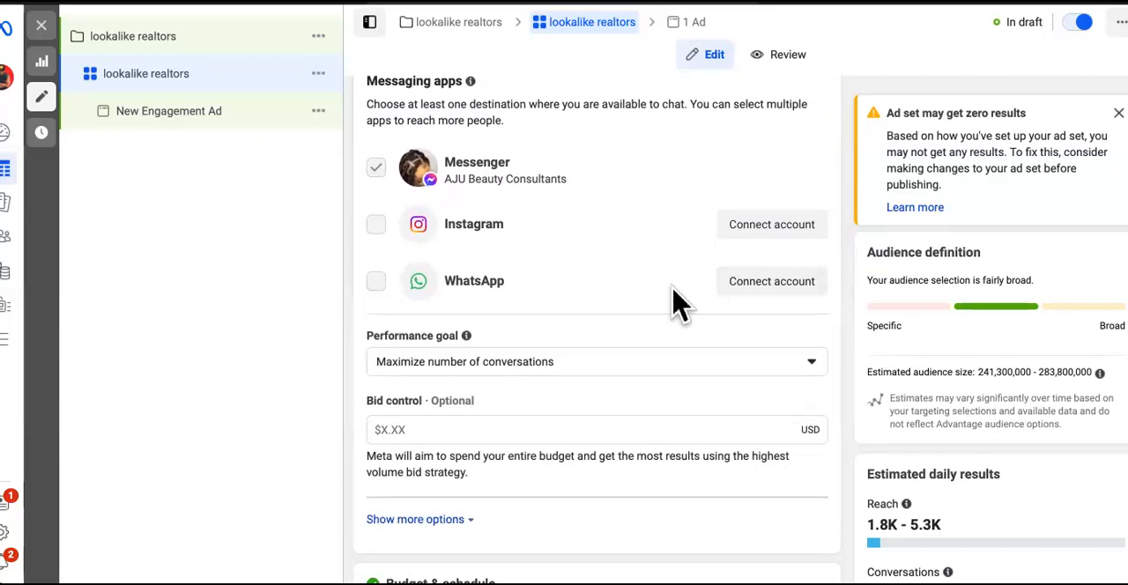
scroll(down, 3)
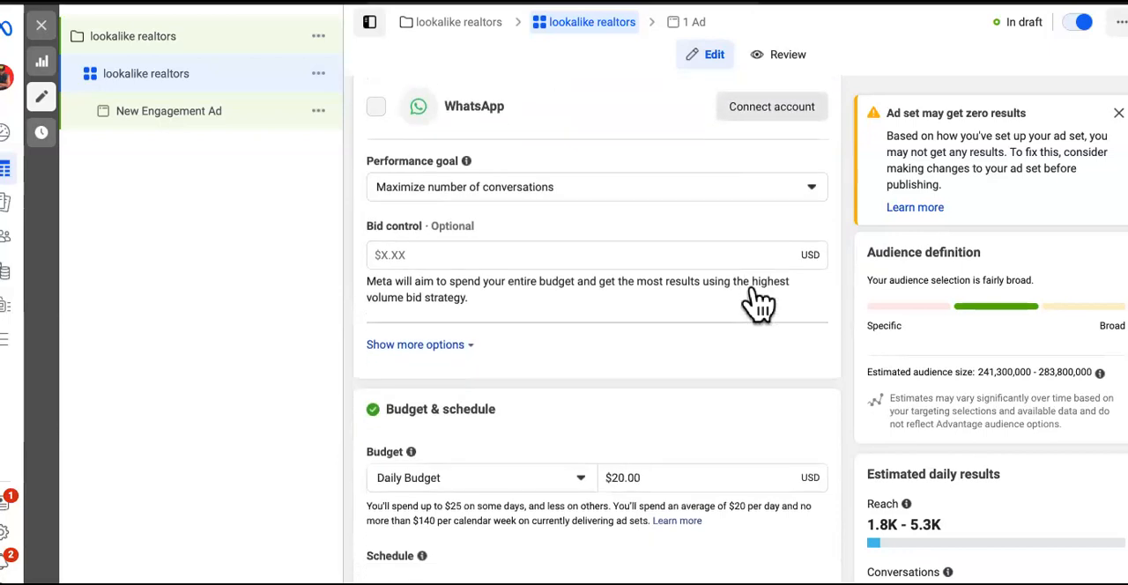
scroll(down, 3)
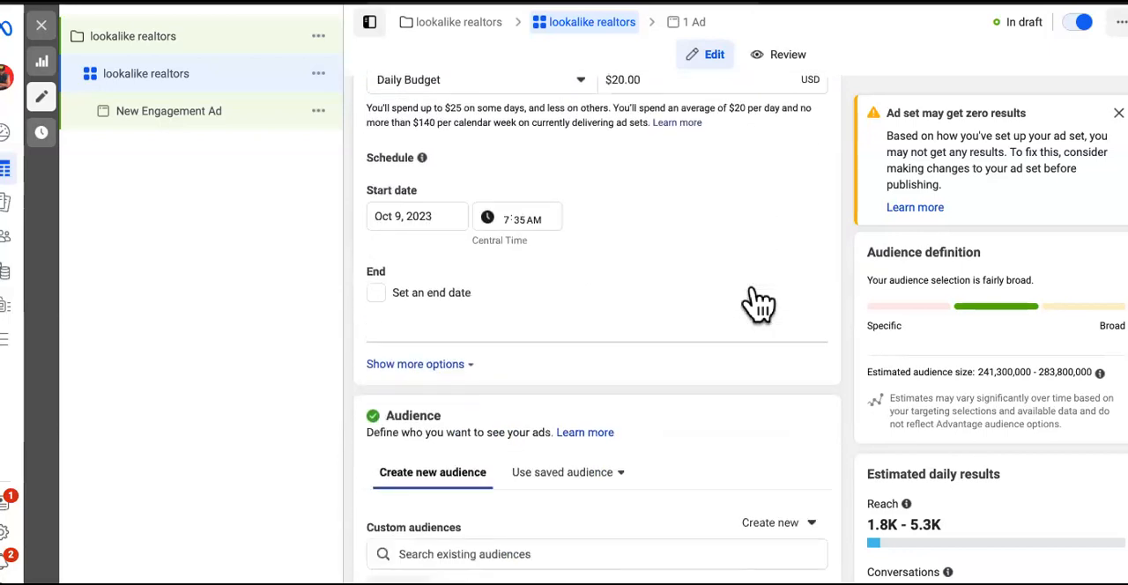
scroll(down, 3)
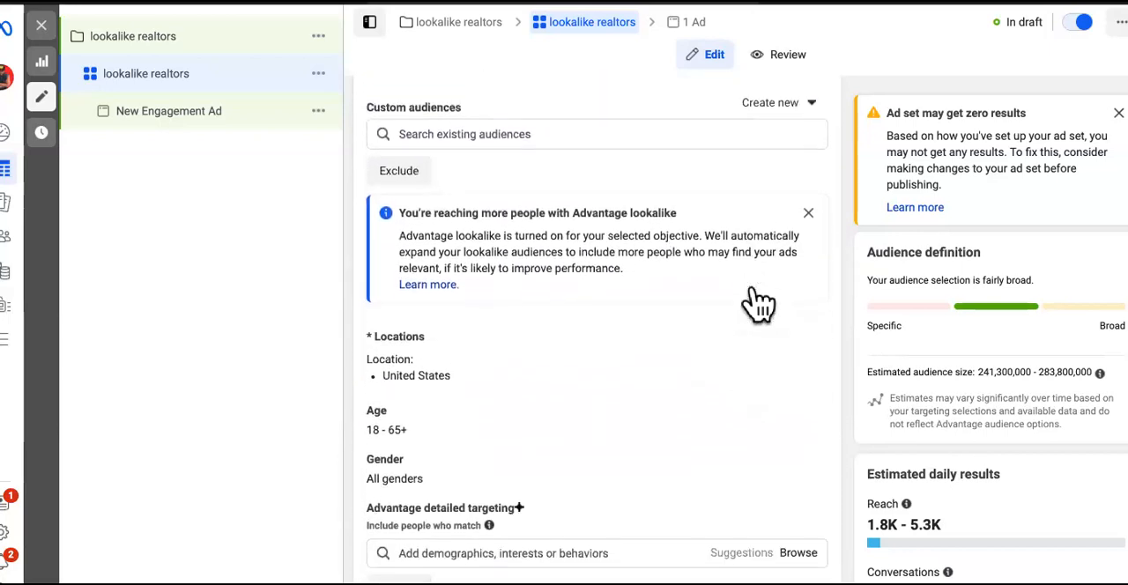
scroll(down, 3)
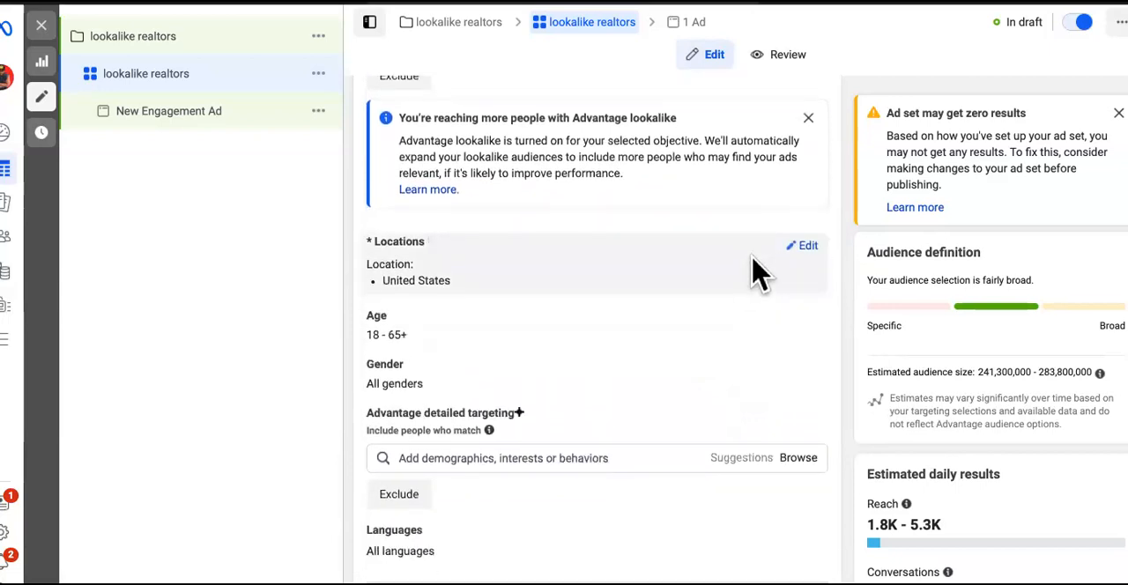
mouse_move(630, 384)
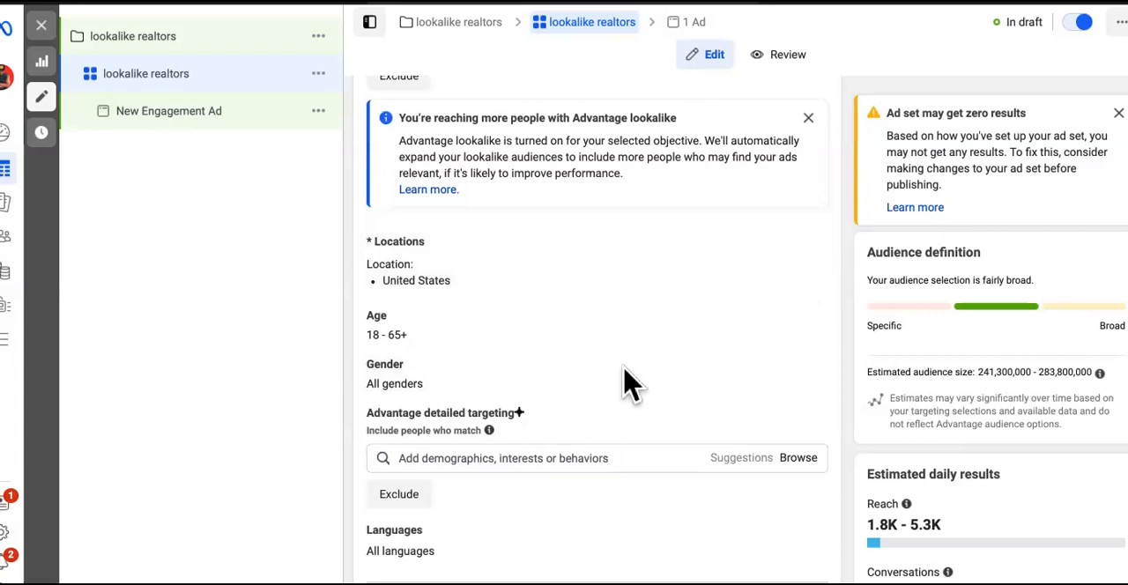
mouse_move(604, 340)
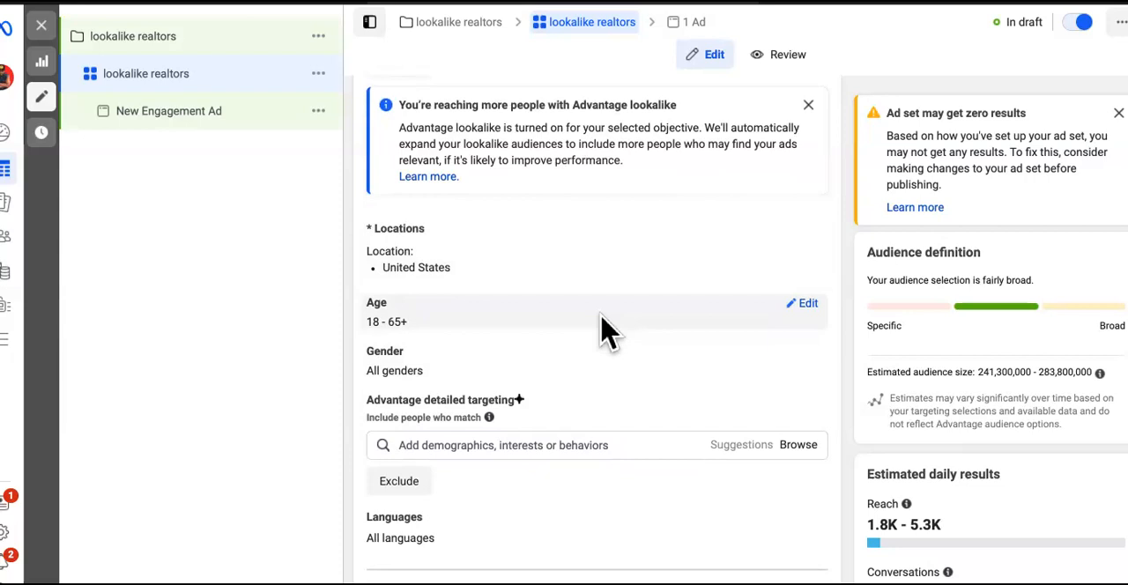
scroll(down, 3)
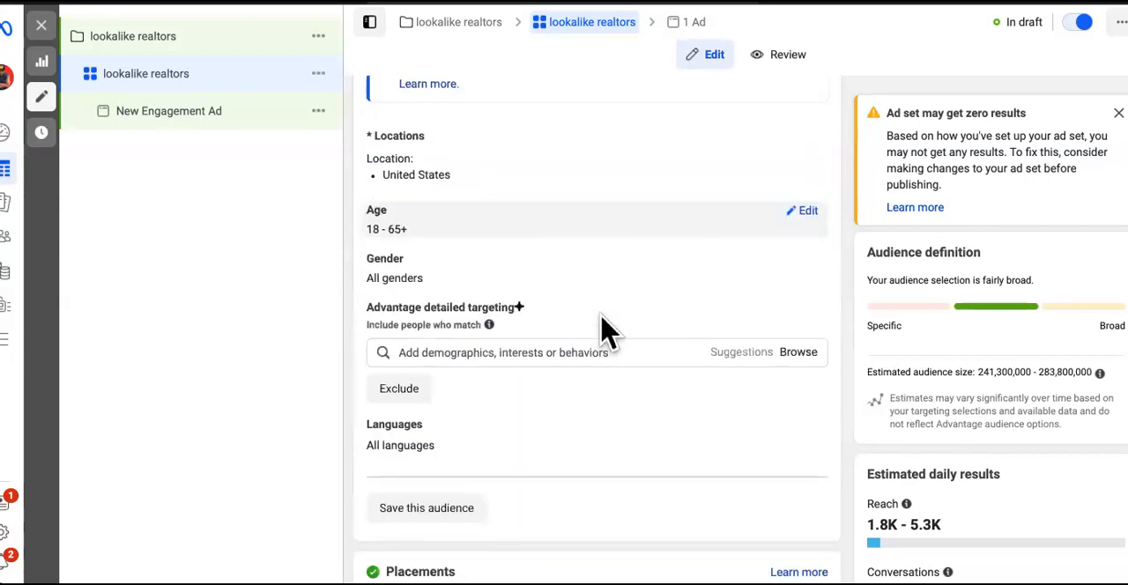
scroll(down, 3)
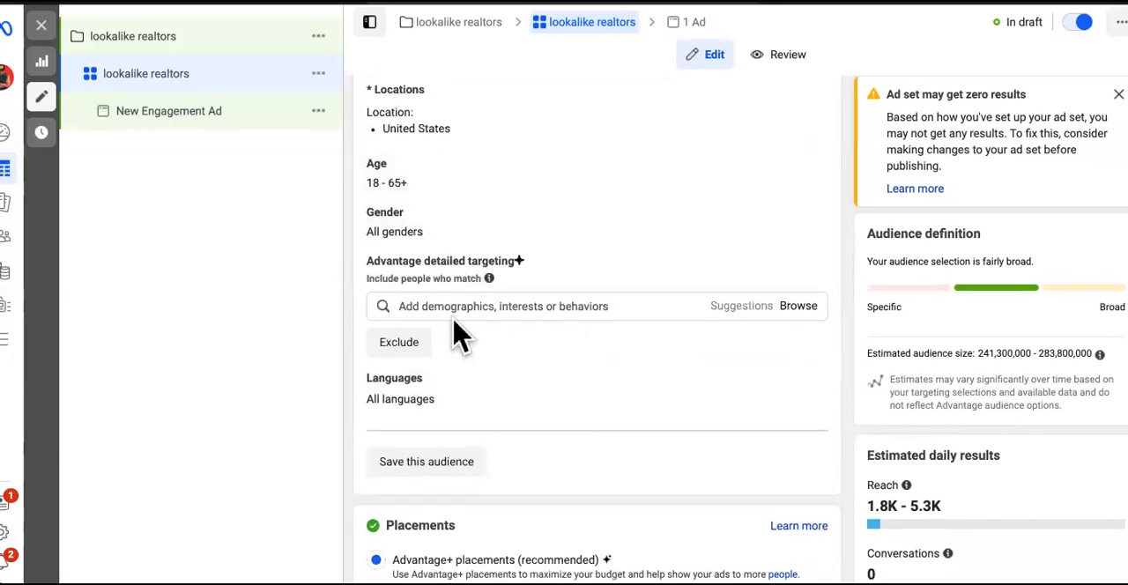
scroll(up, 3)
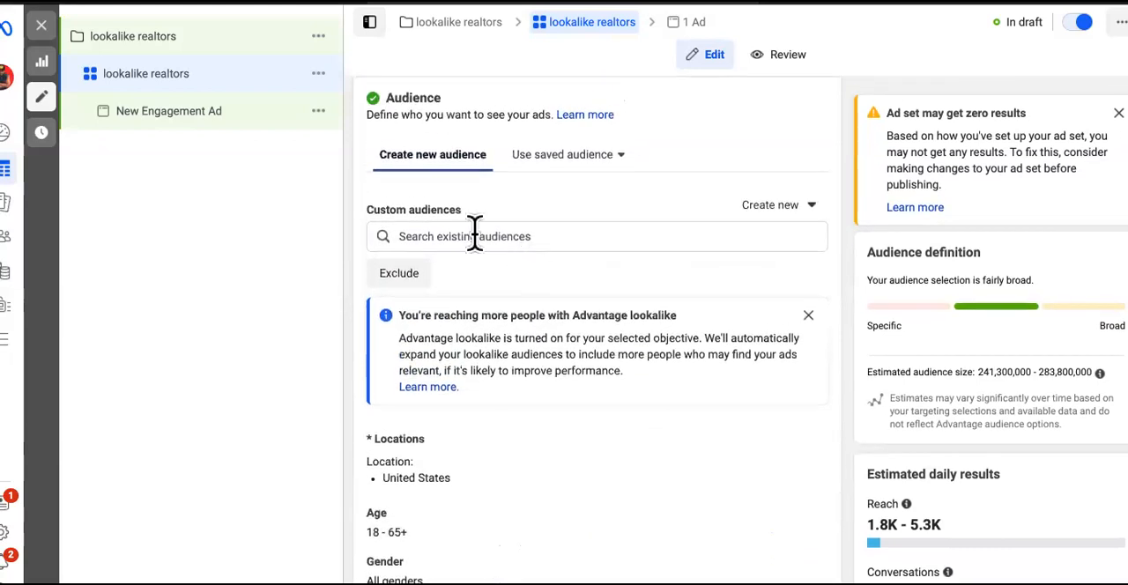
click(597, 236)
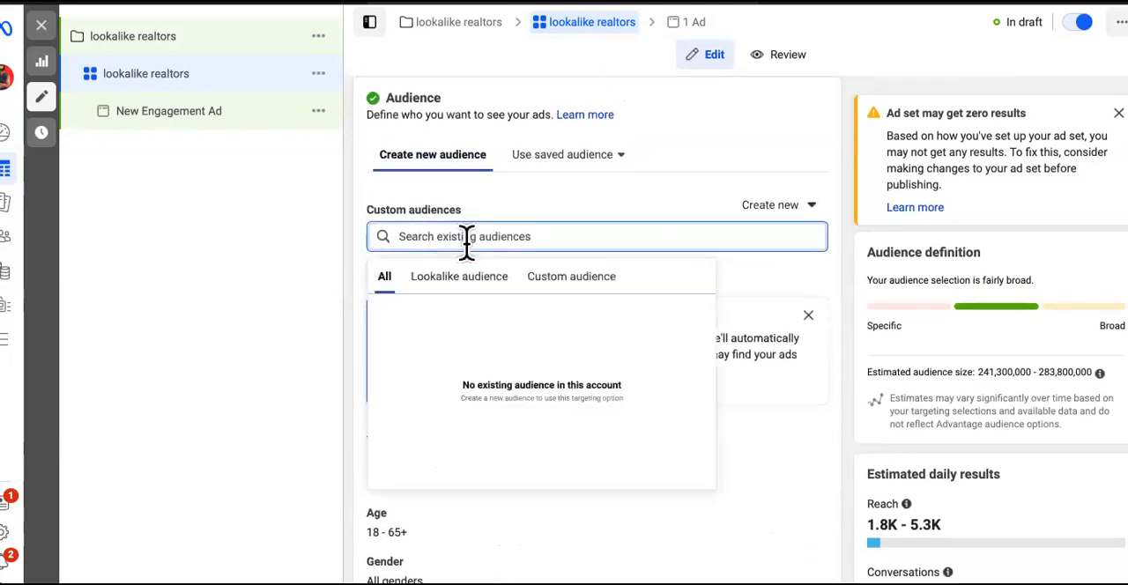
click(459, 276)
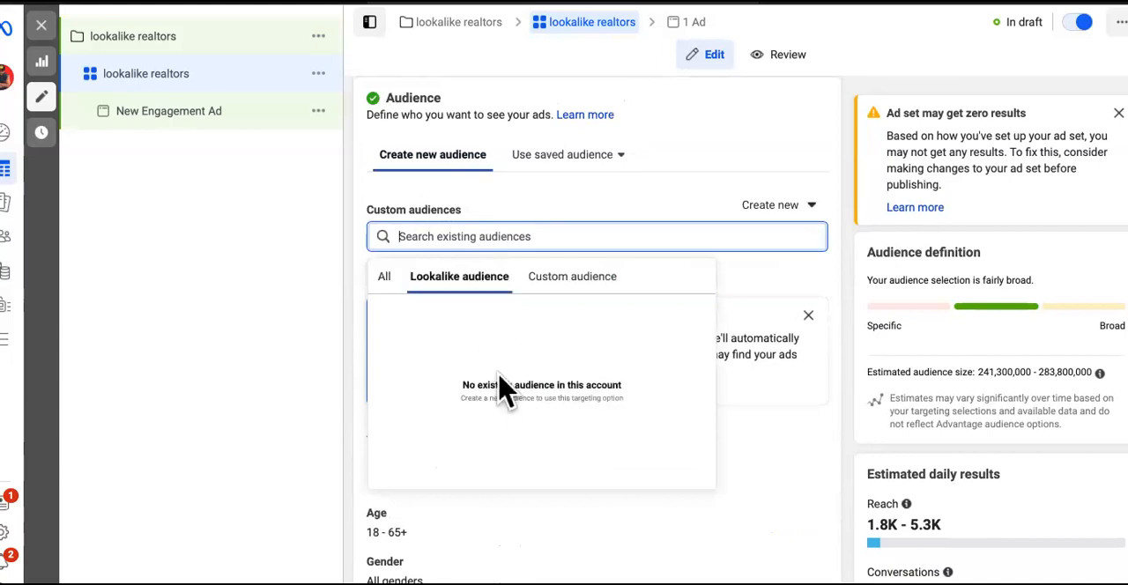
mouse_move(757, 295)
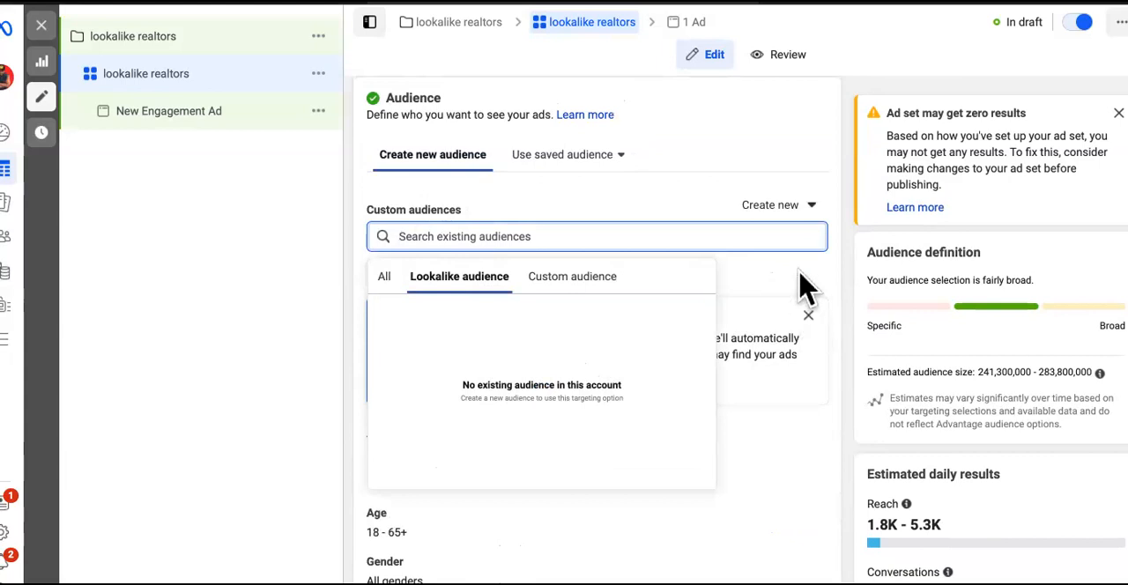
mouse_move(765, 271)
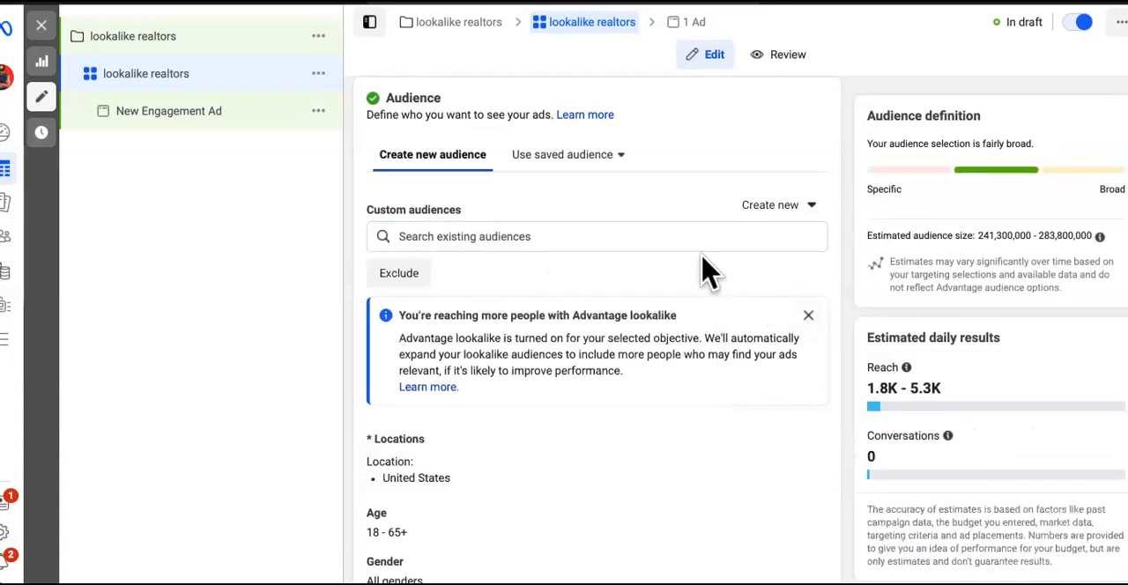
scroll(down, 3)
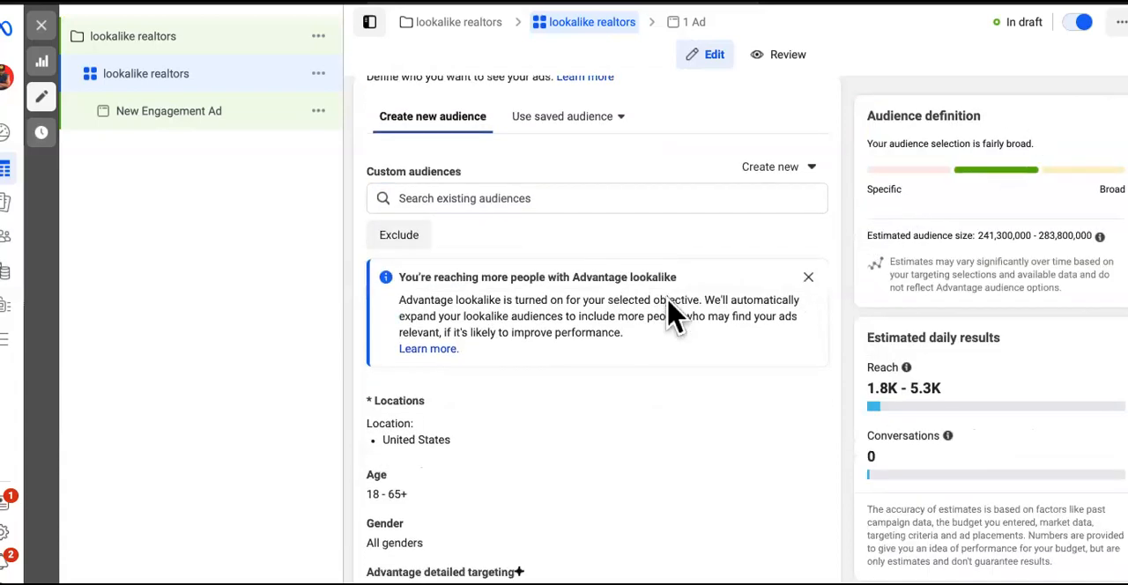
scroll(down, 3)
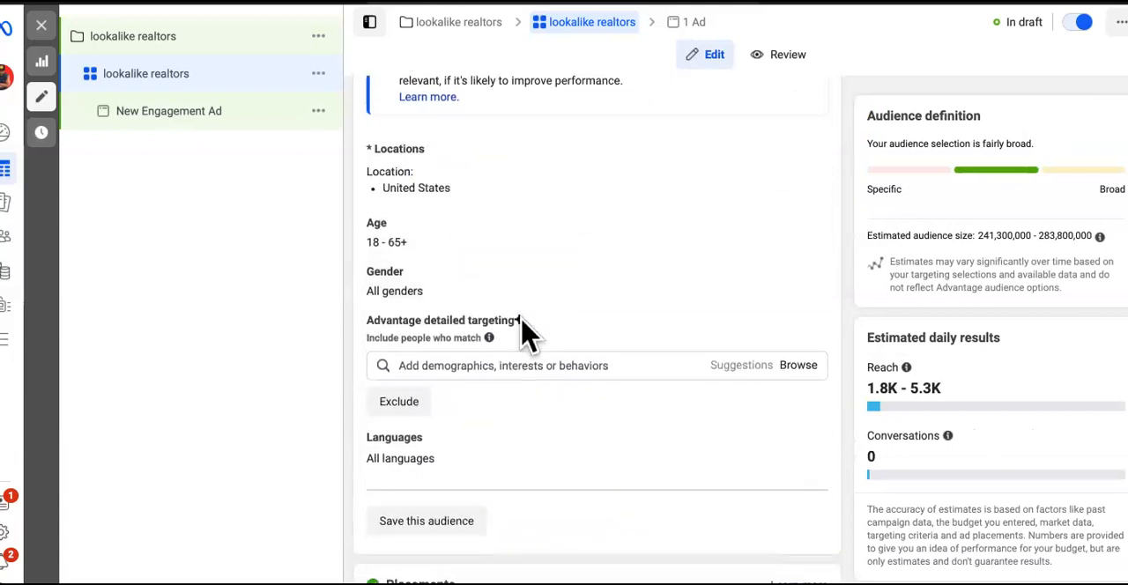
scroll(down, 3)
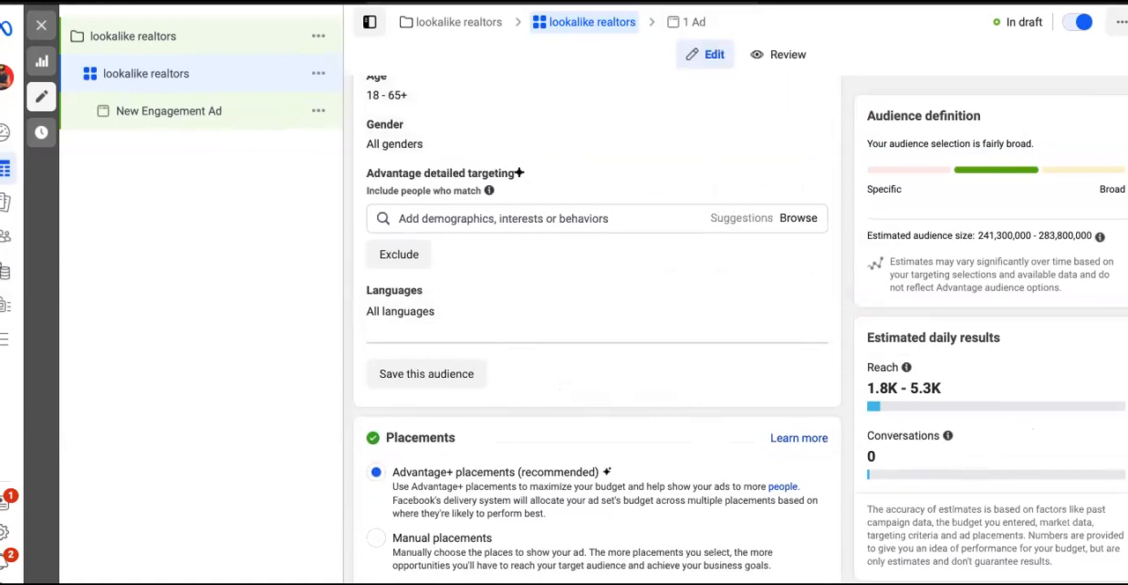
- Switch the ad set from automatic to manual placements
scroll(down, 3)
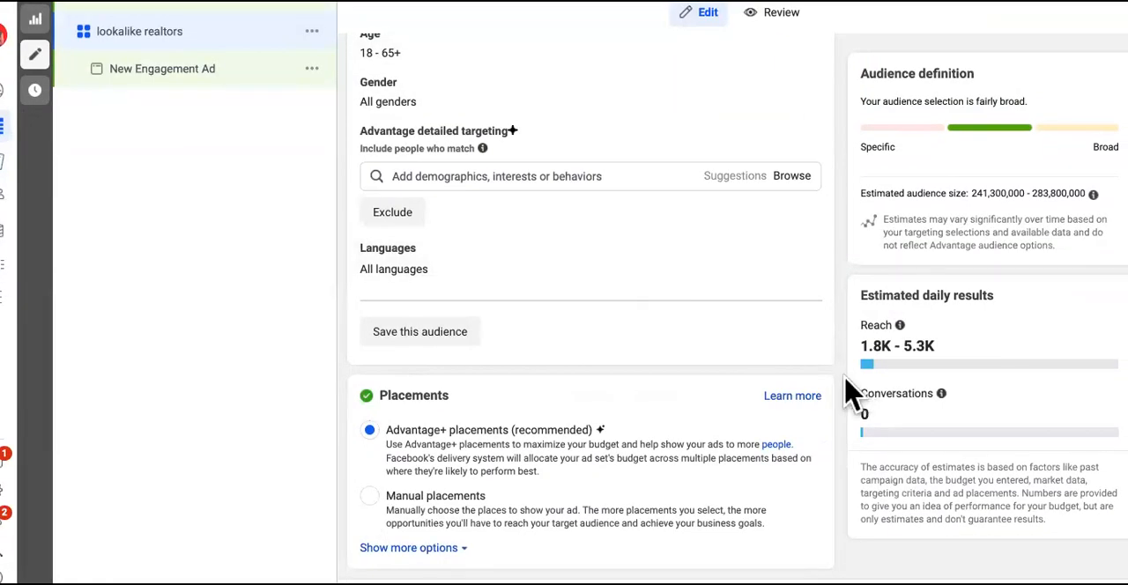
mouse_move(749, 440)
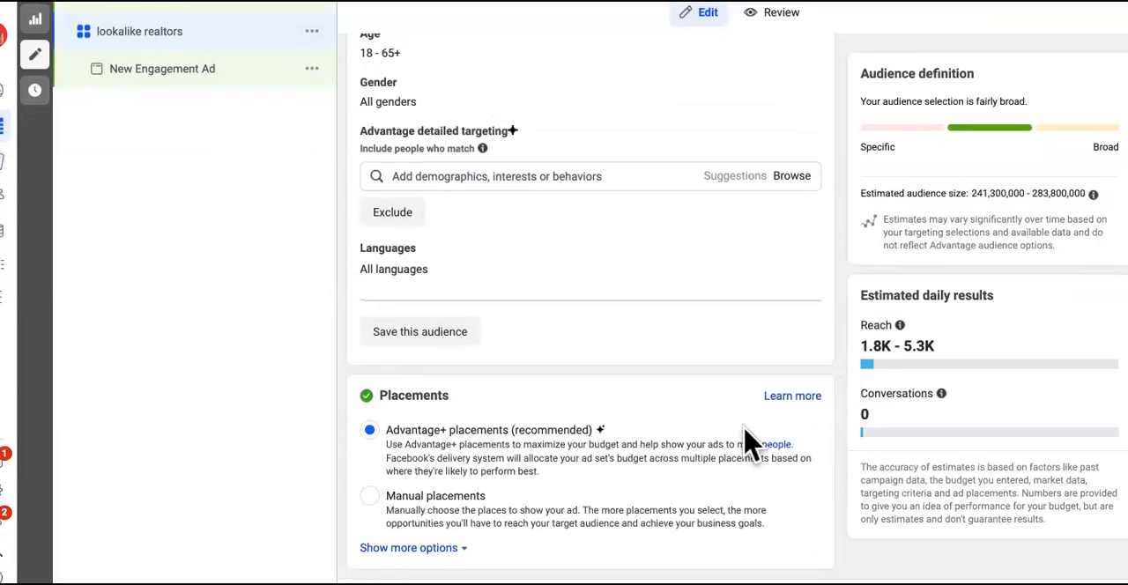
click(408, 547)
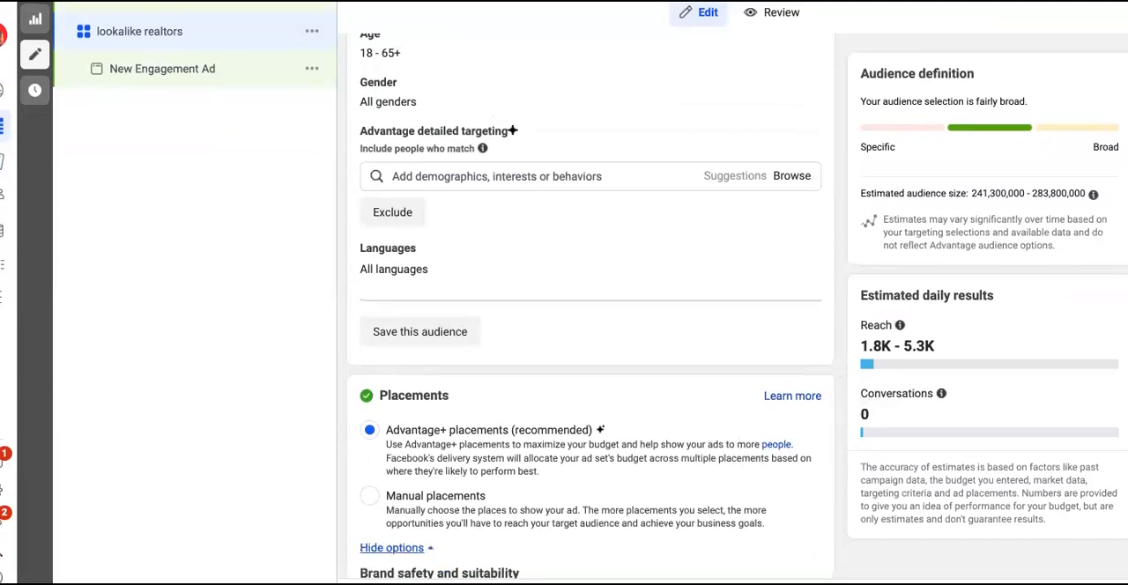
scroll(down, 3)
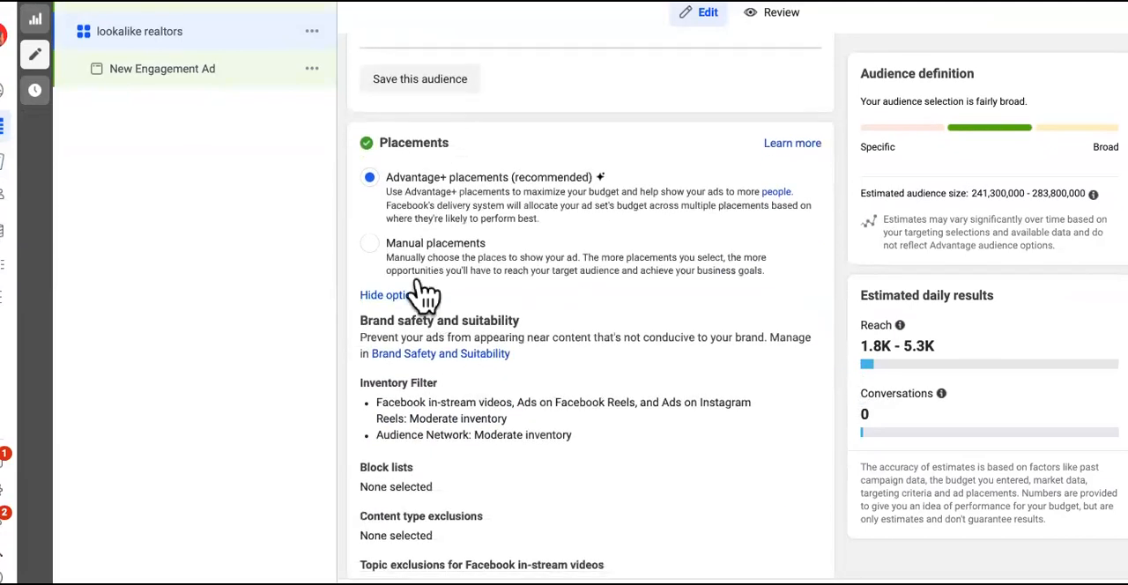
click(369, 242)
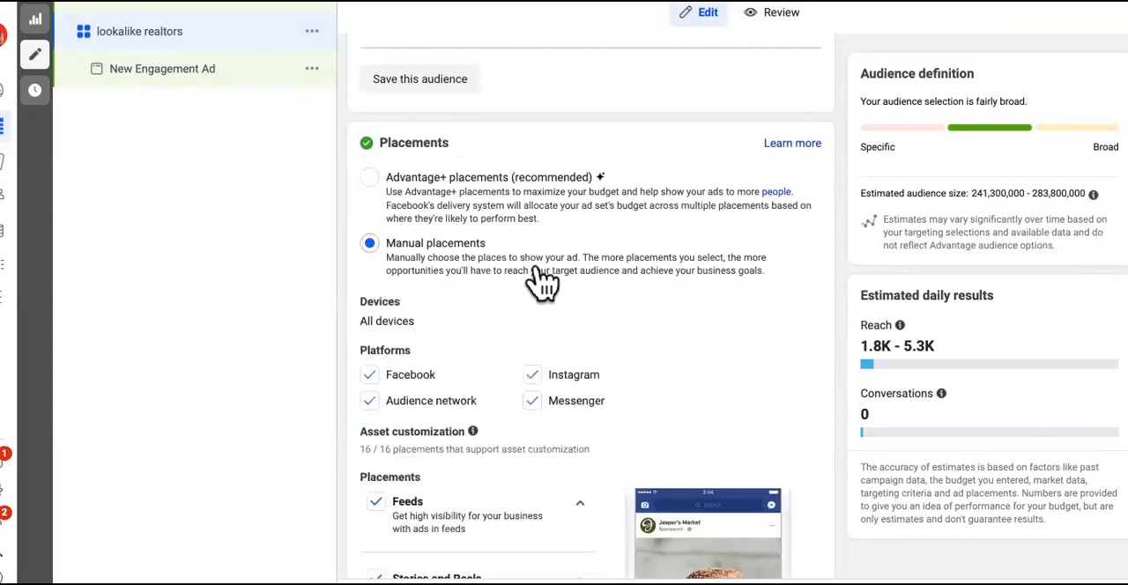
scroll(down, 3)
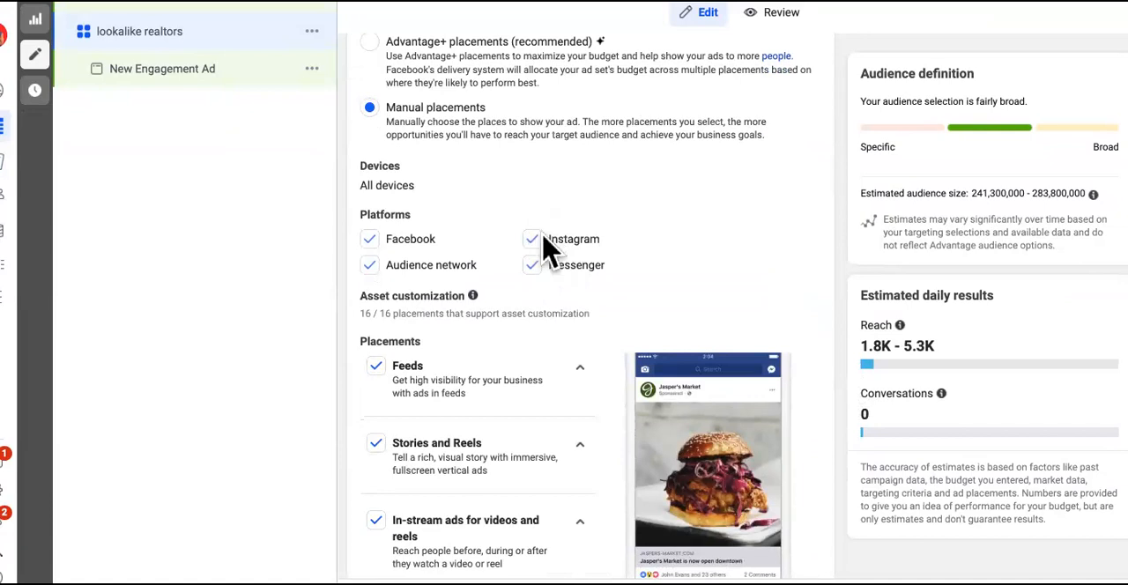
mouse_move(397, 282)
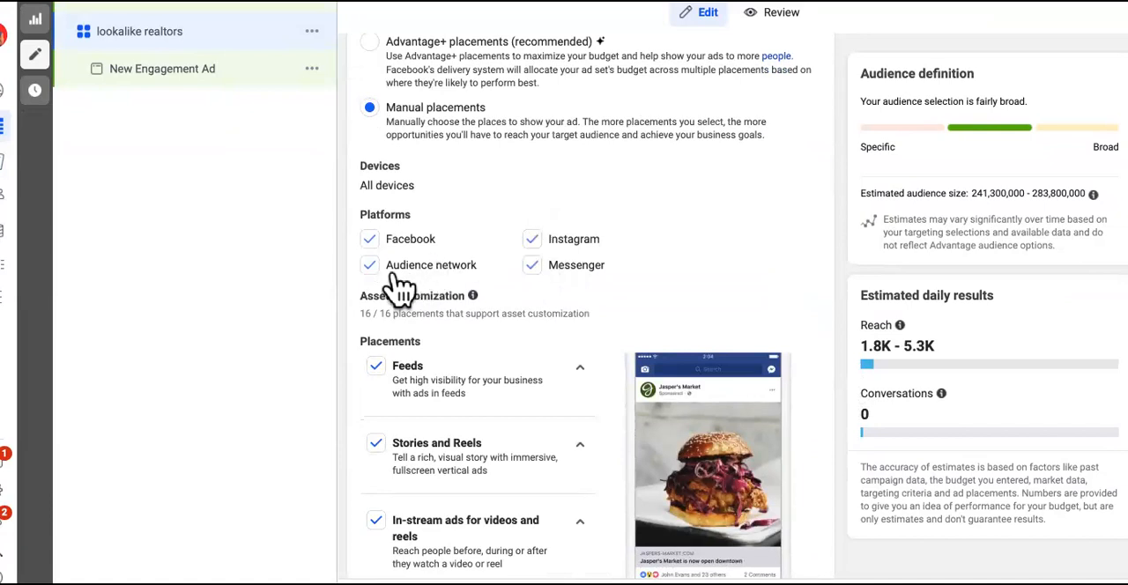
mouse_move(388, 287)
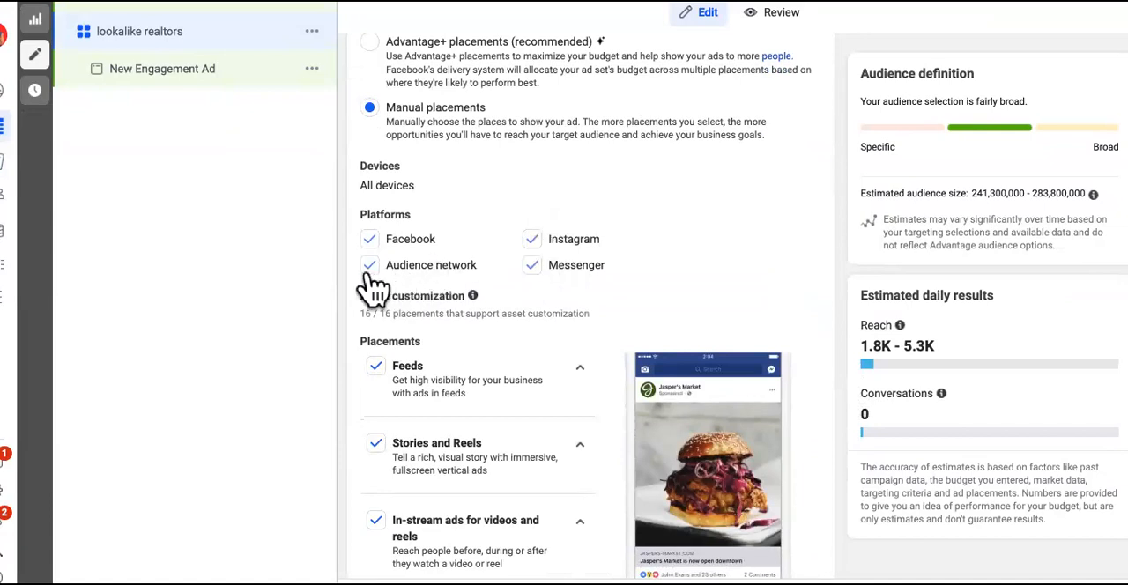
- Drop Audience Network, add Messenger, and clear in-stream video and reel placements
click(370, 264)
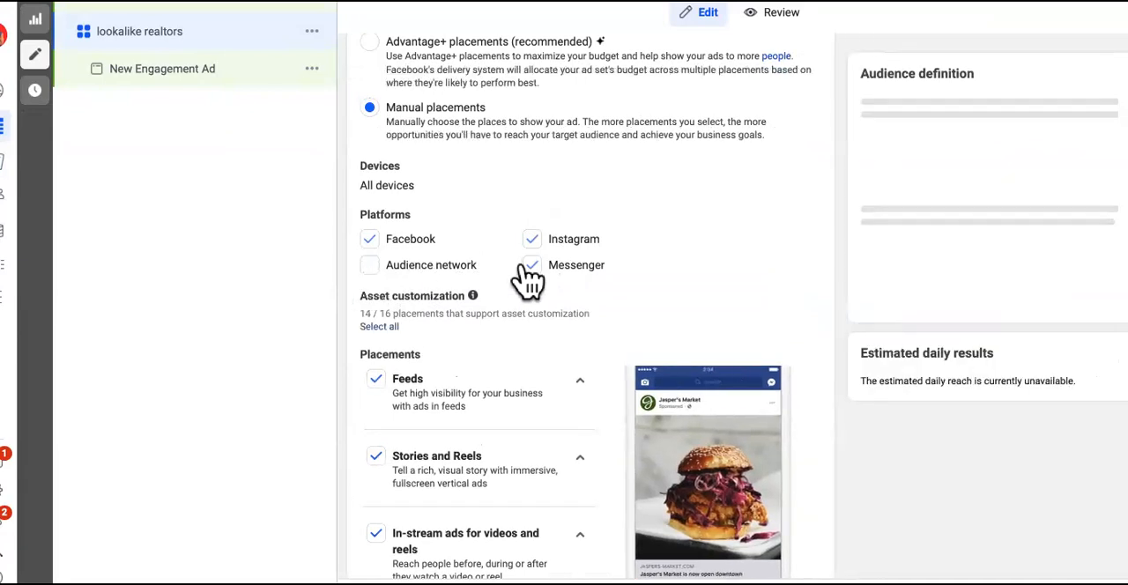
click(531, 239)
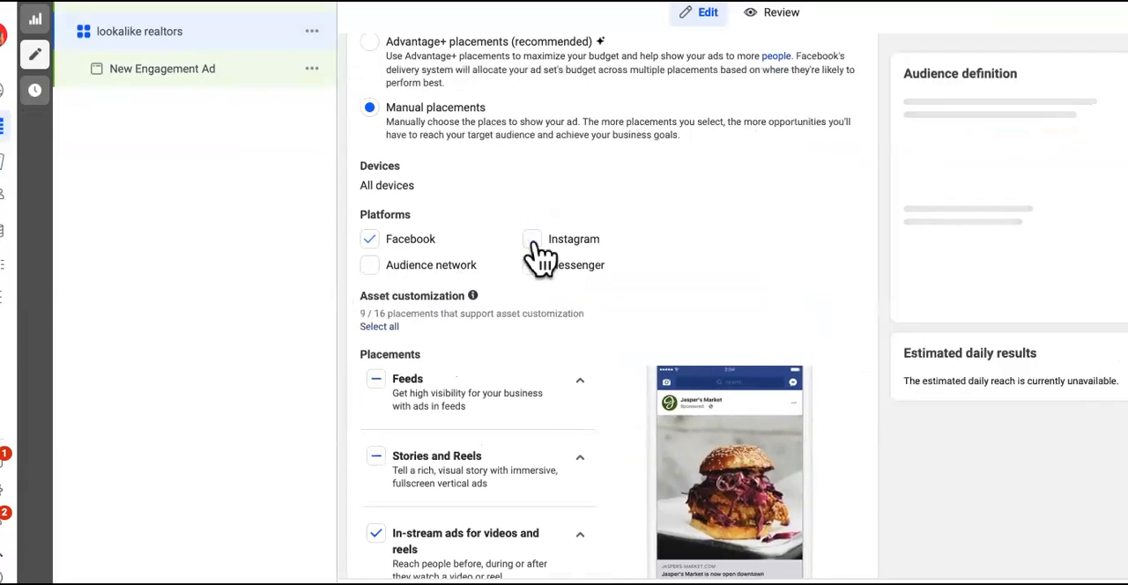
click(531, 265)
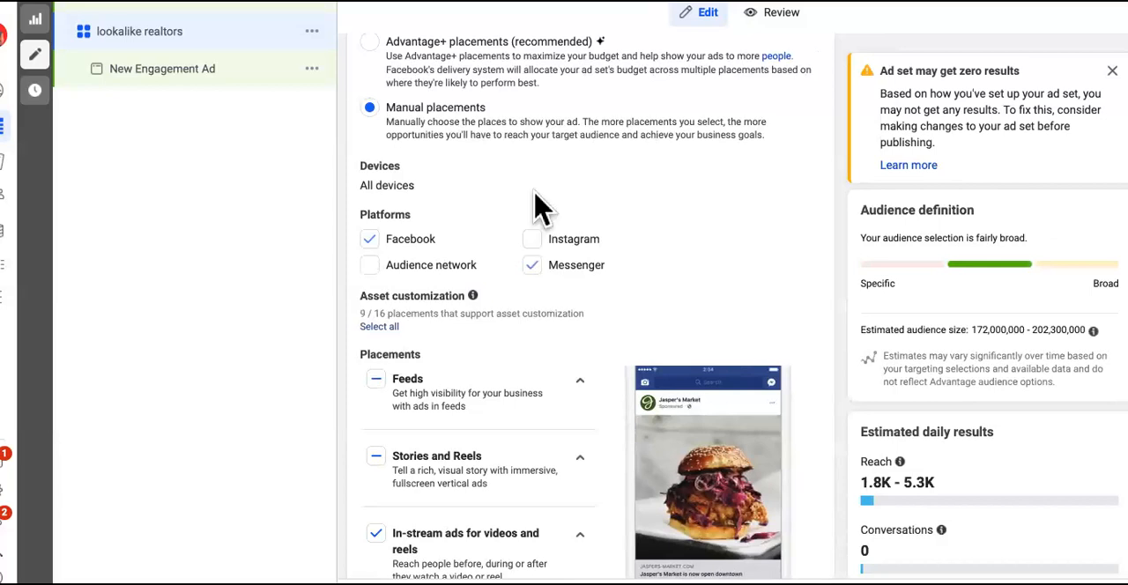
scroll(down, 3)
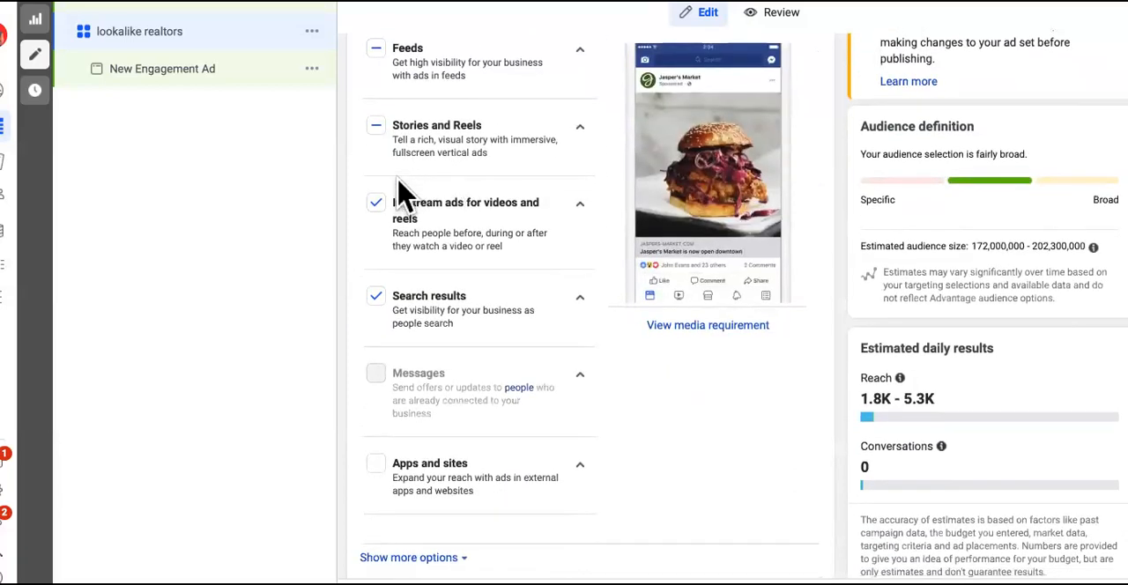
click(376, 203)
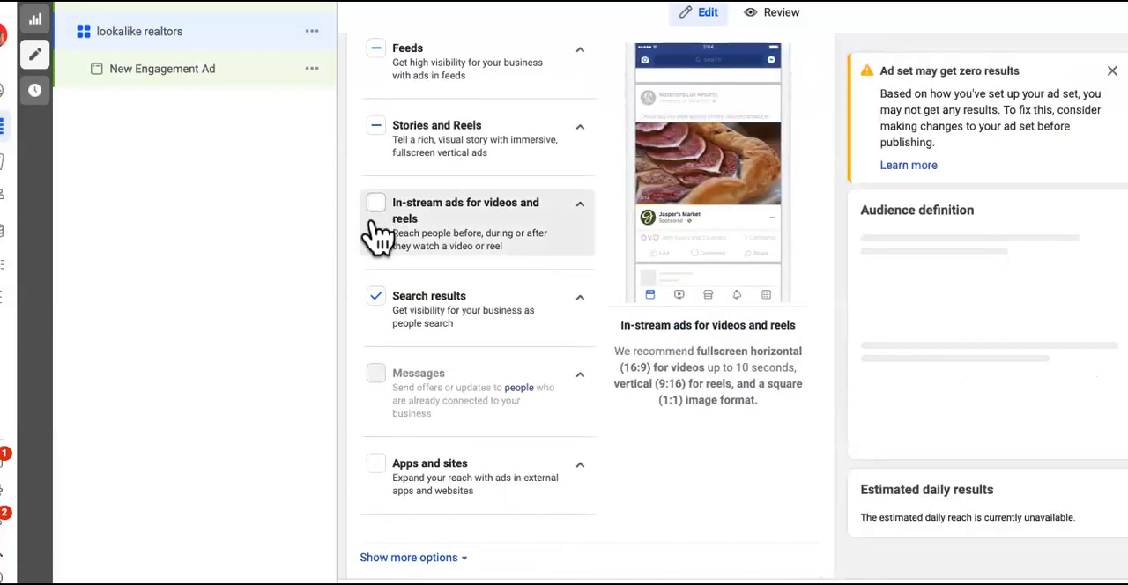
- Reveal the additional placement options and review them
click(375, 295)
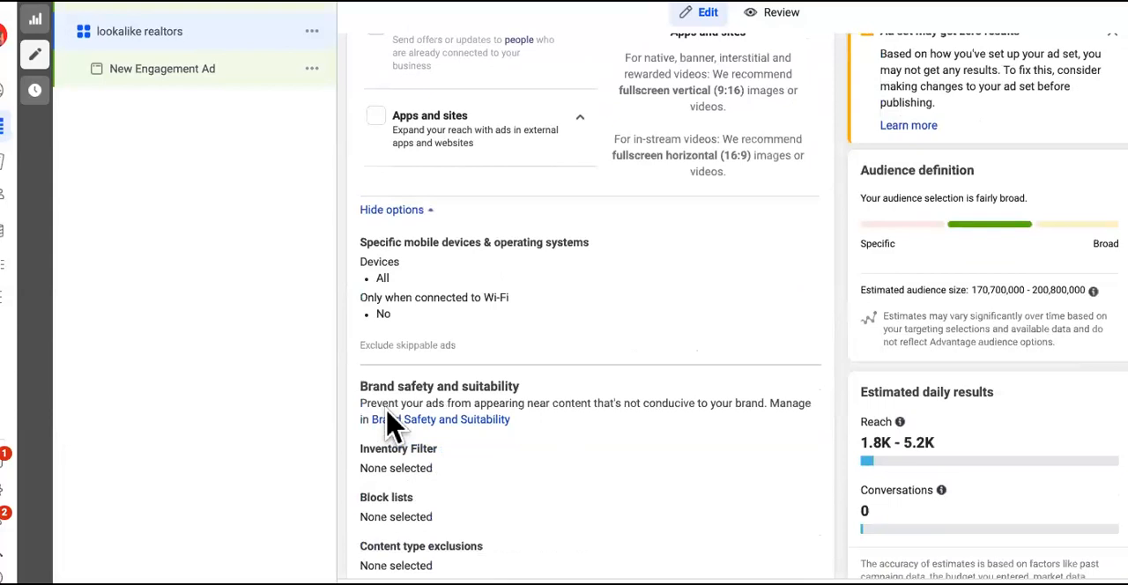
scroll(down, 3)
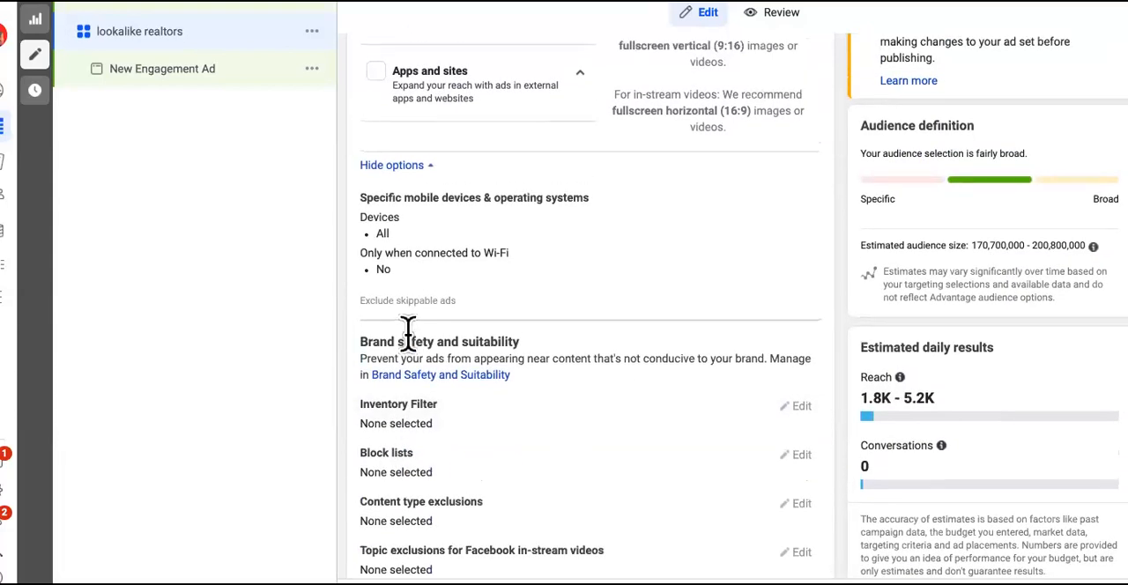
scroll(up, 3)
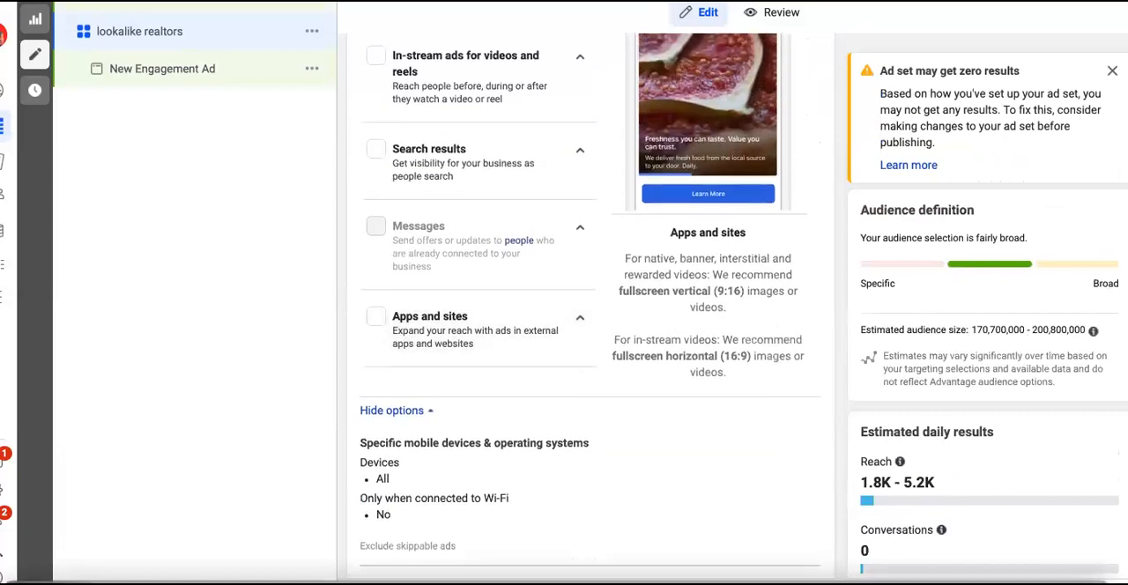
scroll(up, 3)
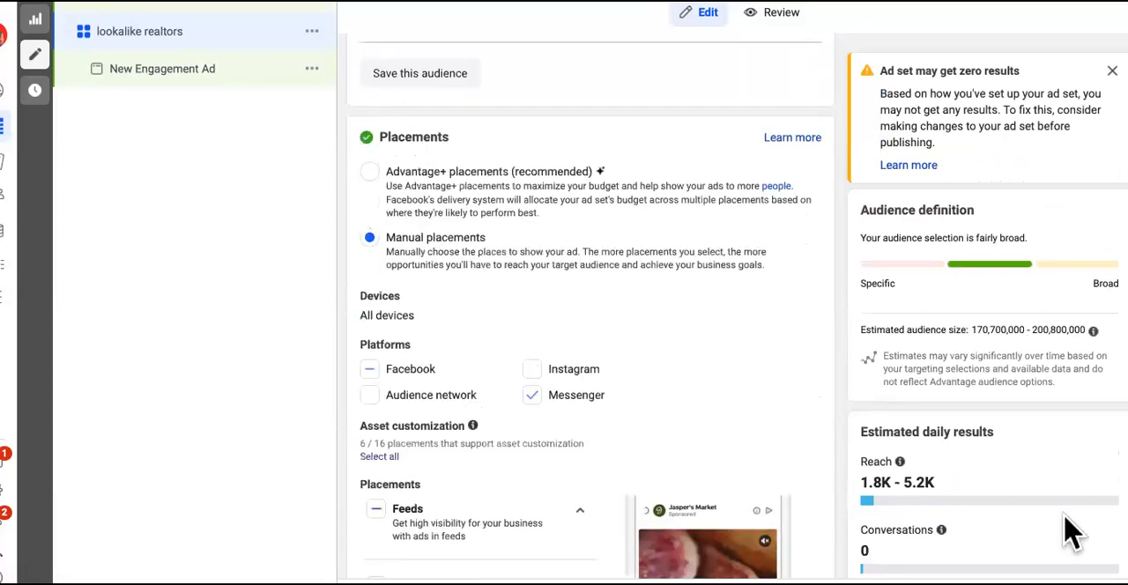
scroll(up, 3)
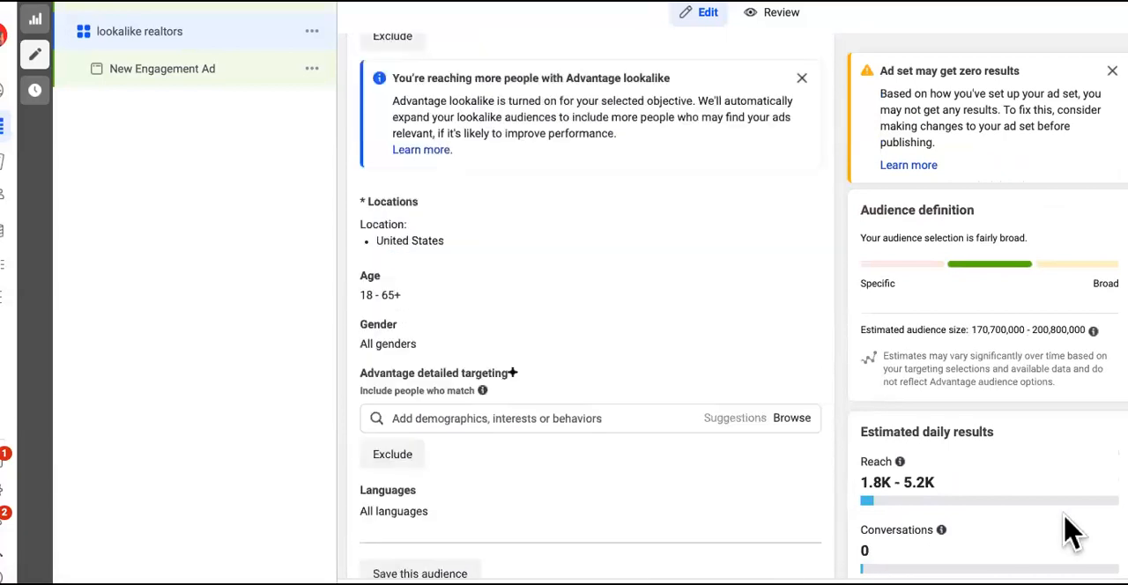
scroll(down, 3)
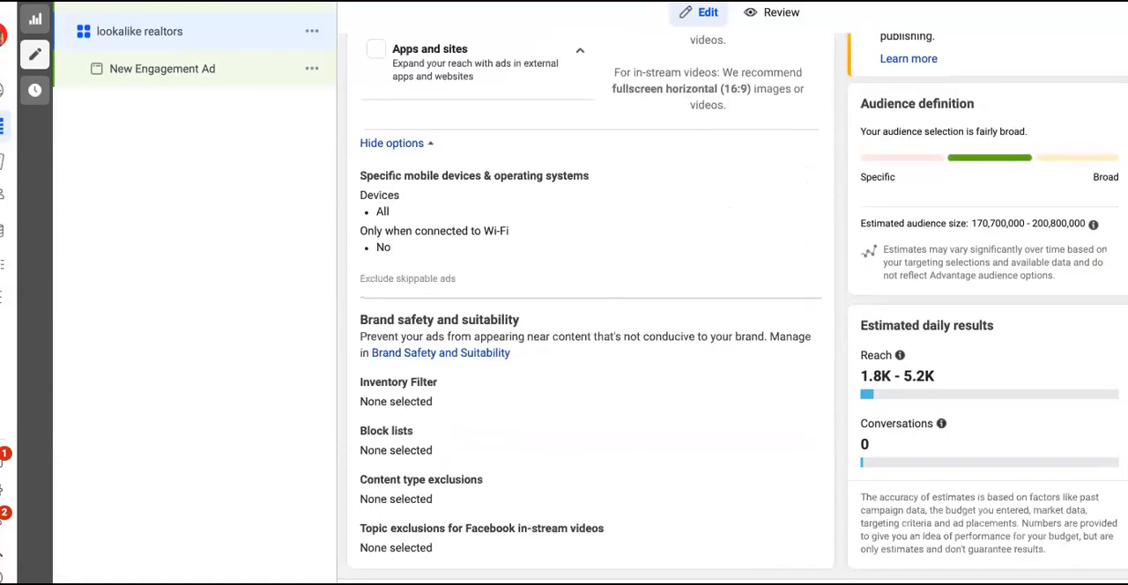
- Switch to the New Engagement Ad and untick Multi-advertiser ads
click(162, 68)
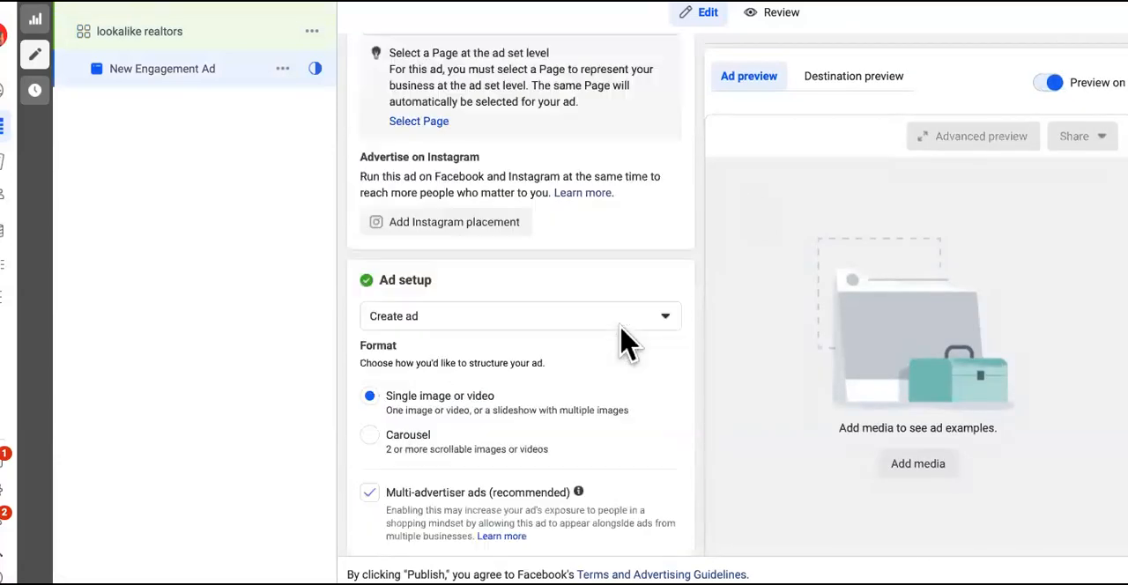
scroll(down, 3)
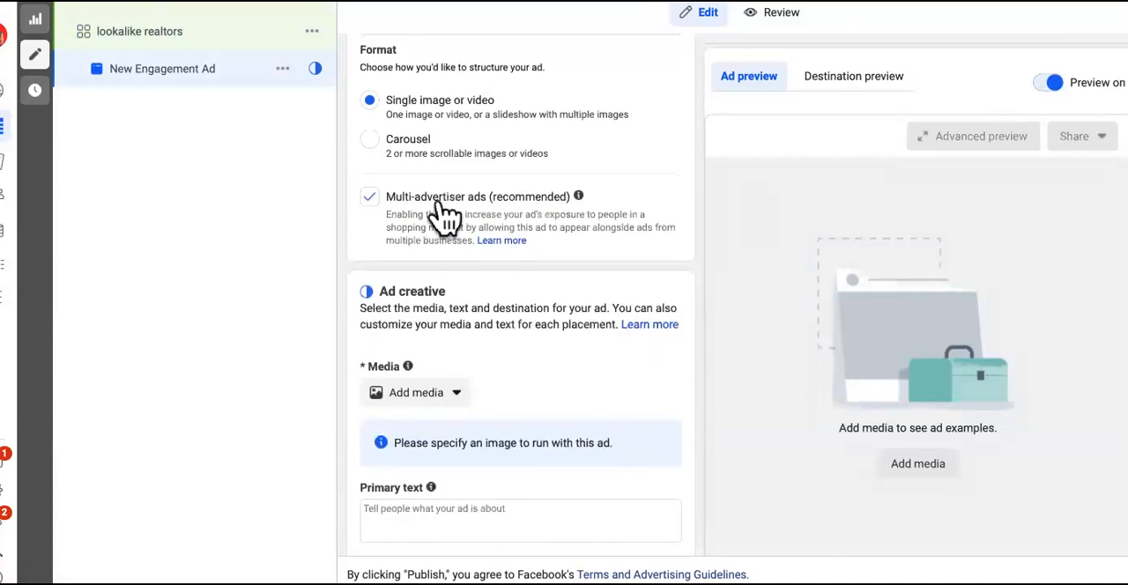
mouse_move(436, 238)
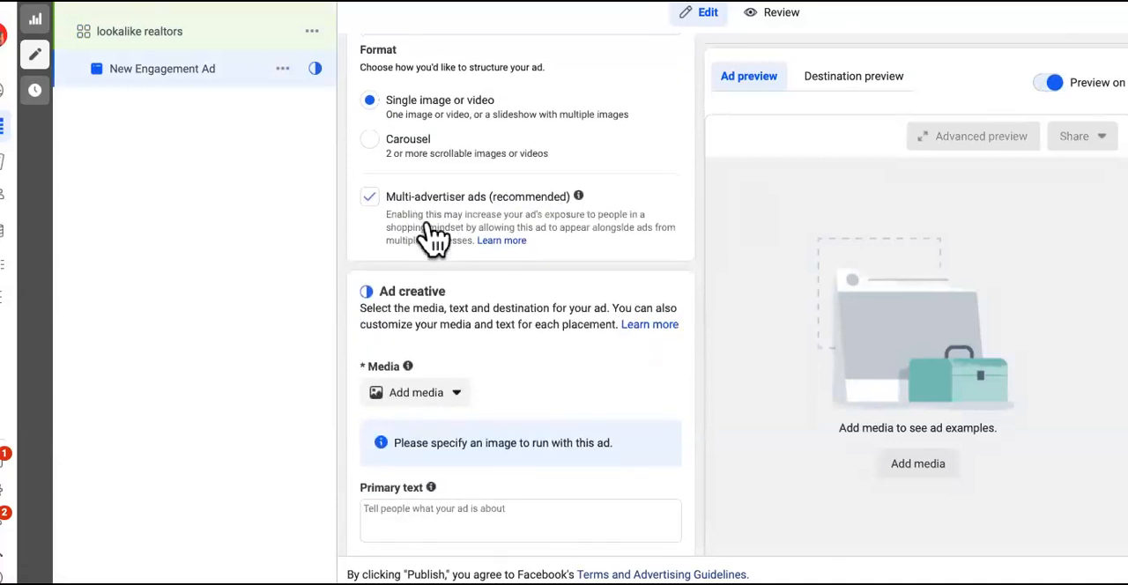
click(369, 196)
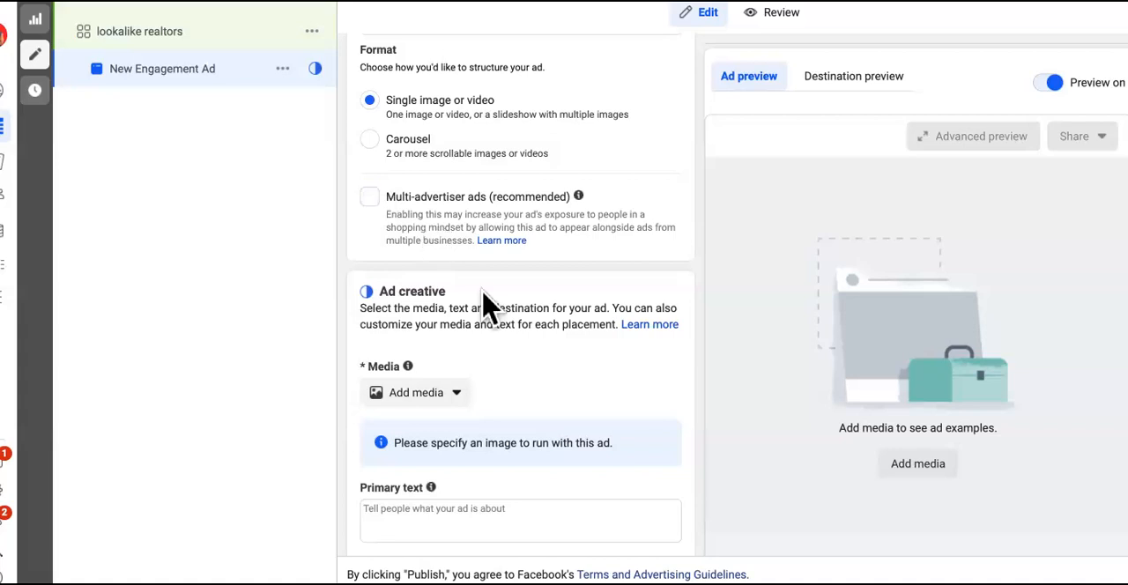
- Copy the drone script ad copy from the Pages document
scroll(down, 3)
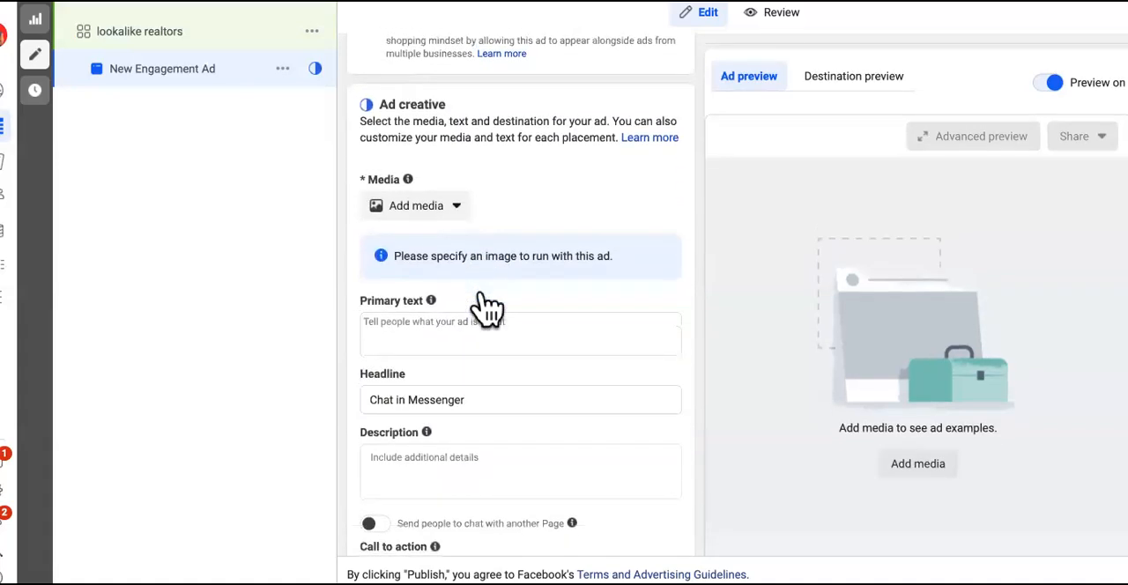
scroll(down, 3)
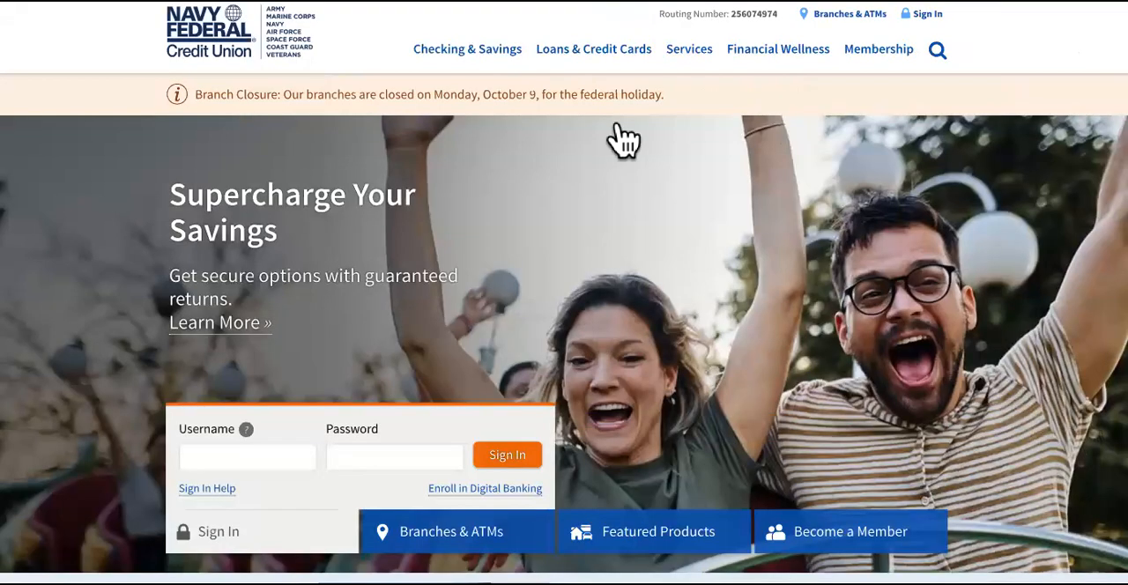
mouse_move(624, 141)
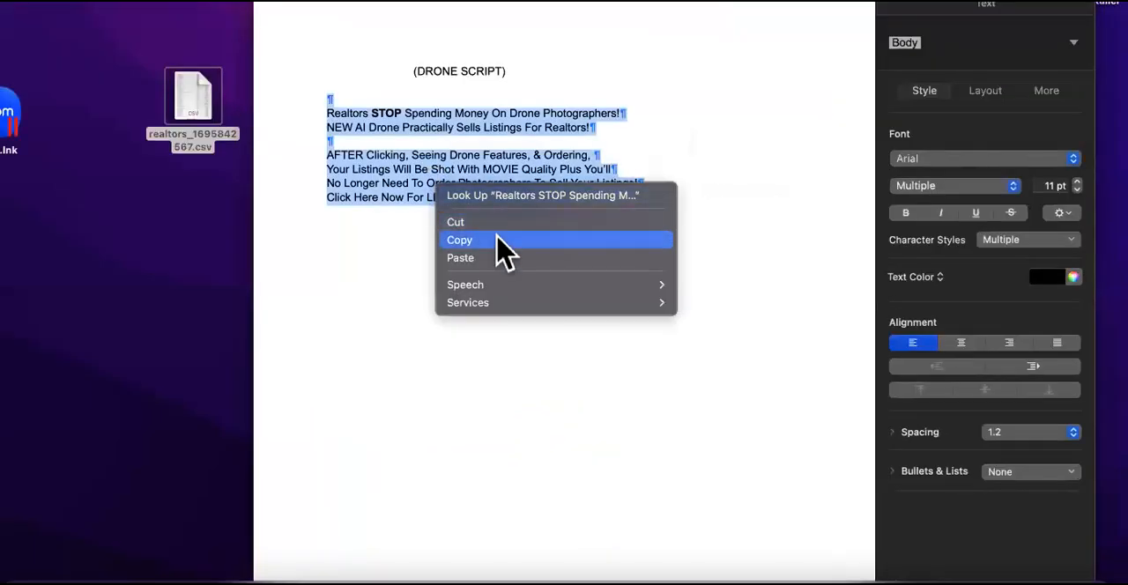
click(459, 239)
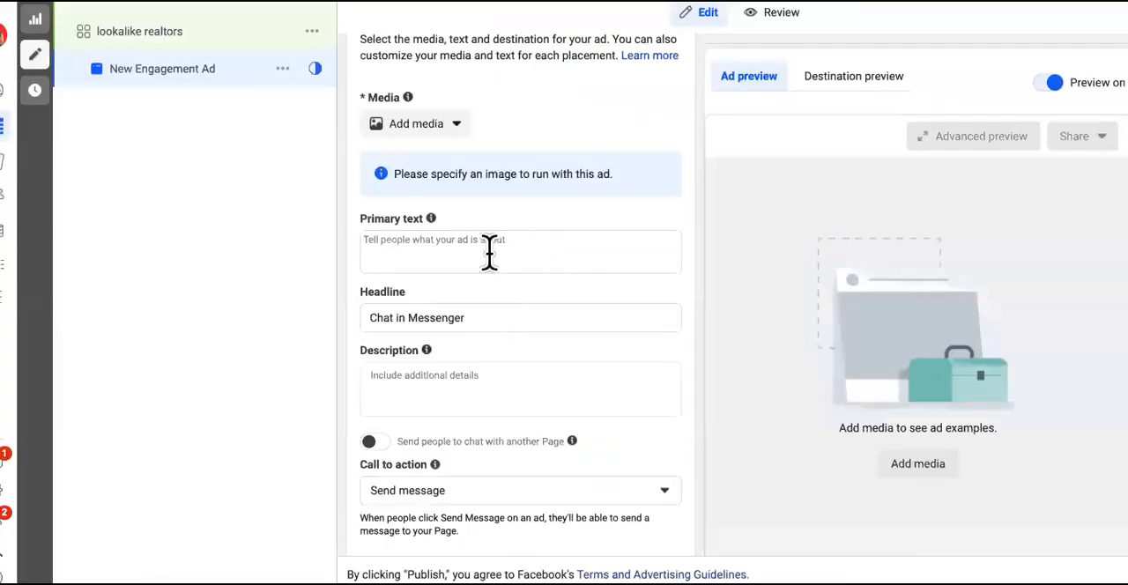
- Paste 'Realtors STOP Spending Money On Drone Photographers!' as the primary text
text(Realtors STOP Spending Money On Drone Photographers!)
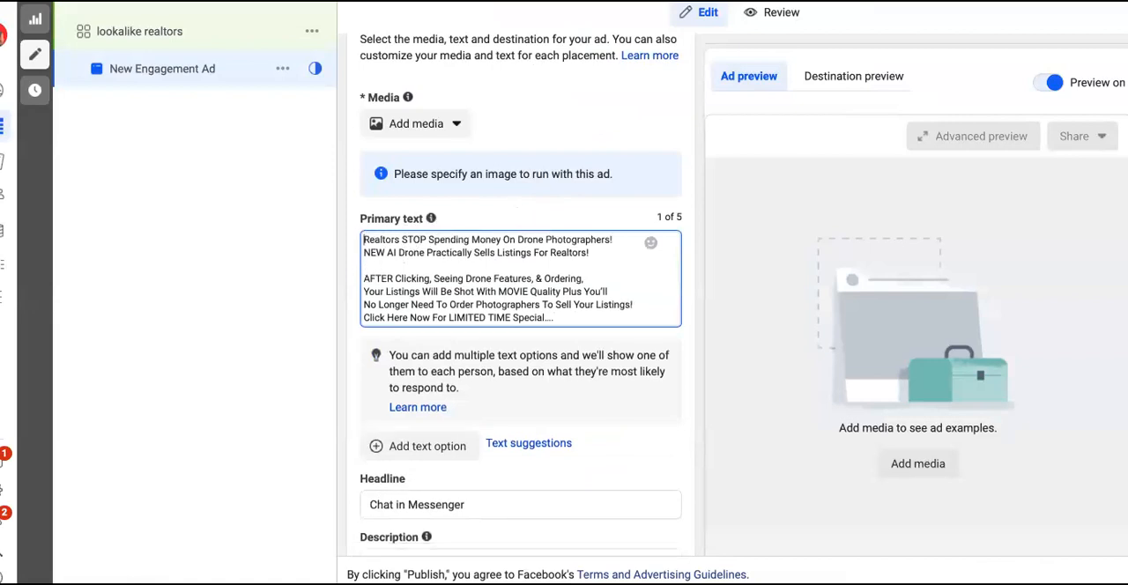
scroll(down, 3)
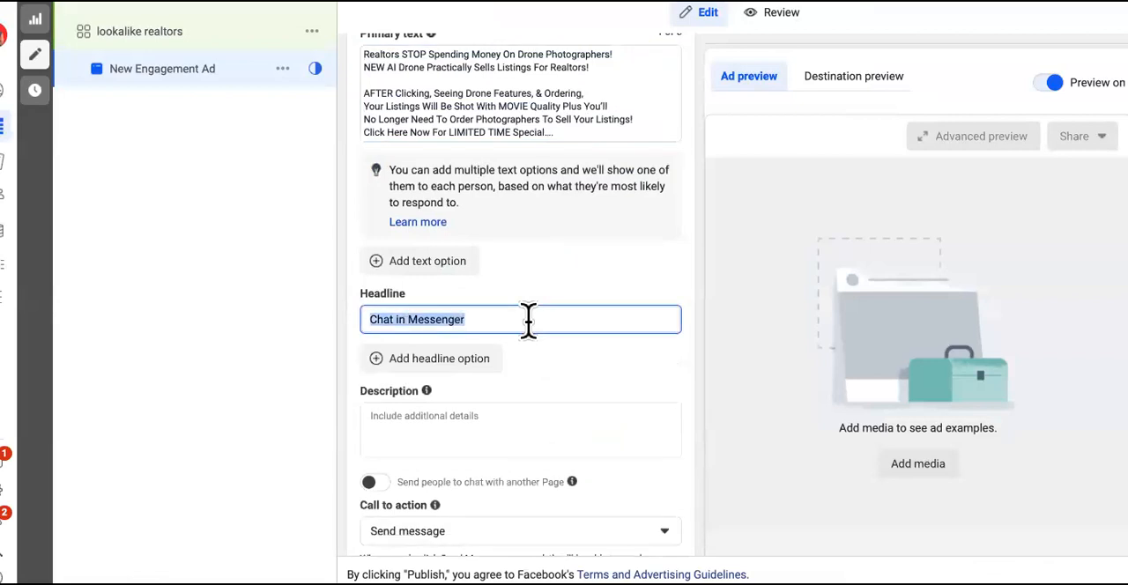
- Set the headline to 'Click Now For Special On Drone' and start the description
text(Click)
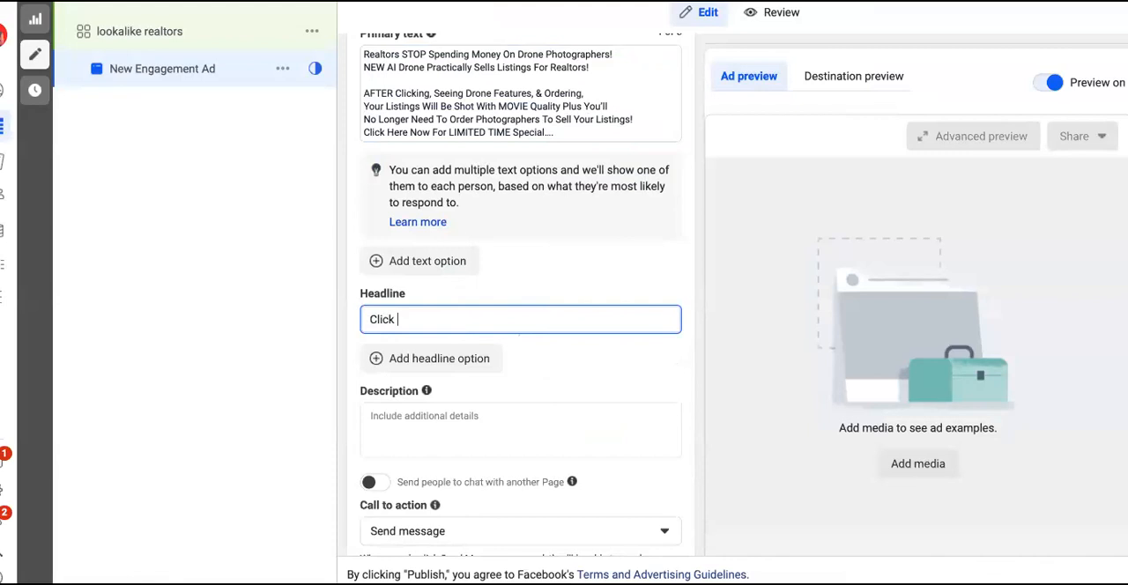
text(Now For)
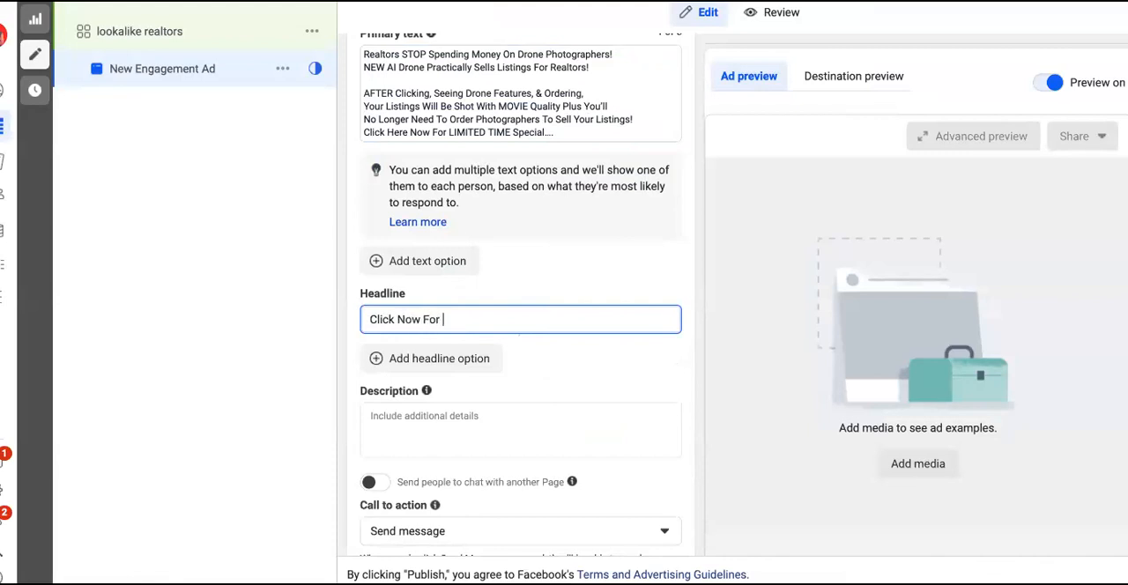
text(Special)
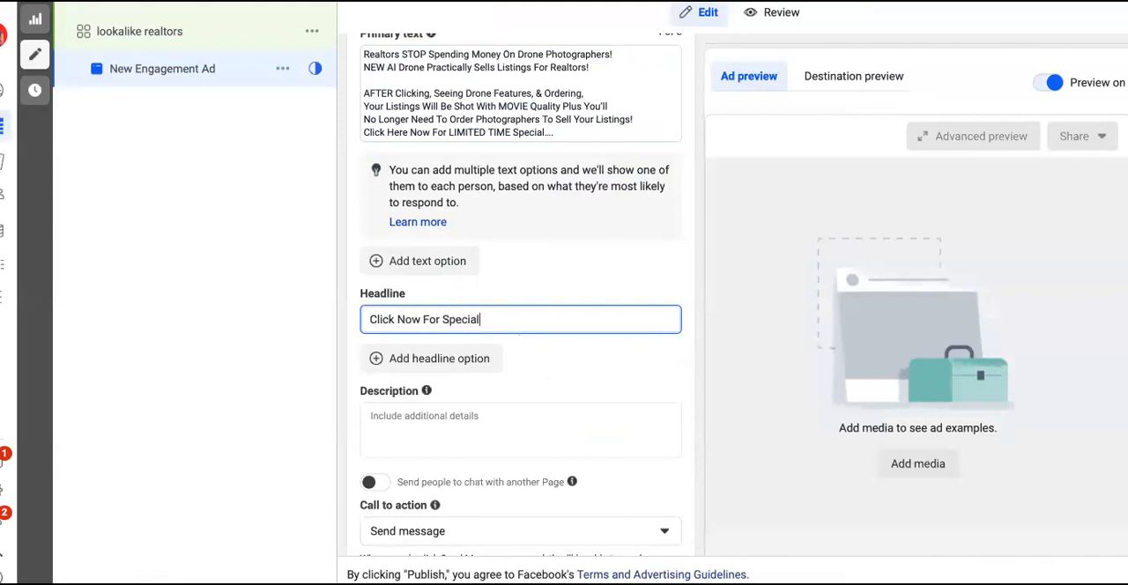
text(On)
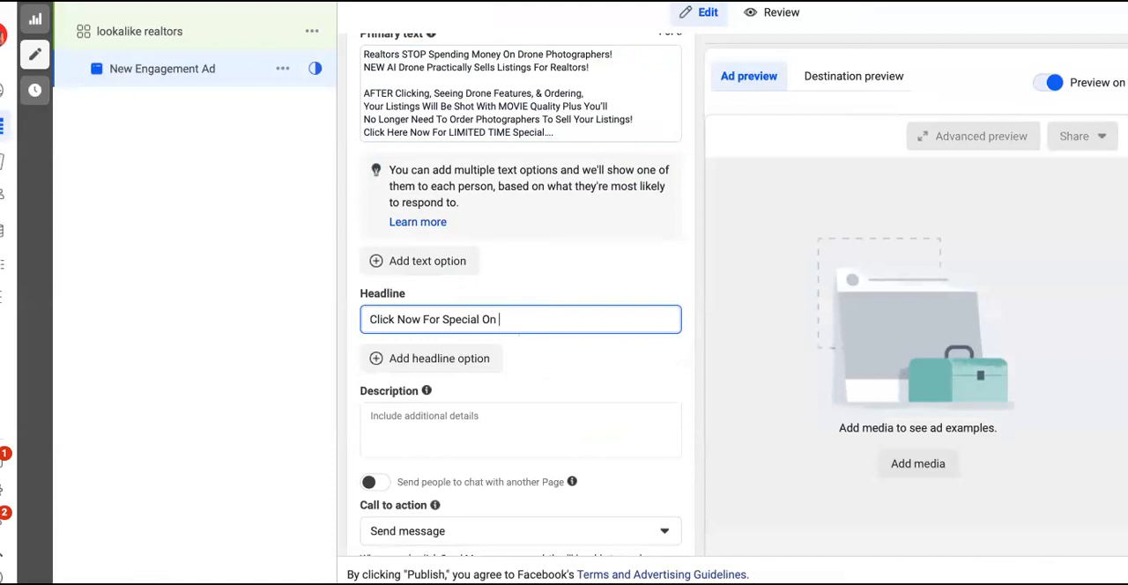
text(Drone)
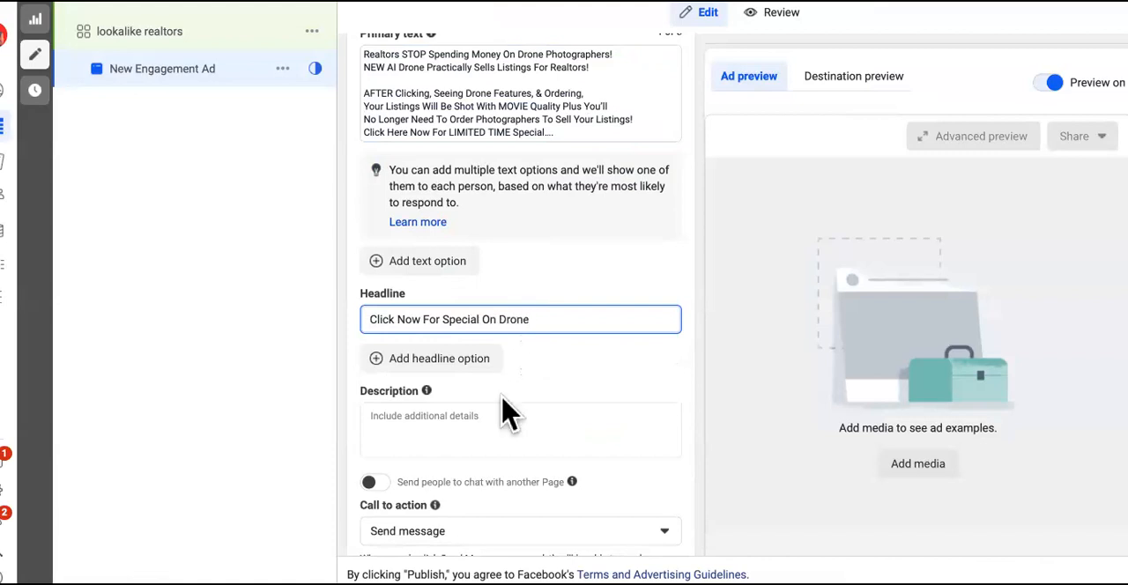
click(520, 423)
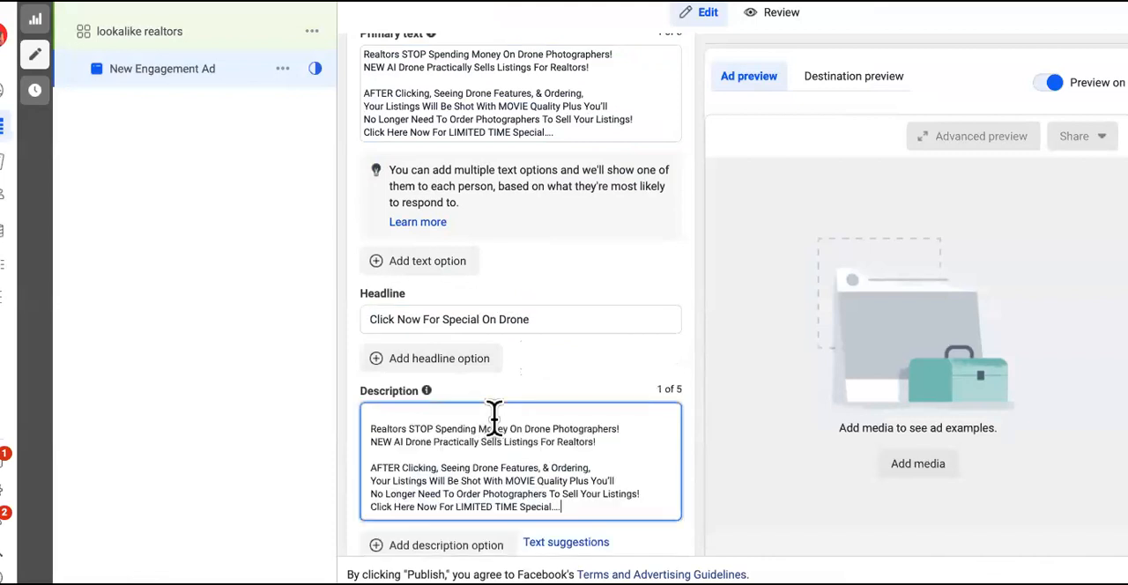
mouse_move(372, 429)
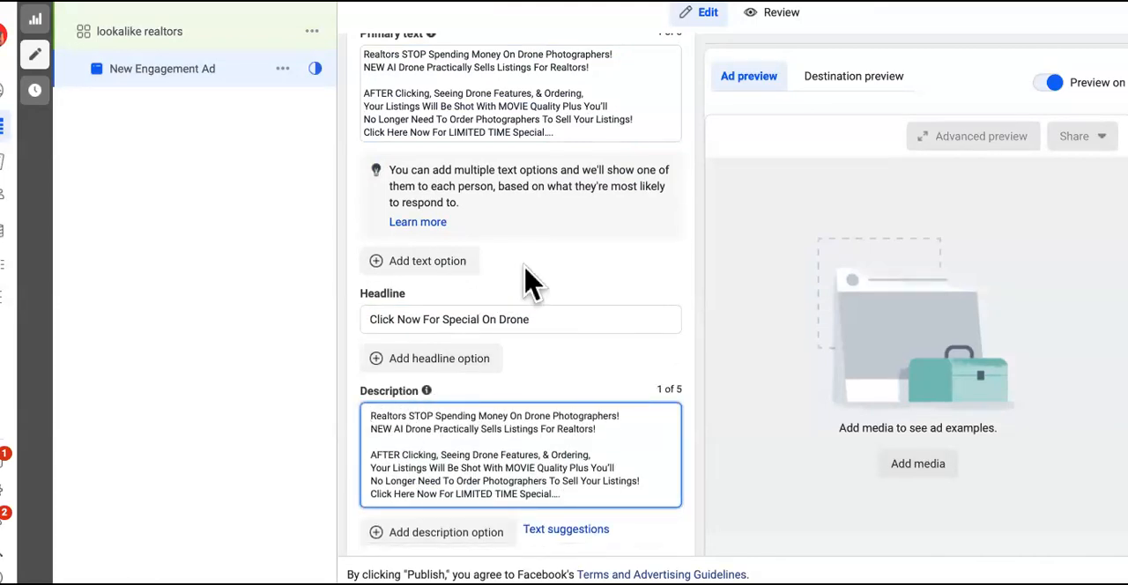
- Keep Send message as the call to action with the Start conversations template
scroll(down, 3)
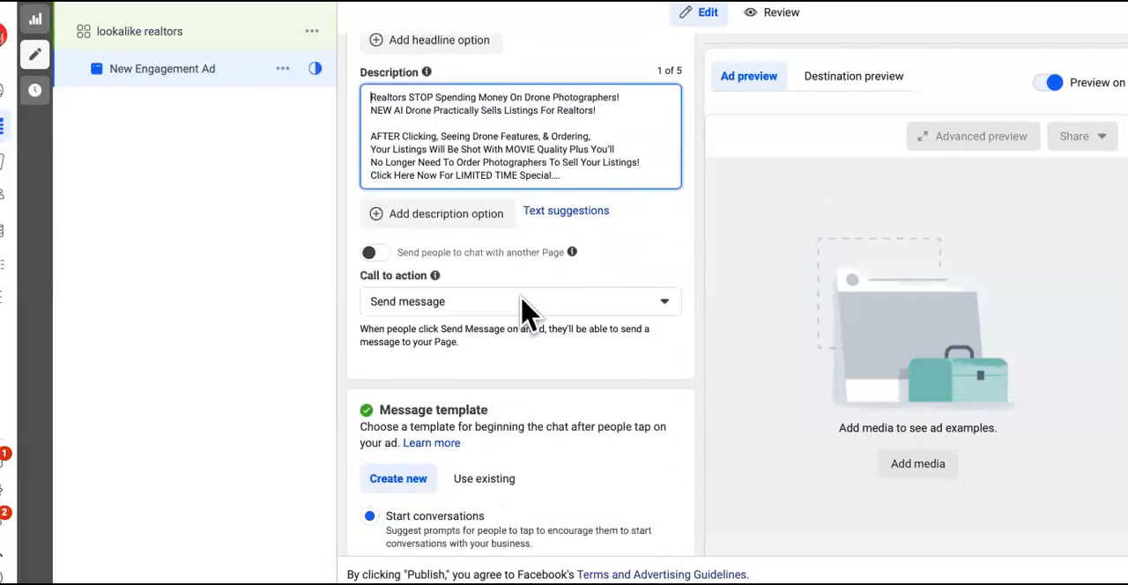
mouse_move(582, 317)
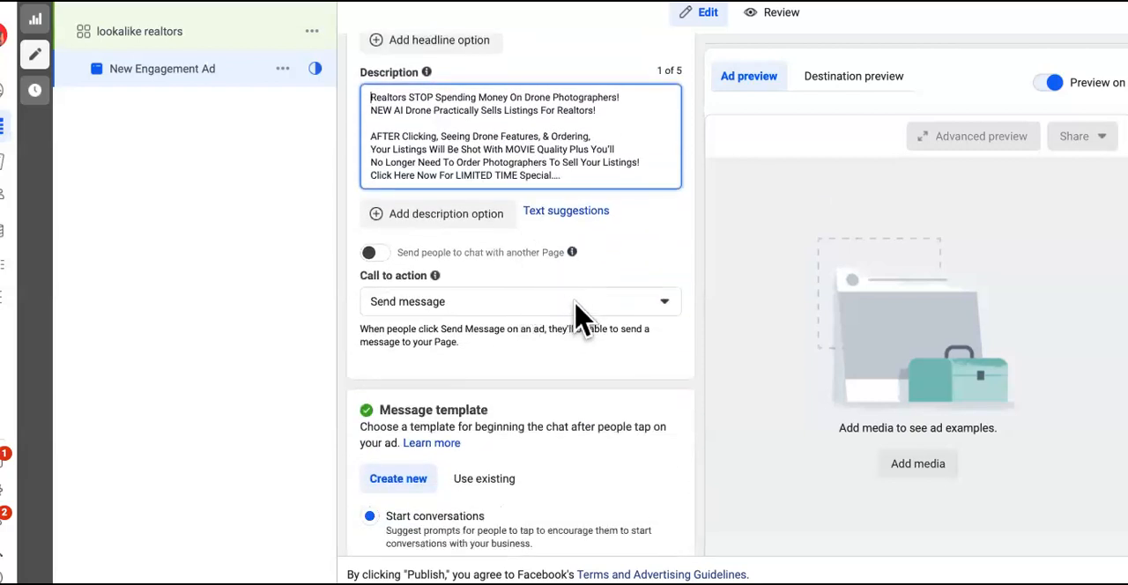
scroll(up, 3)
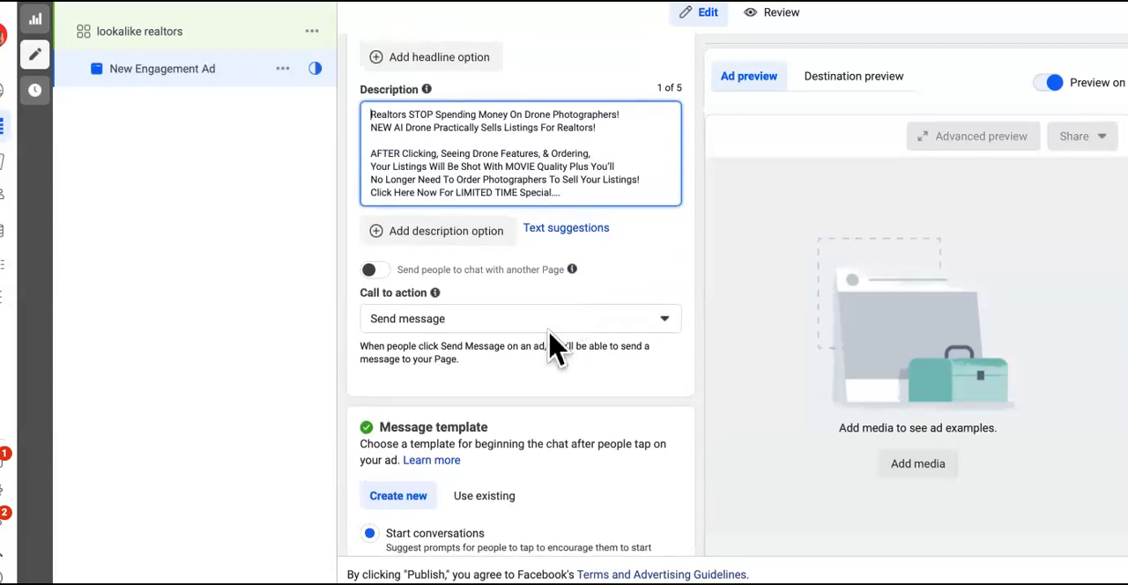
mouse_move(476, 339)
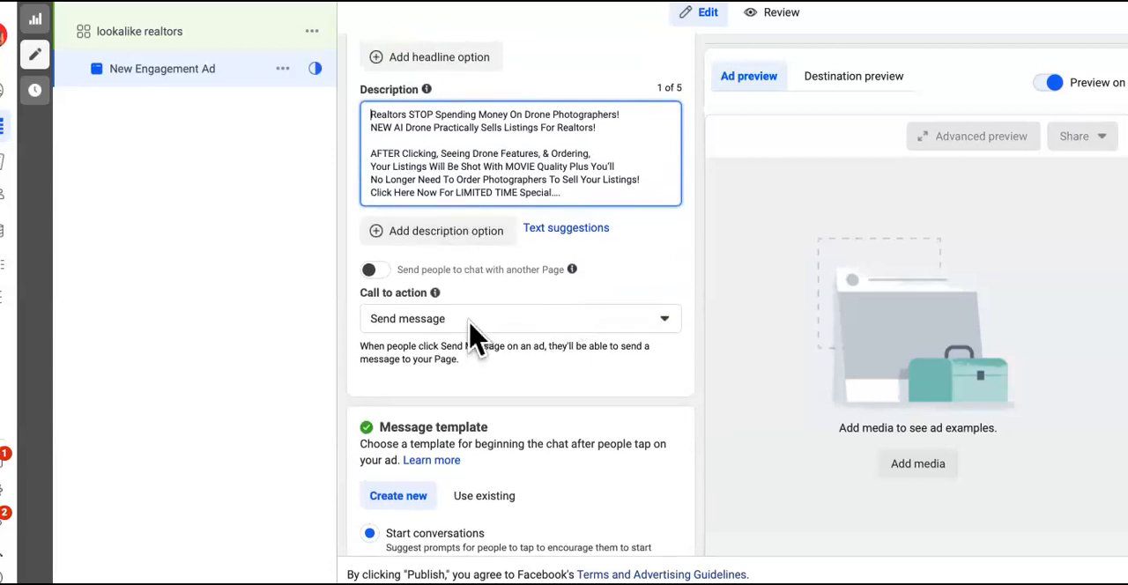
mouse_move(454, 353)
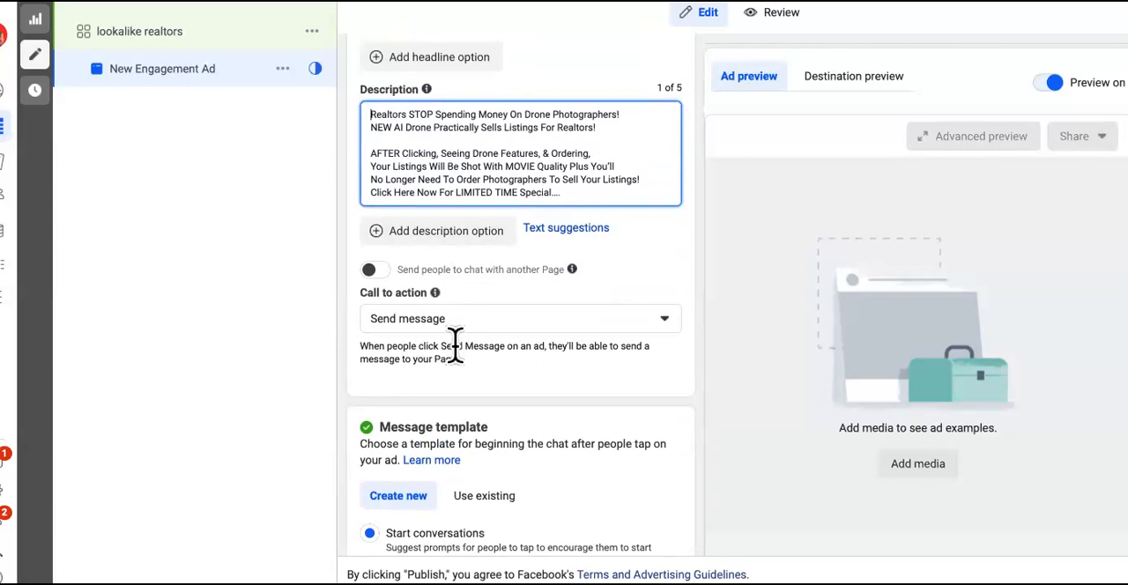
click(520, 319)
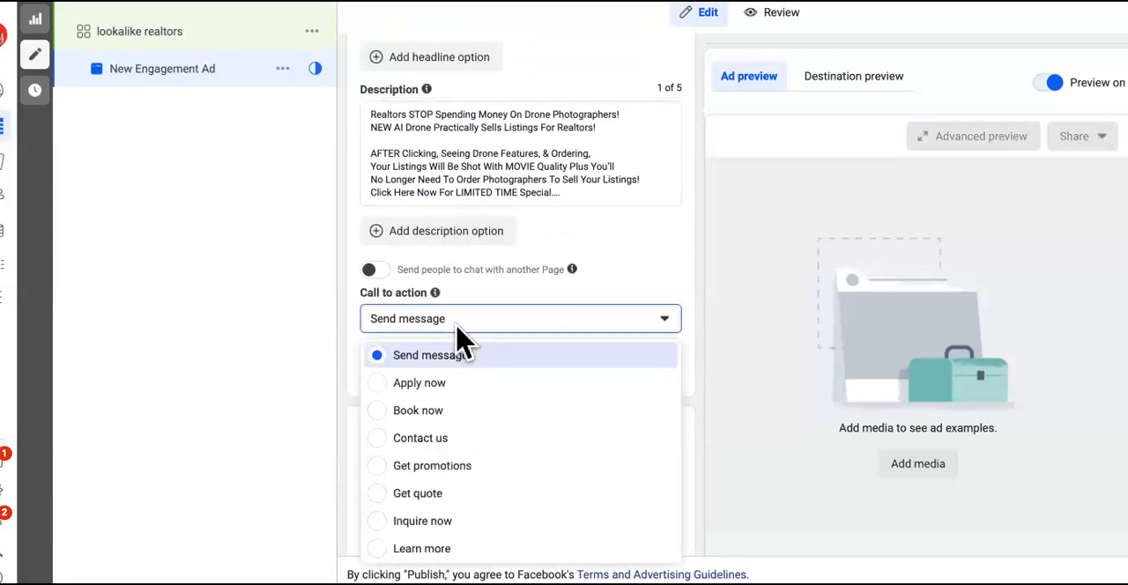
mouse_move(432, 382)
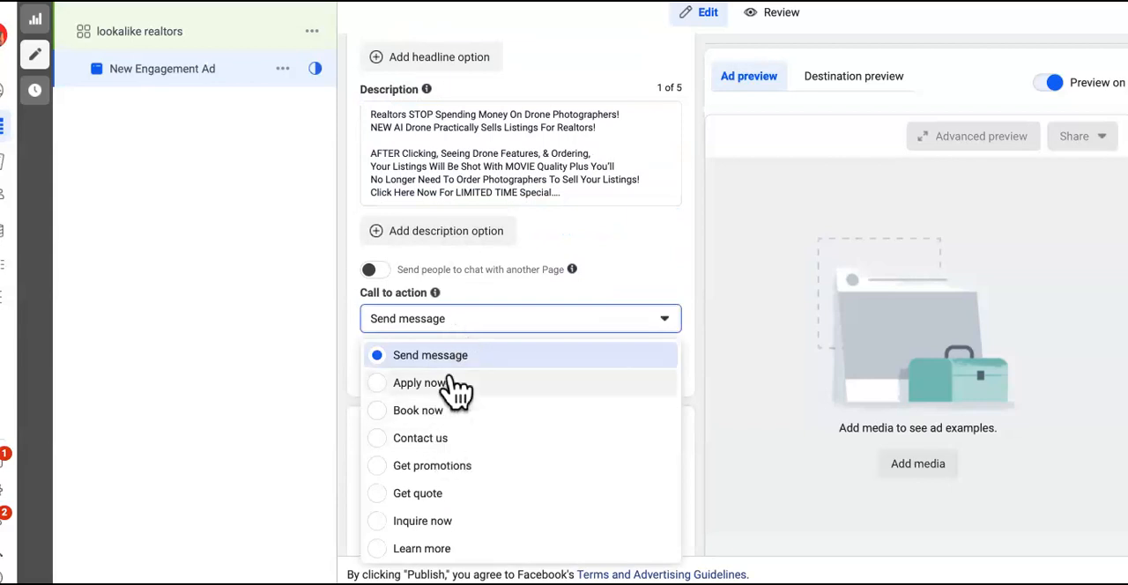
mouse_move(476, 331)
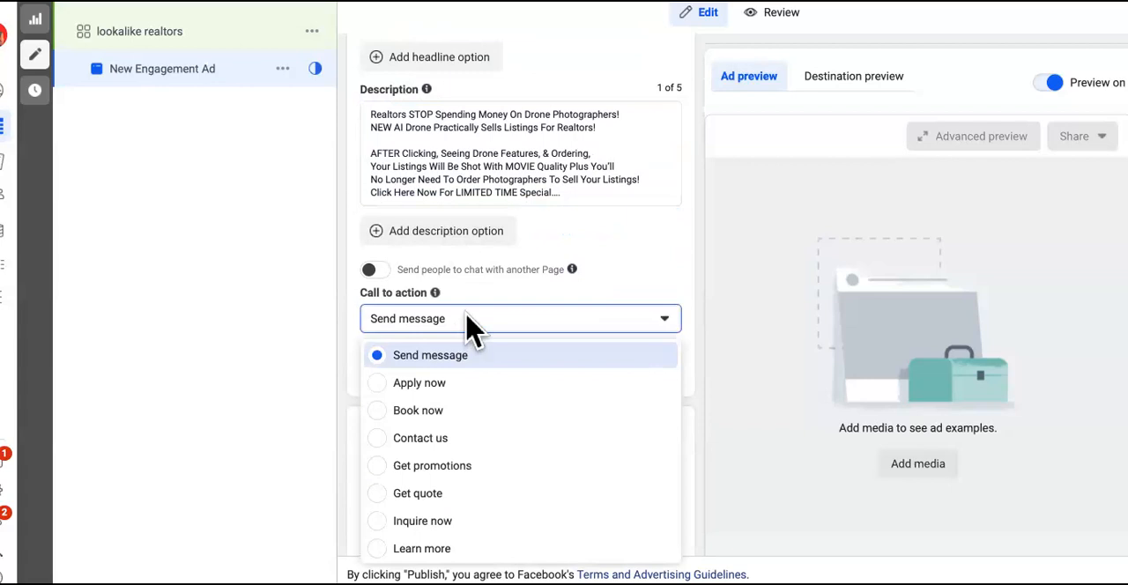
click(430, 354)
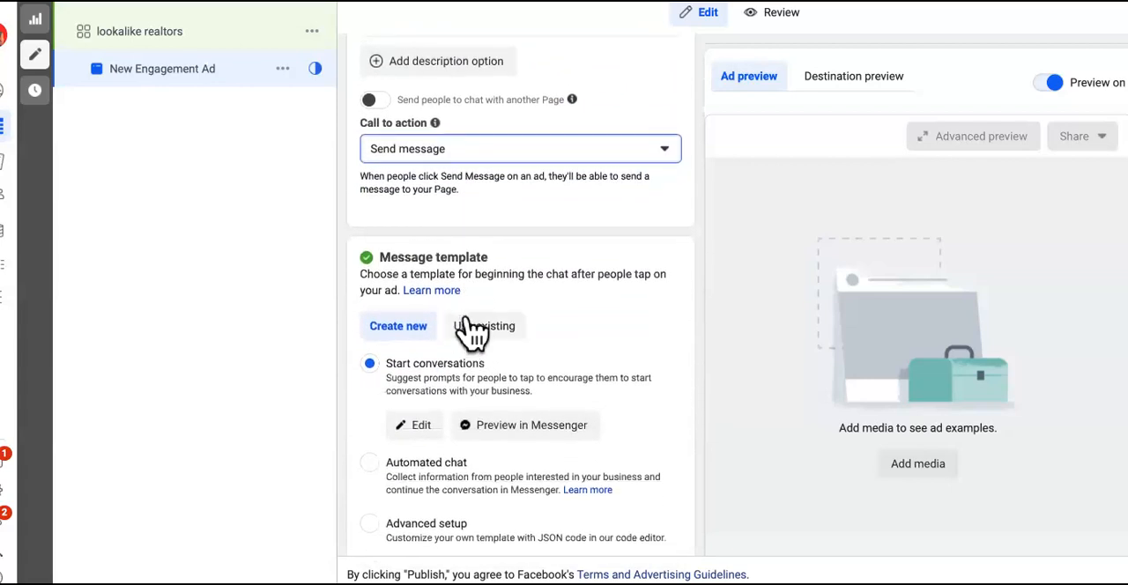
scroll(down, 3)
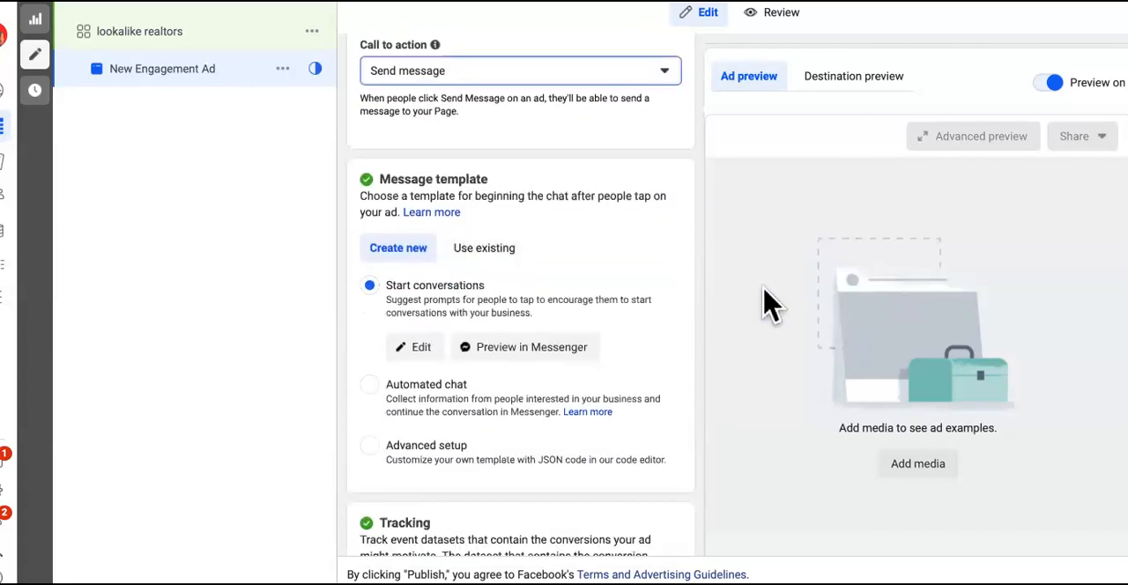
scroll(up, 3)
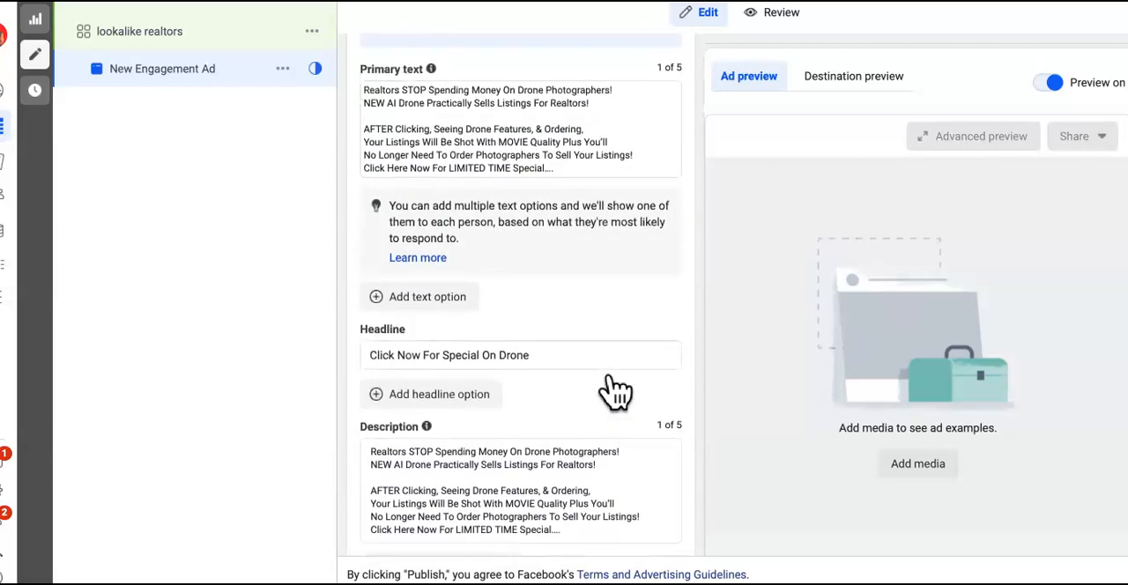
- Review the DronePro offer's creative files: drone script and four drone-for-realtors GIFs
scroll(up, 3)
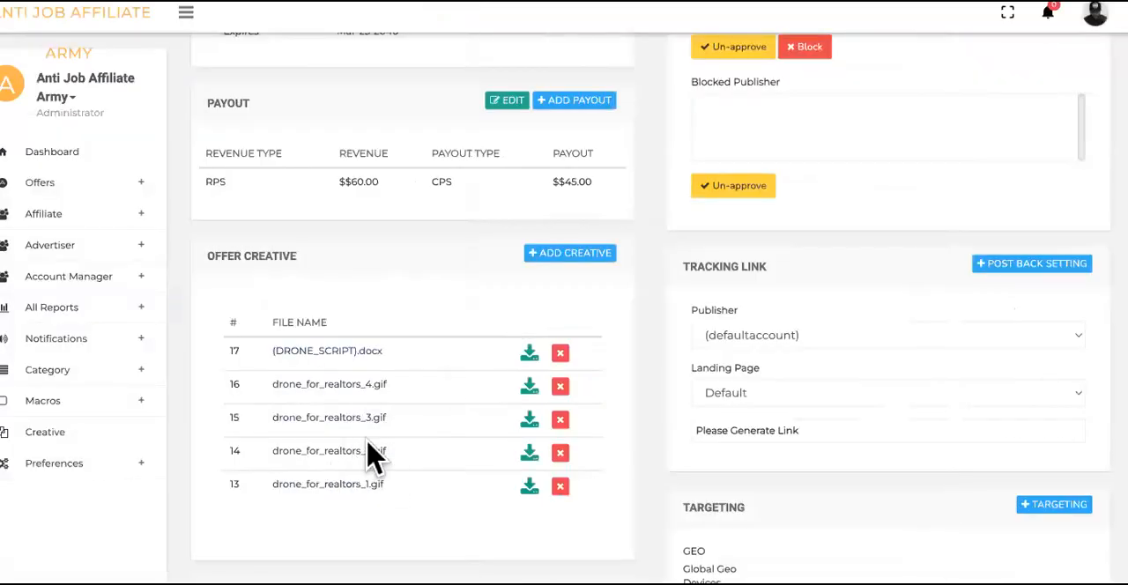
mouse_move(371, 432)
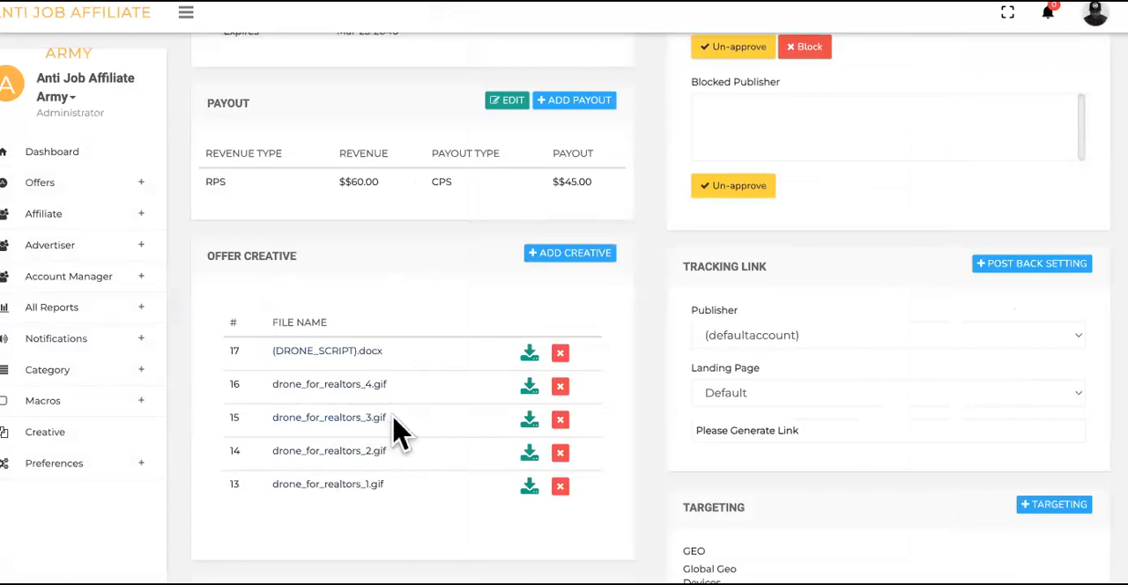
mouse_move(379, 485)
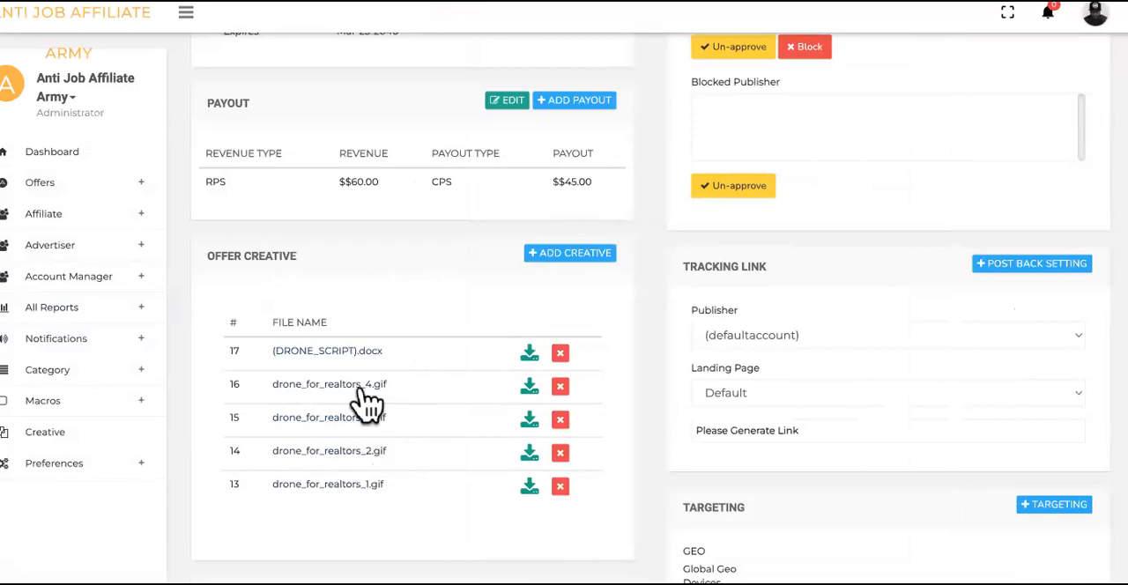
mouse_move(378, 432)
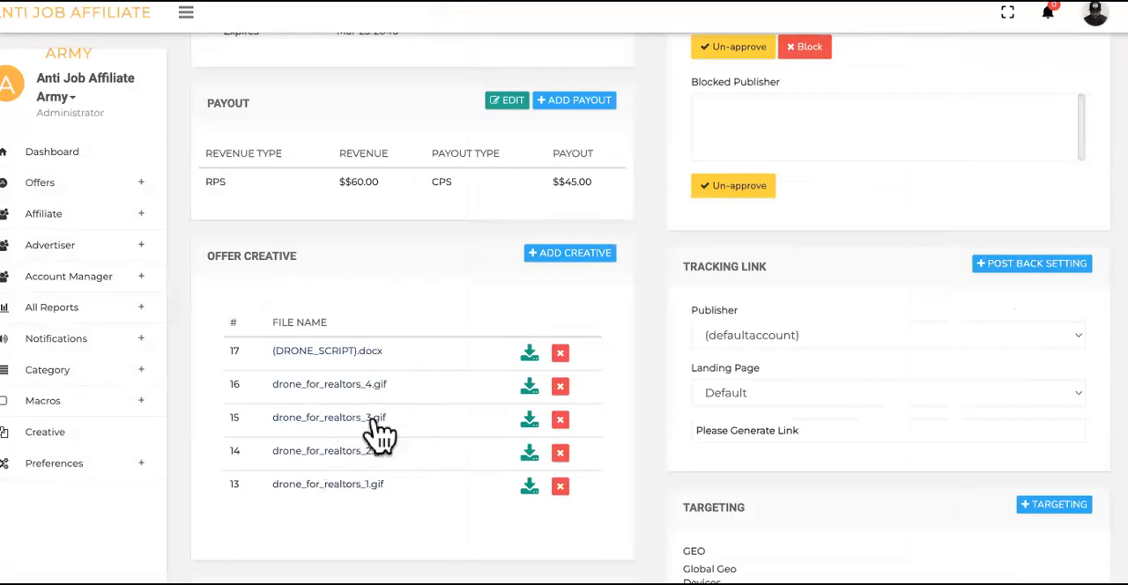
mouse_move(315, 449)
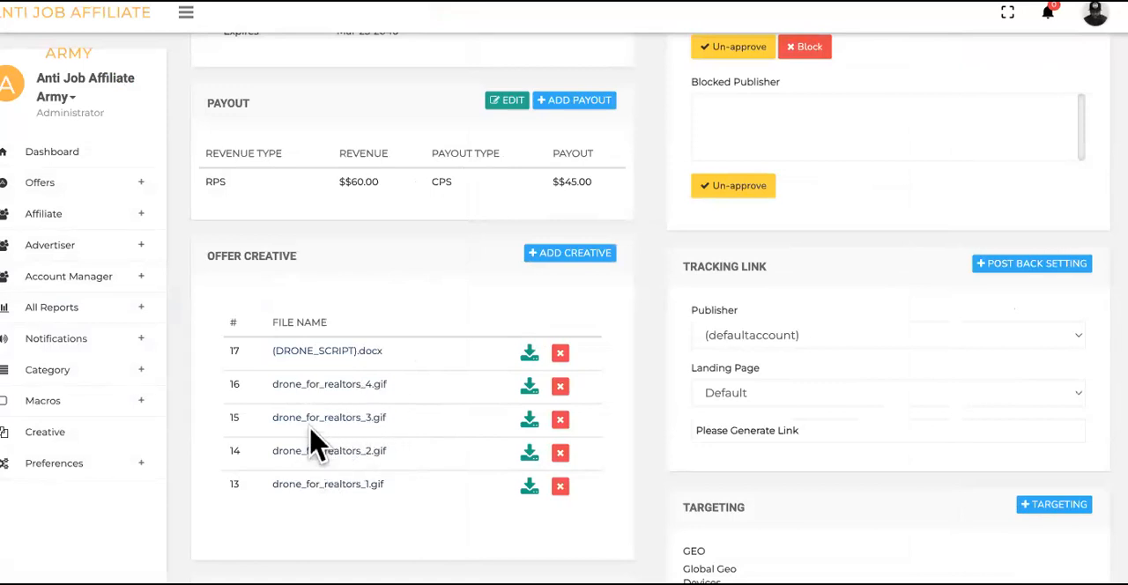
mouse_move(374, 432)
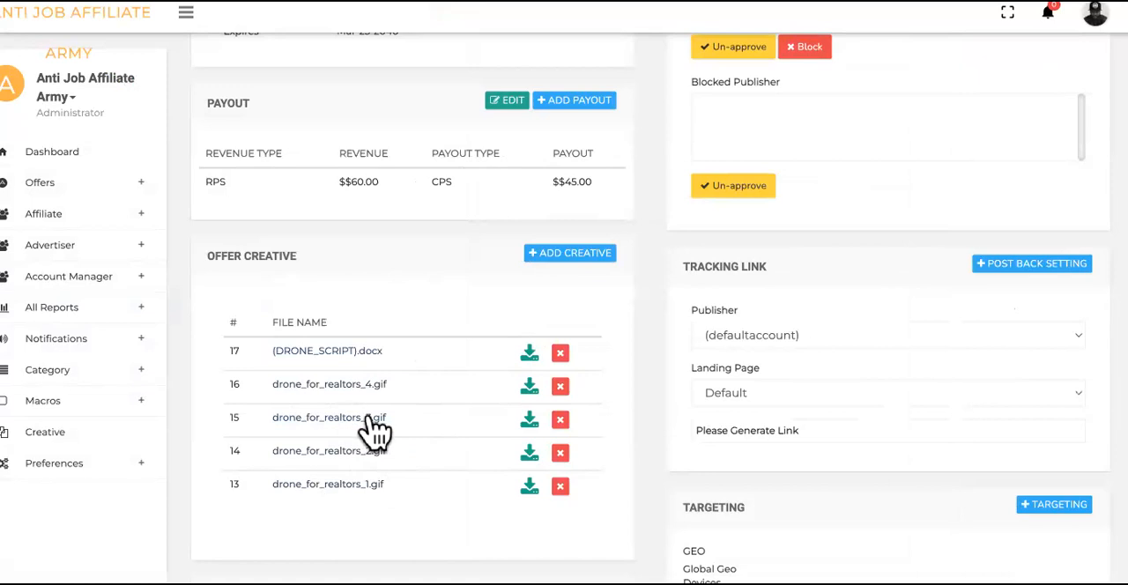
mouse_move(379, 503)
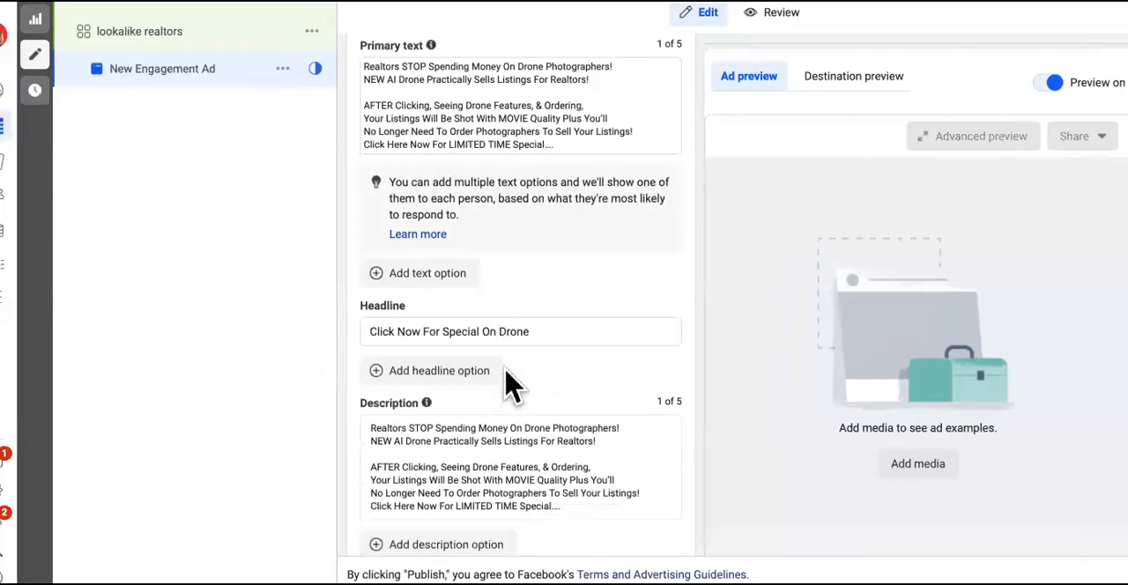
- Browse the account's images for the ad, close without choosing, and reach Tracking
scroll(down, 3)
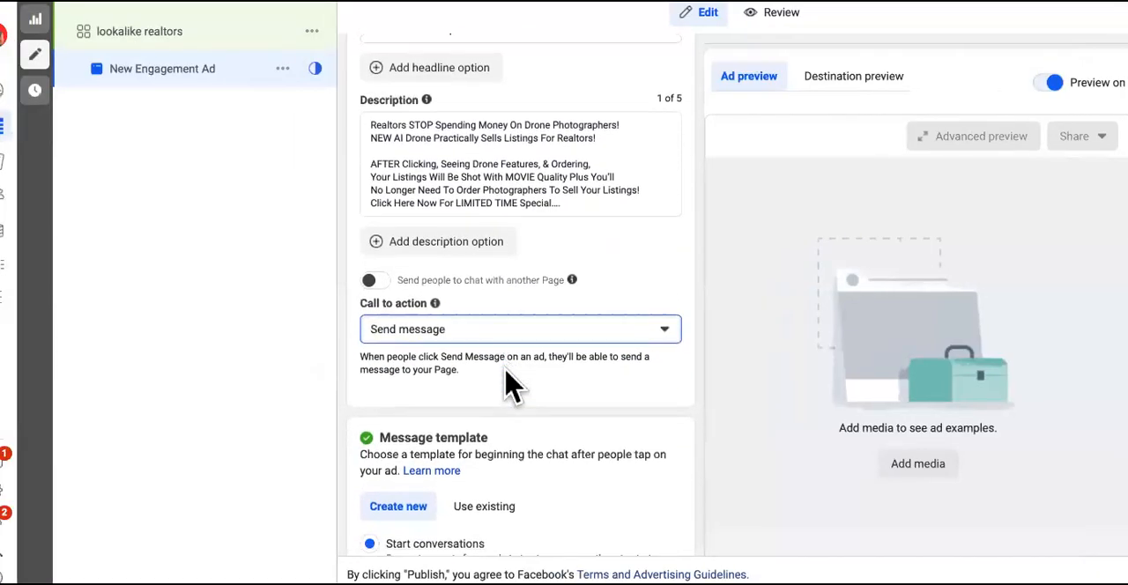
scroll(up, 3)
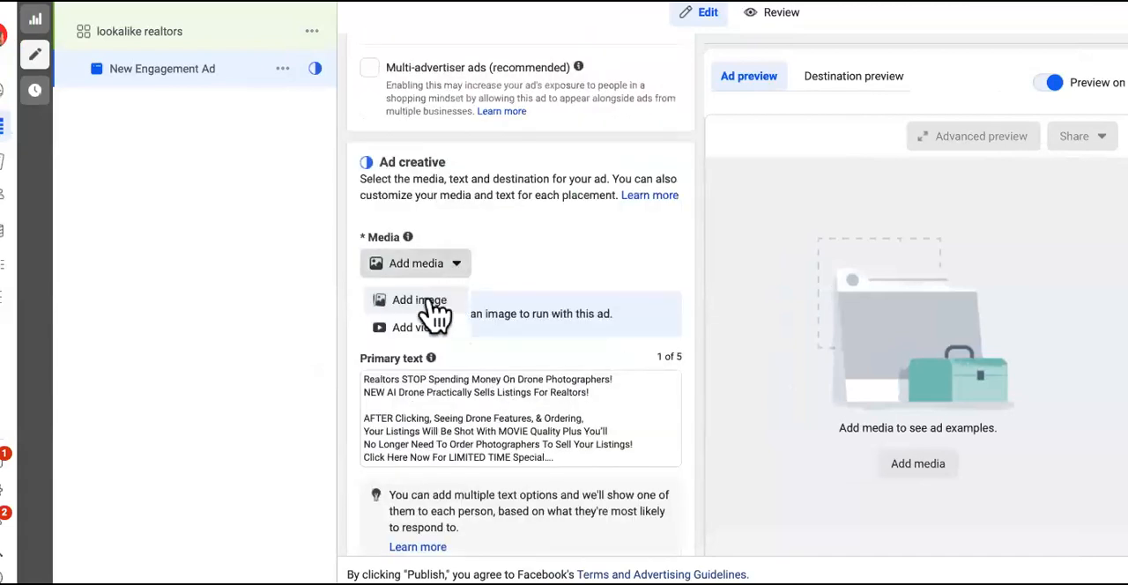
click(419, 300)
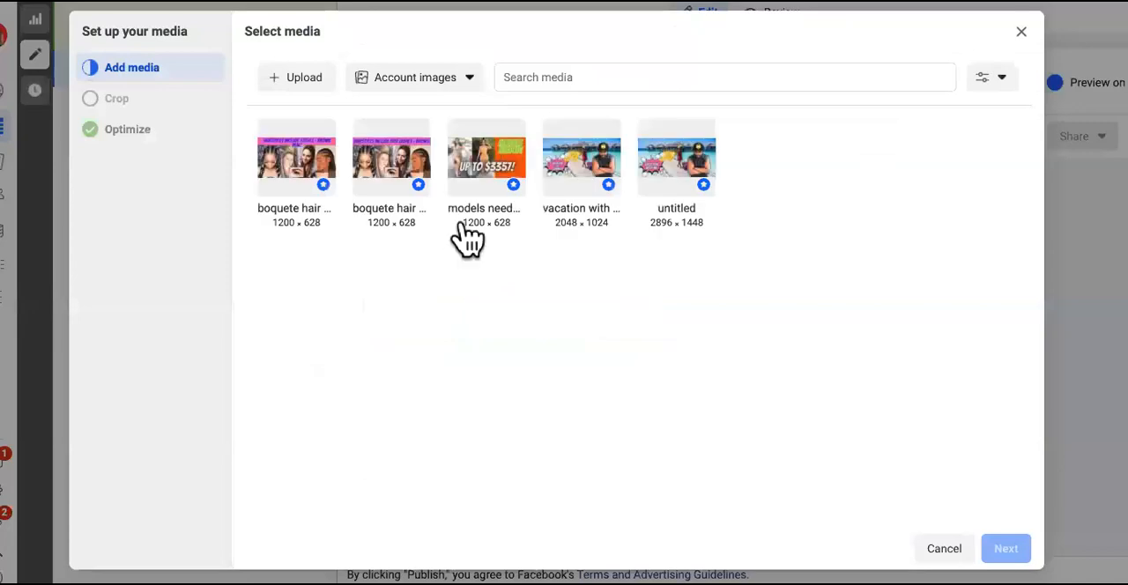
mouse_move(943, 71)
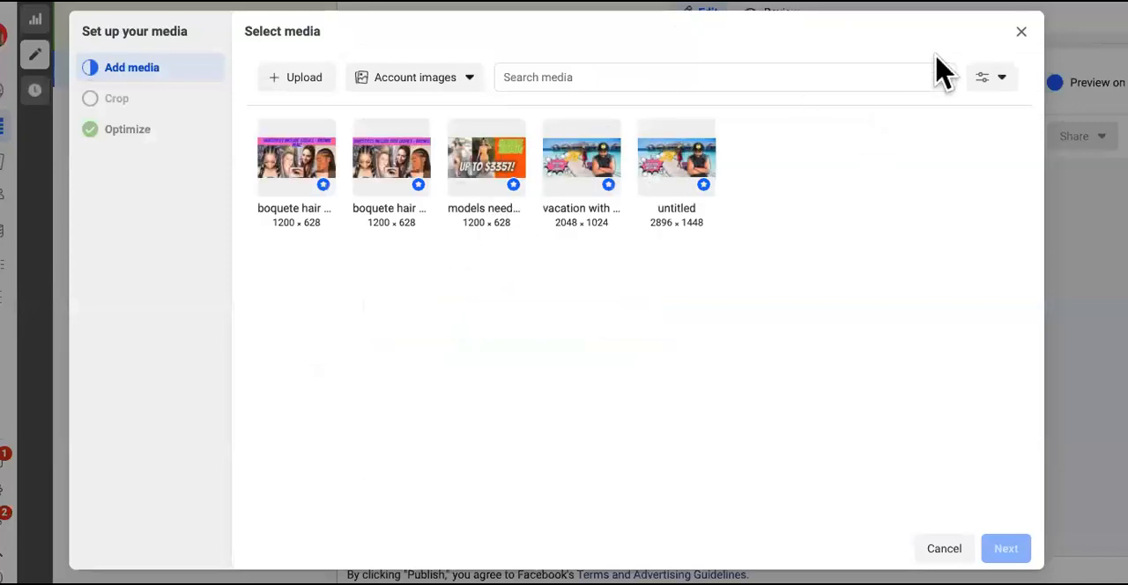
click(1021, 32)
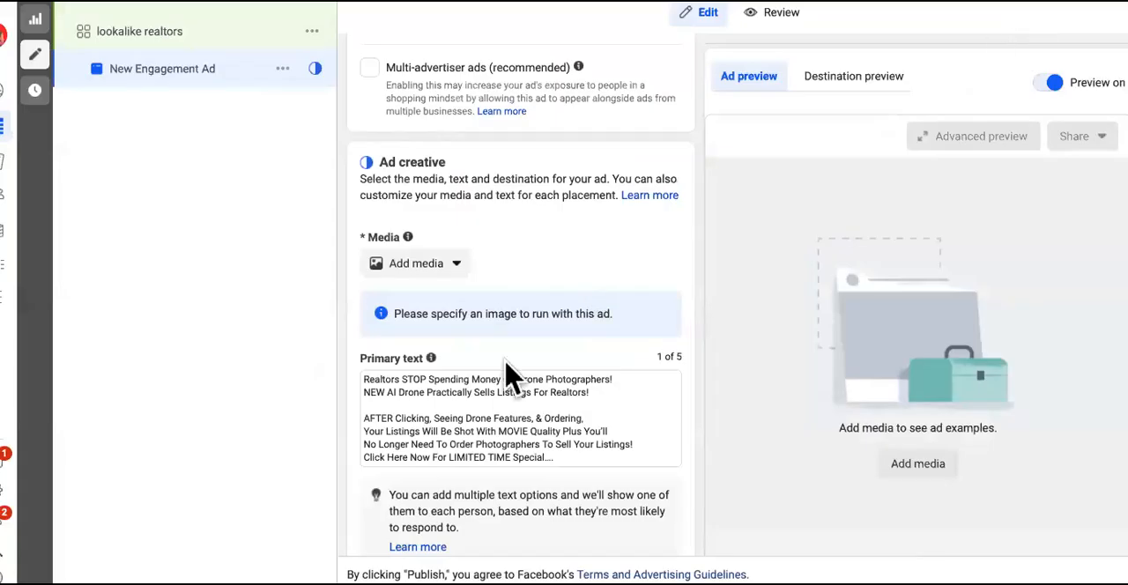
scroll(down, 3)
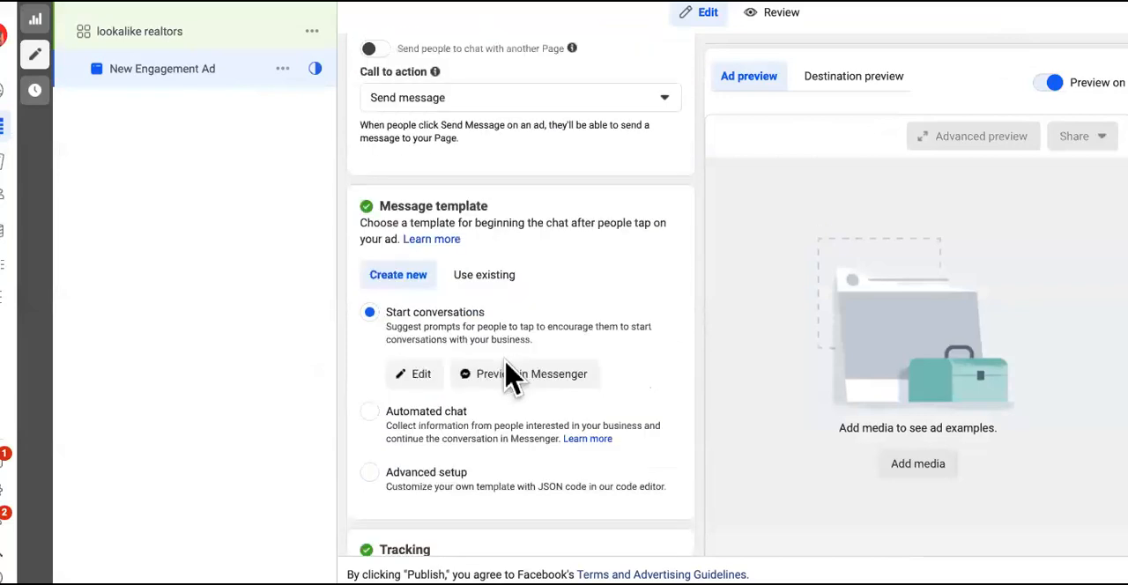
scroll(down, 3)
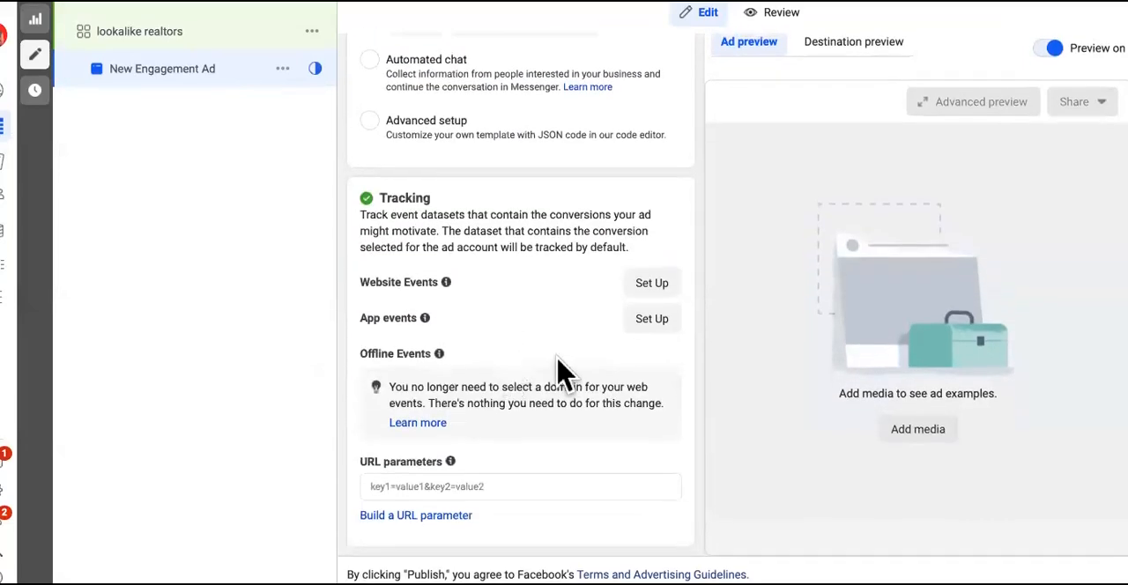
mouse_move(670, 437)
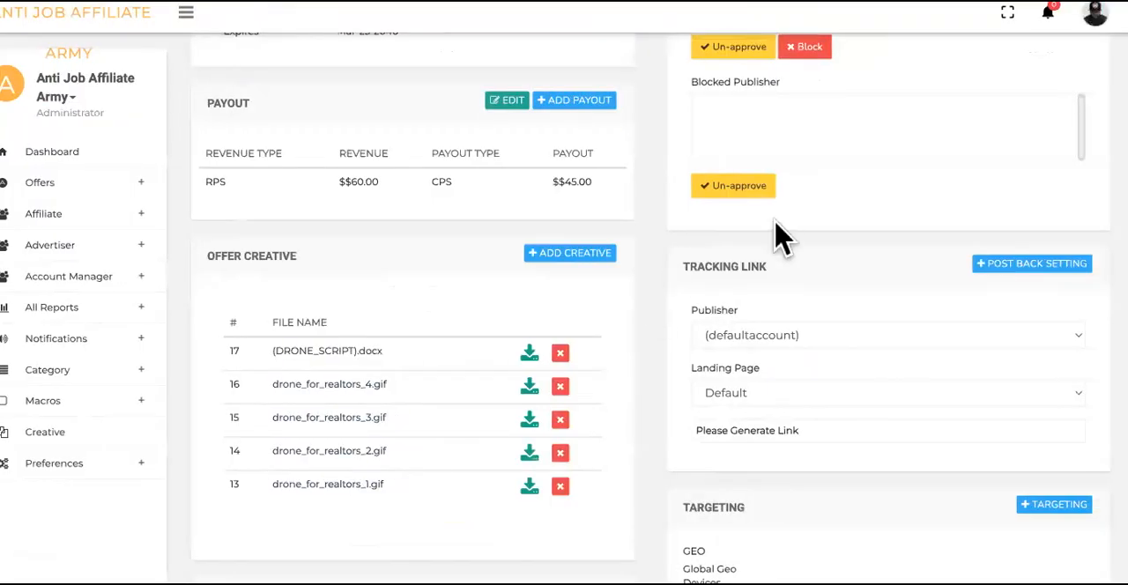
- Scroll the DronePro offer page to its Goals and Targeting section
scroll(down, 3)
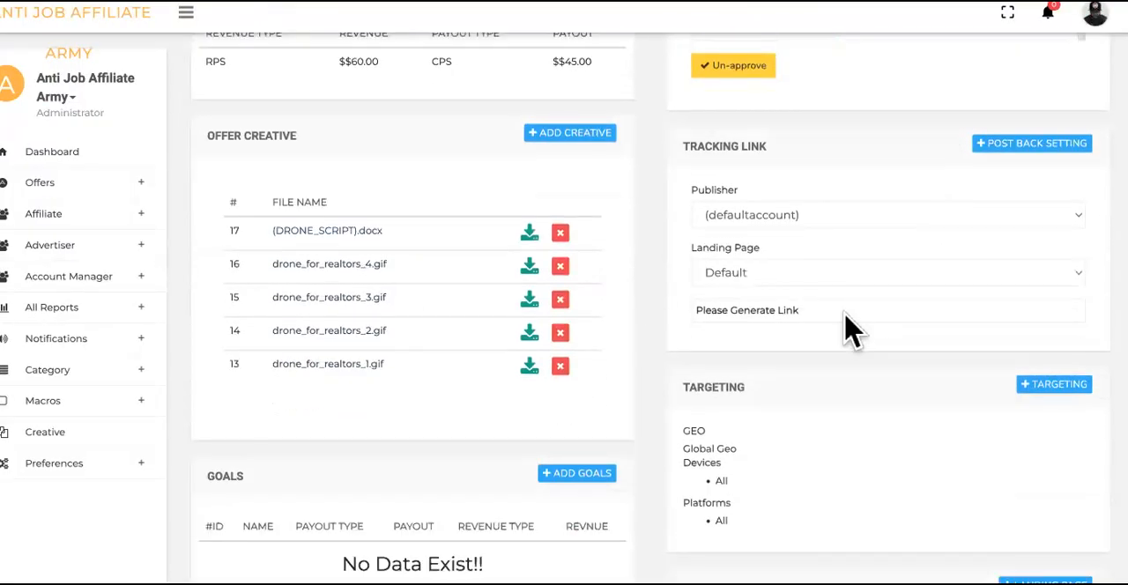
mouse_move(921, 268)
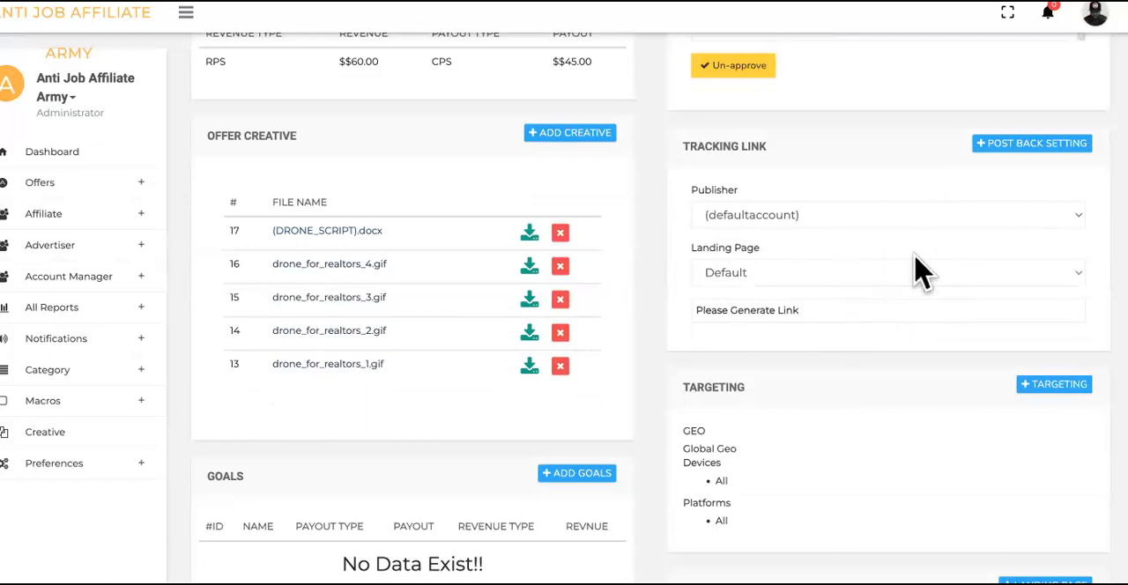
mouse_move(855, 353)
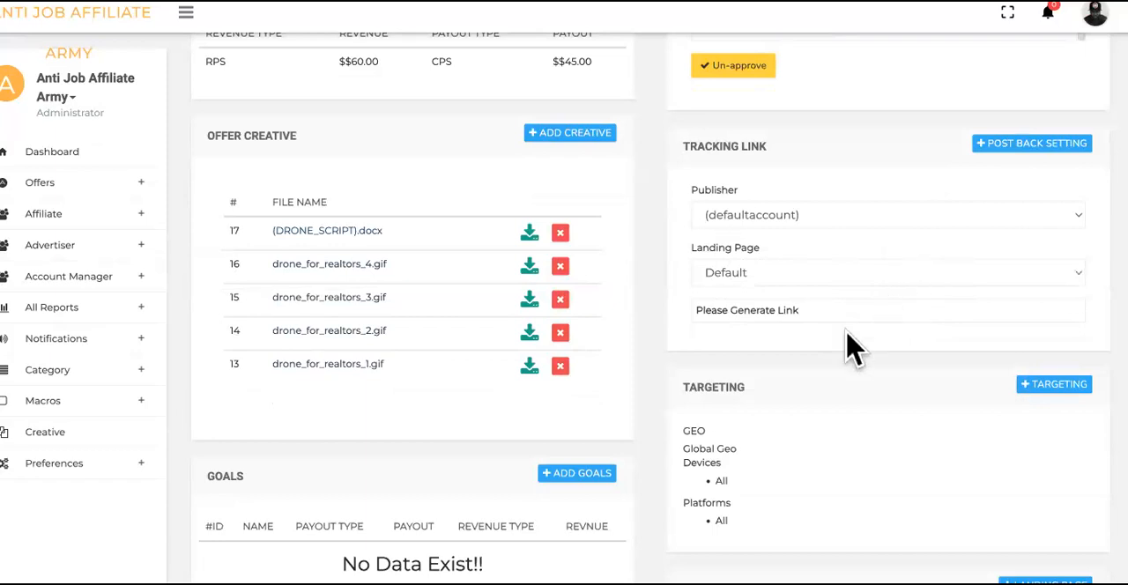
mouse_move(529, 493)
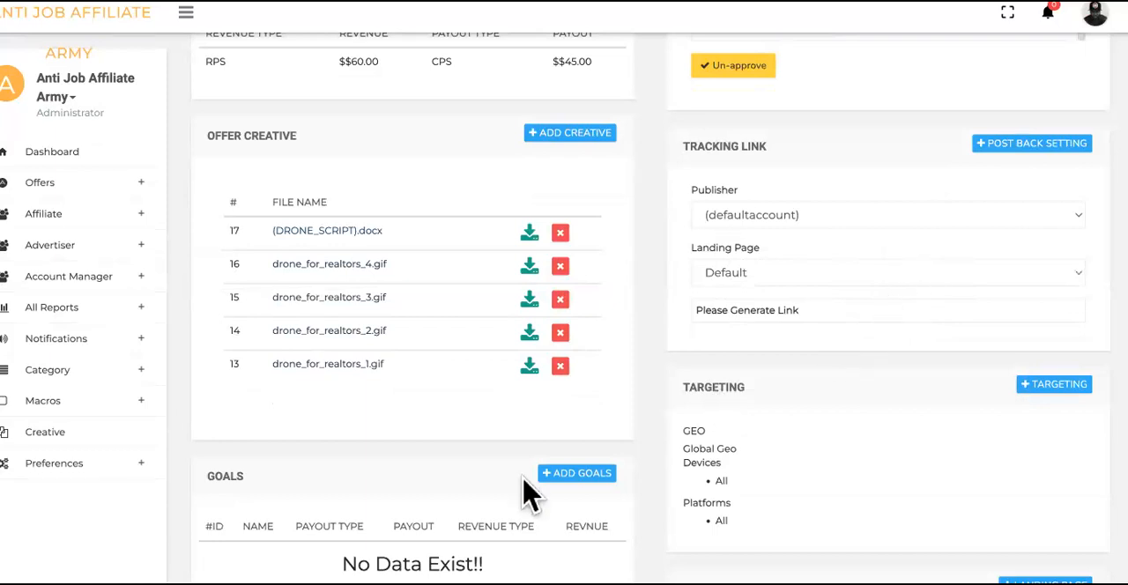
mouse_move(879, 510)
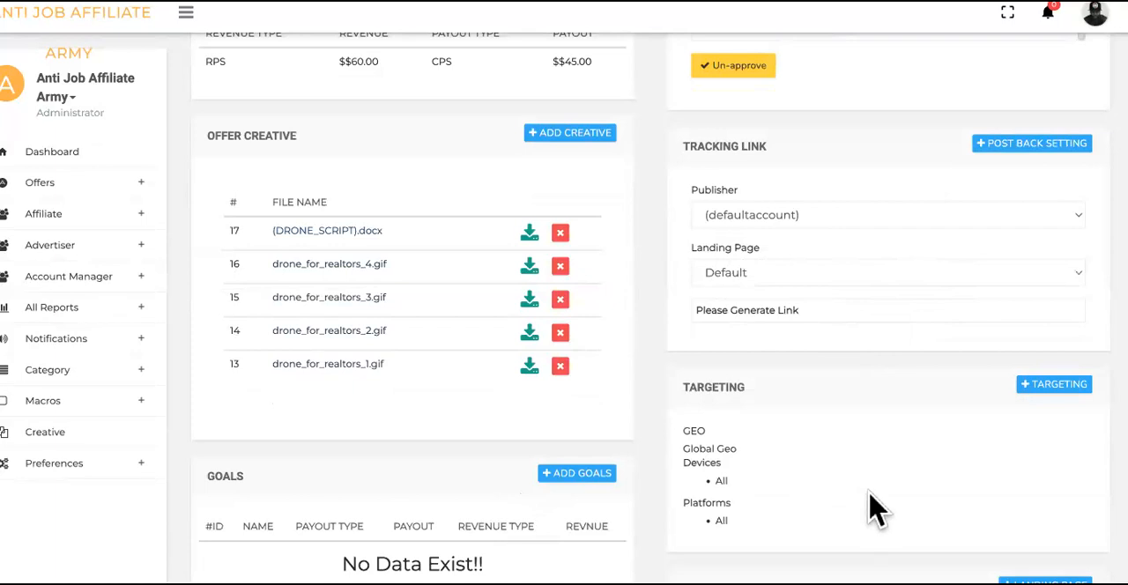